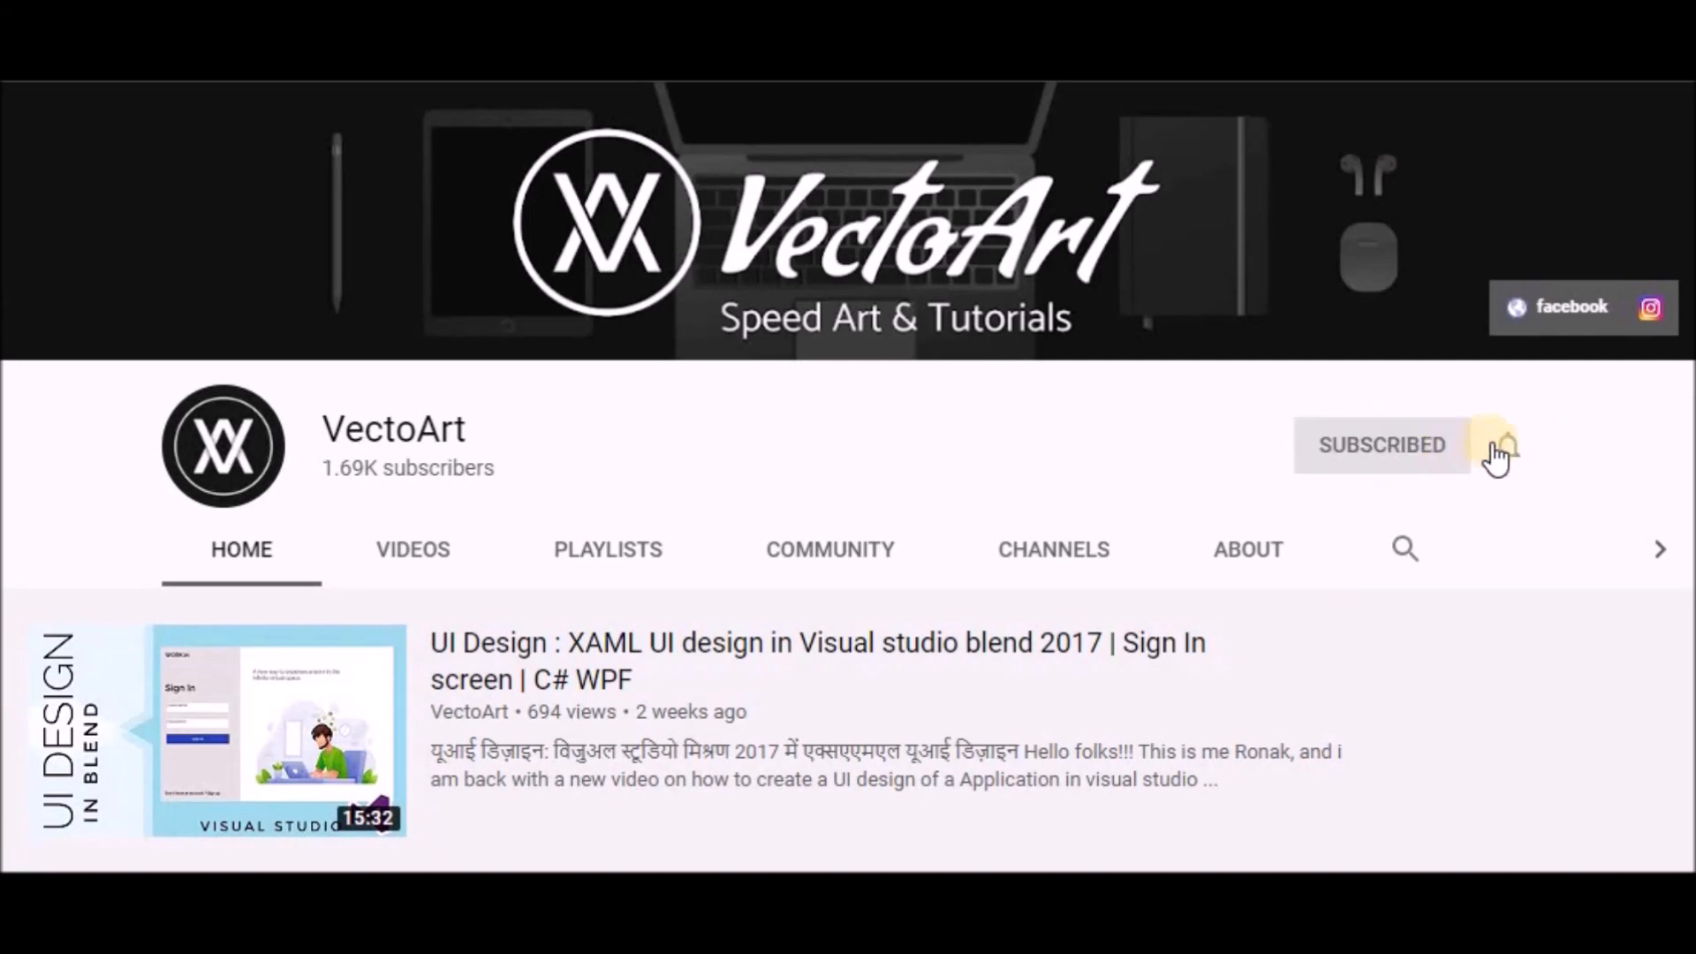
Start a new WPF App (.NET Framework) project, name it NewsFeed, and create it
{"action": "left_click", "coordinate": [1508, 444]}
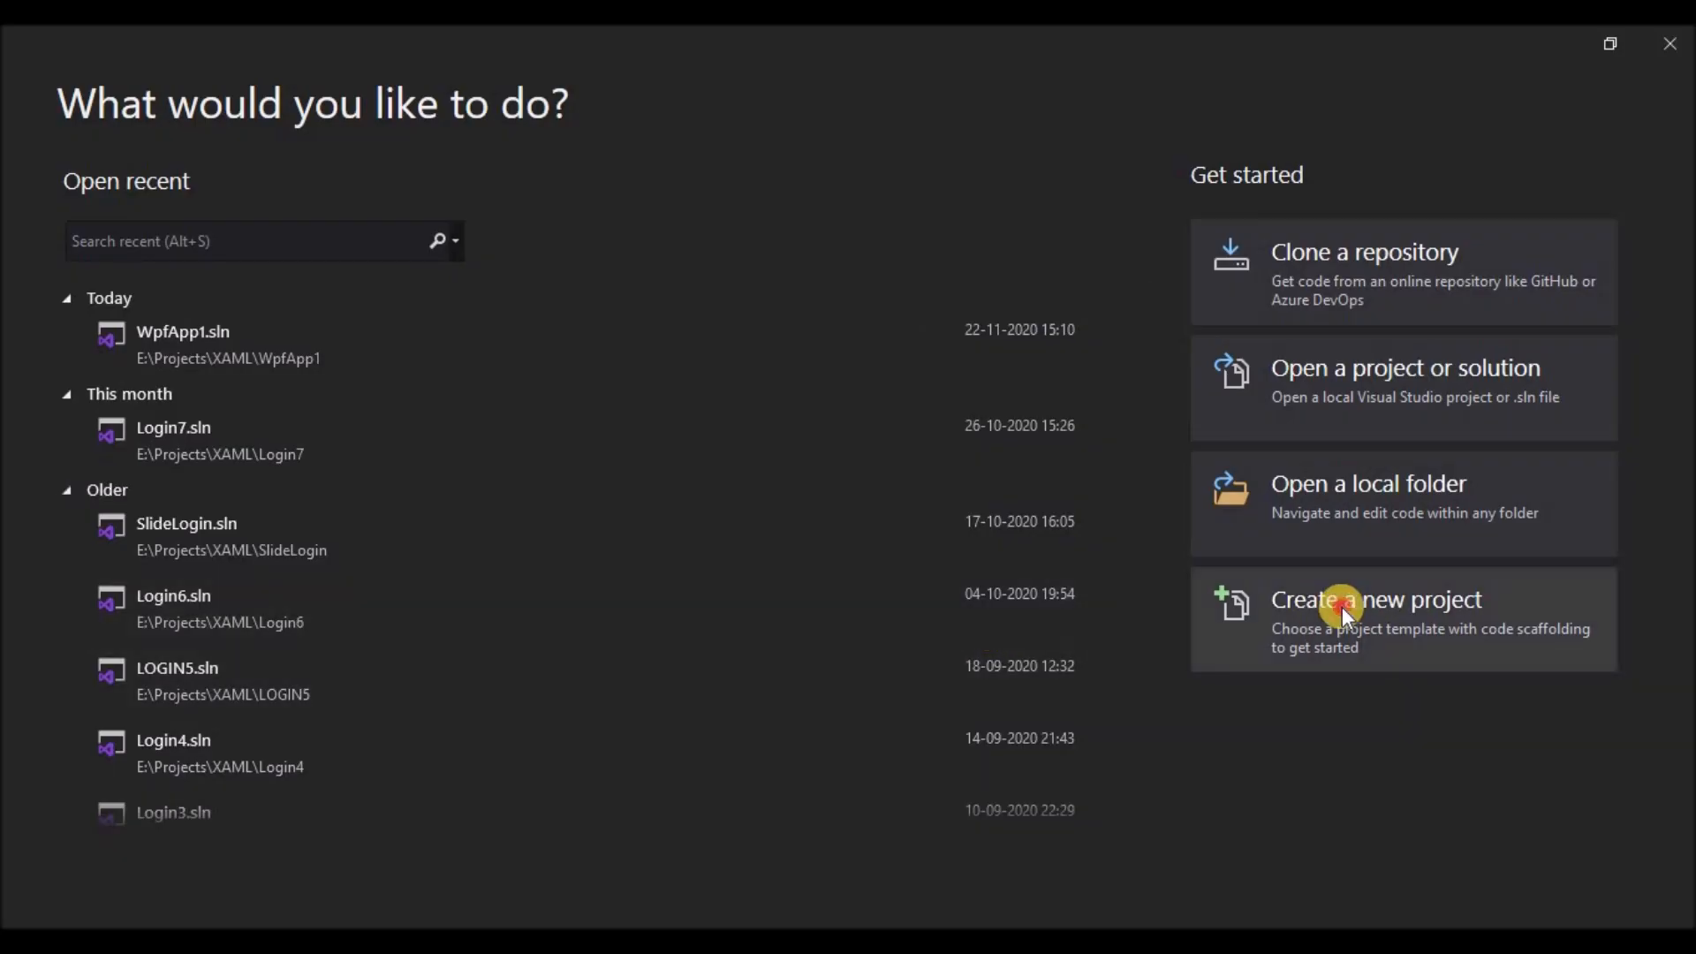
{"action": "left_click", "coordinate": [1374, 599]}
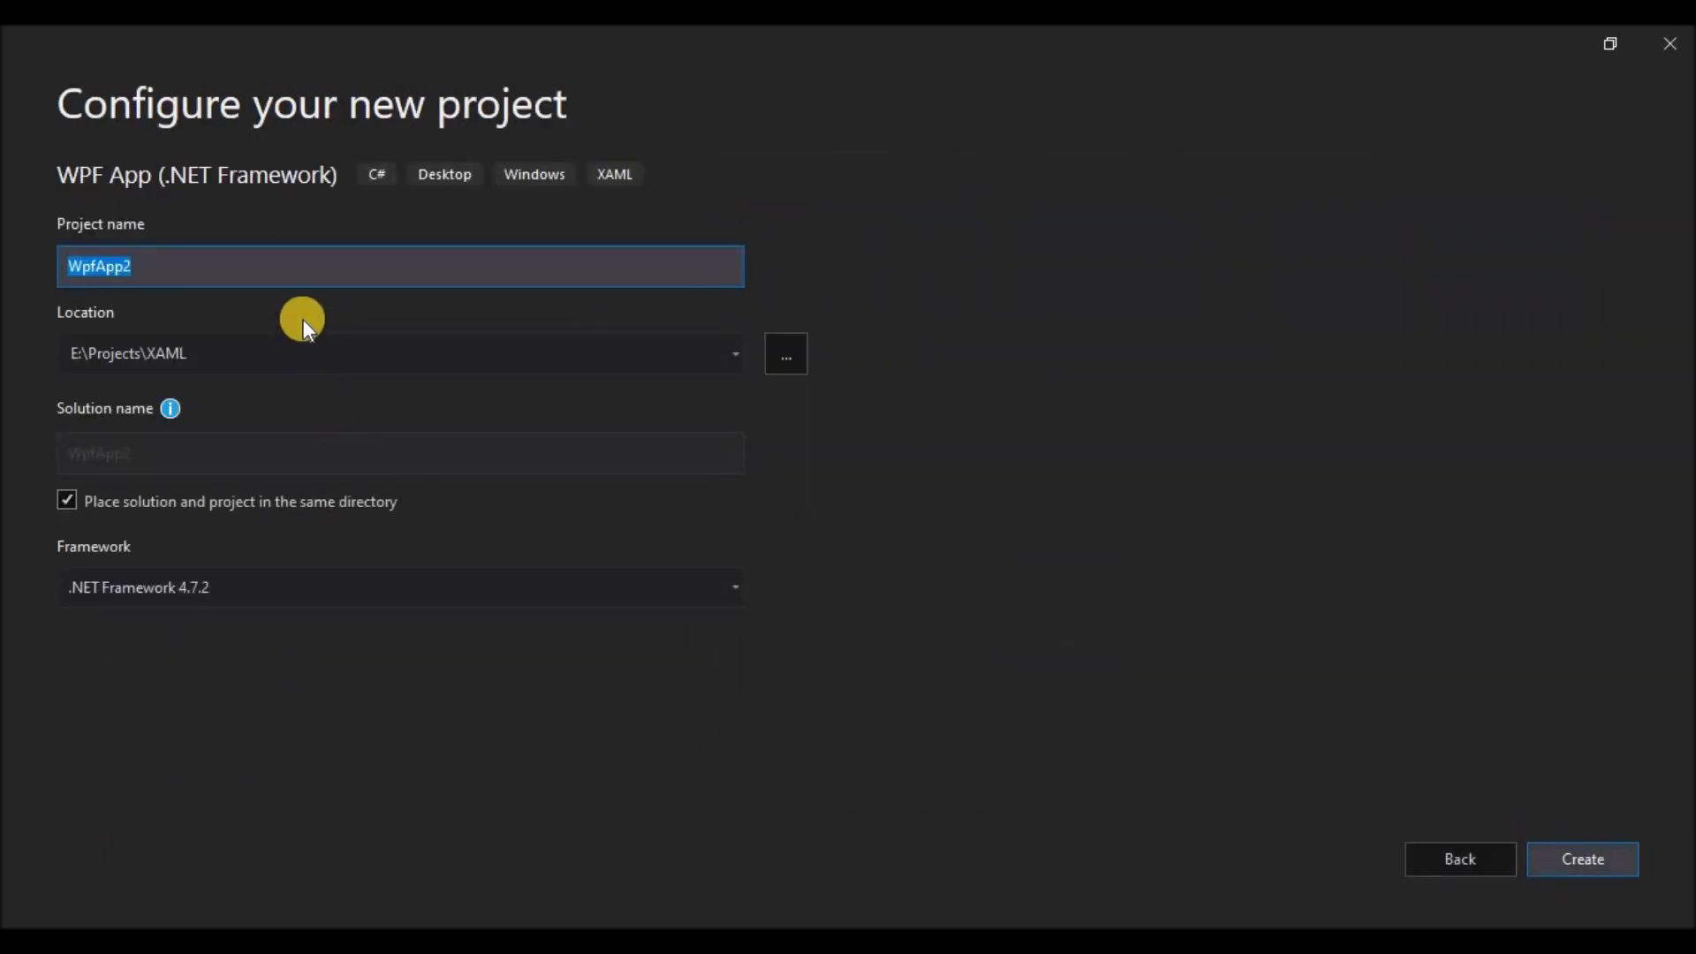
{"action": "type", "text": "NewsFeed"}
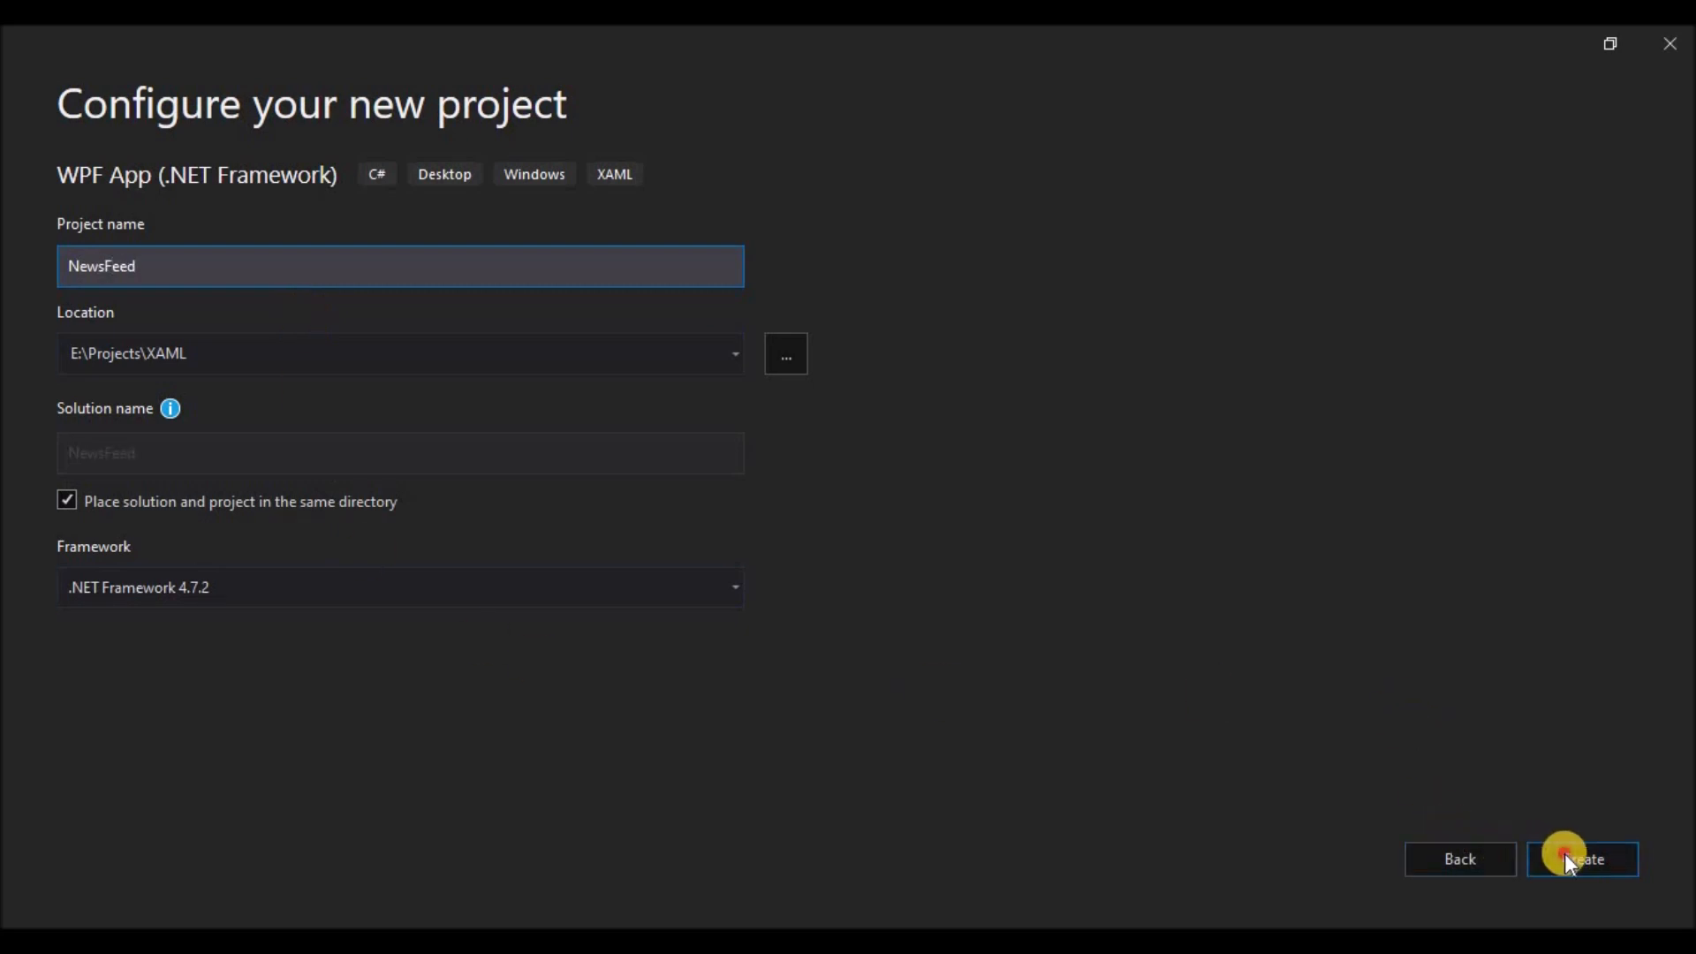
{"action": "left_click", "coordinate": [1581, 859]}
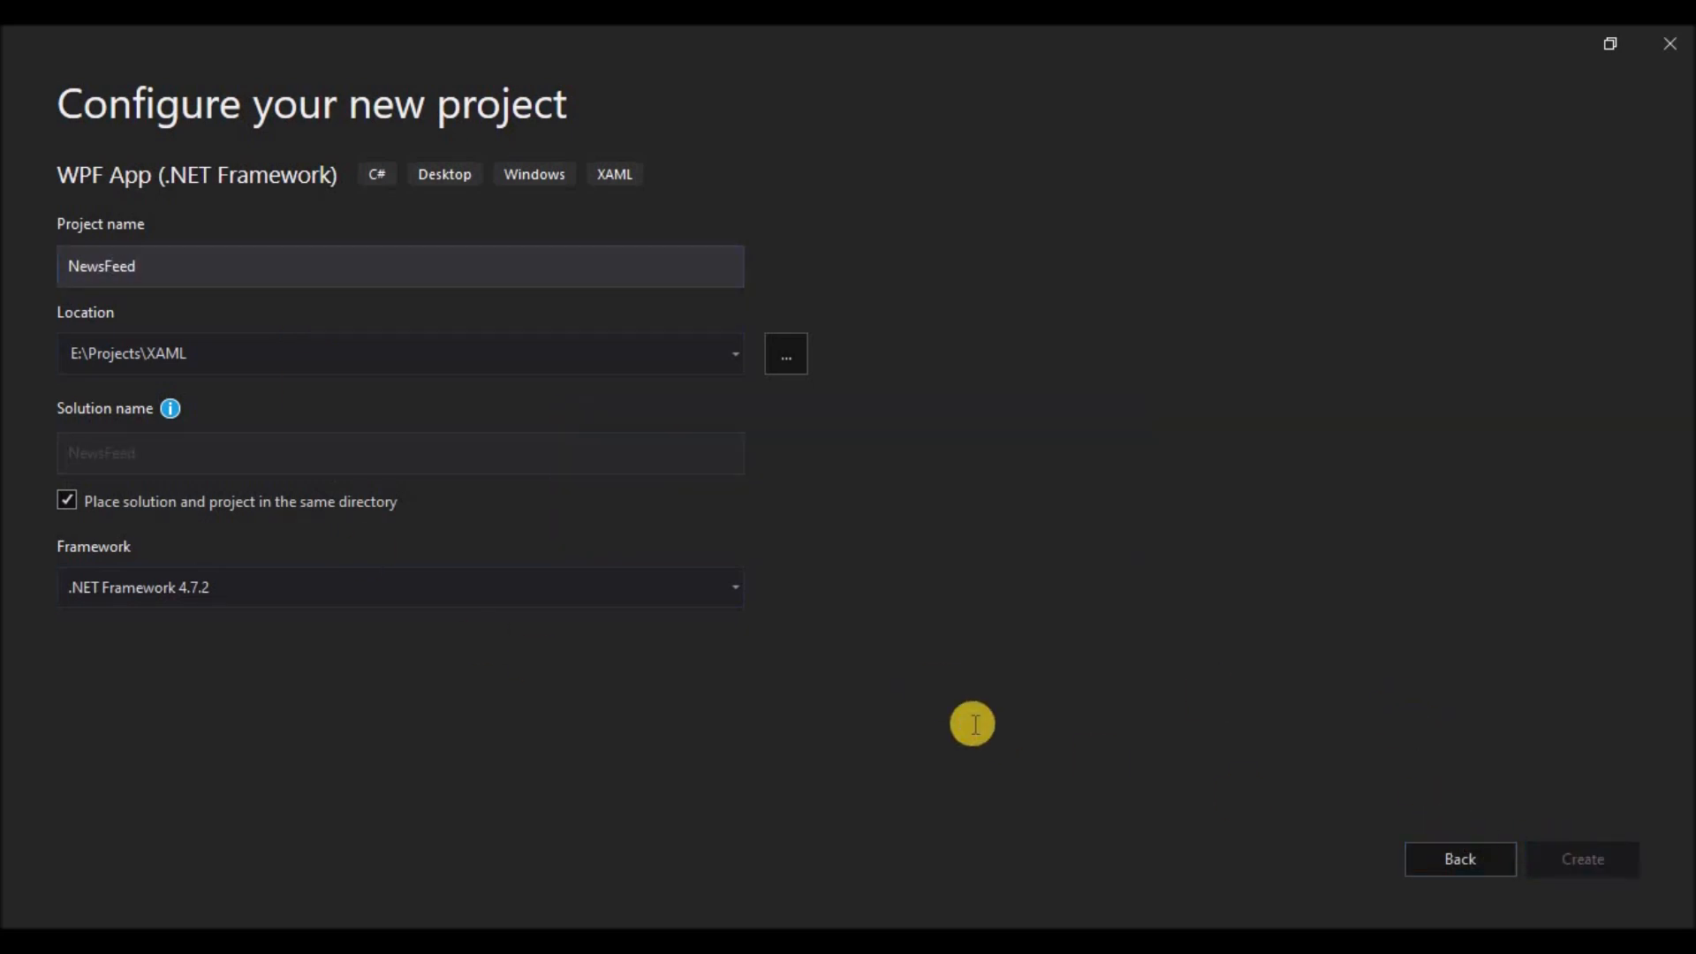
{"action": "left_click", "coordinate": [1580, 858]}
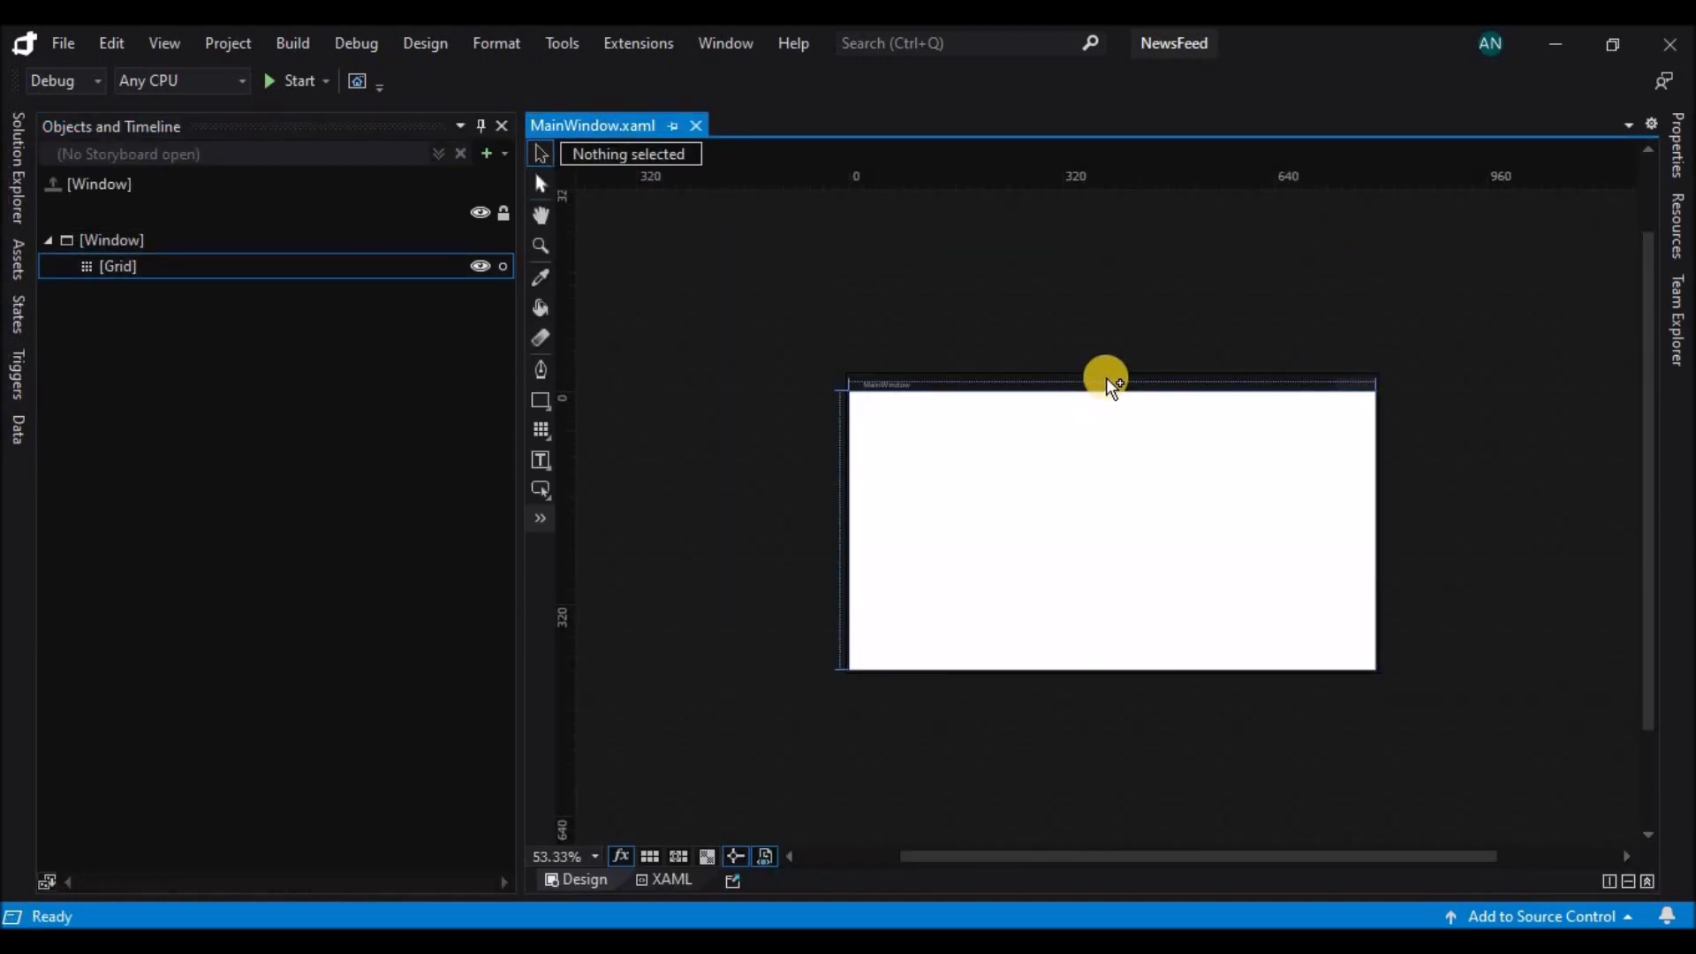
Make the window 400 wide, borderless, transparent, NoResize and CenterScreen, then run a preview
{"action": "left_click", "coordinate": [1103, 384]}
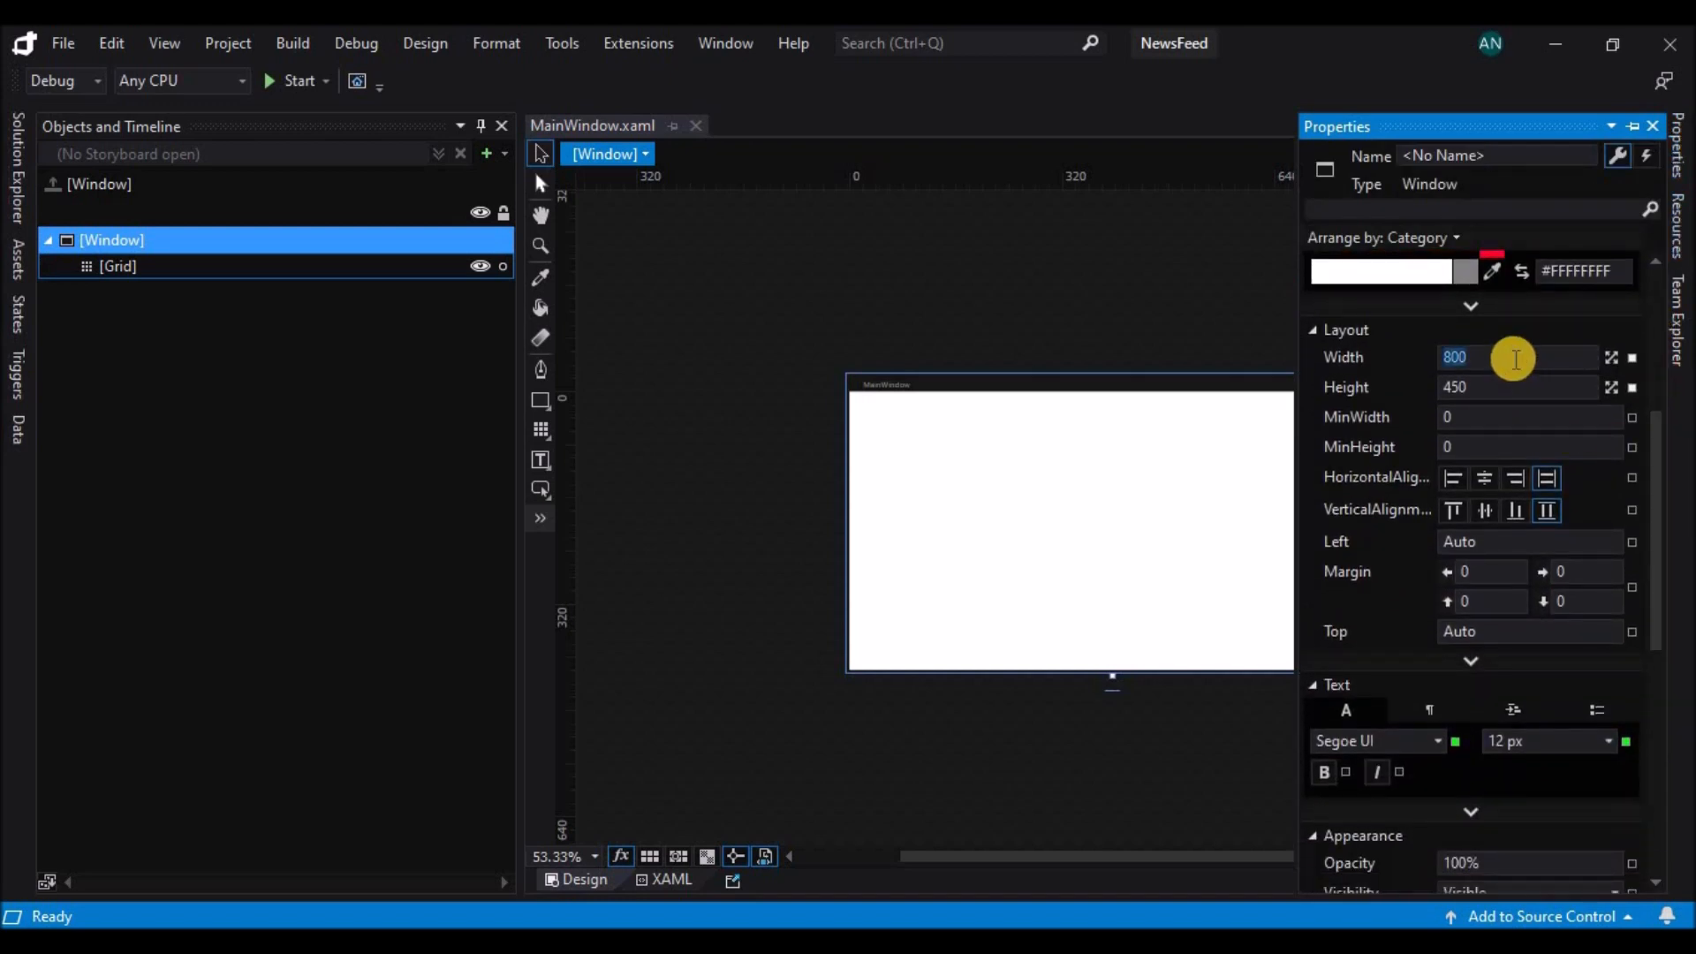
{"action": "type", "text": "400"}
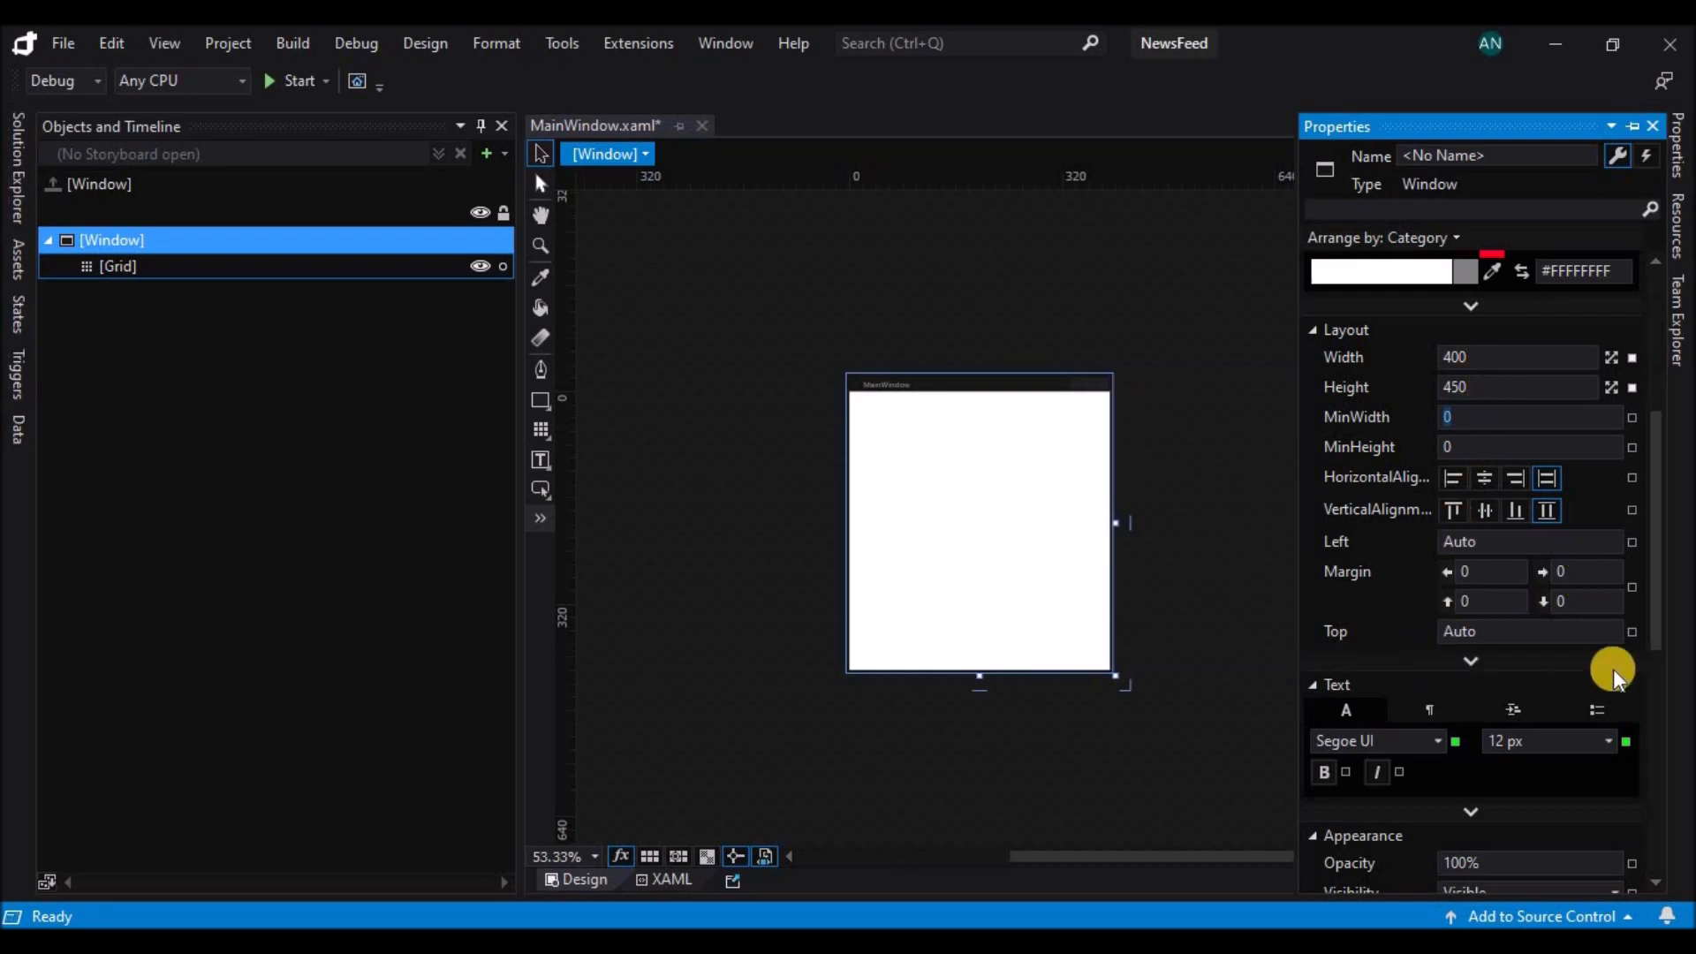
{"action": "scroll", "scroll_direction": "down", "scroll_amount": 3}
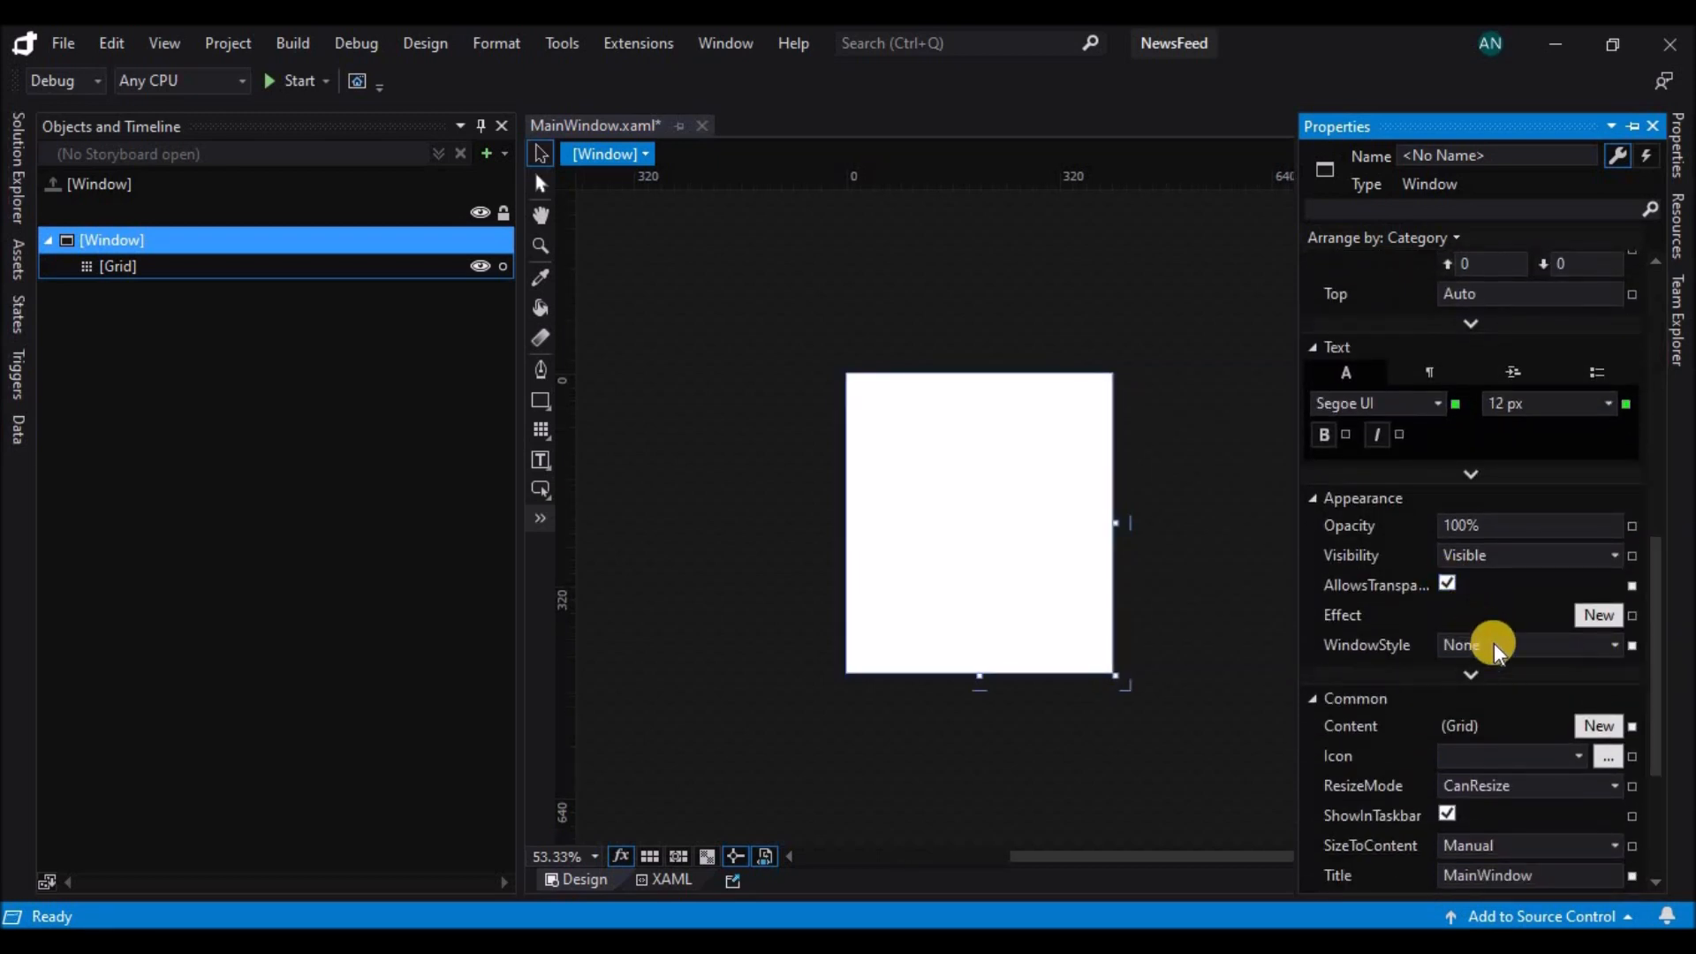
{"action": "scroll", "scroll_direction": "down", "scroll_amount": 3}
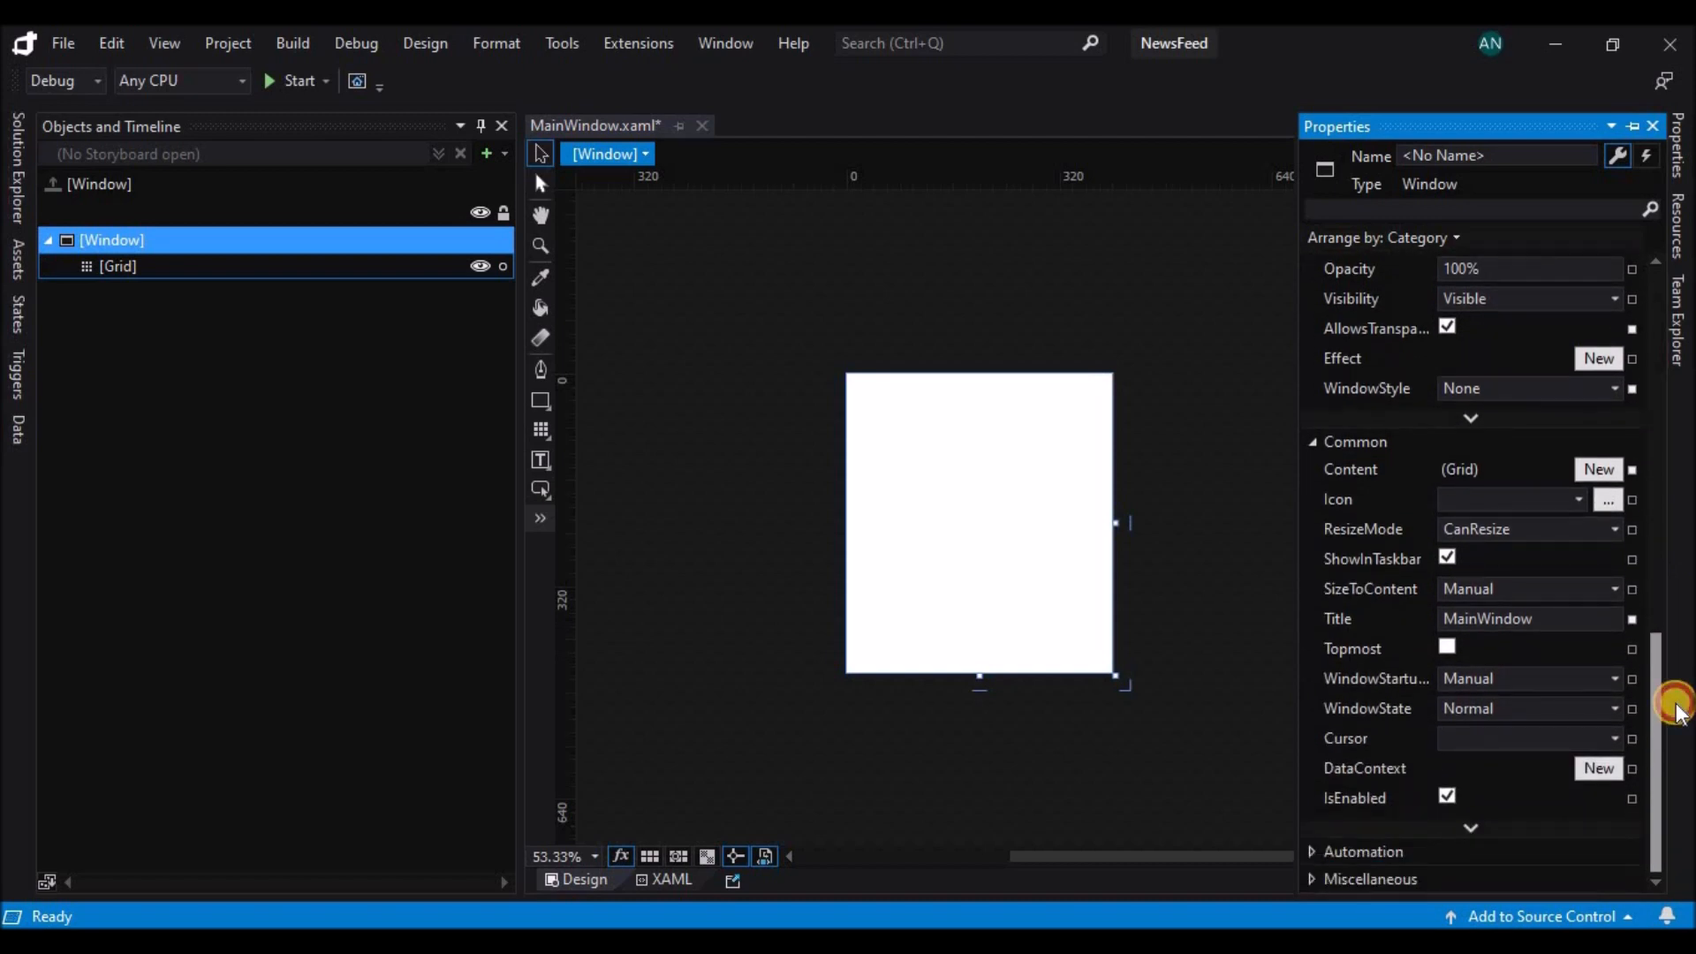
{"action": "mouse_move", "coordinate": [1509, 671]}
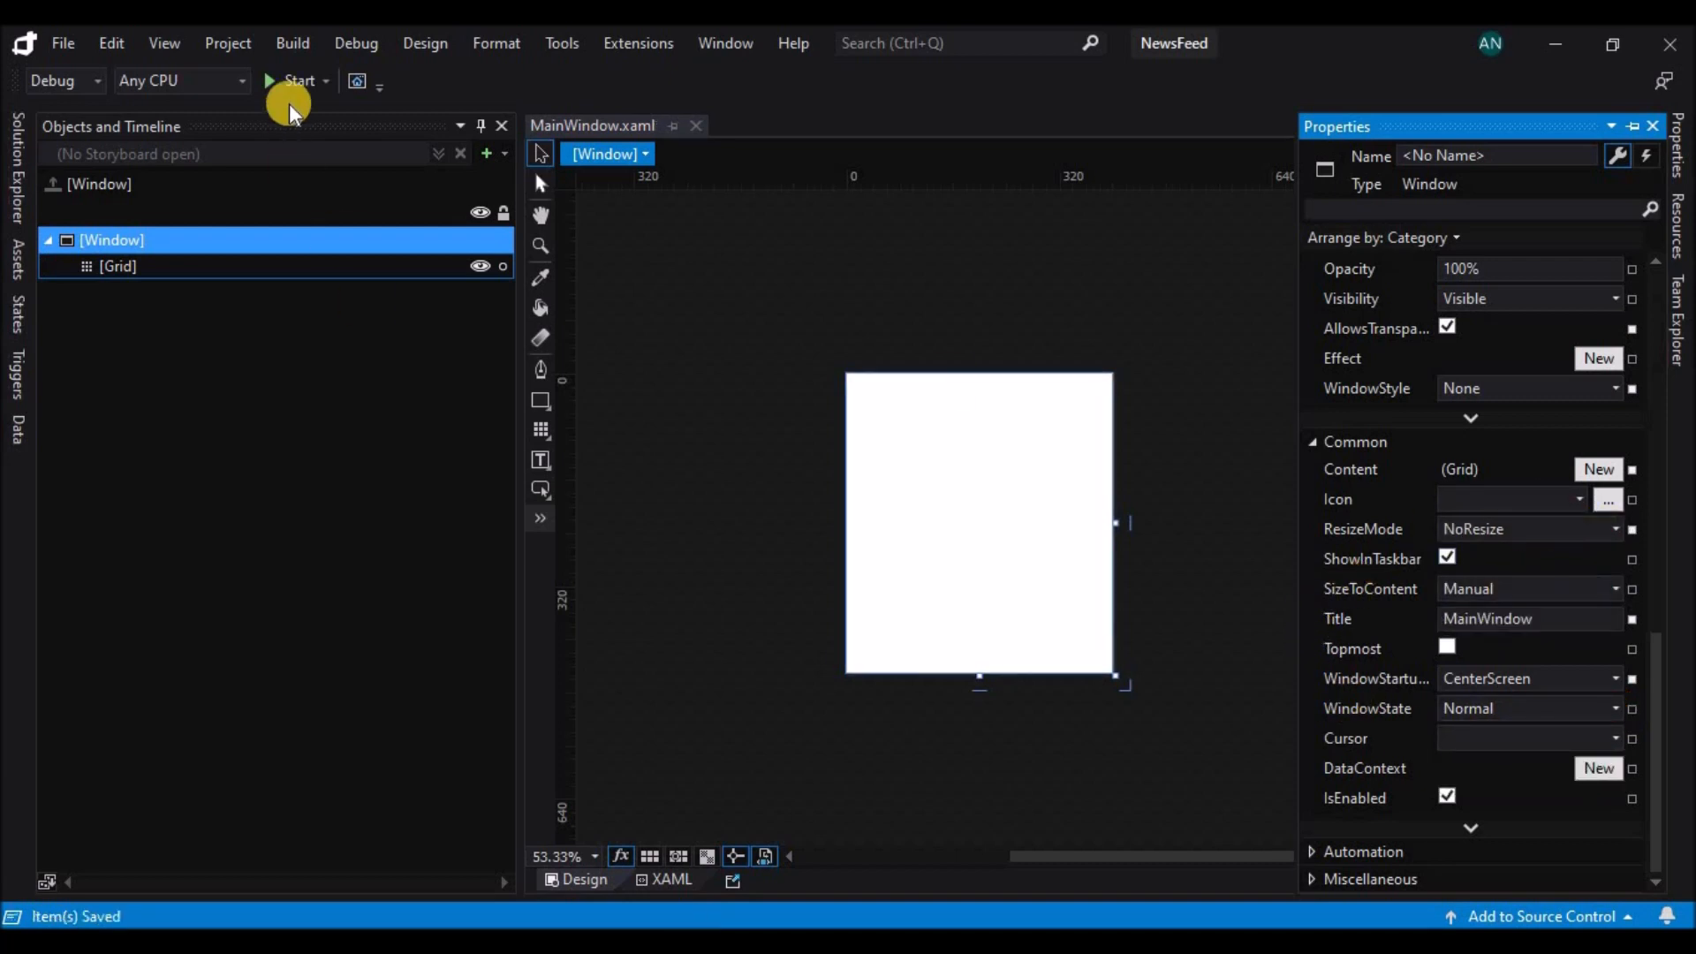
{"action": "left_click", "coordinate": [297, 80]}
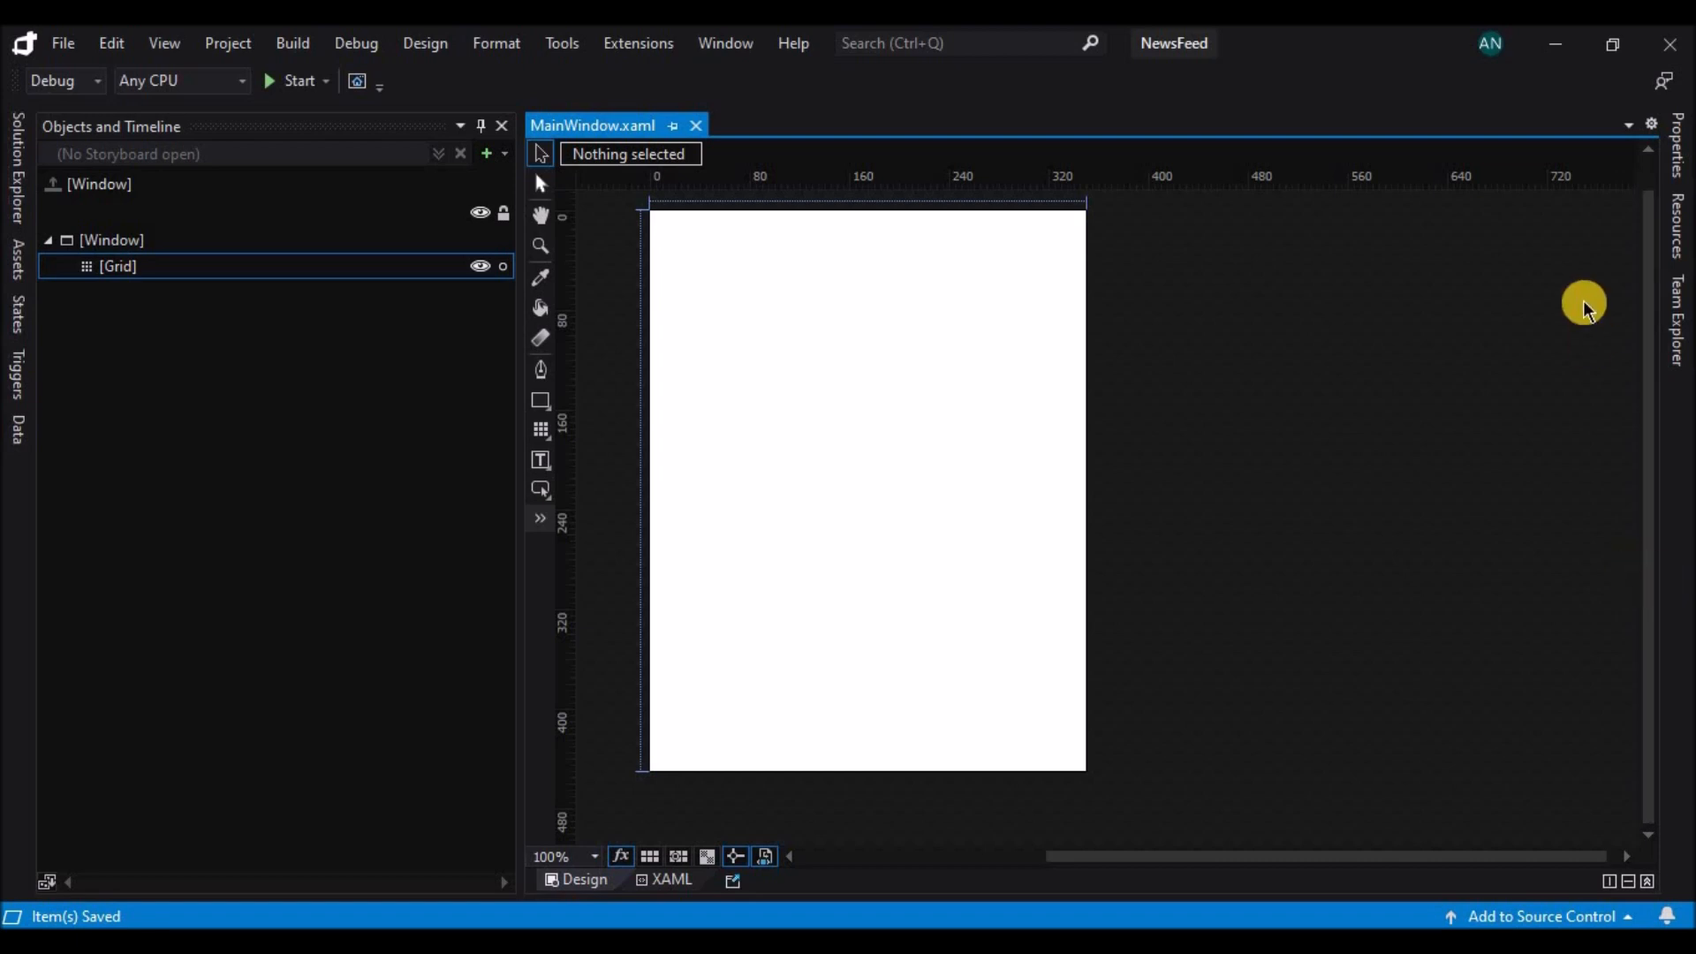
{"action": "mouse_move", "coordinate": [539, 432]}
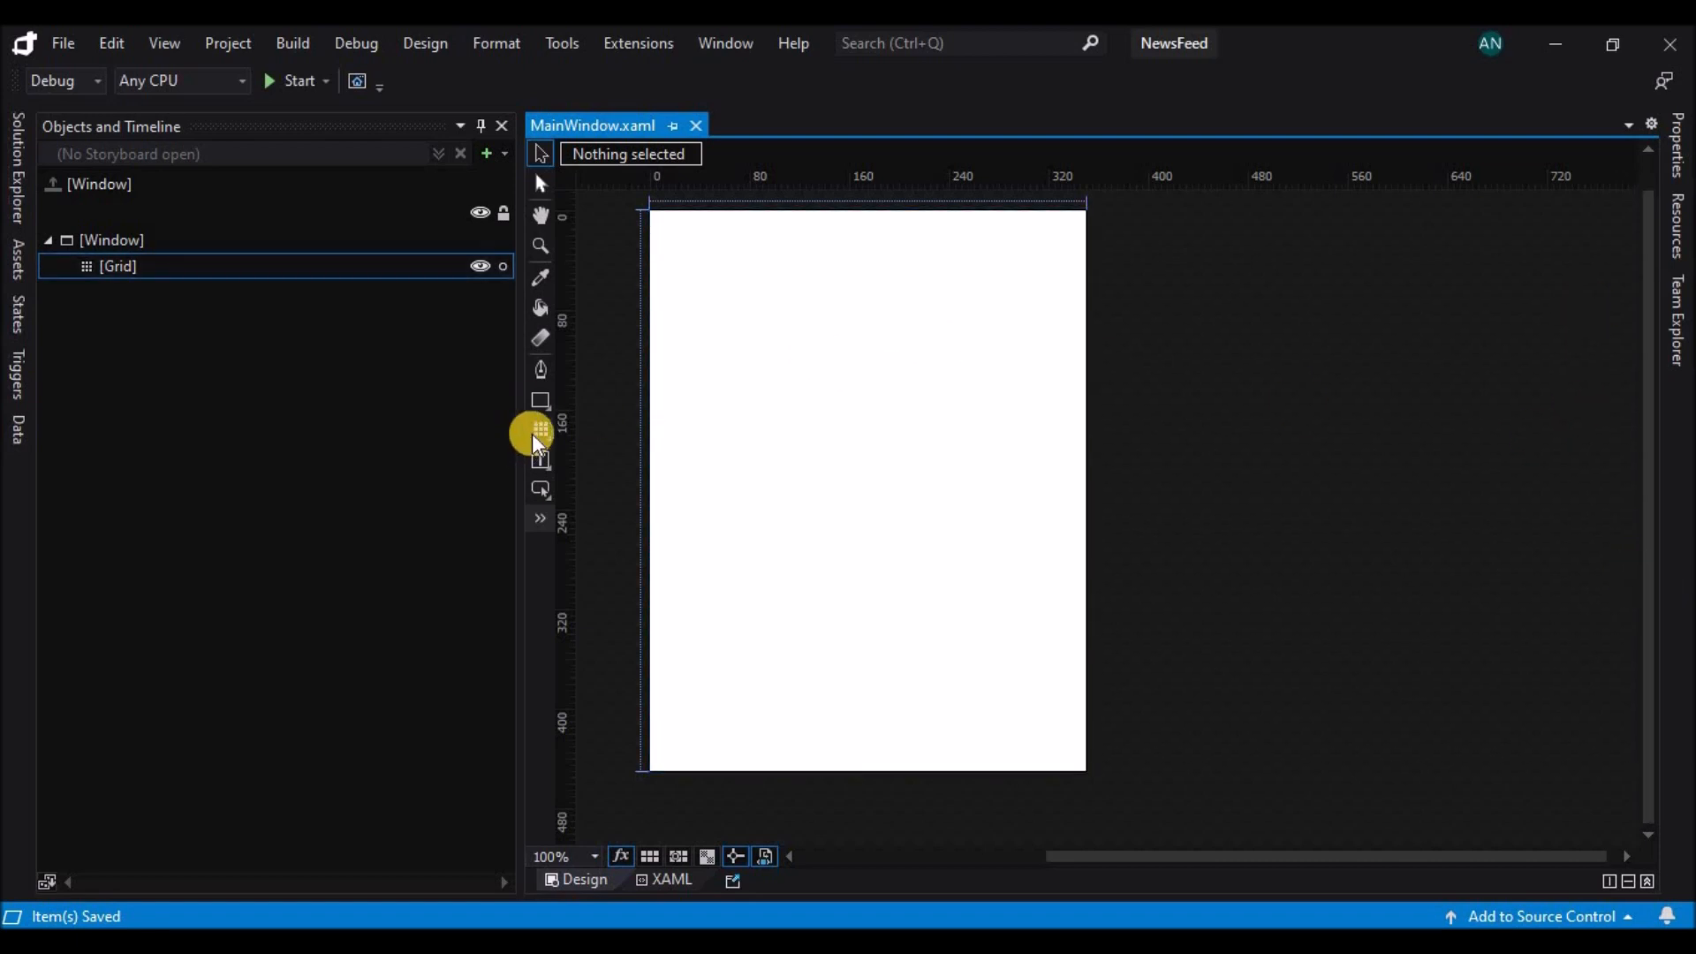
Draw an off-white rectangle spanning the entire window canvas
{"action": "left_click", "coordinate": [540, 403]}
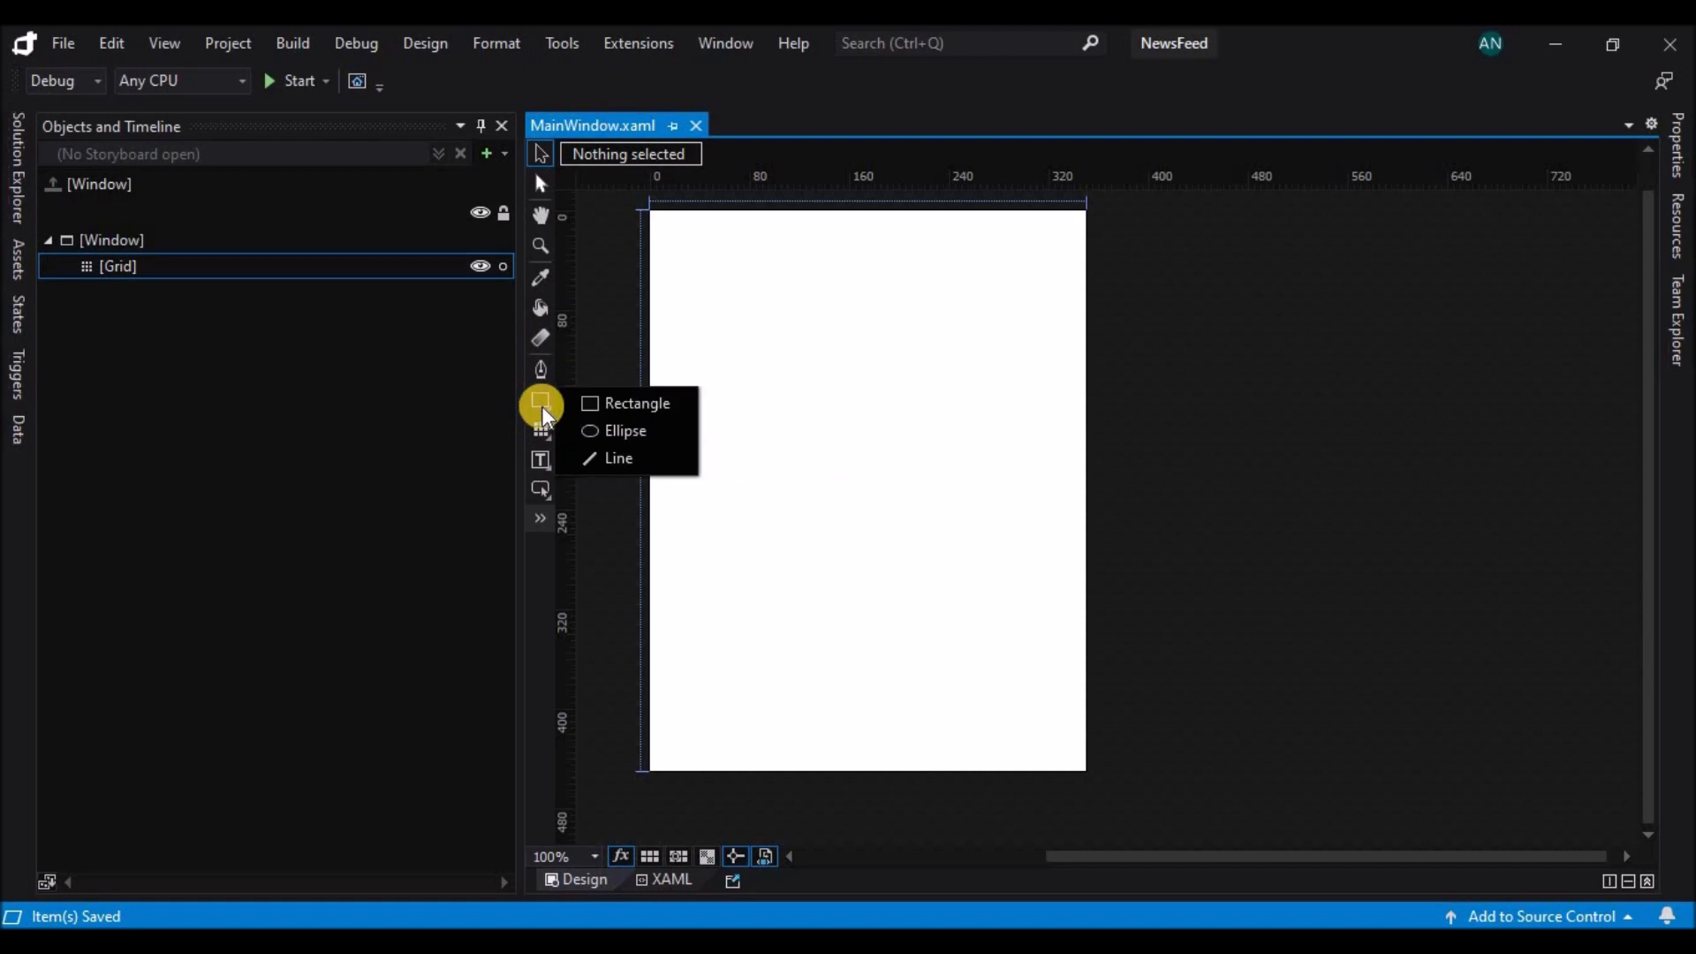
{"action": "mouse_move", "coordinate": [752, 286]}
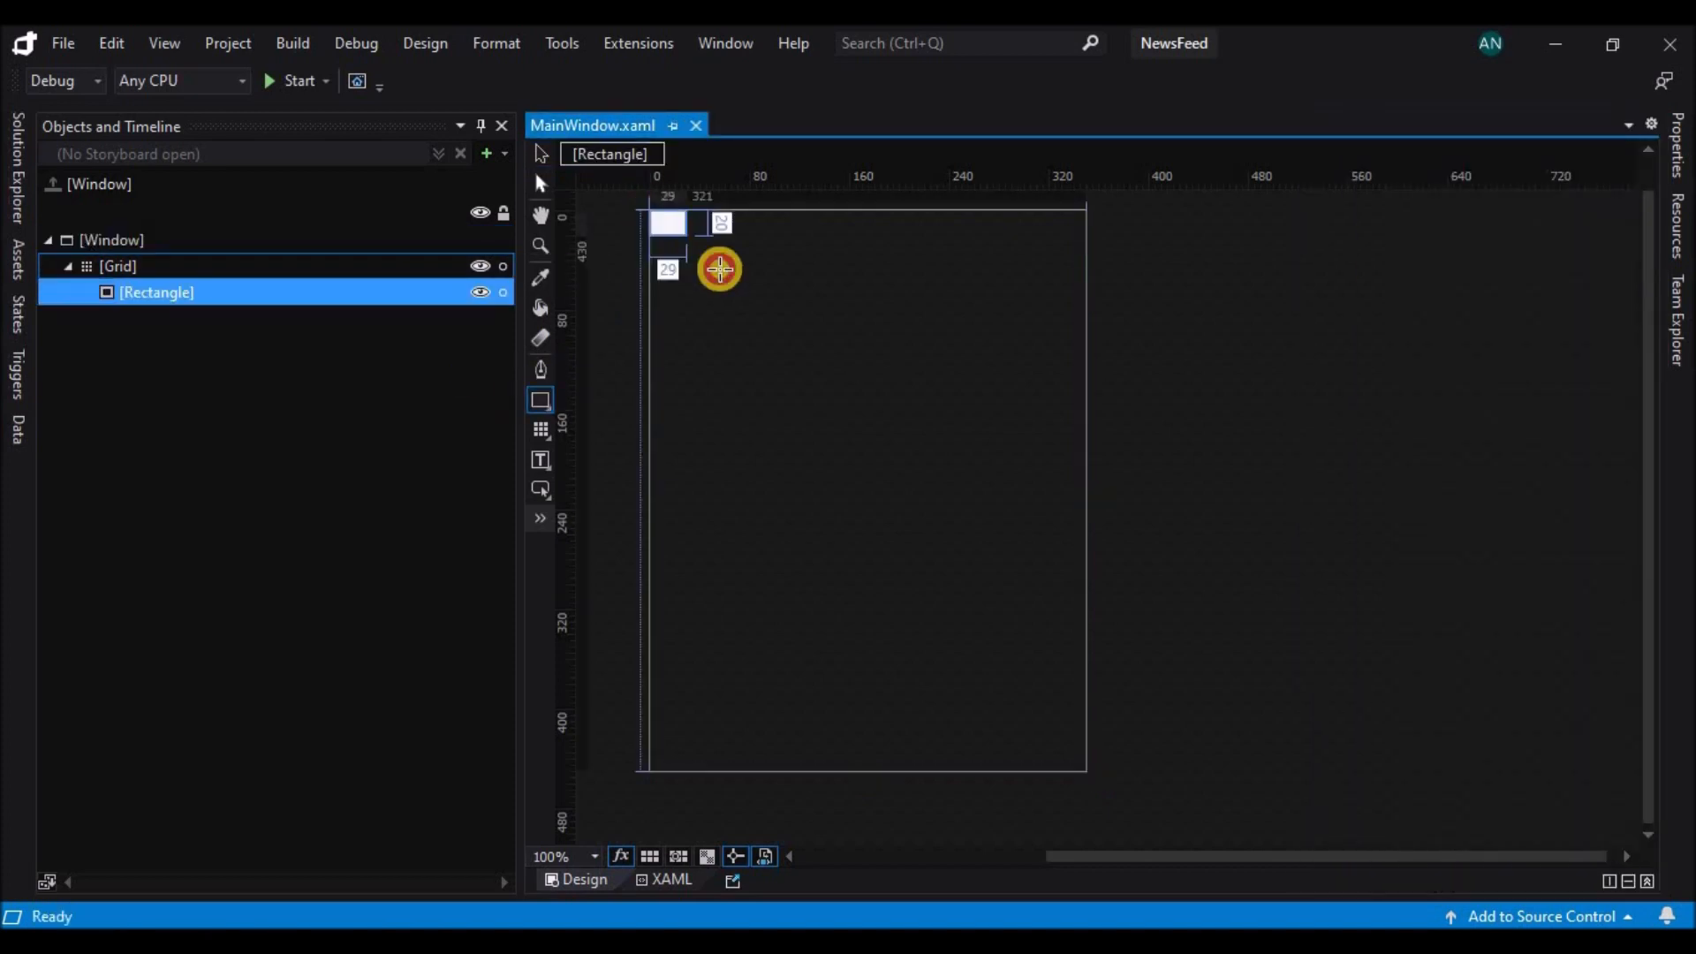
{"action": "left_click_drag", "start_coordinate": [719, 269], "coordinate": [1088, 376]}
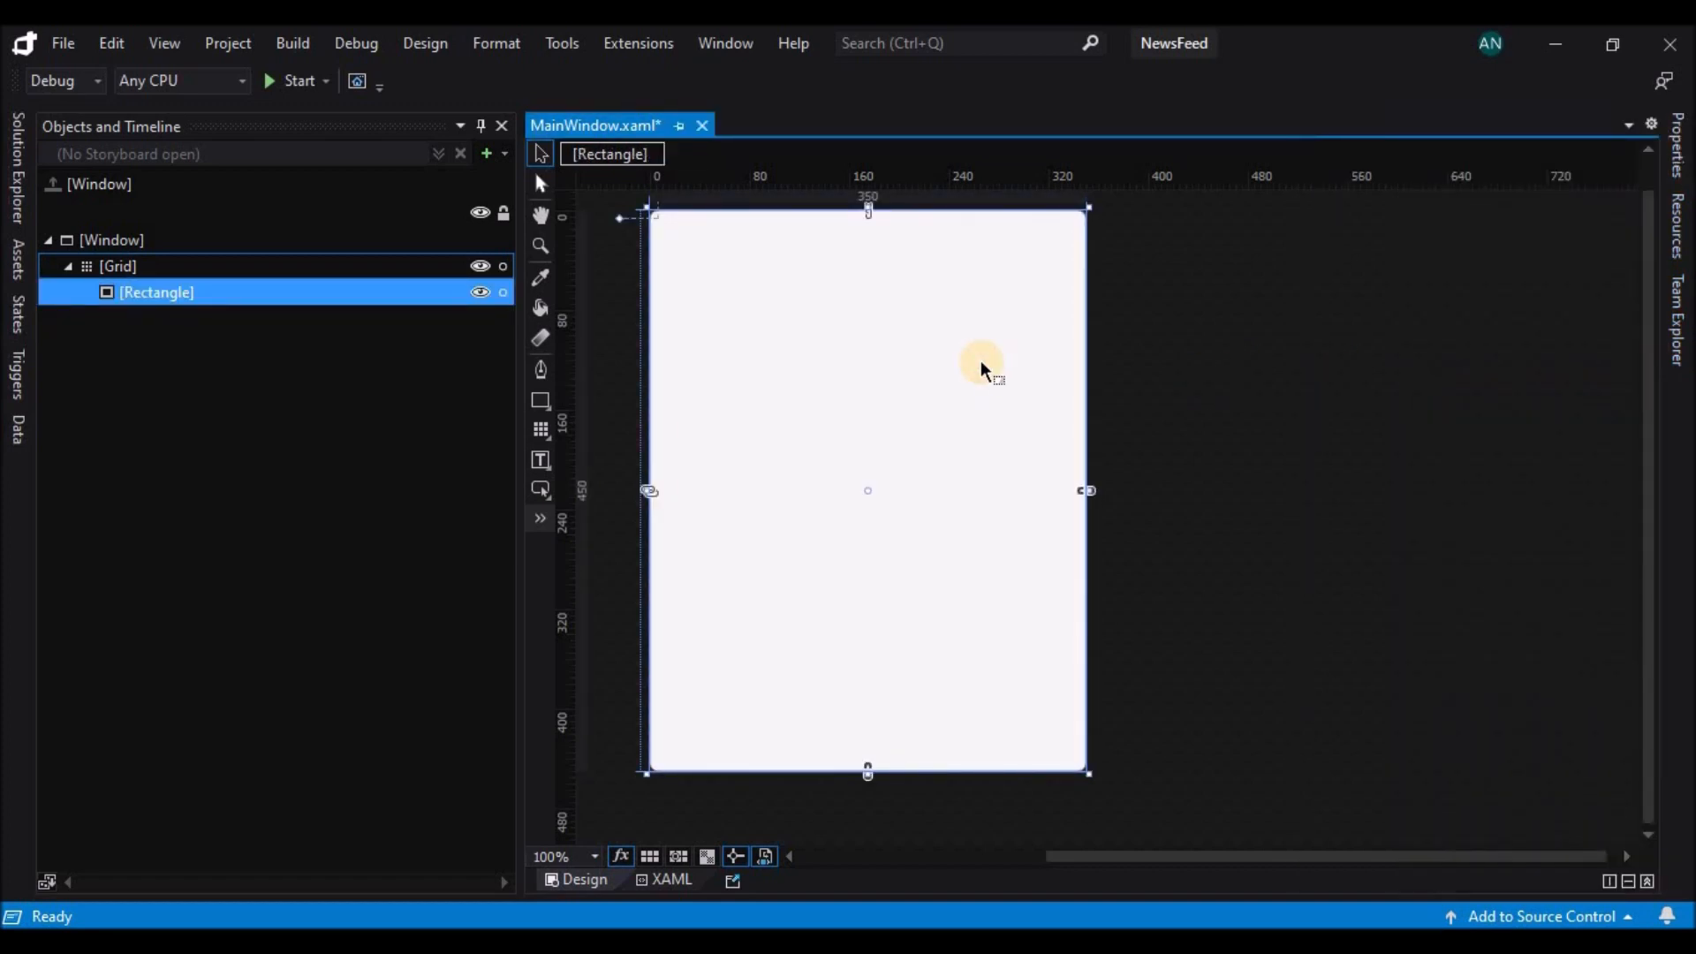
Paste a copy of the rectangle and resize it into a band along the top edge
{"action": "right_click", "coordinate": [983, 366]}
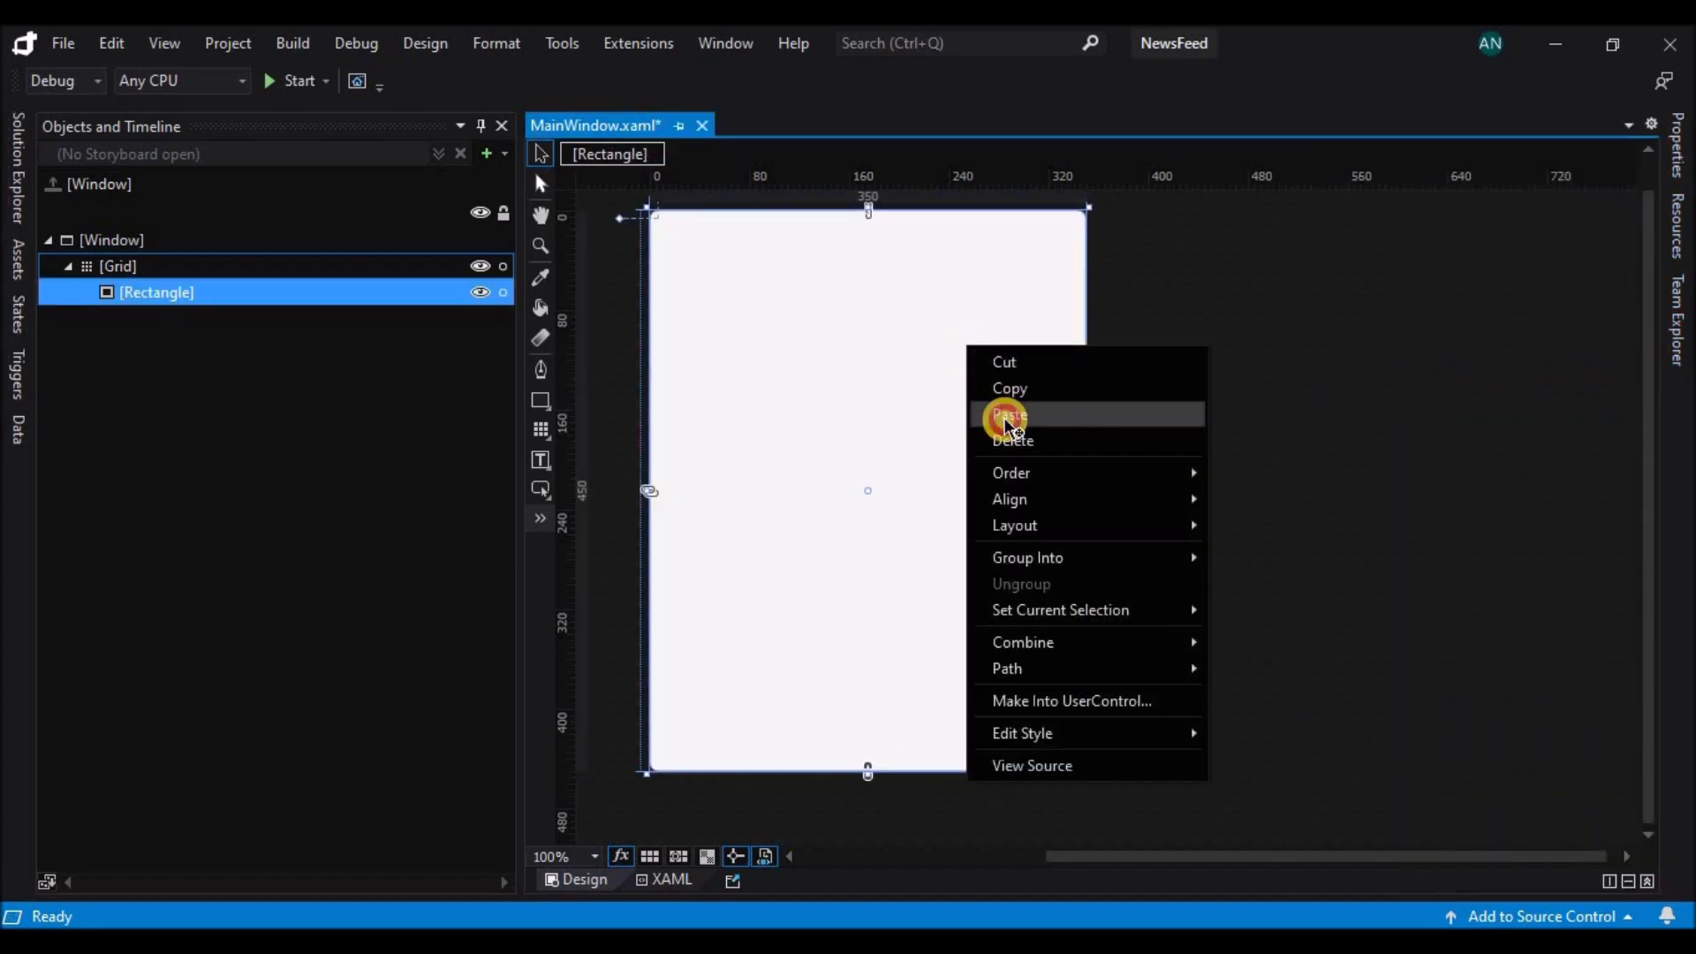
{"action": "left_click", "coordinate": [1007, 415]}
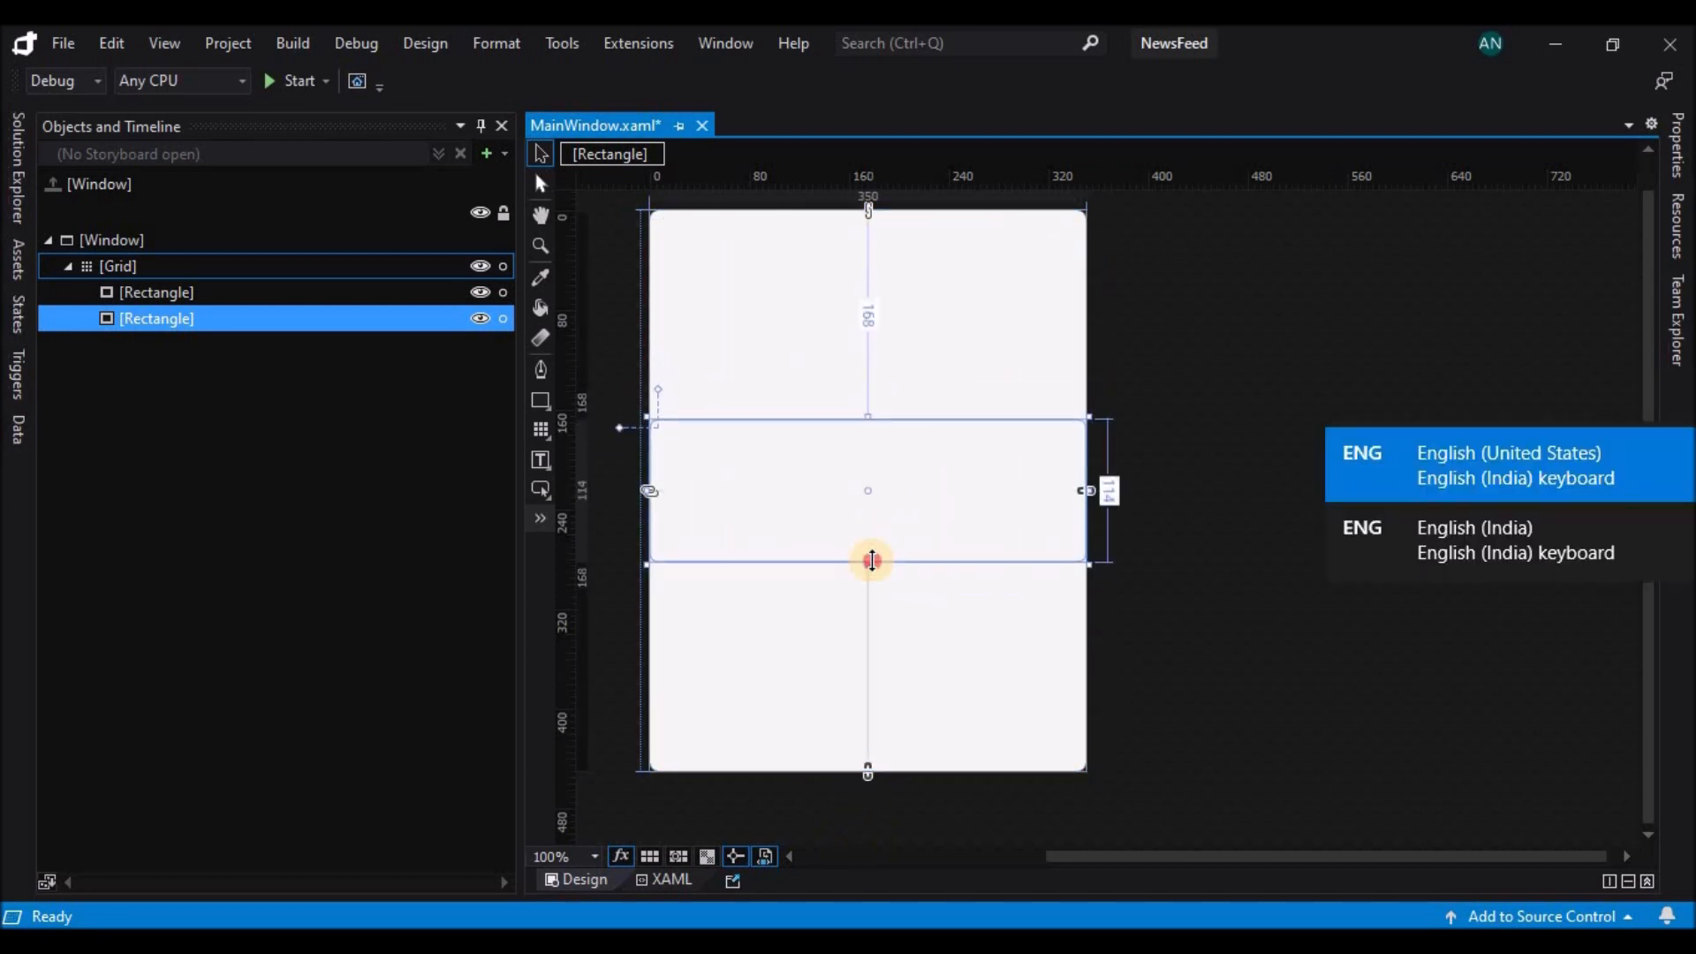
{"action": "left_click_drag", "start_coordinate": [870, 560], "coordinate": [915, 350]}
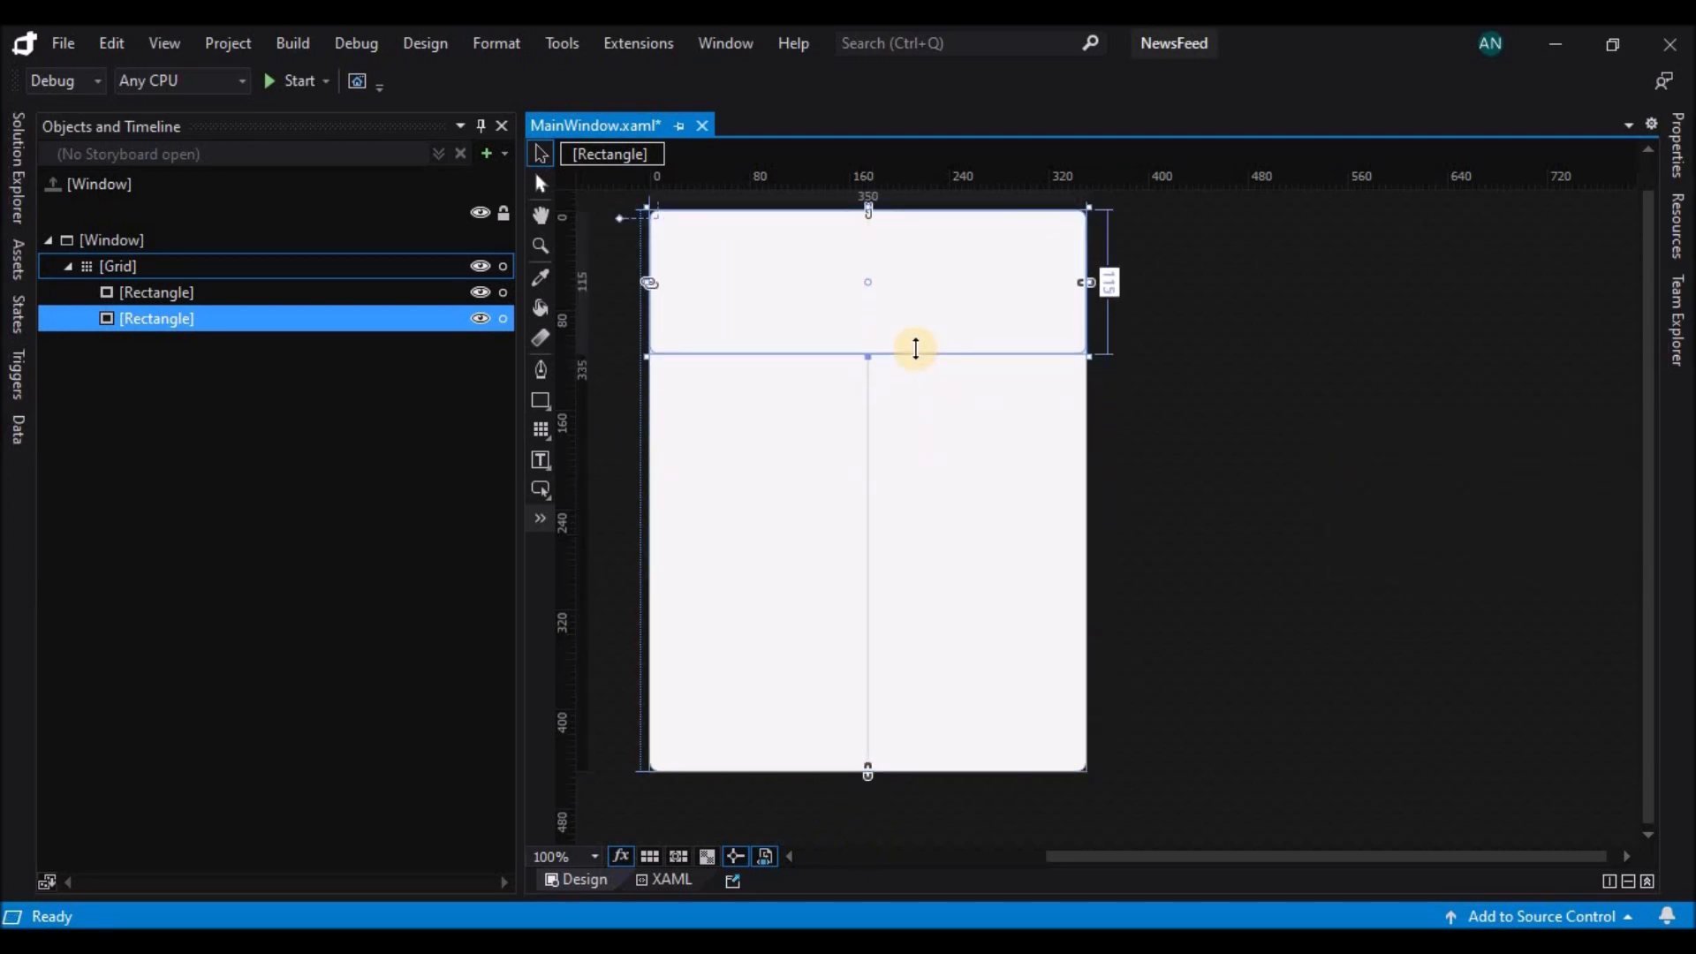
{"action": "left_click_drag", "start_coordinate": [915, 348], "coordinate": [915, 362]}
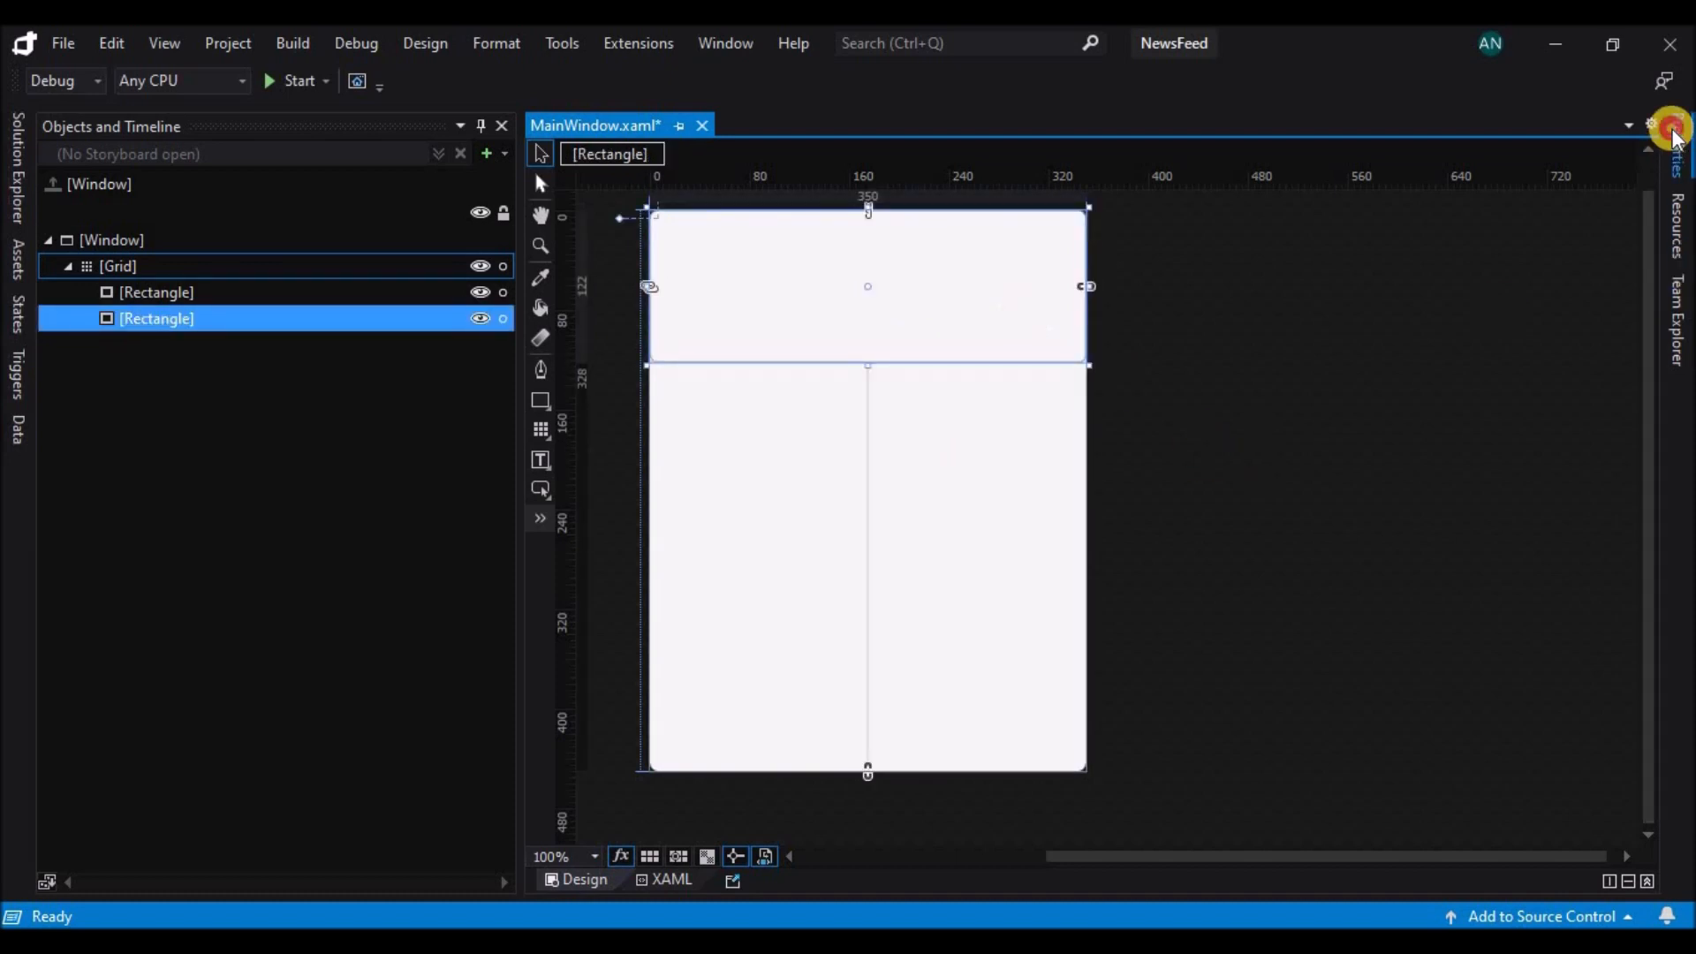
Fill the header band blue and add a third rectangle sized to match it
{"action": "left_click", "coordinate": [1675, 127]}
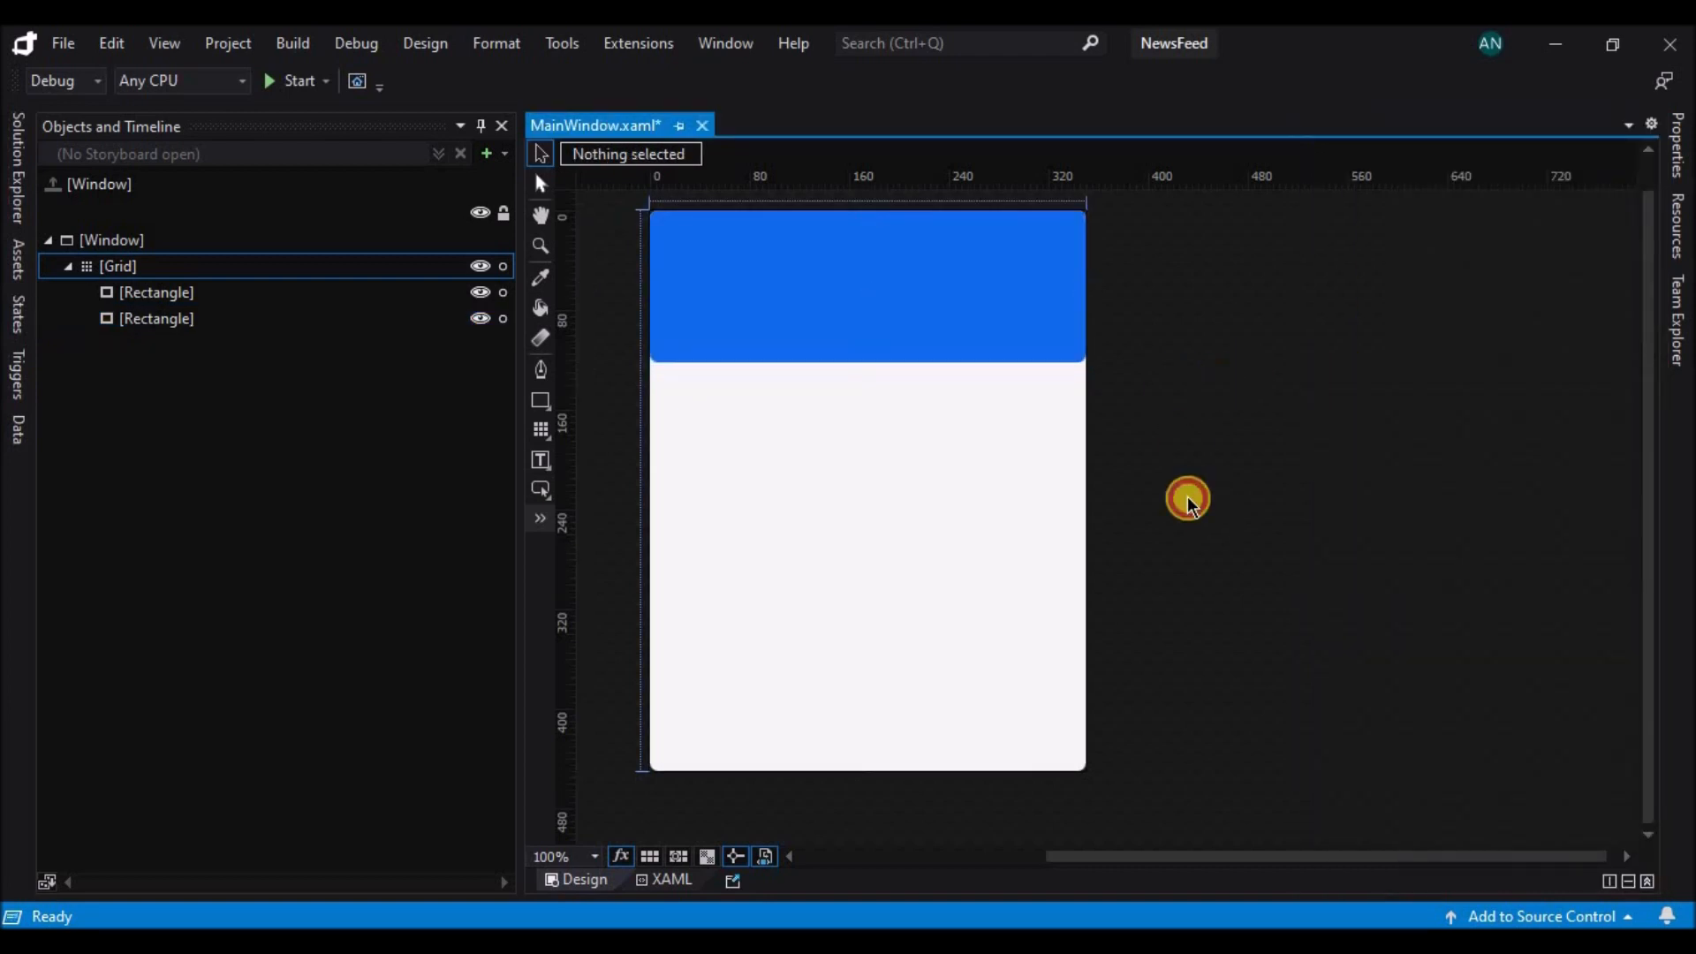
{"action": "left_click", "coordinate": [881, 527]}
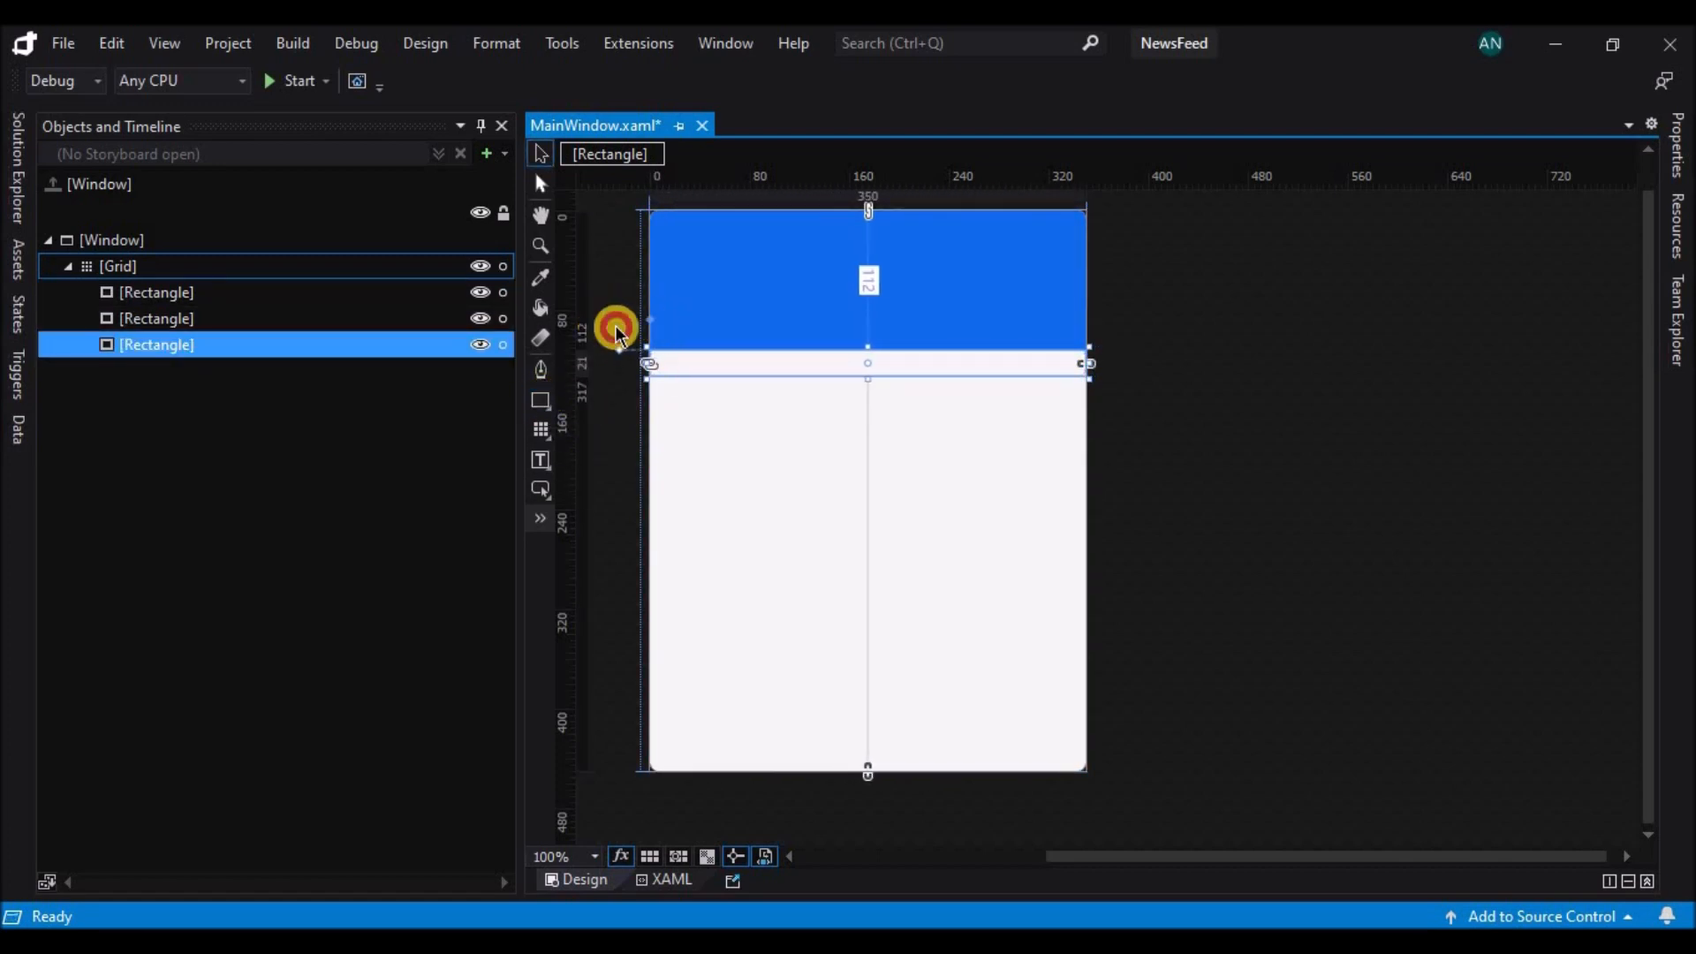
{"action": "left_click", "coordinate": [1222, 438]}
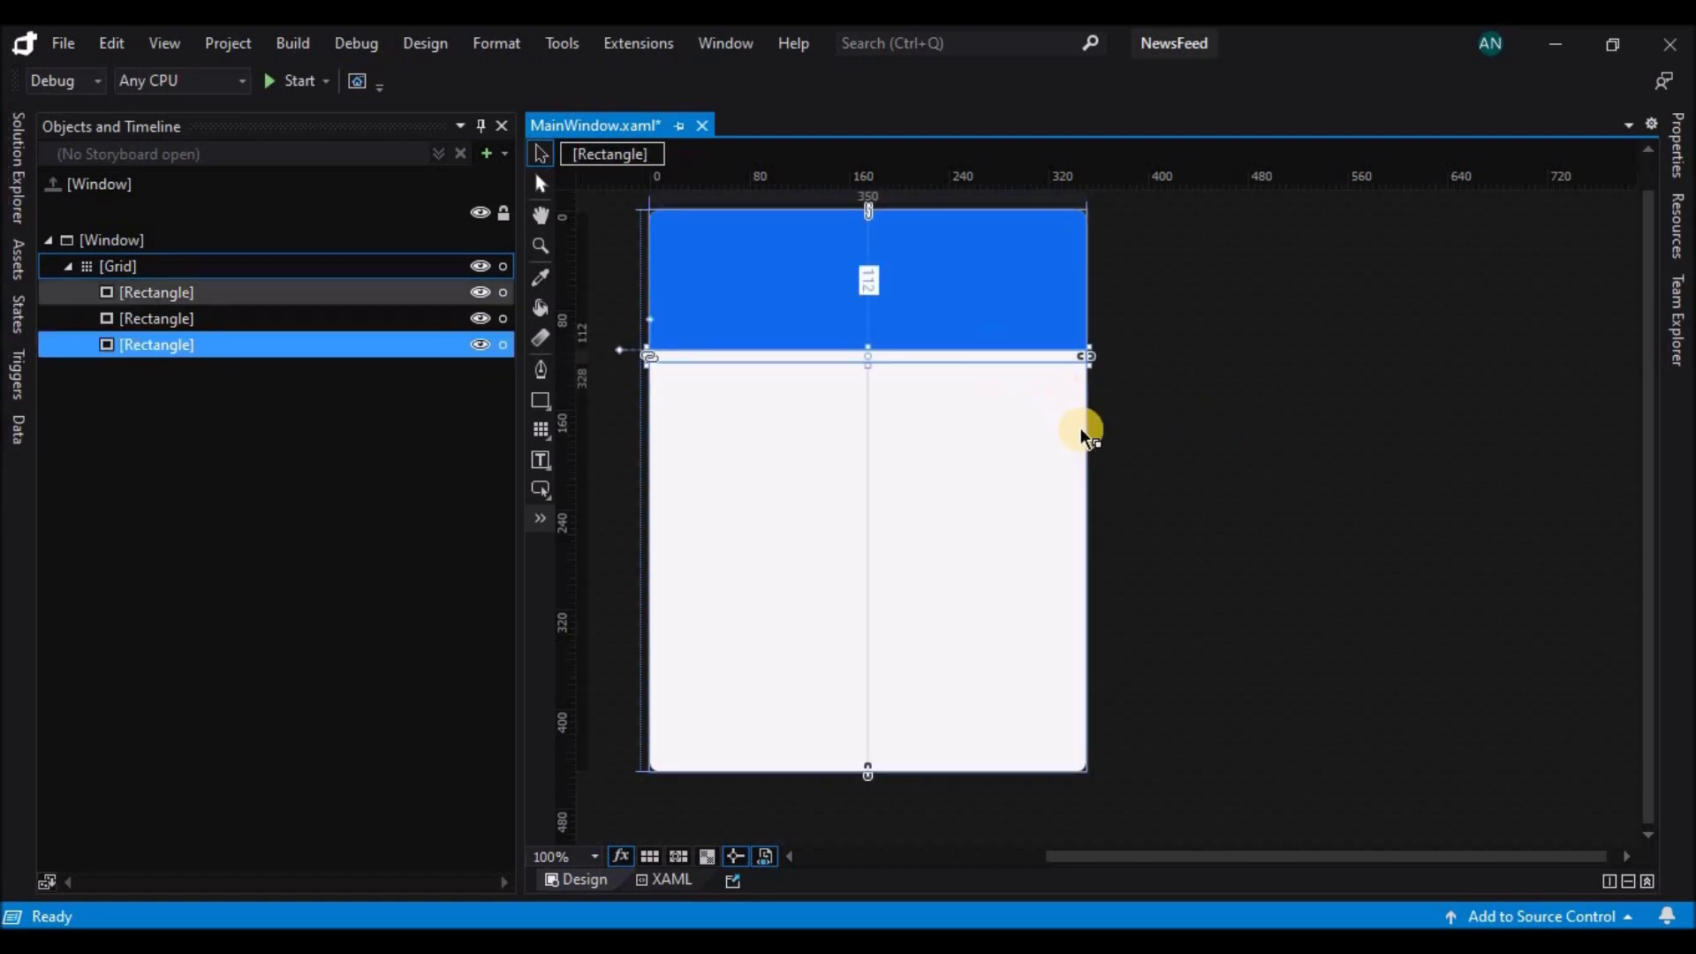
{"action": "left_click", "coordinate": [1265, 459]}
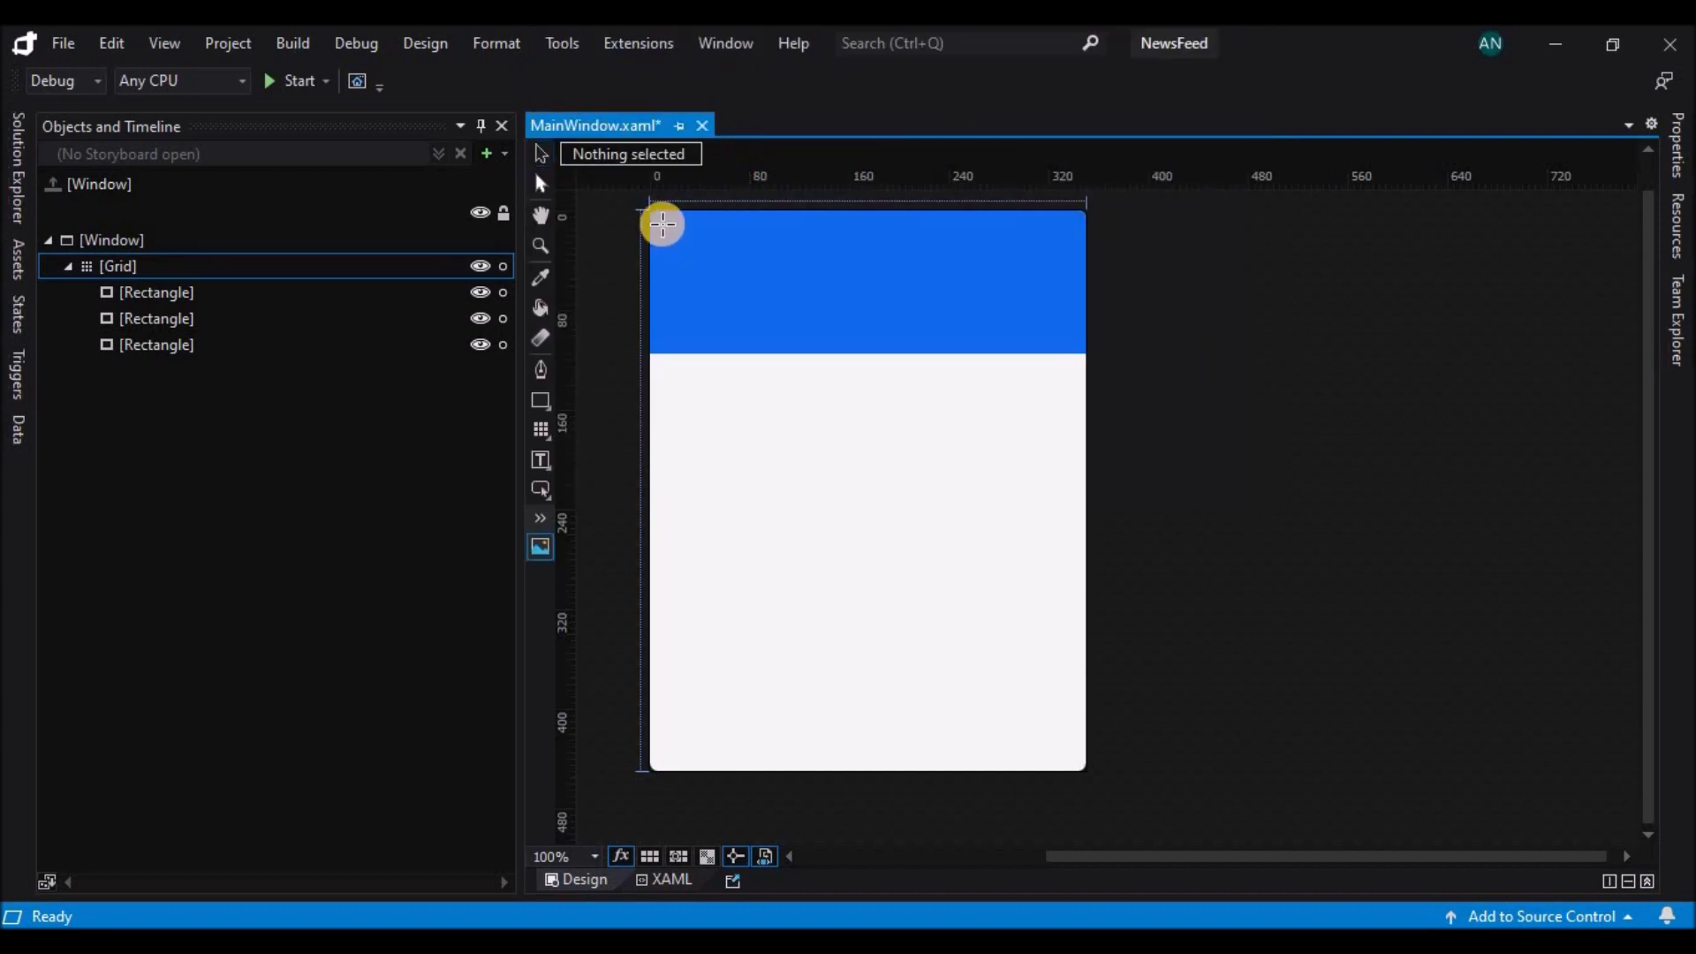
Place an image at the header's top-left with the icons8-menu-24 icon as its Source
{"action": "left_click", "coordinate": [663, 223]}
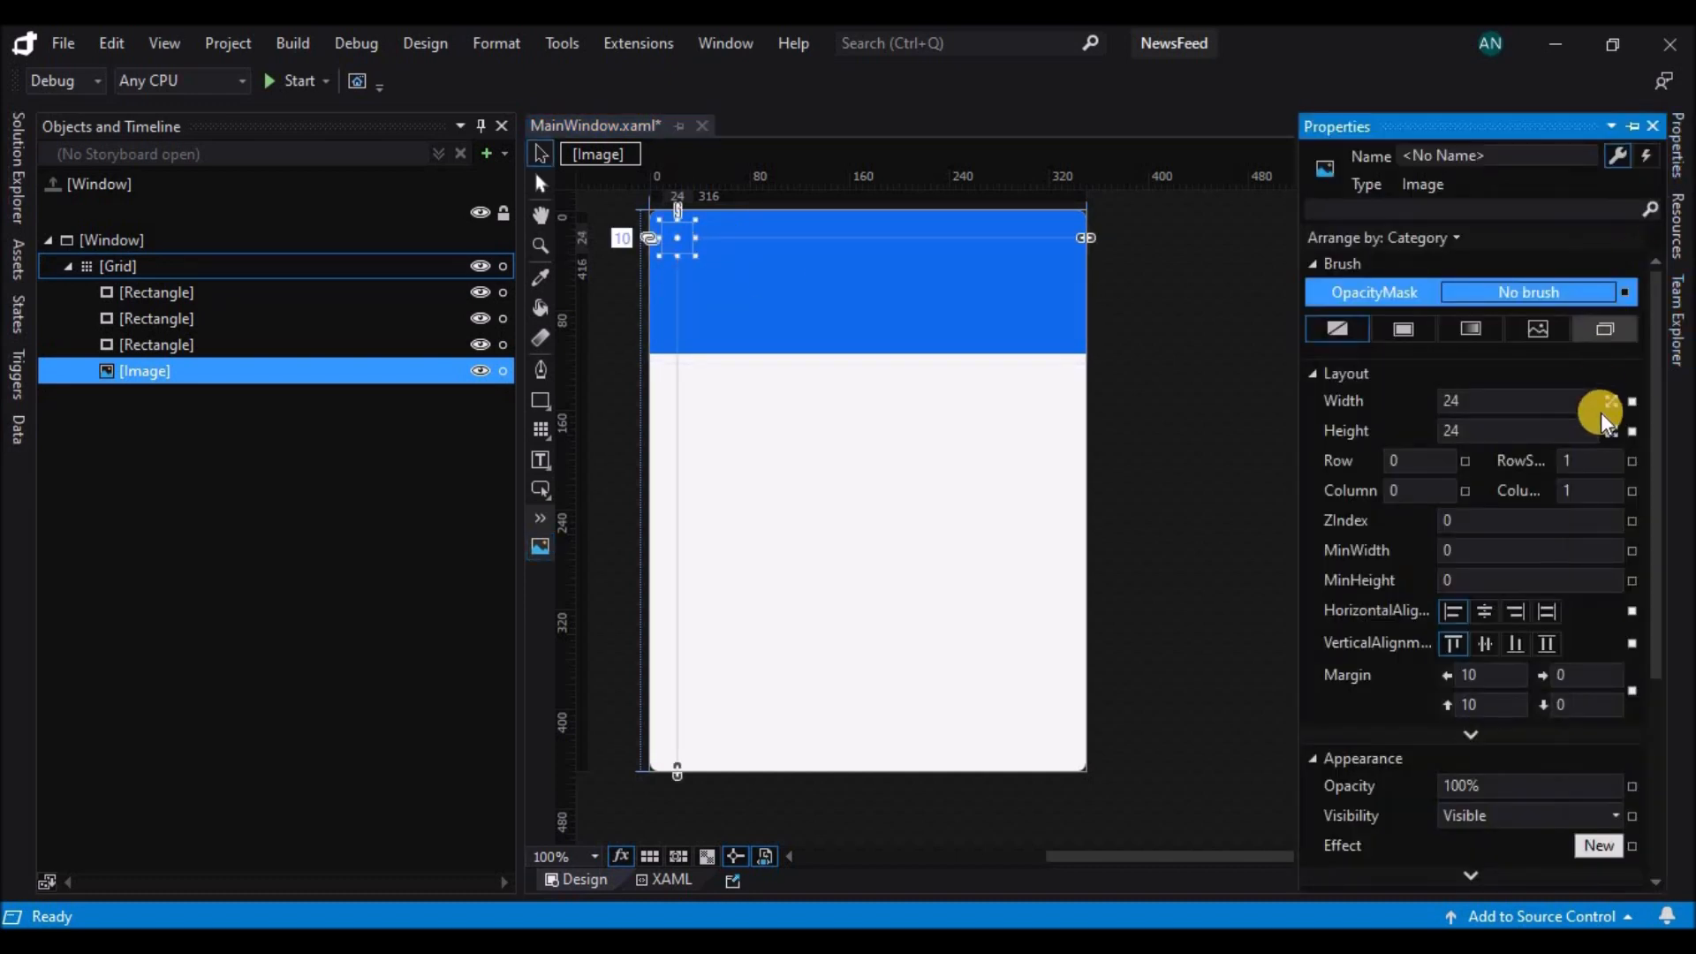
{"action": "scroll", "scroll_direction": "down", "scroll_amount": 3}
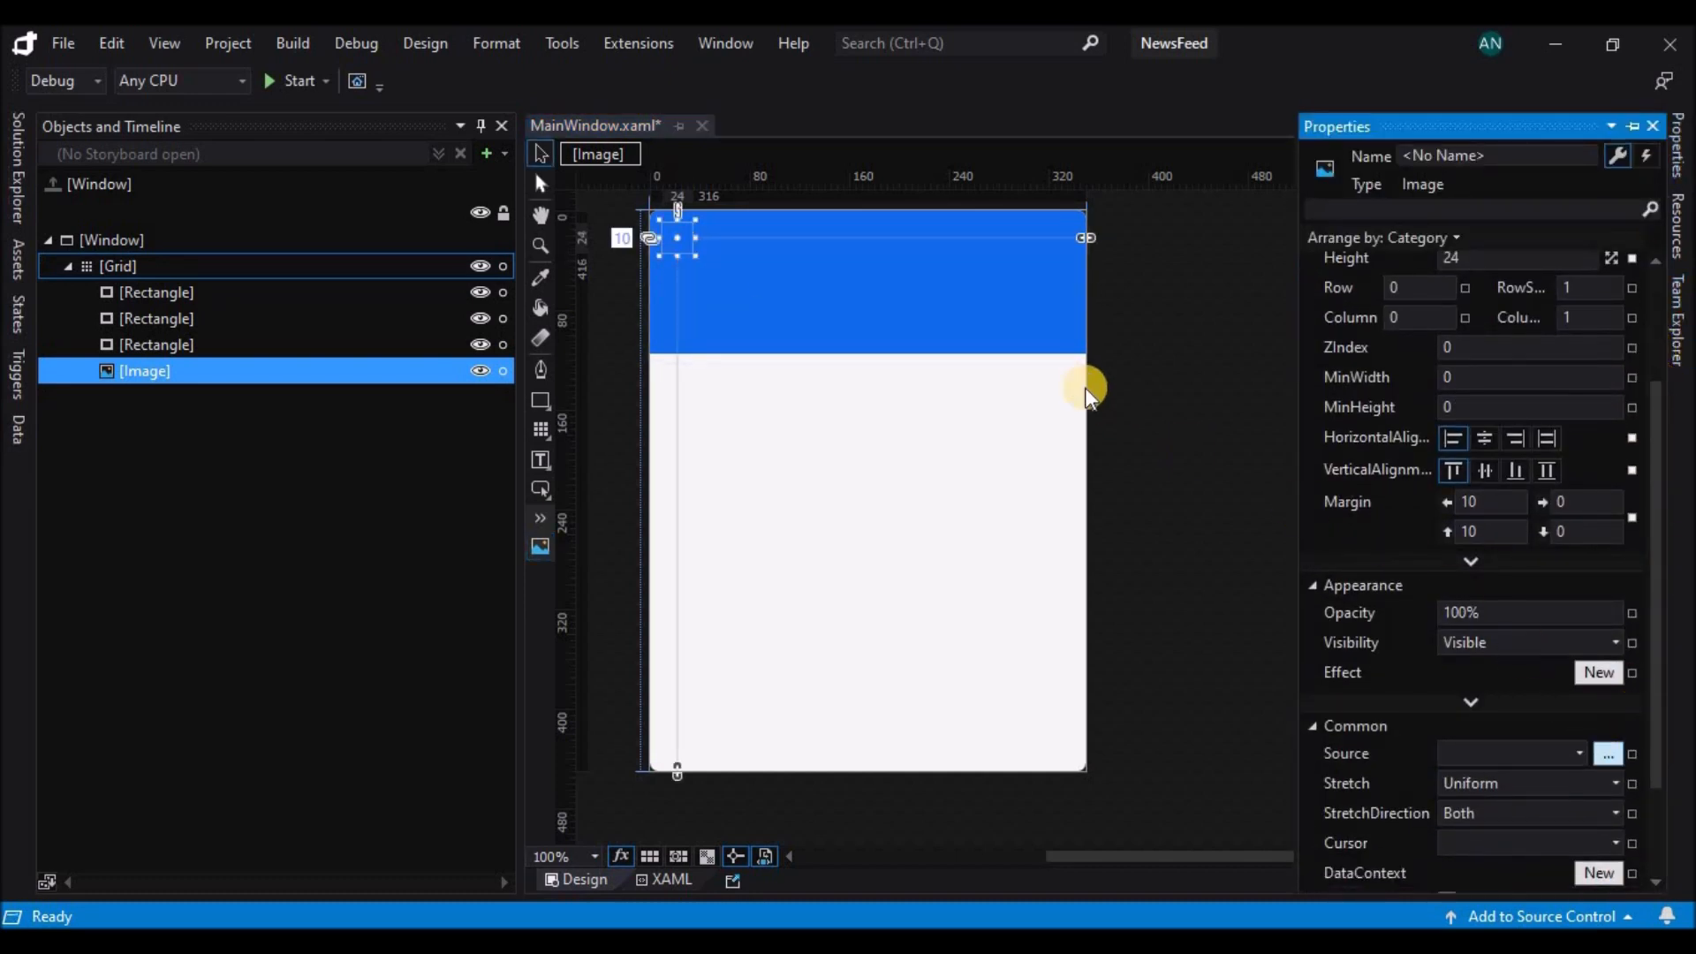
{"action": "left_click", "coordinate": [1607, 754]}
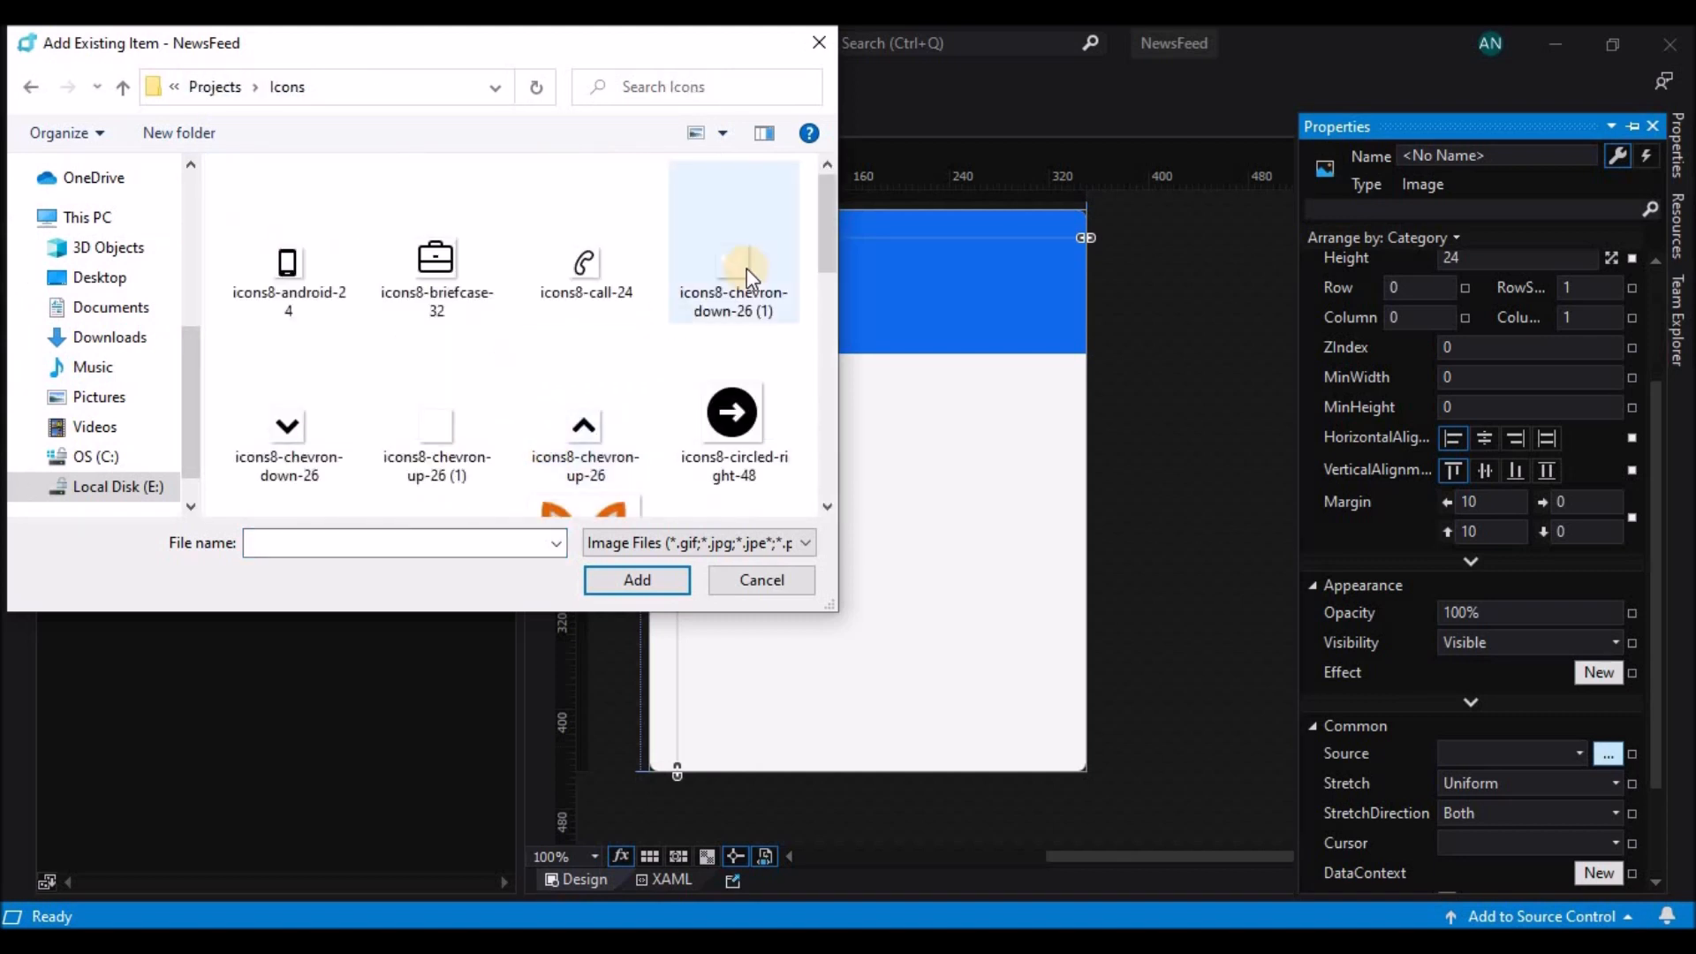
{"action": "scroll", "scroll_direction": "down", "scroll_amount": 3}
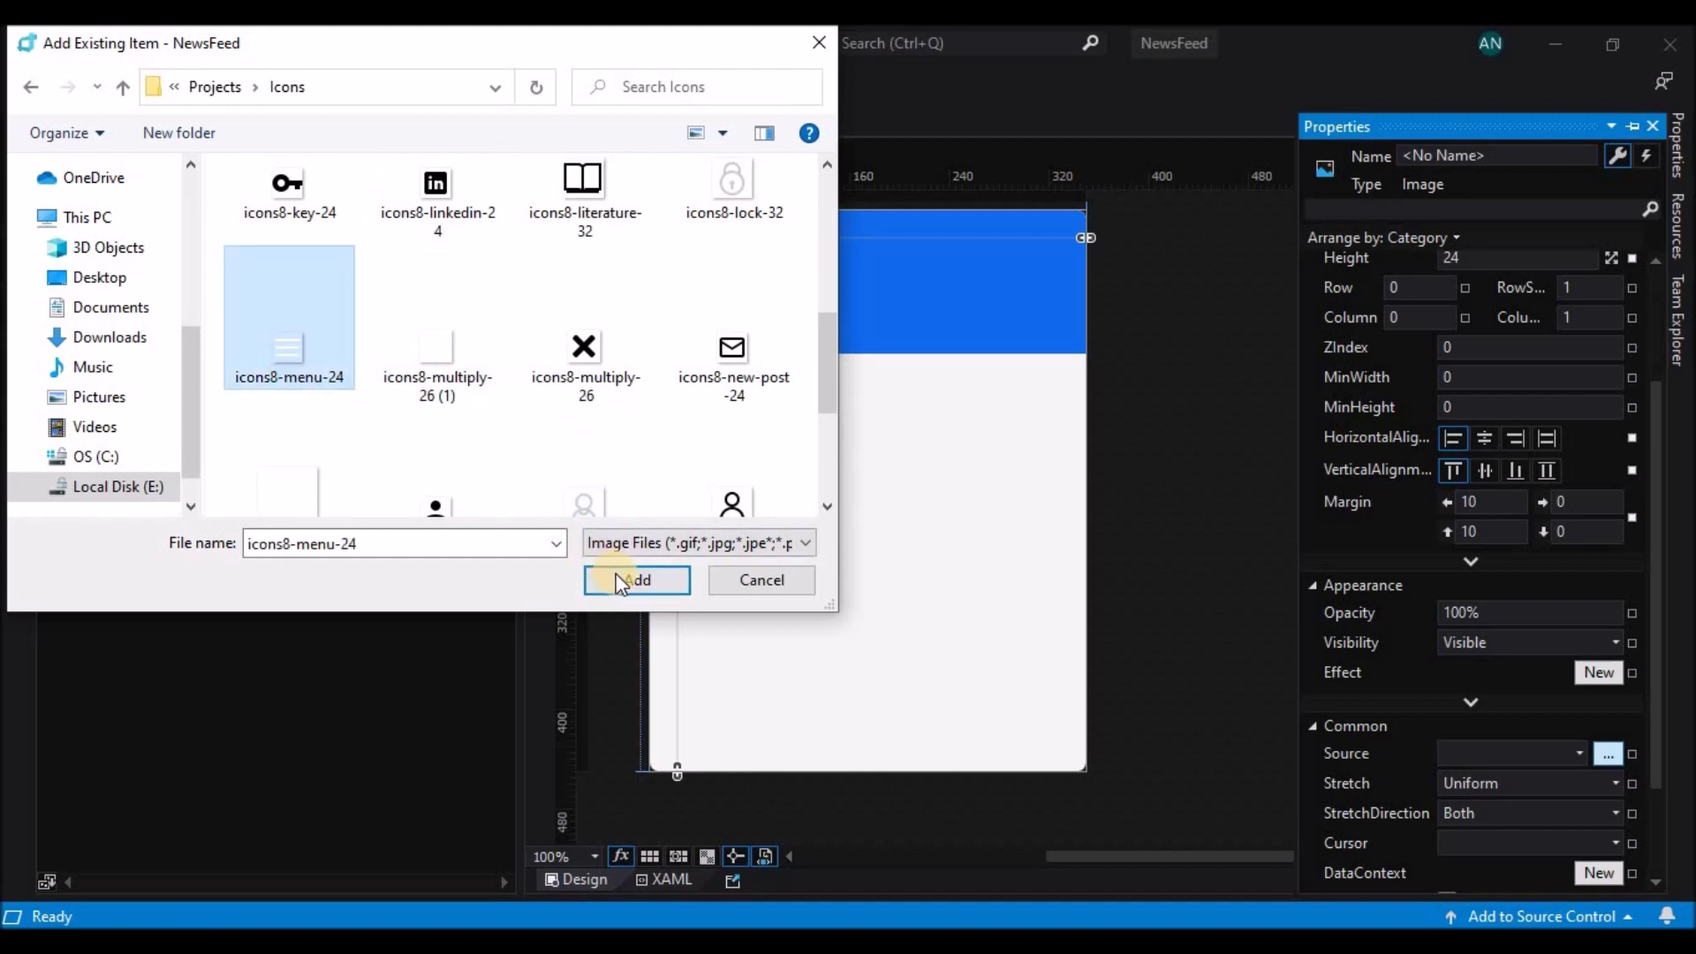
{"action": "left_click", "coordinate": [636, 580]}
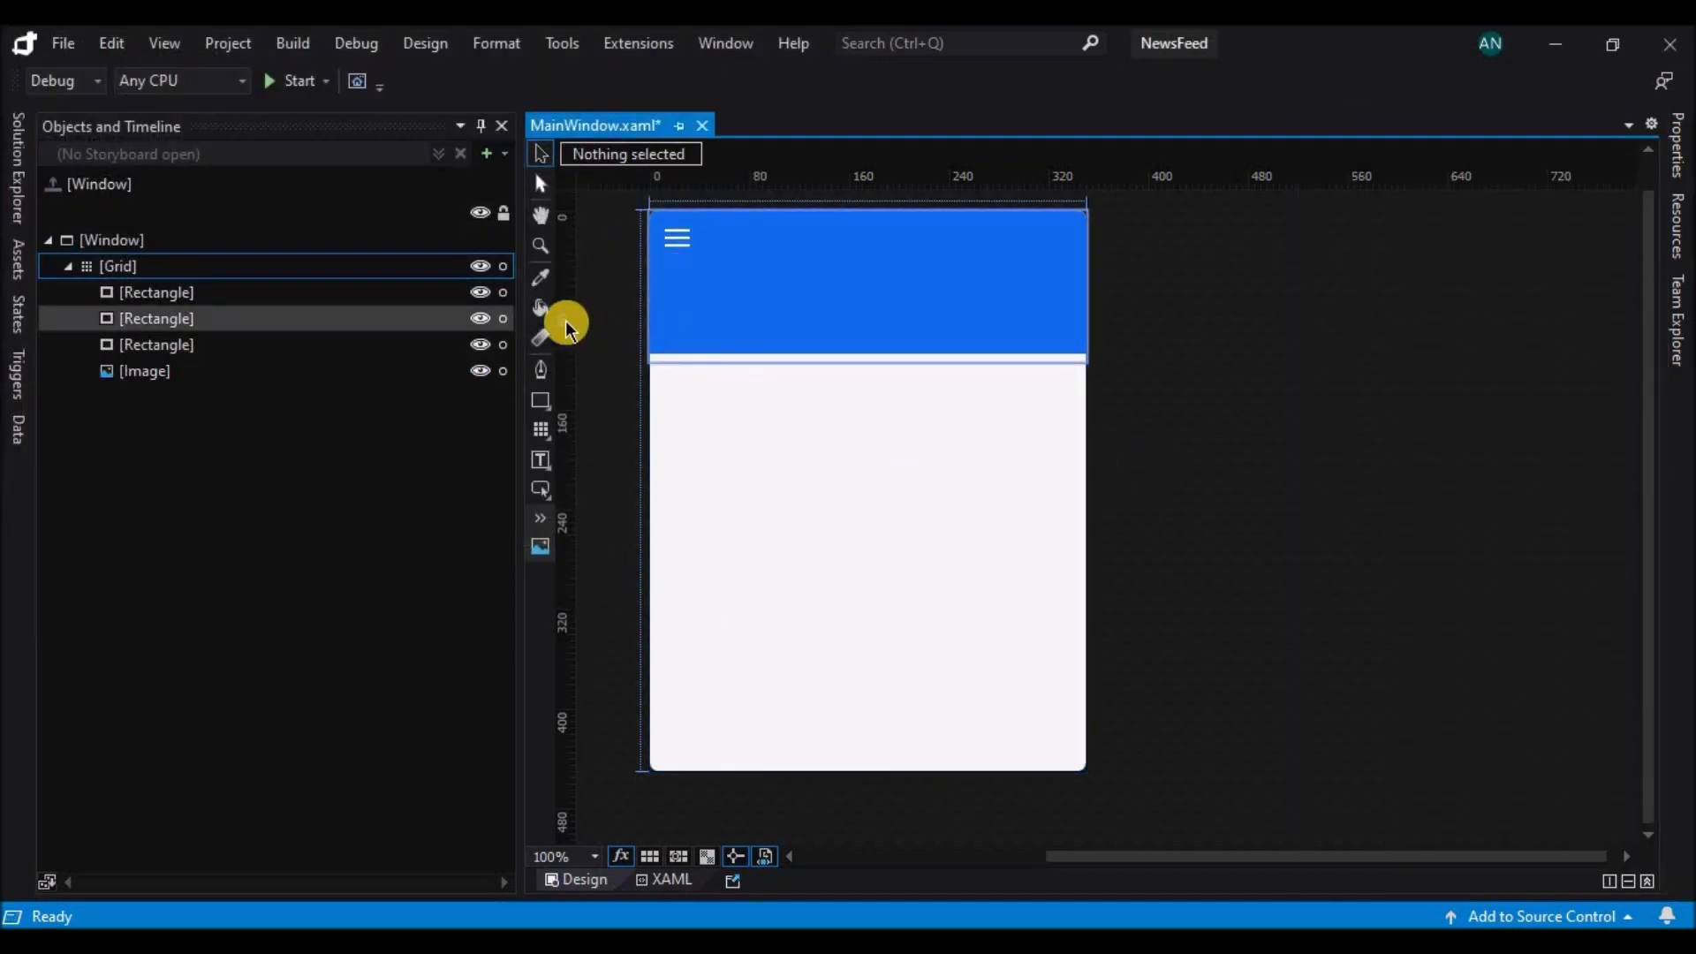
{"action": "left_click", "coordinate": [540, 459]}
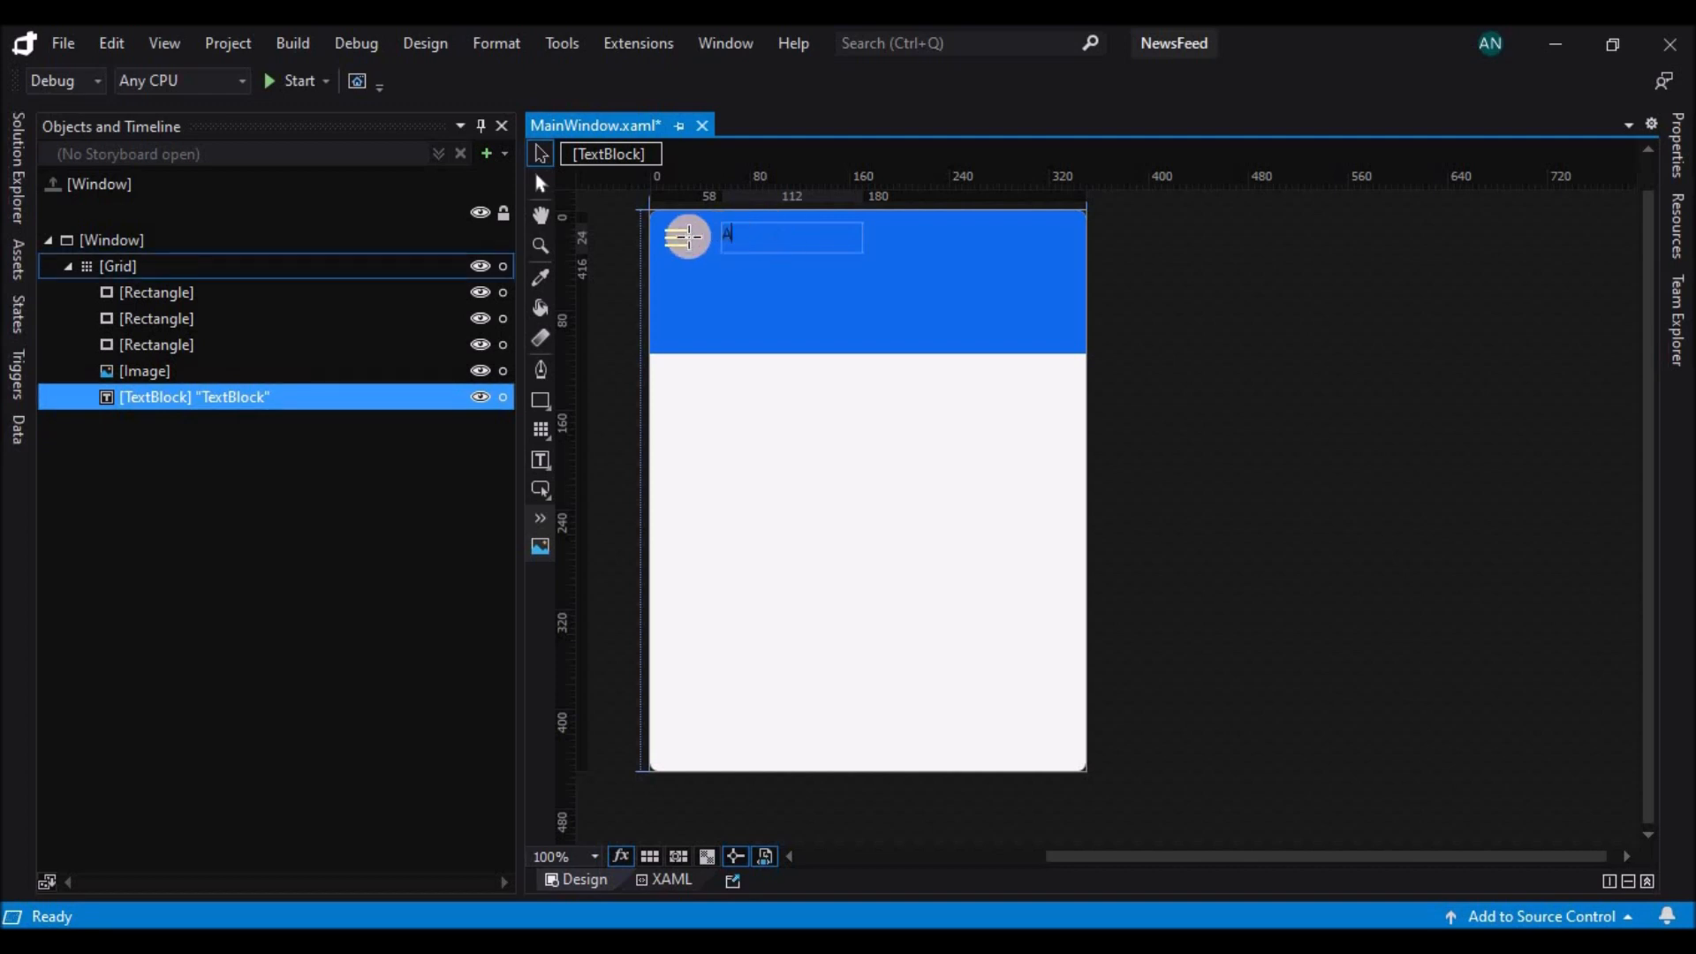
Enter 'Activity' as the header title text beside the menu icon
{"action": "type", "text": "ctivity"}
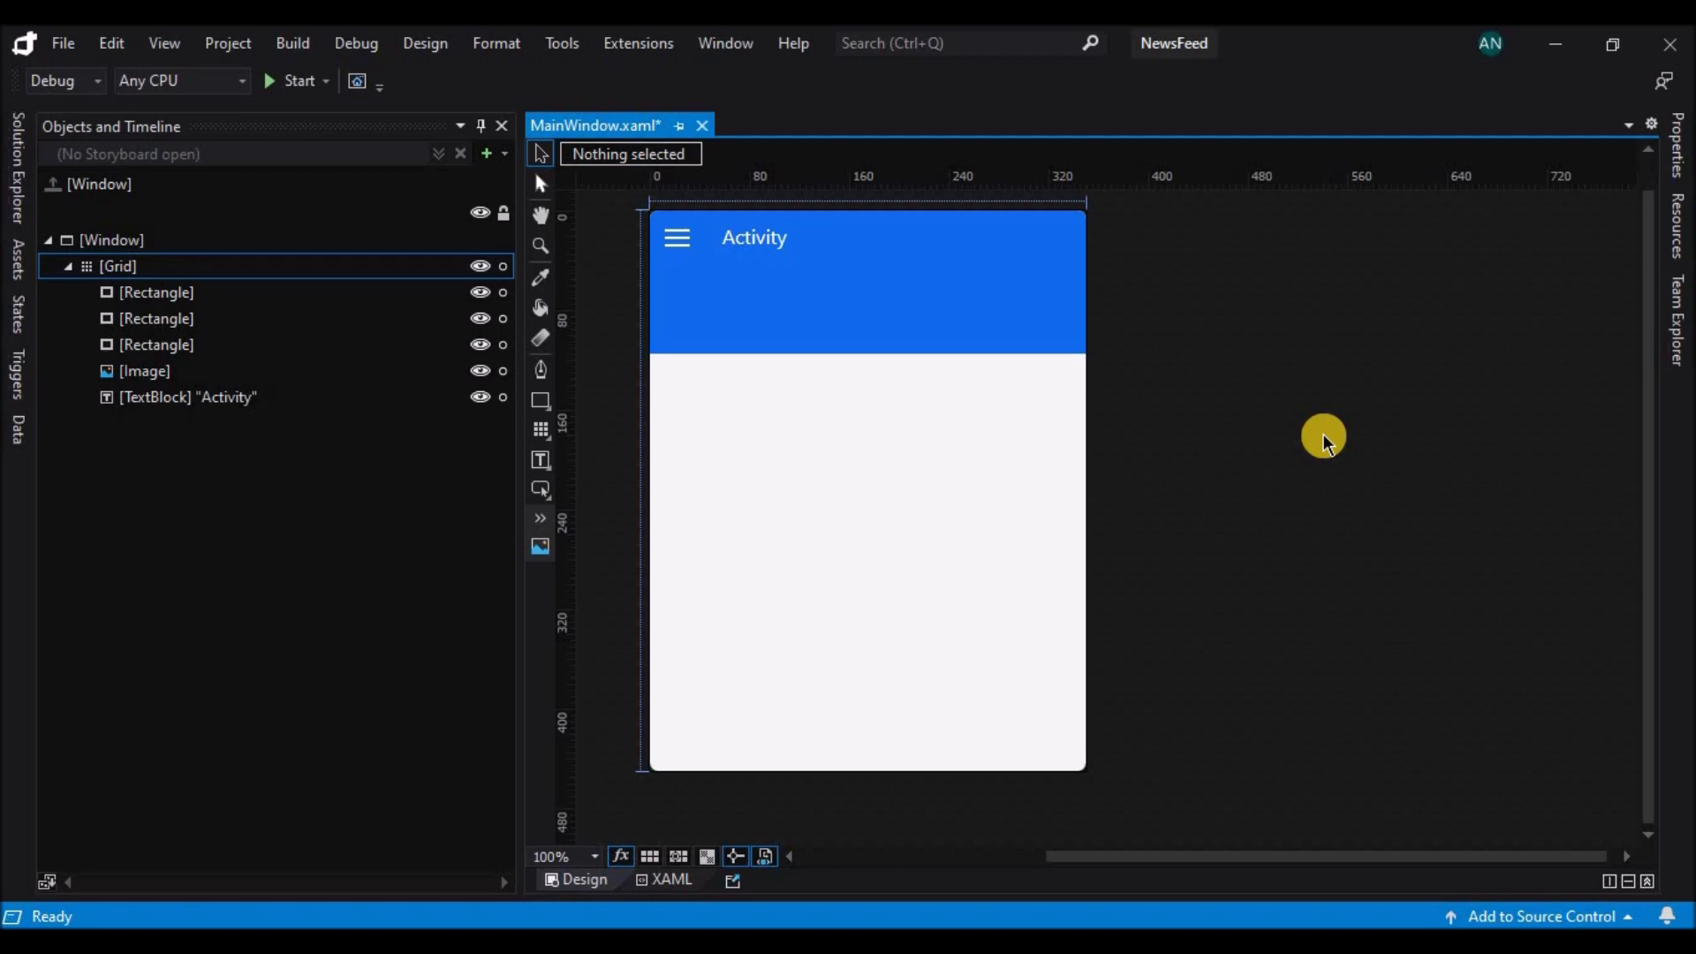
{"action": "left_click", "coordinate": [753, 237]}
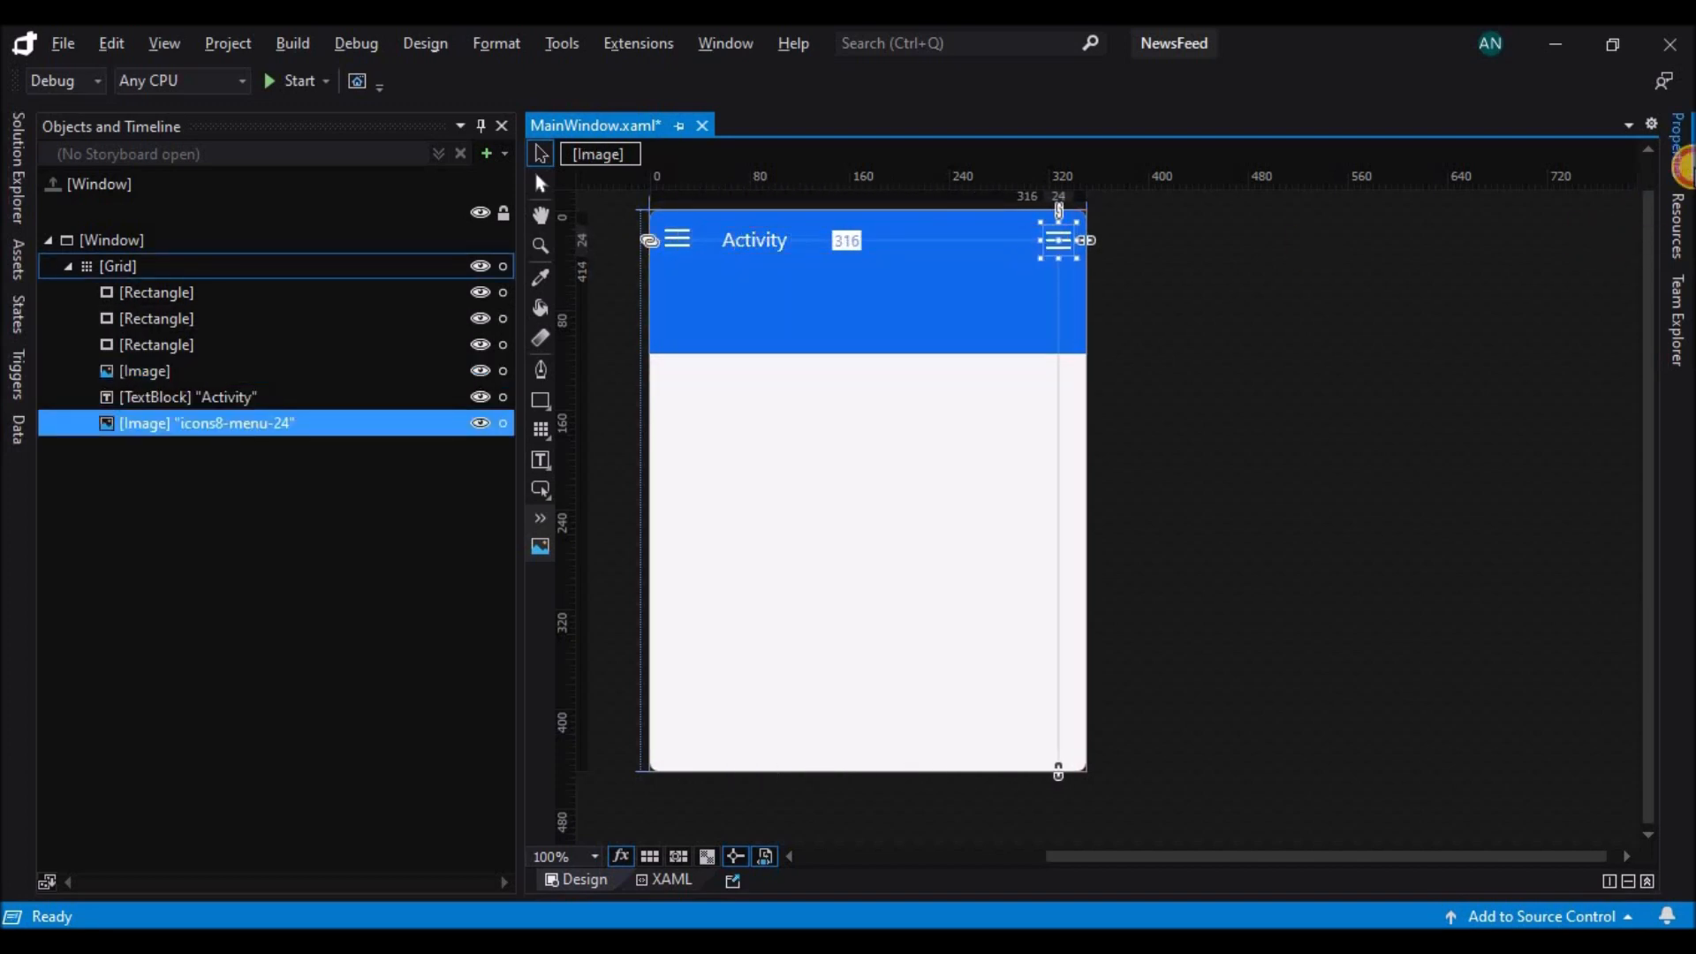
Set the right-hand copied image's Source to the plus icon
{"action": "left_click", "coordinate": [1608, 736]}
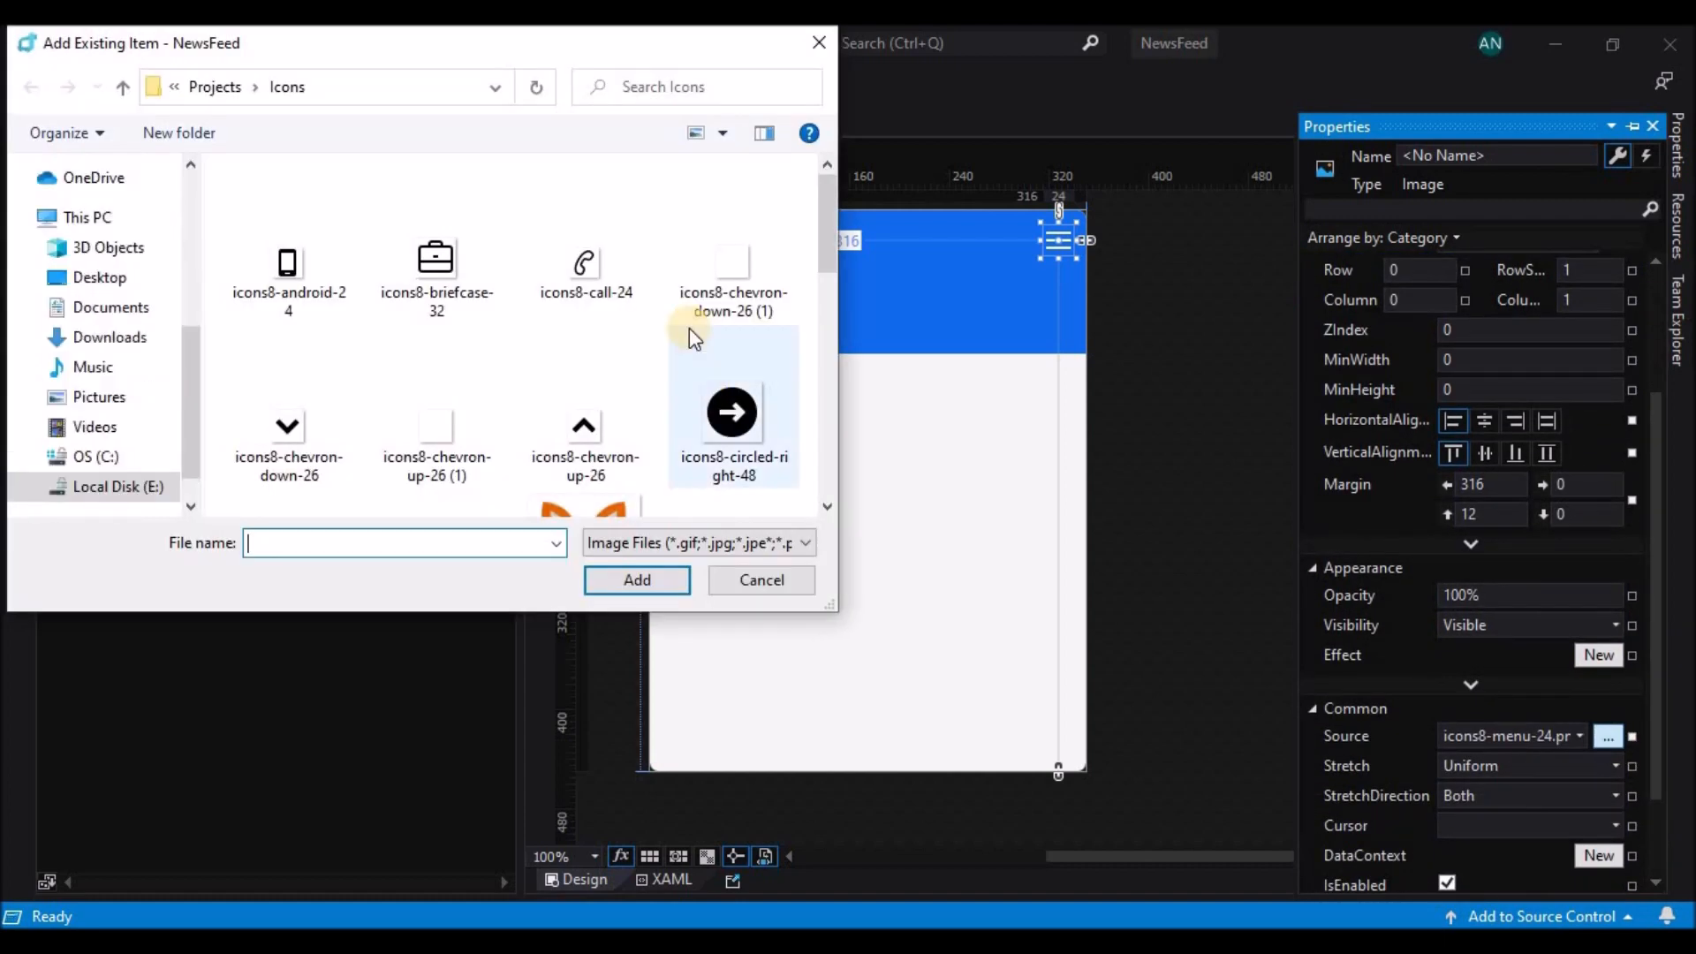
{"action": "scroll", "scroll_direction": "down", "scroll_amount": 3}
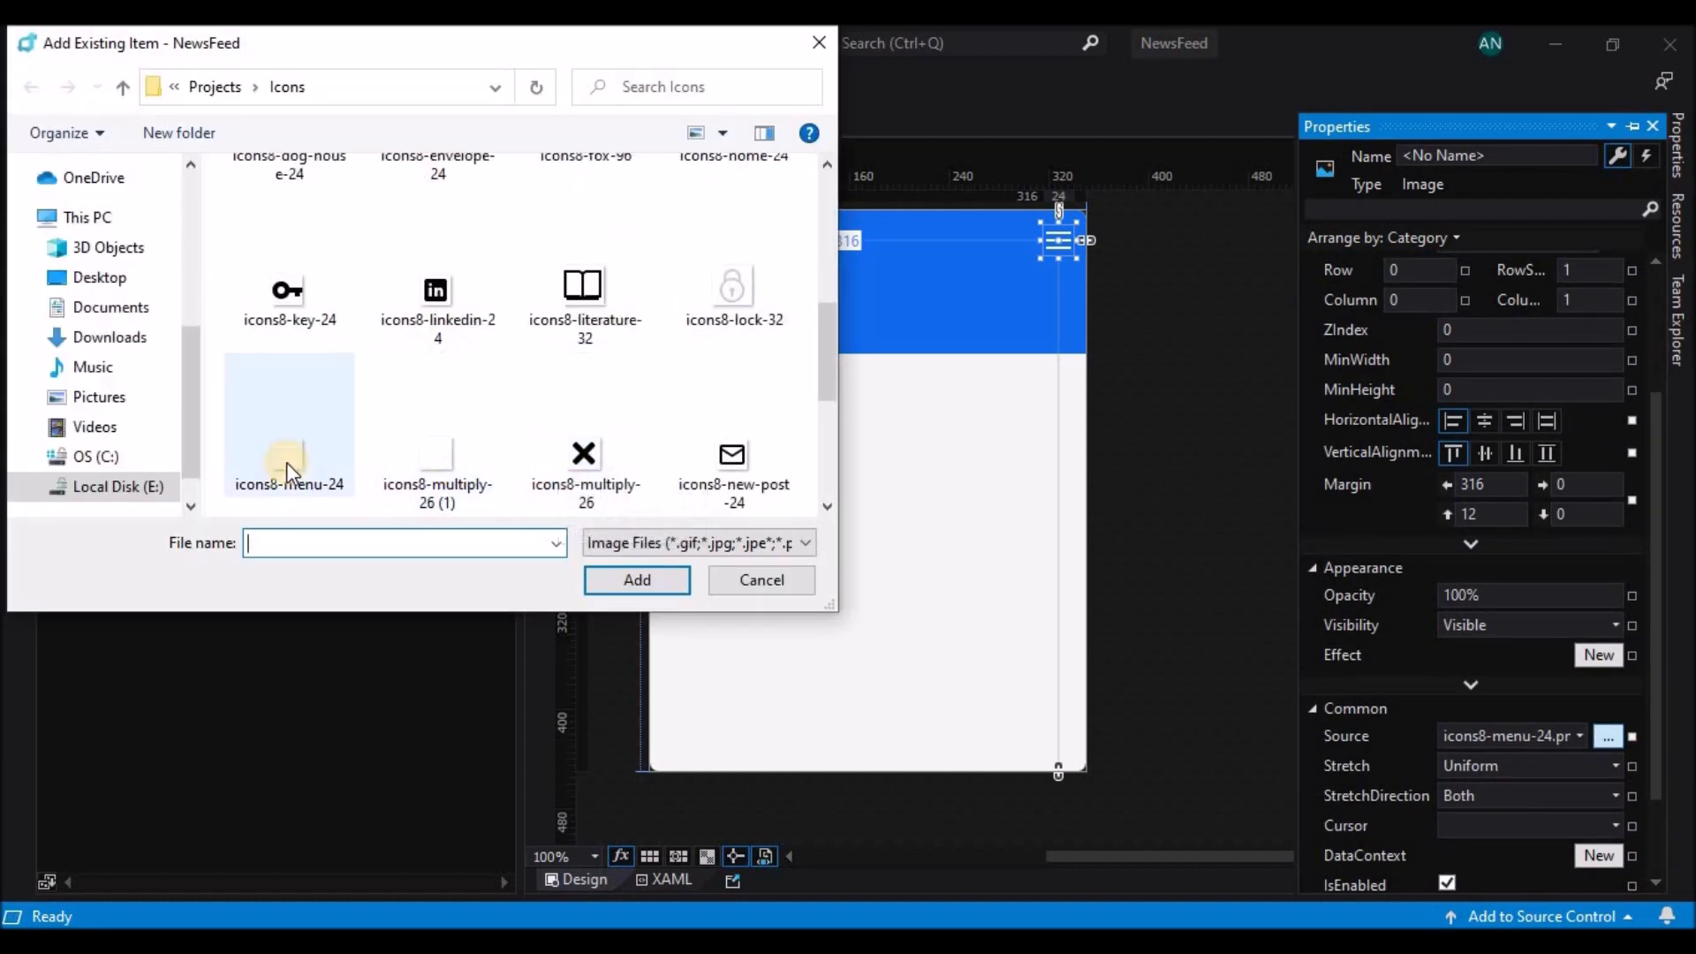
{"action": "left_click", "coordinate": [636, 579]}
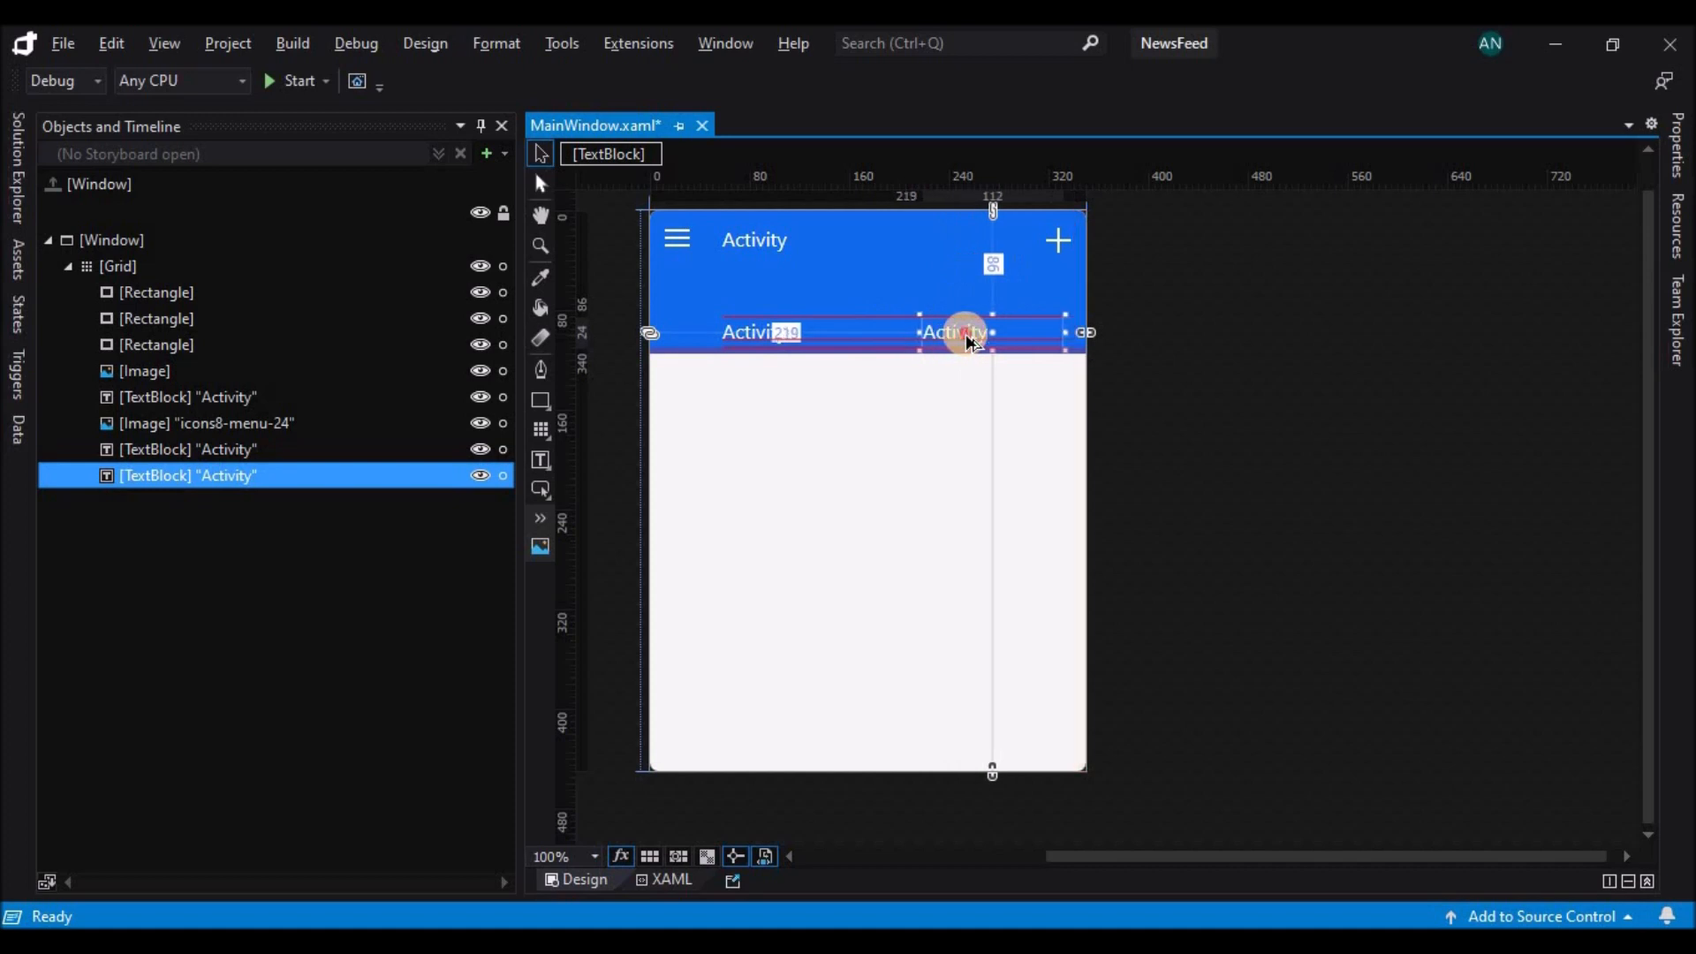
Create centred Friends and Community labels and position them along the header bottom
{"action": "type", "text": "Friends"}
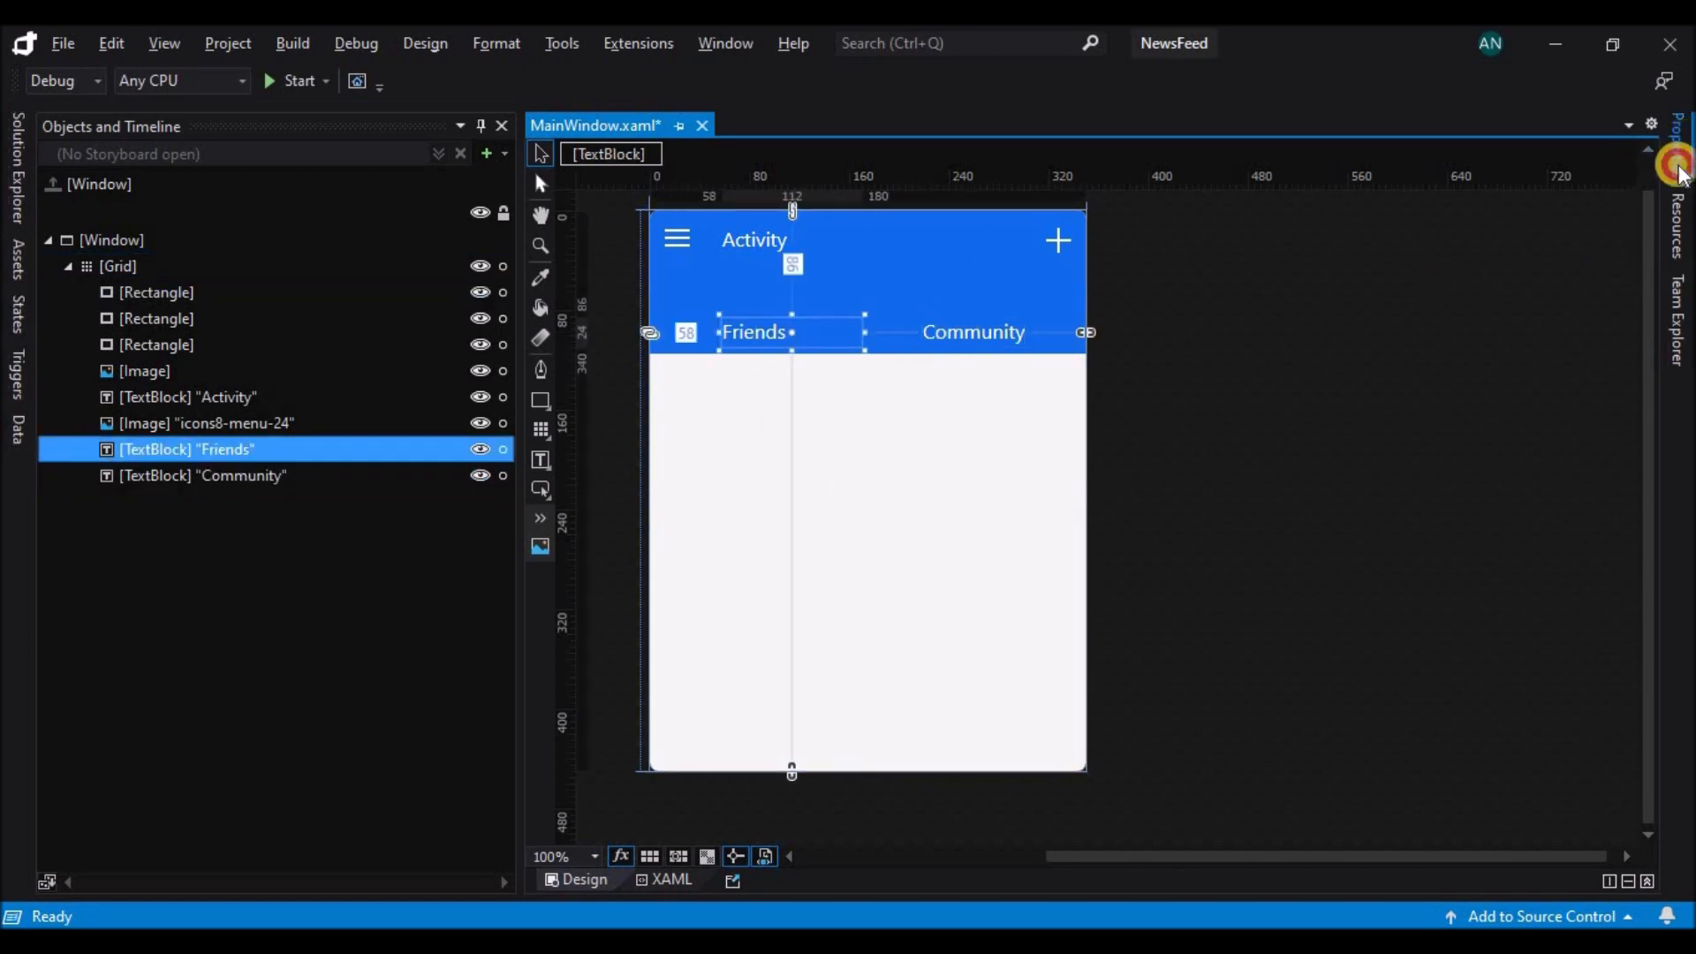
{"action": "left_click", "coordinate": [1678, 146]}
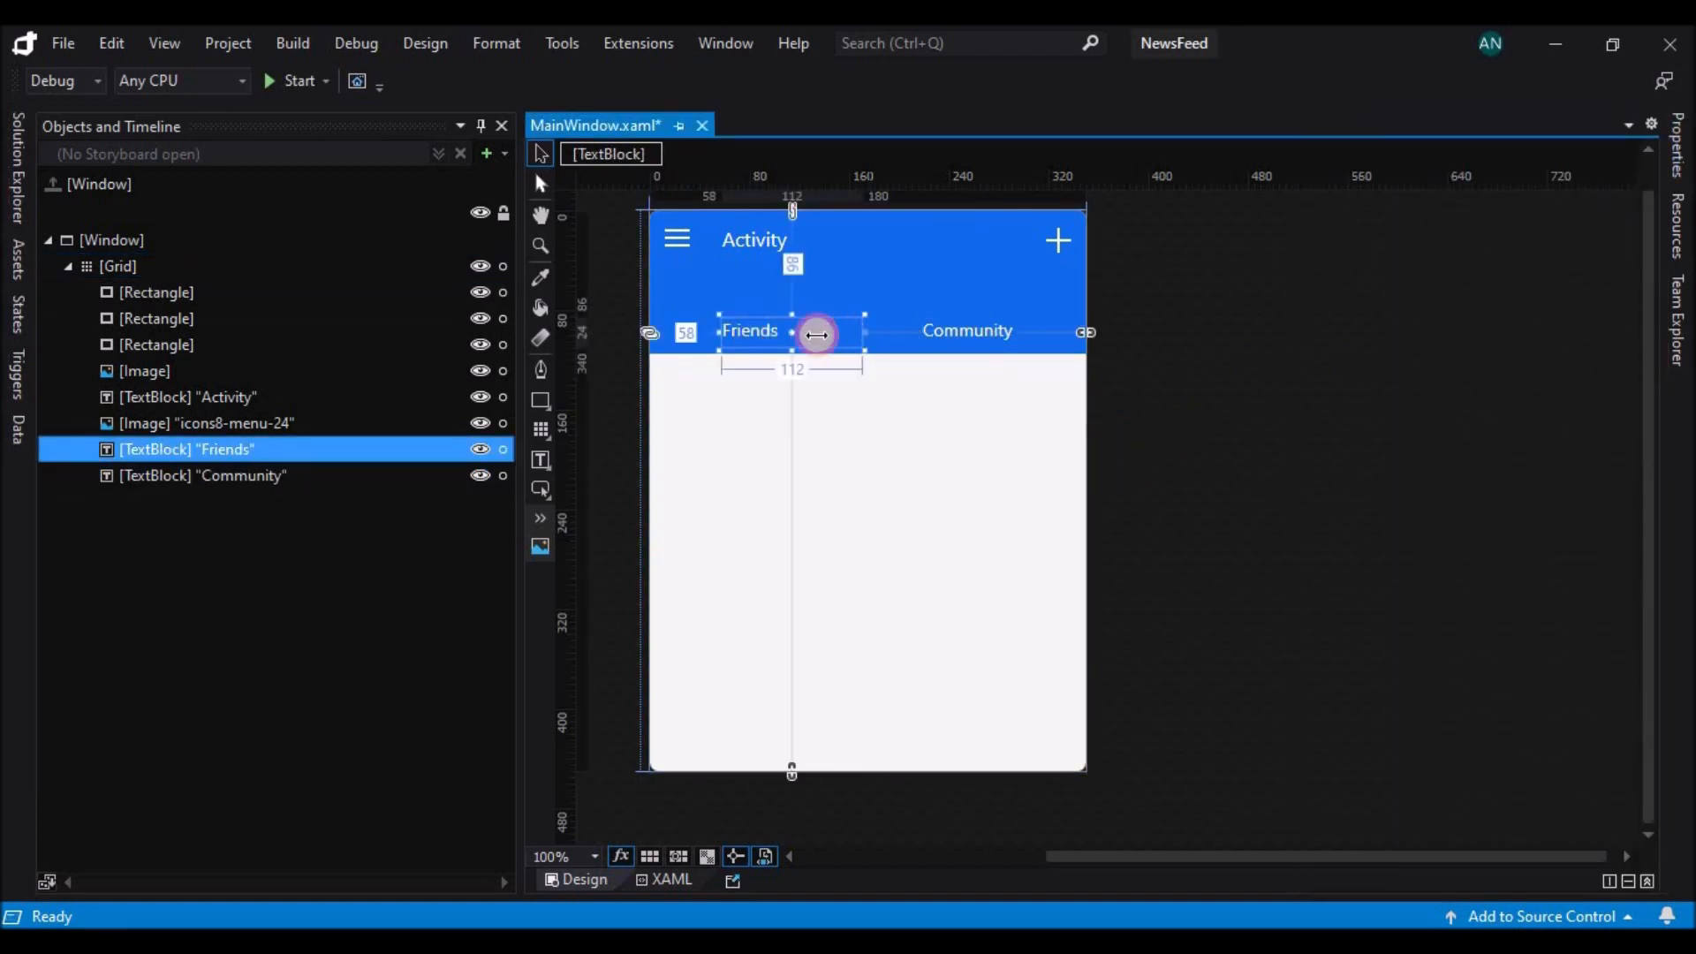
{"action": "left_click_drag", "start_coordinate": [816, 333], "coordinate": [741, 344]}
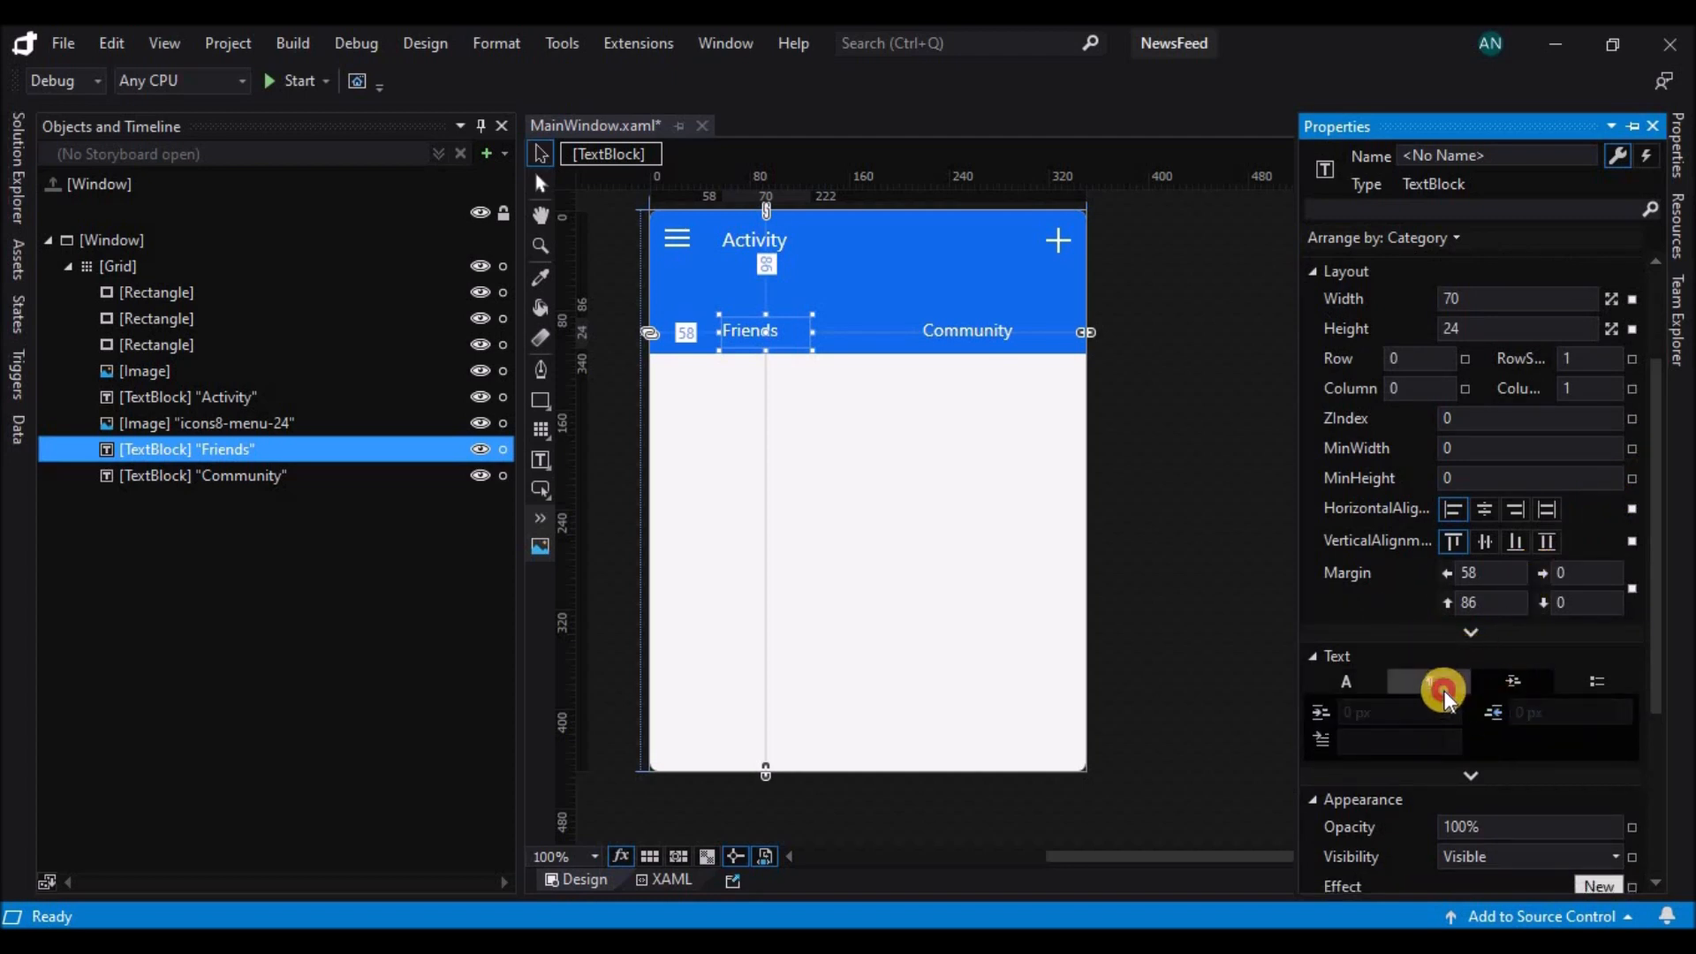
{"action": "left_click", "coordinate": [966, 329]}
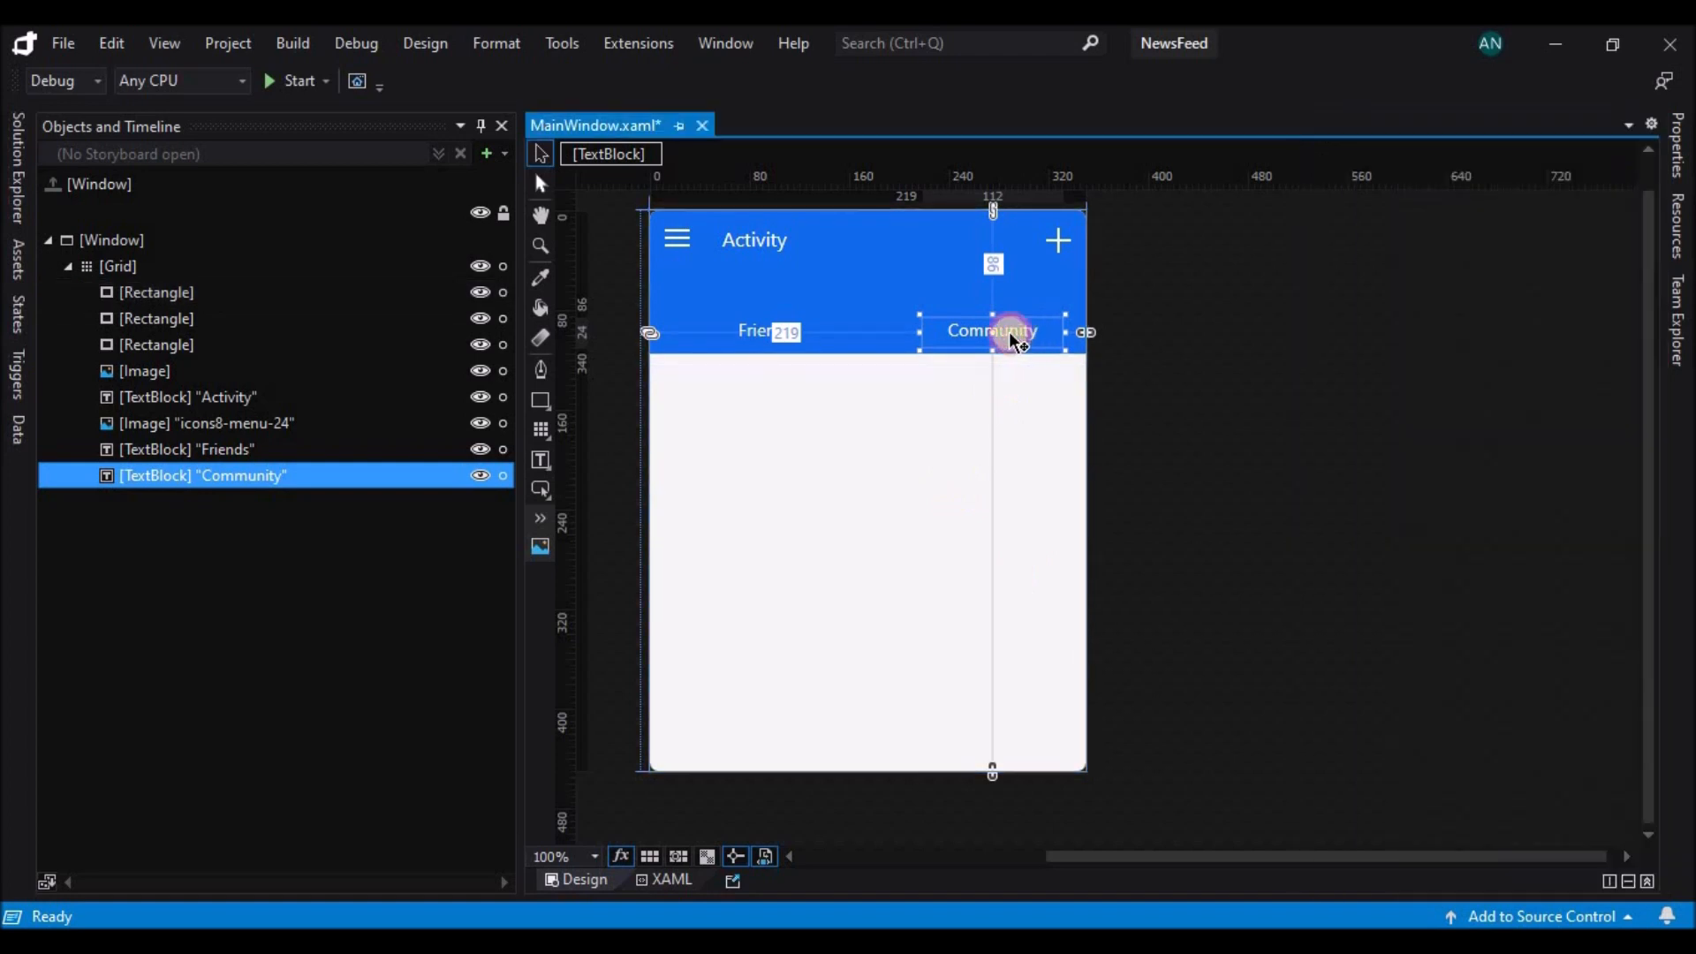
{"action": "left_click_drag", "start_coordinate": [1006, 329], "coordinate": [984, 337]}
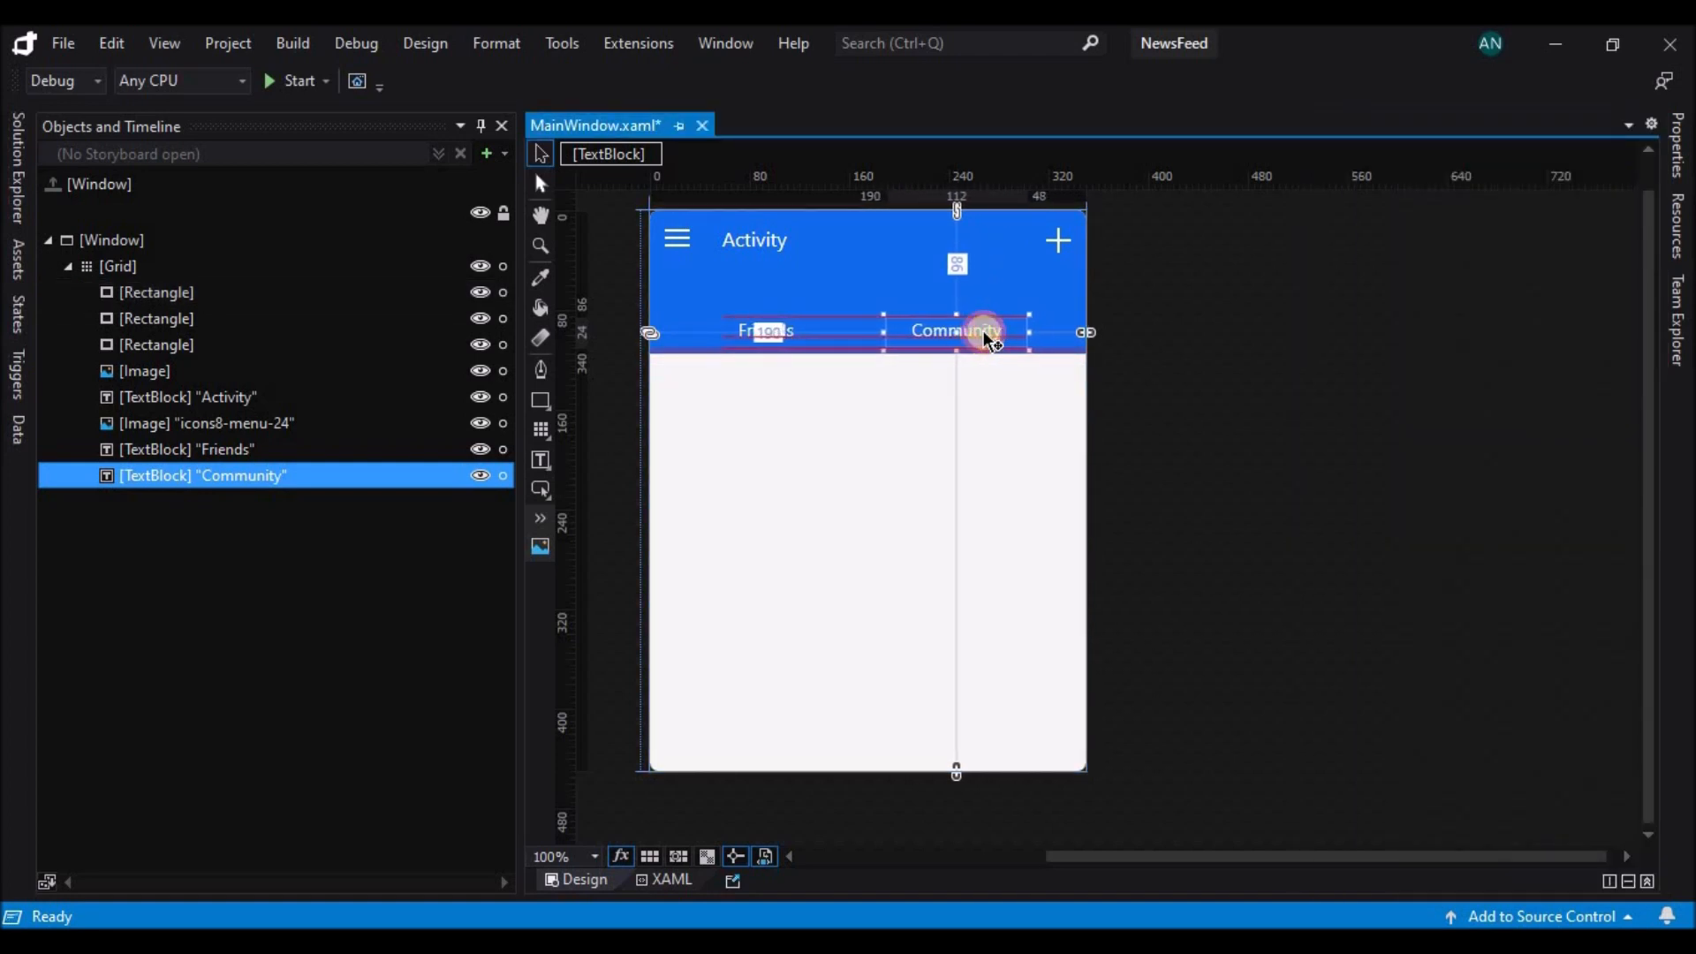
{"action": "left_click", "coordinate": [766, 330]}
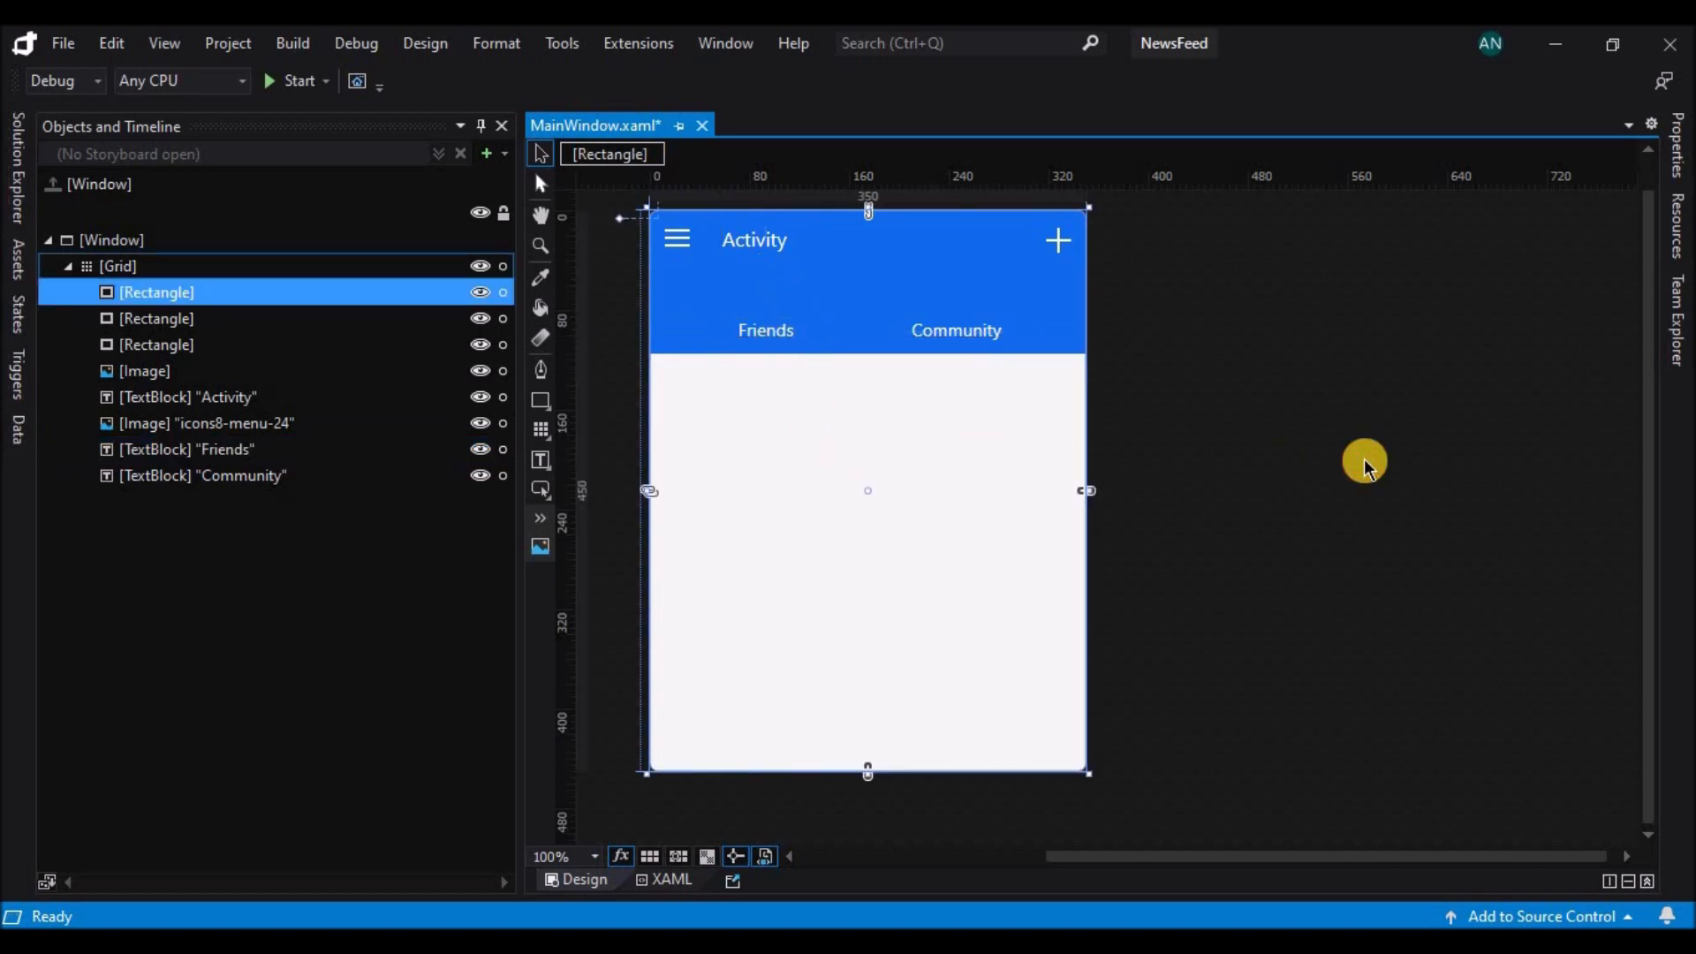
Reposition the Community label to spread the Friends and Community tabs further apart
{"action": "left_click", "coordinate": [955, 329]}
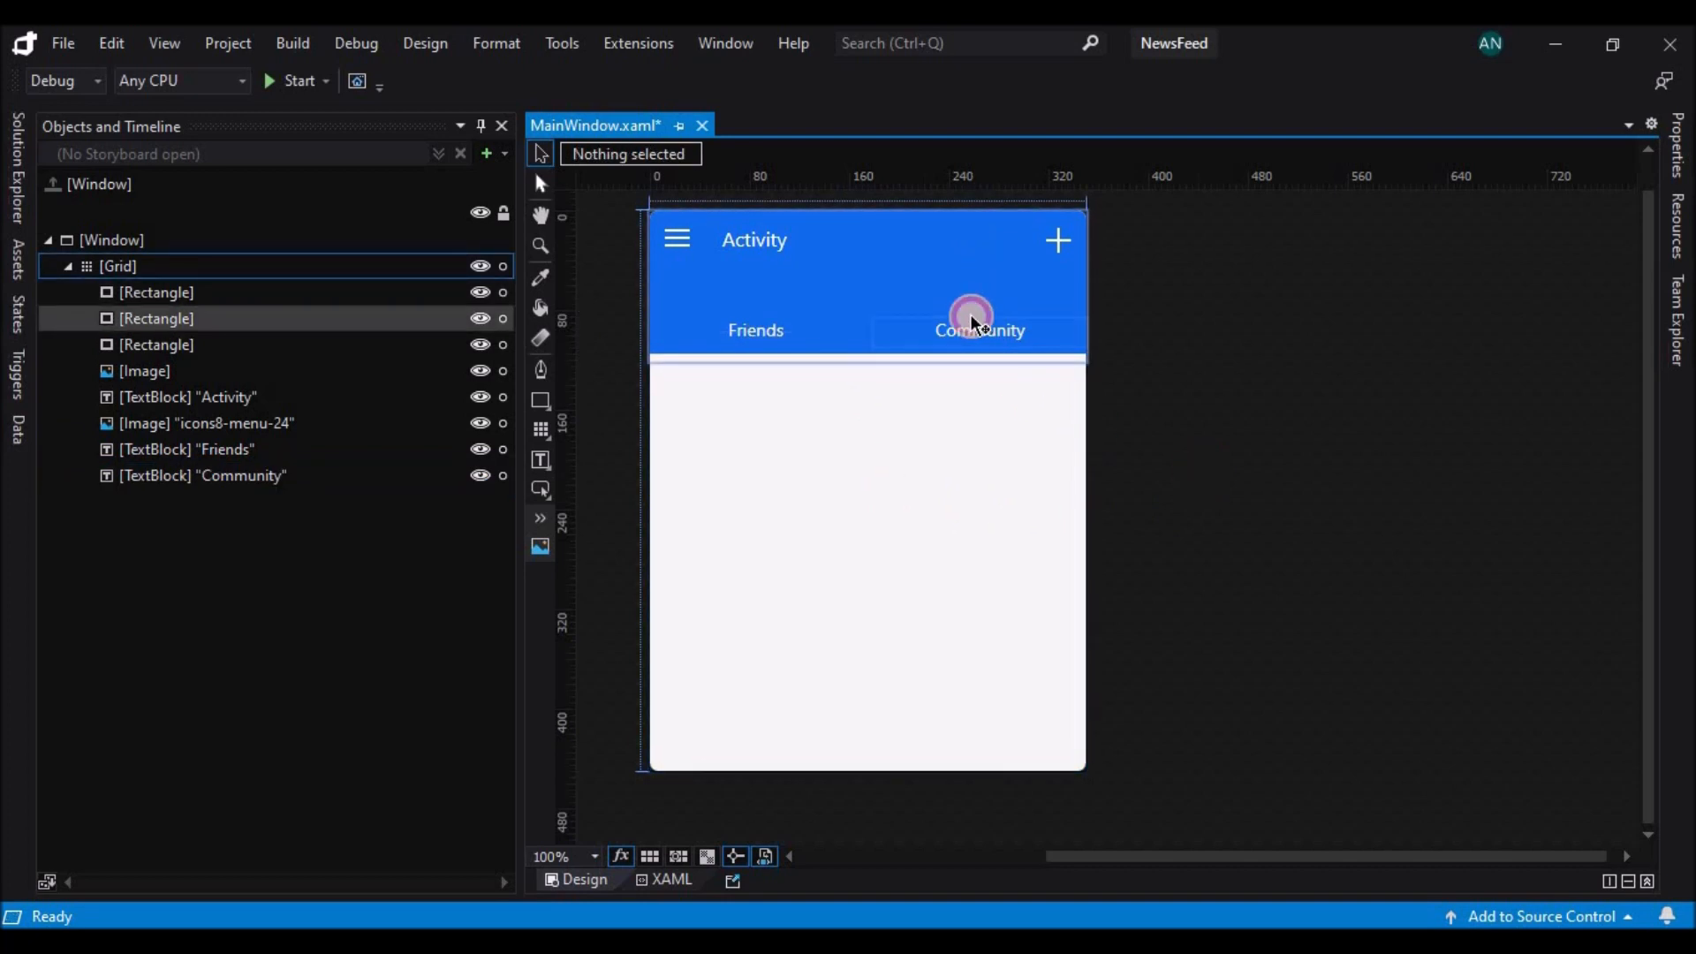
{"action": "left_click", "coordinate": [977, 330]}
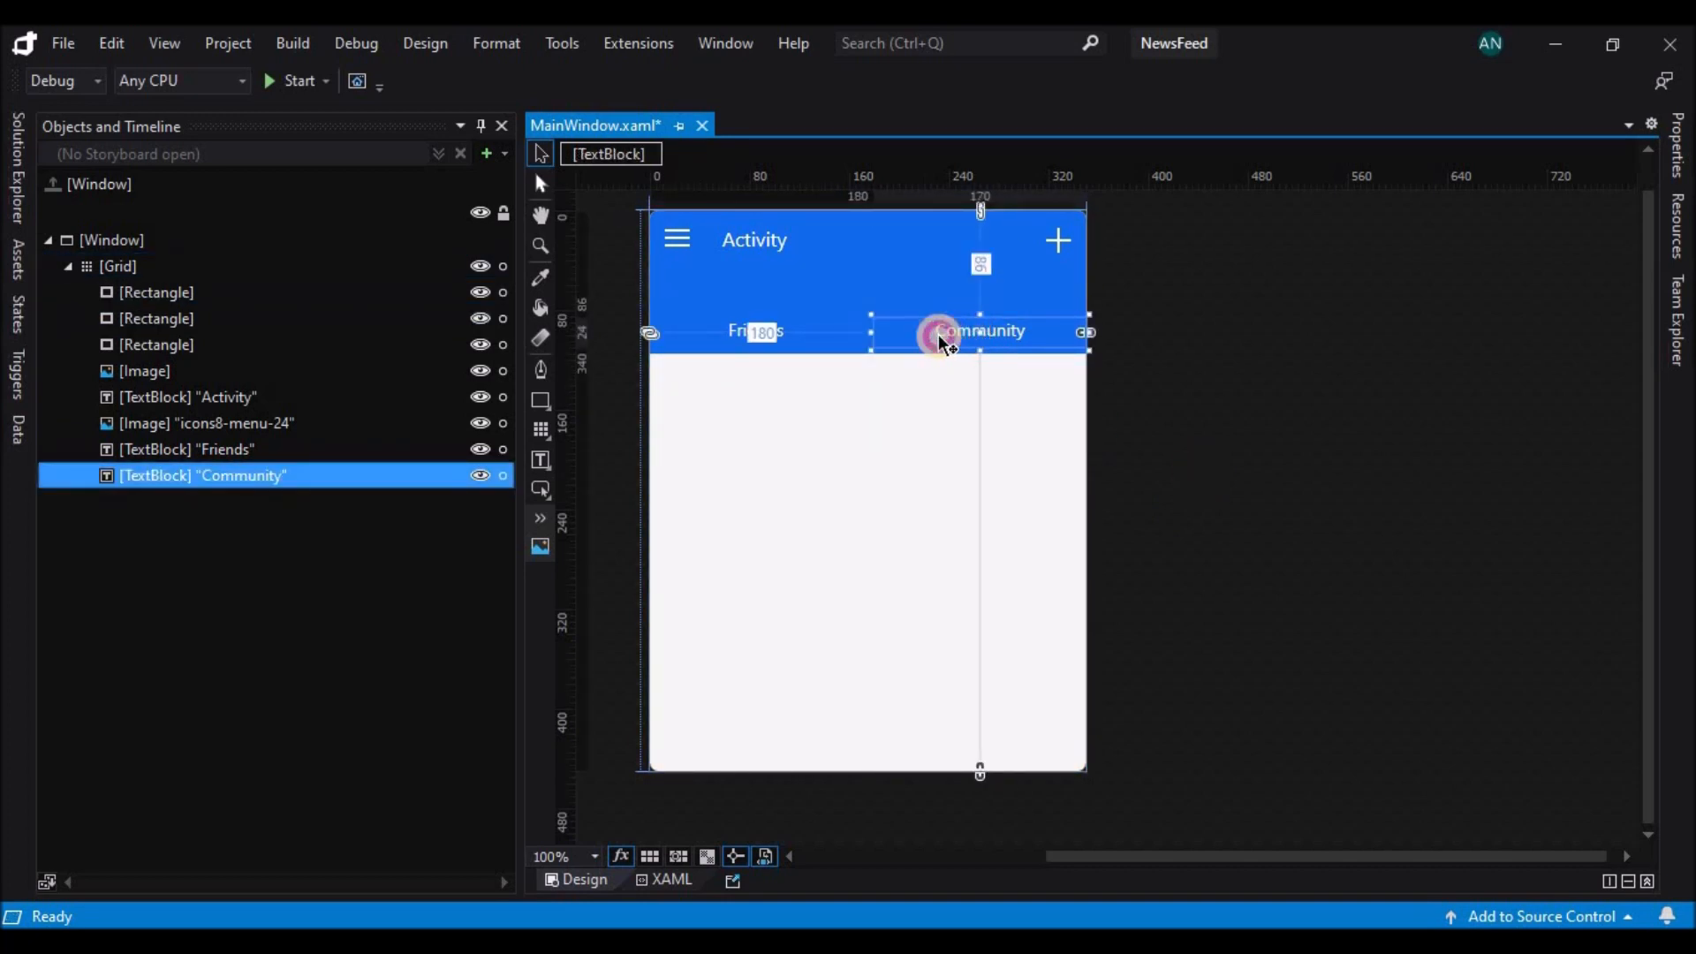
{"action": "left_click", "coordinate": [1213, 362]}
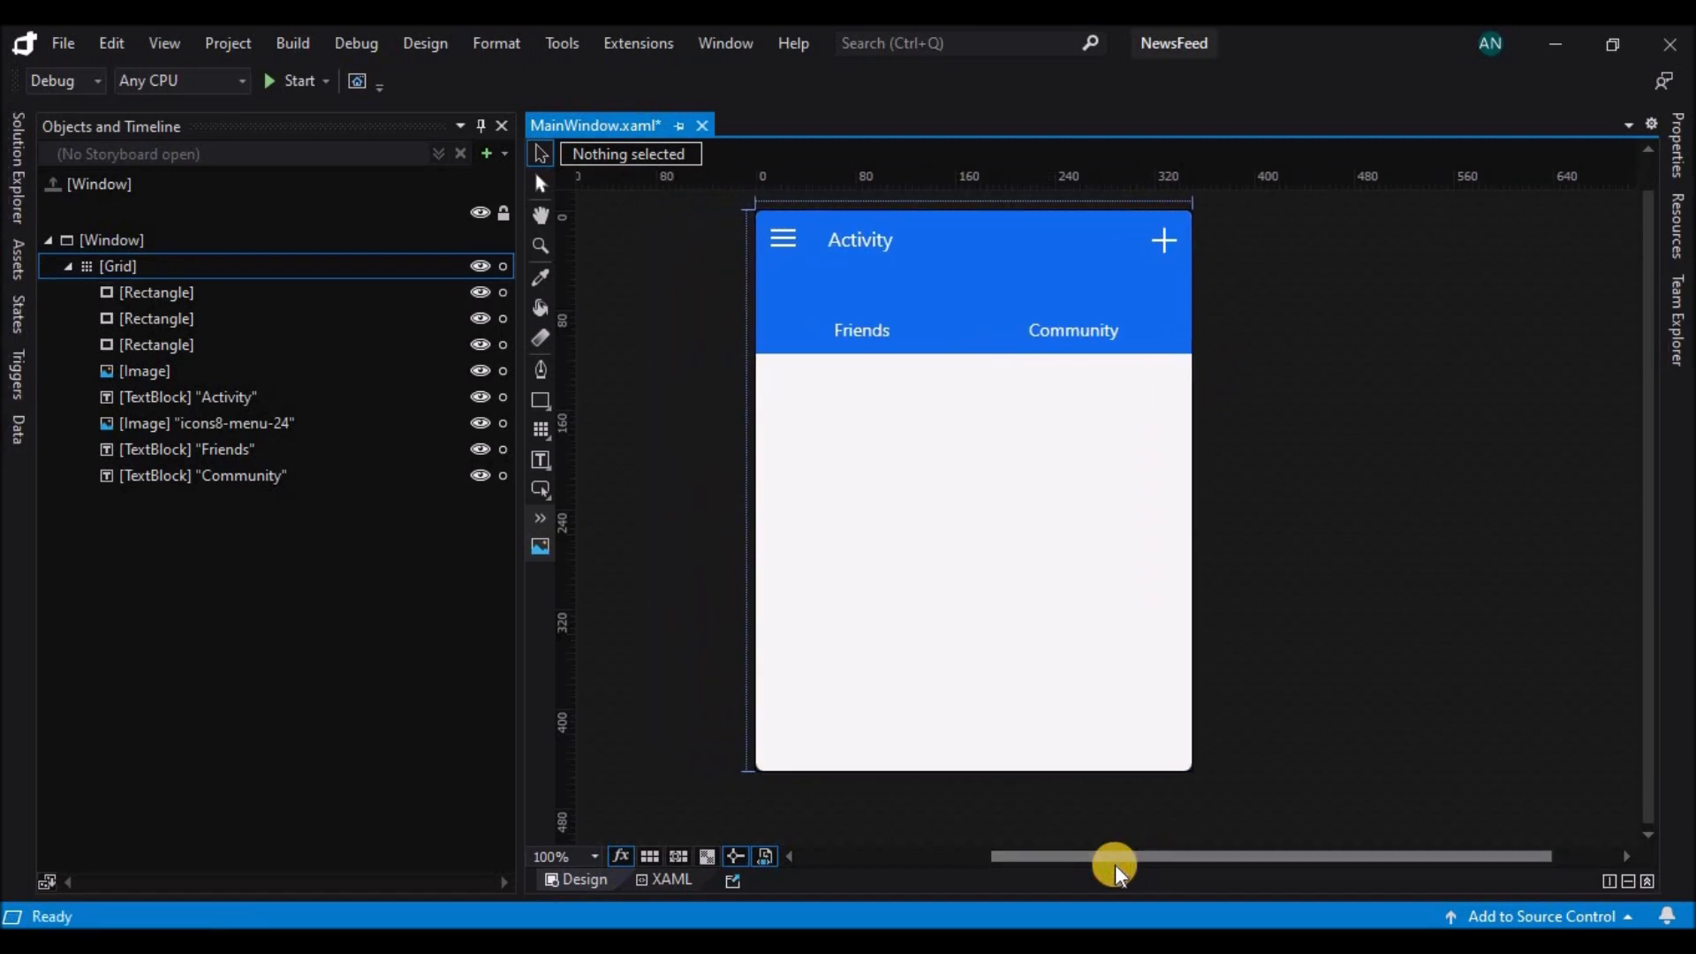
{"action": "left_click", "coordinate": [157, 292]}
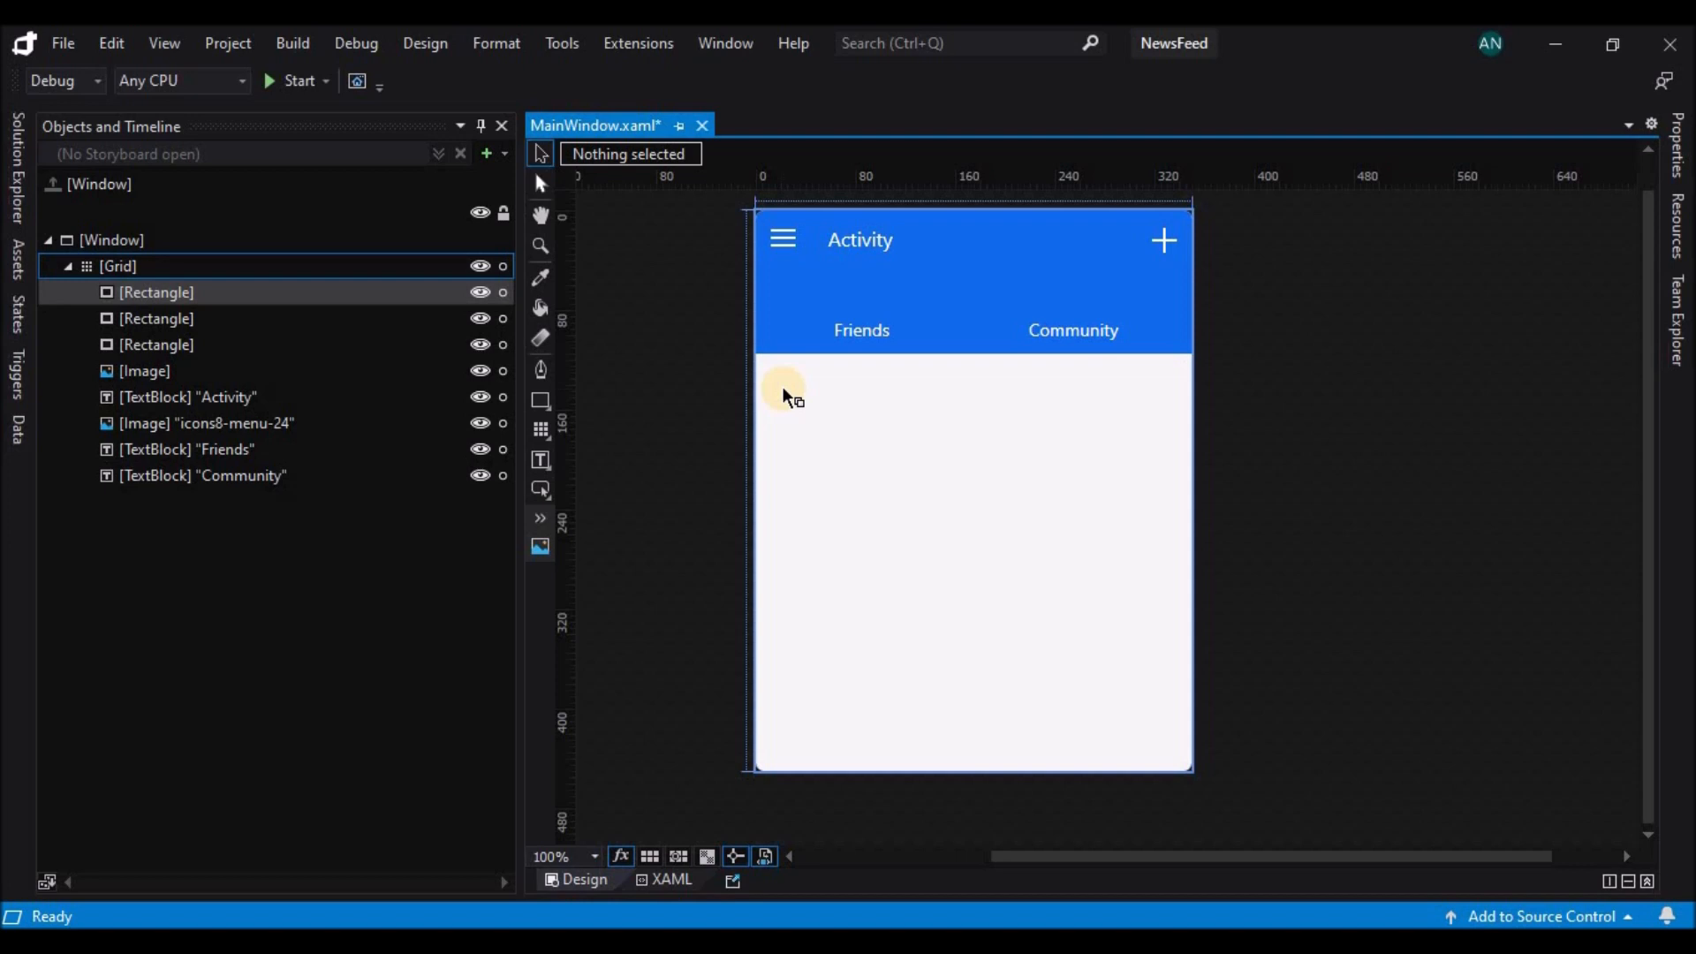
{"action": "left_click", "coordinate": [539, 399]}
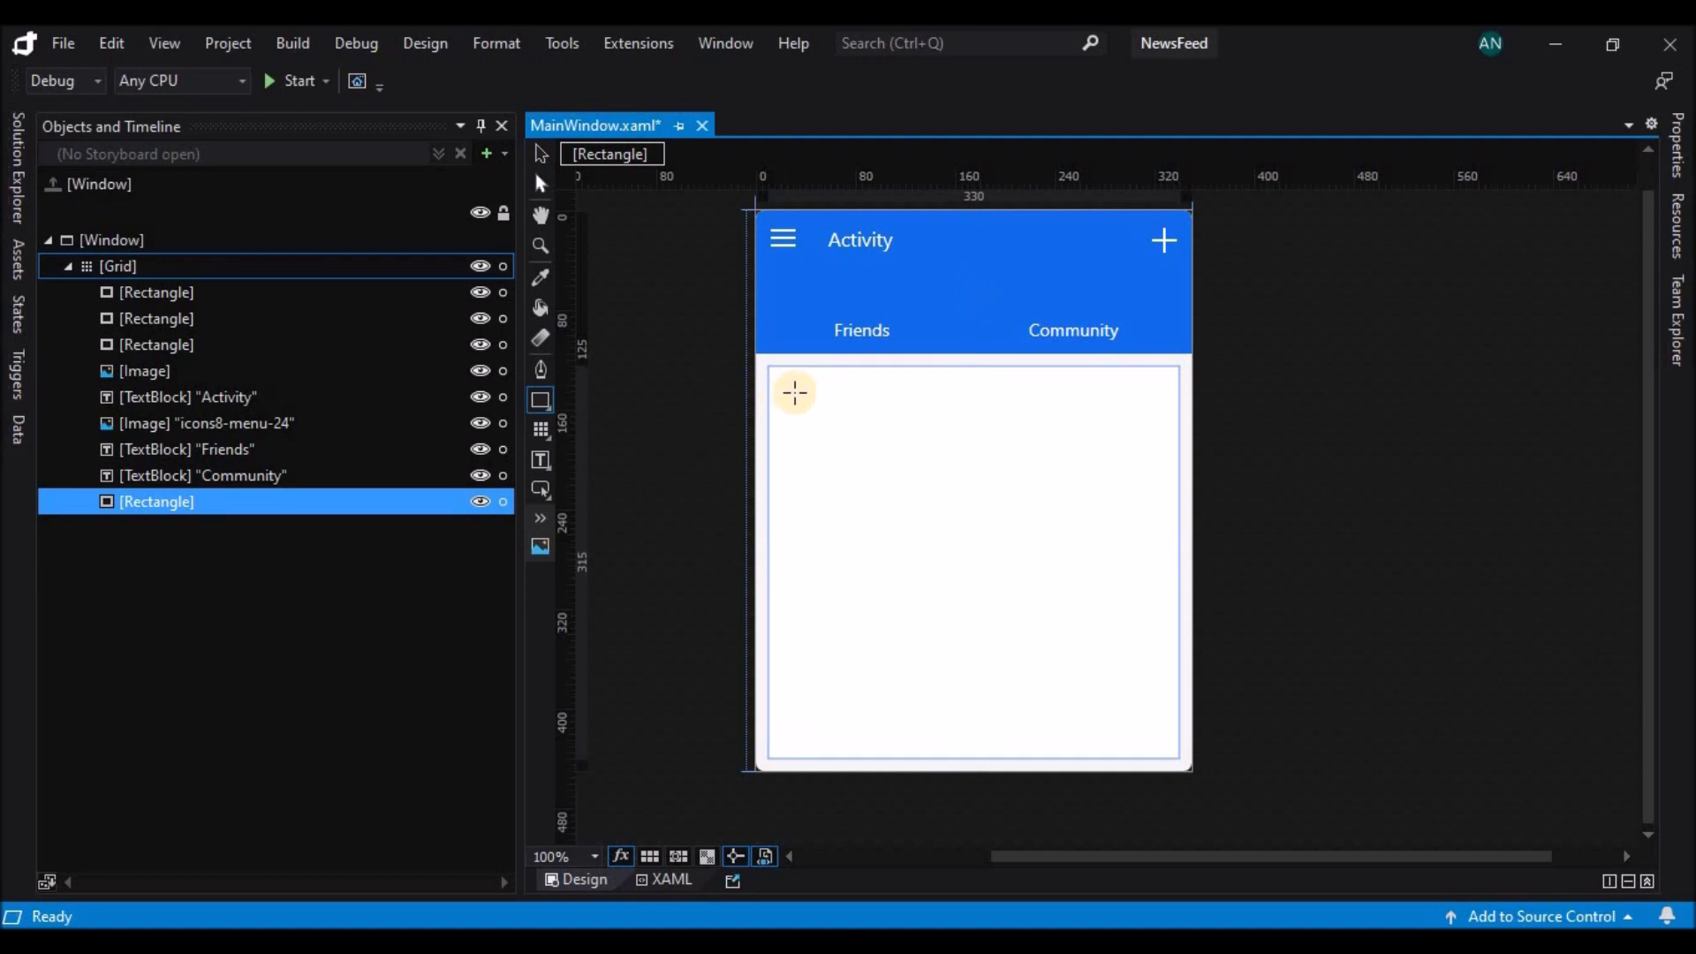
Draw a white content panel and a pale-blue card, then widen the card across it
{"action": "left_click_drag", "start_coordinate": [795, 391], "coordinate": [1145, 531]}
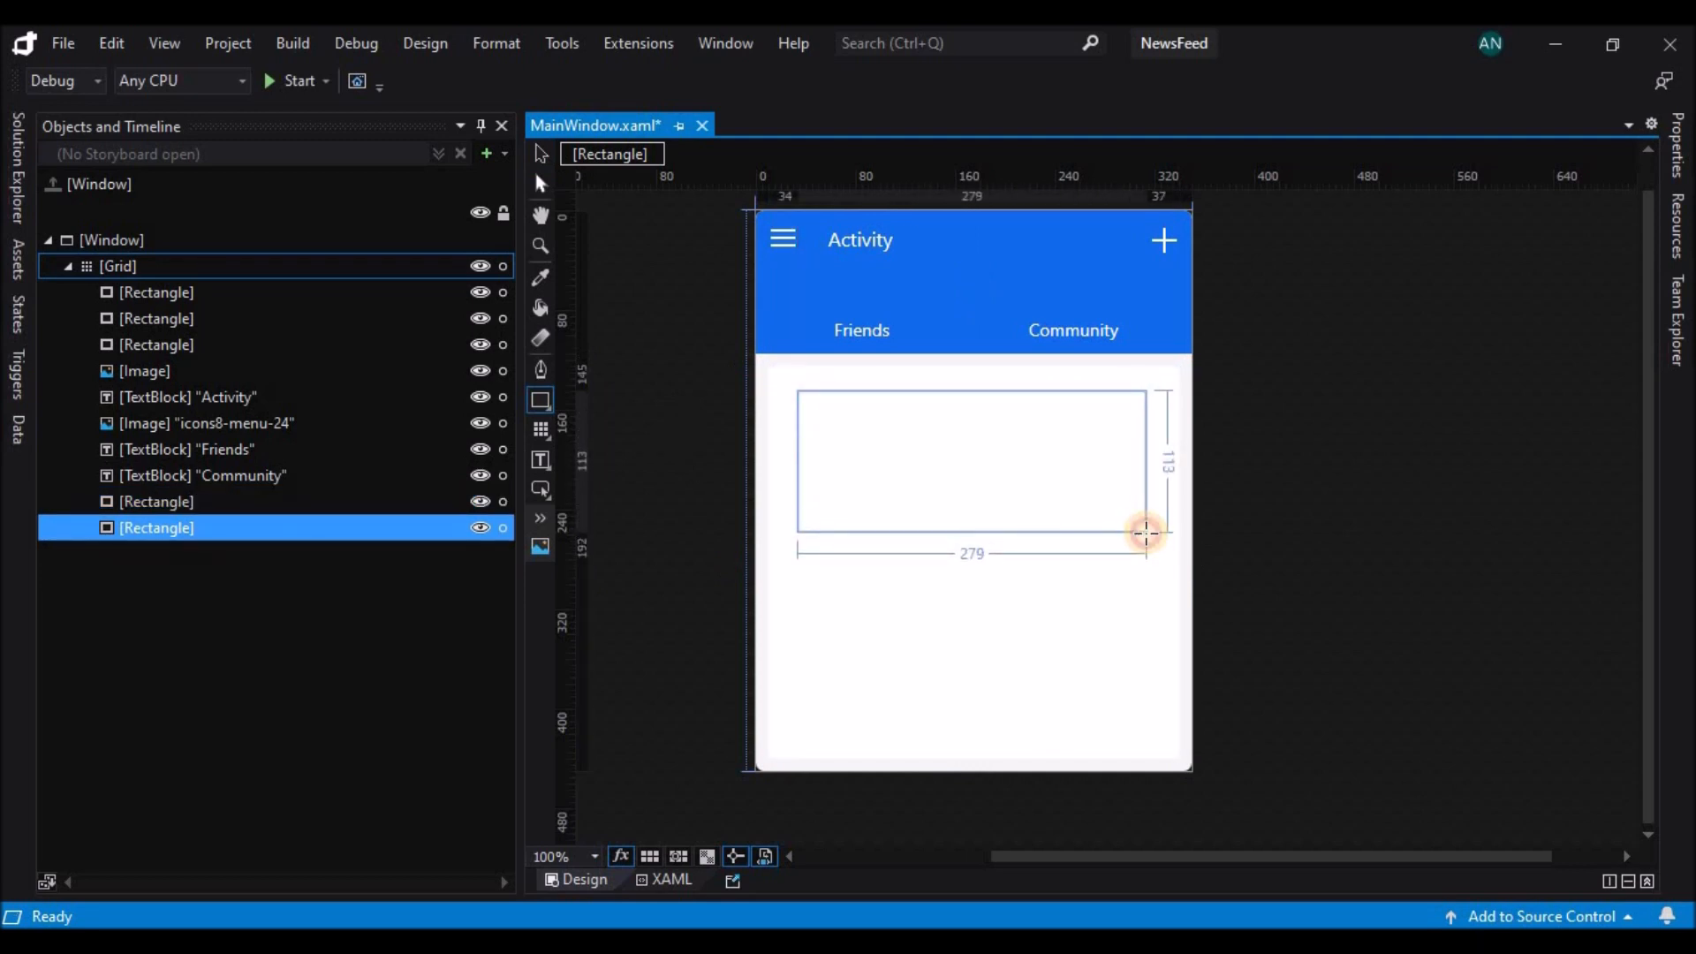
{"action": "left_click_drag", "start_coordinate": [1144, 533], "coordinate": [1147, 540]}
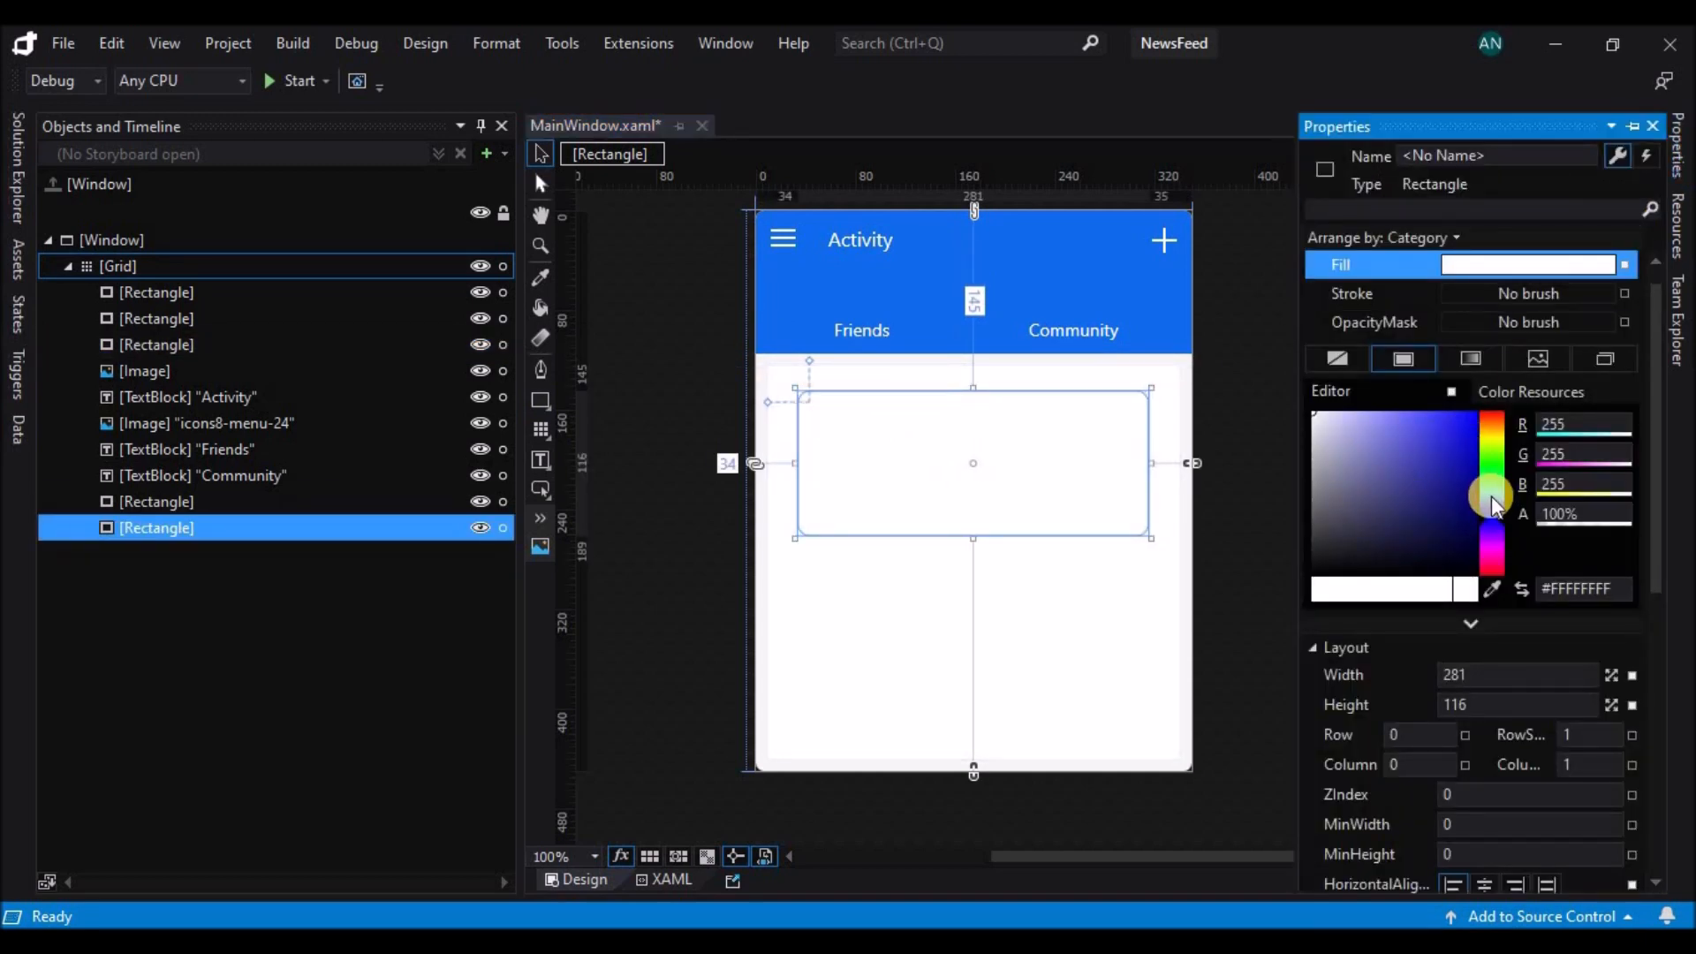
{"action": "left_click", "coordinate": [1391, 411]}
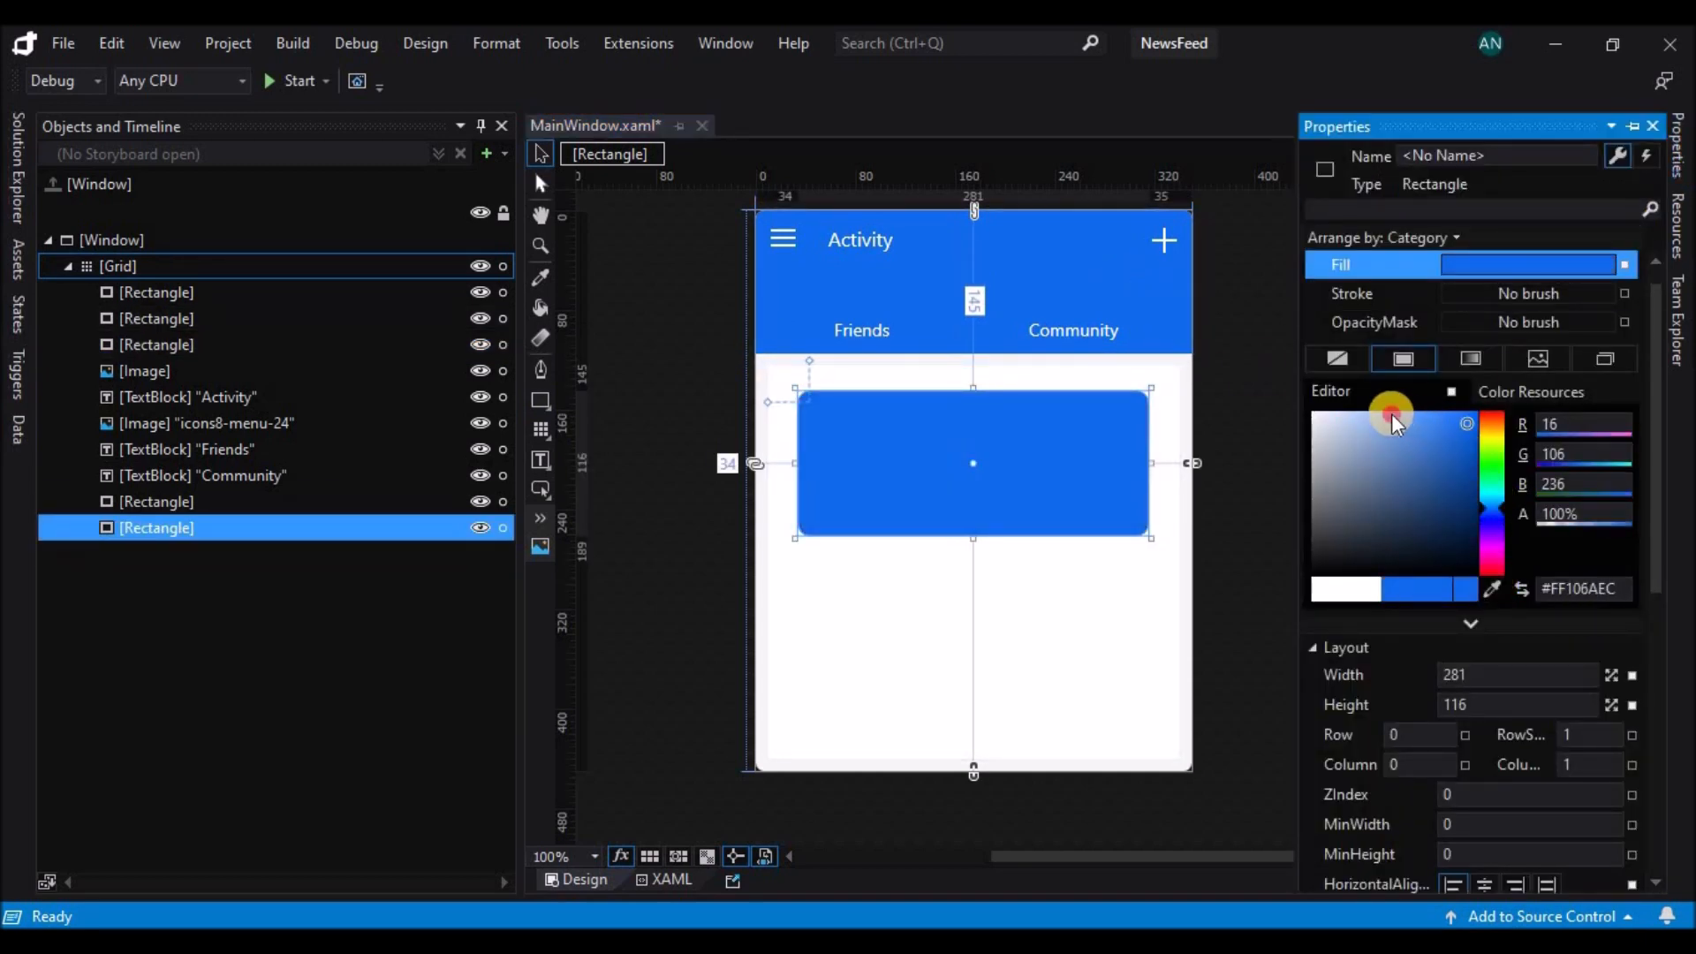
{"action": "left_click", "coordinate": [1392, 416]}
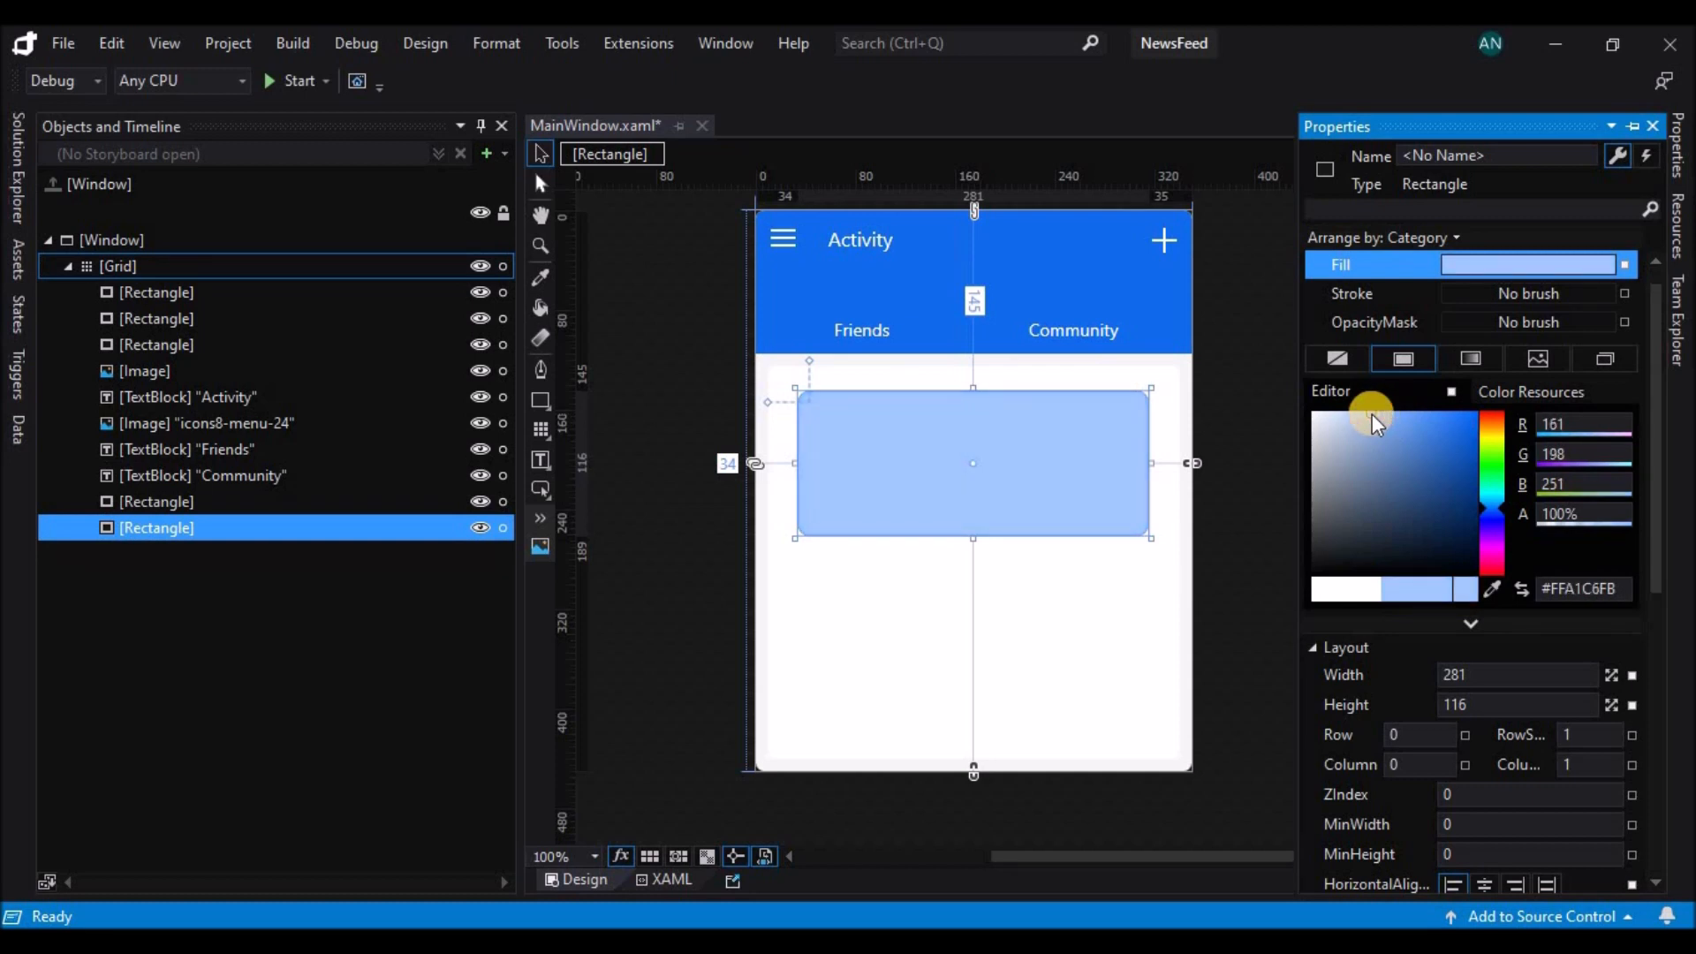
{"action": "mouse_move", "coordinate": [885, 473]}
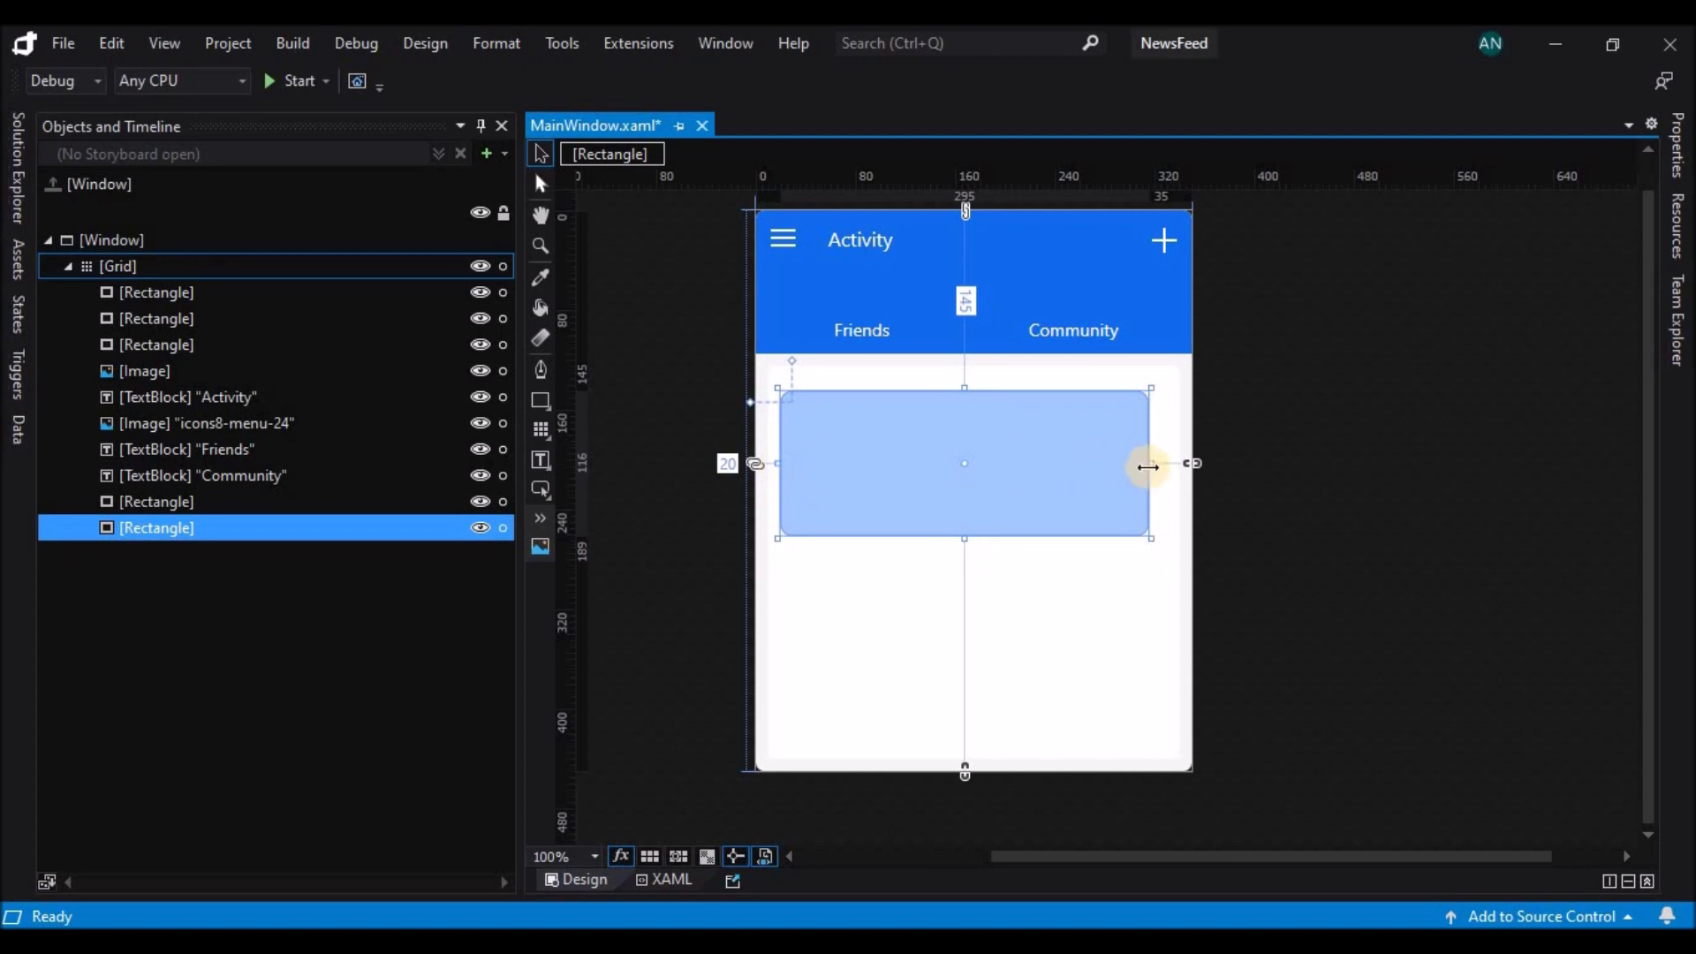
{"action": "left_click_drag", "start_coordinate": [1150, 463], "coordinate": [1169, 463]}
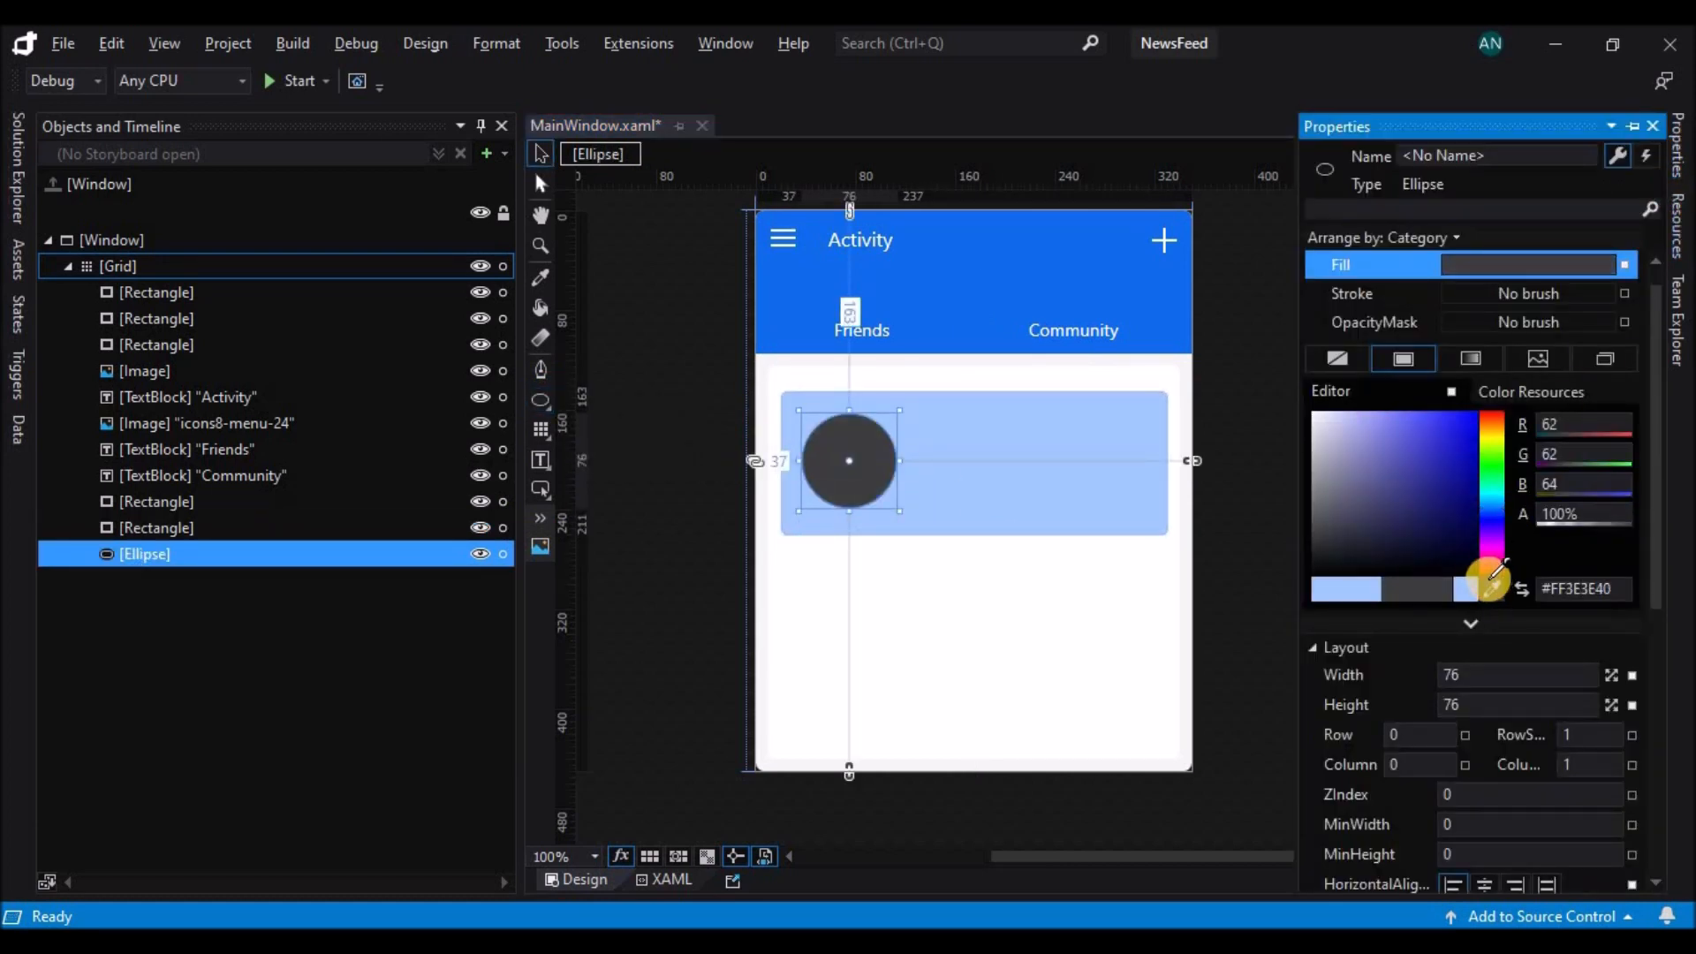
Fill the circle dark grey and add three text bars beside it, the bottom shorter
{"action": "left_click", "coordinate": [1416, 422]}
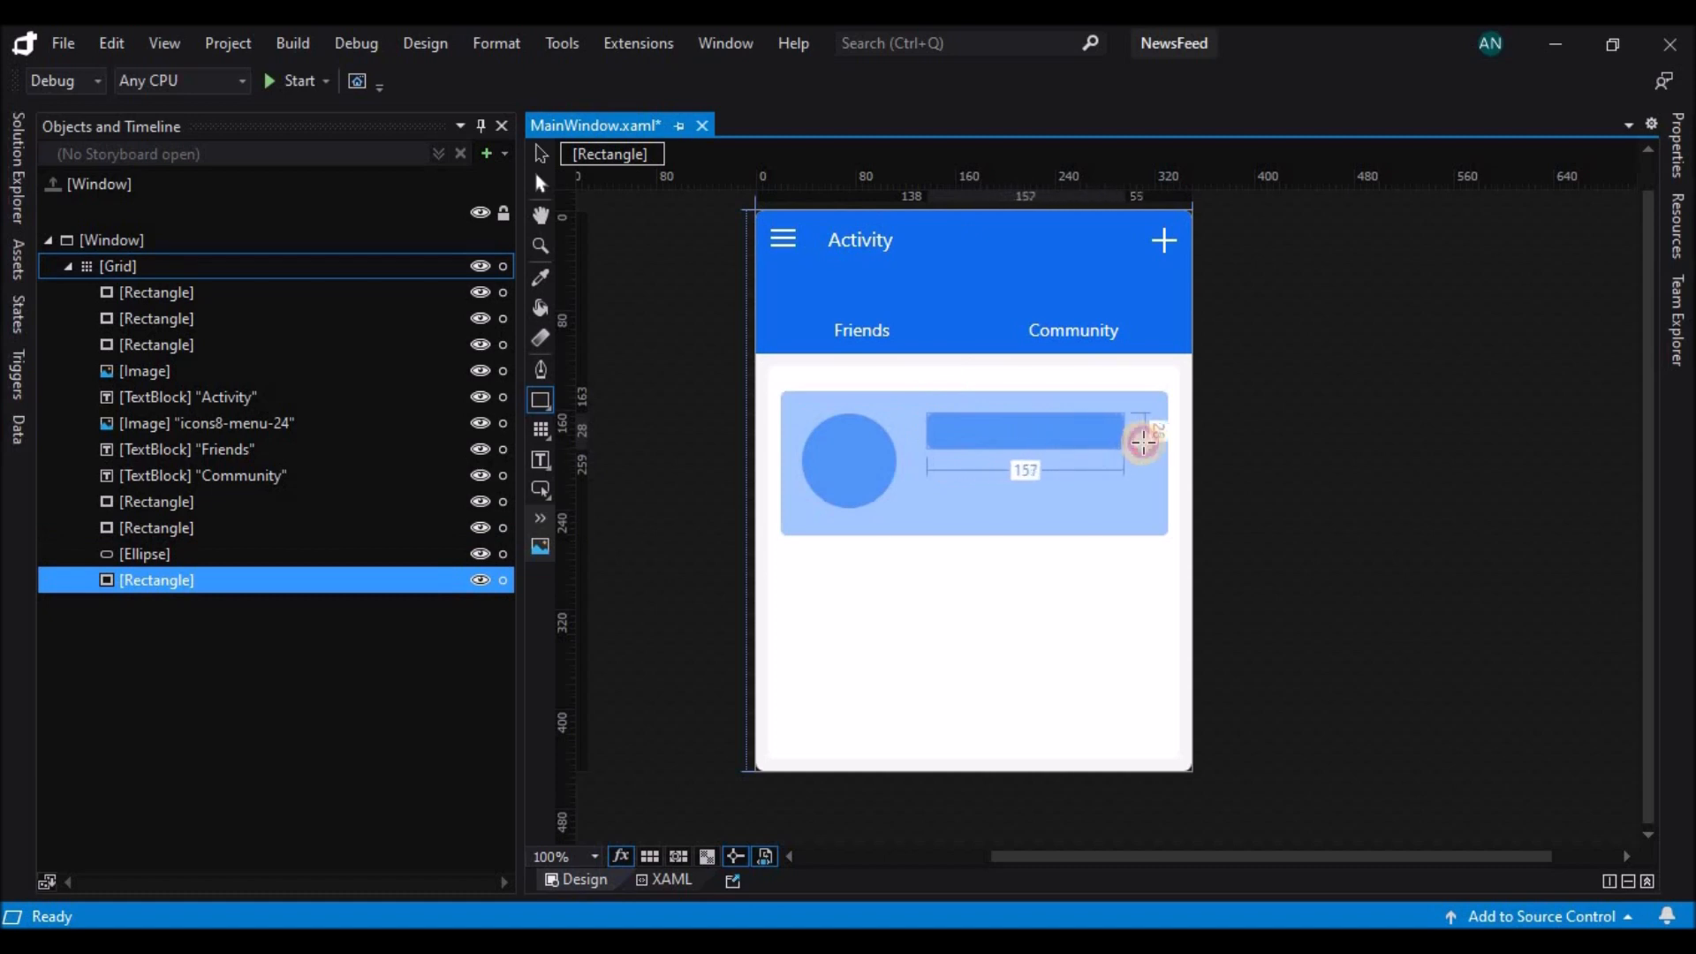
{"action": "left_click_drag", "start_coordinate": [1142, 442], "coordinate": [1100, 424]}
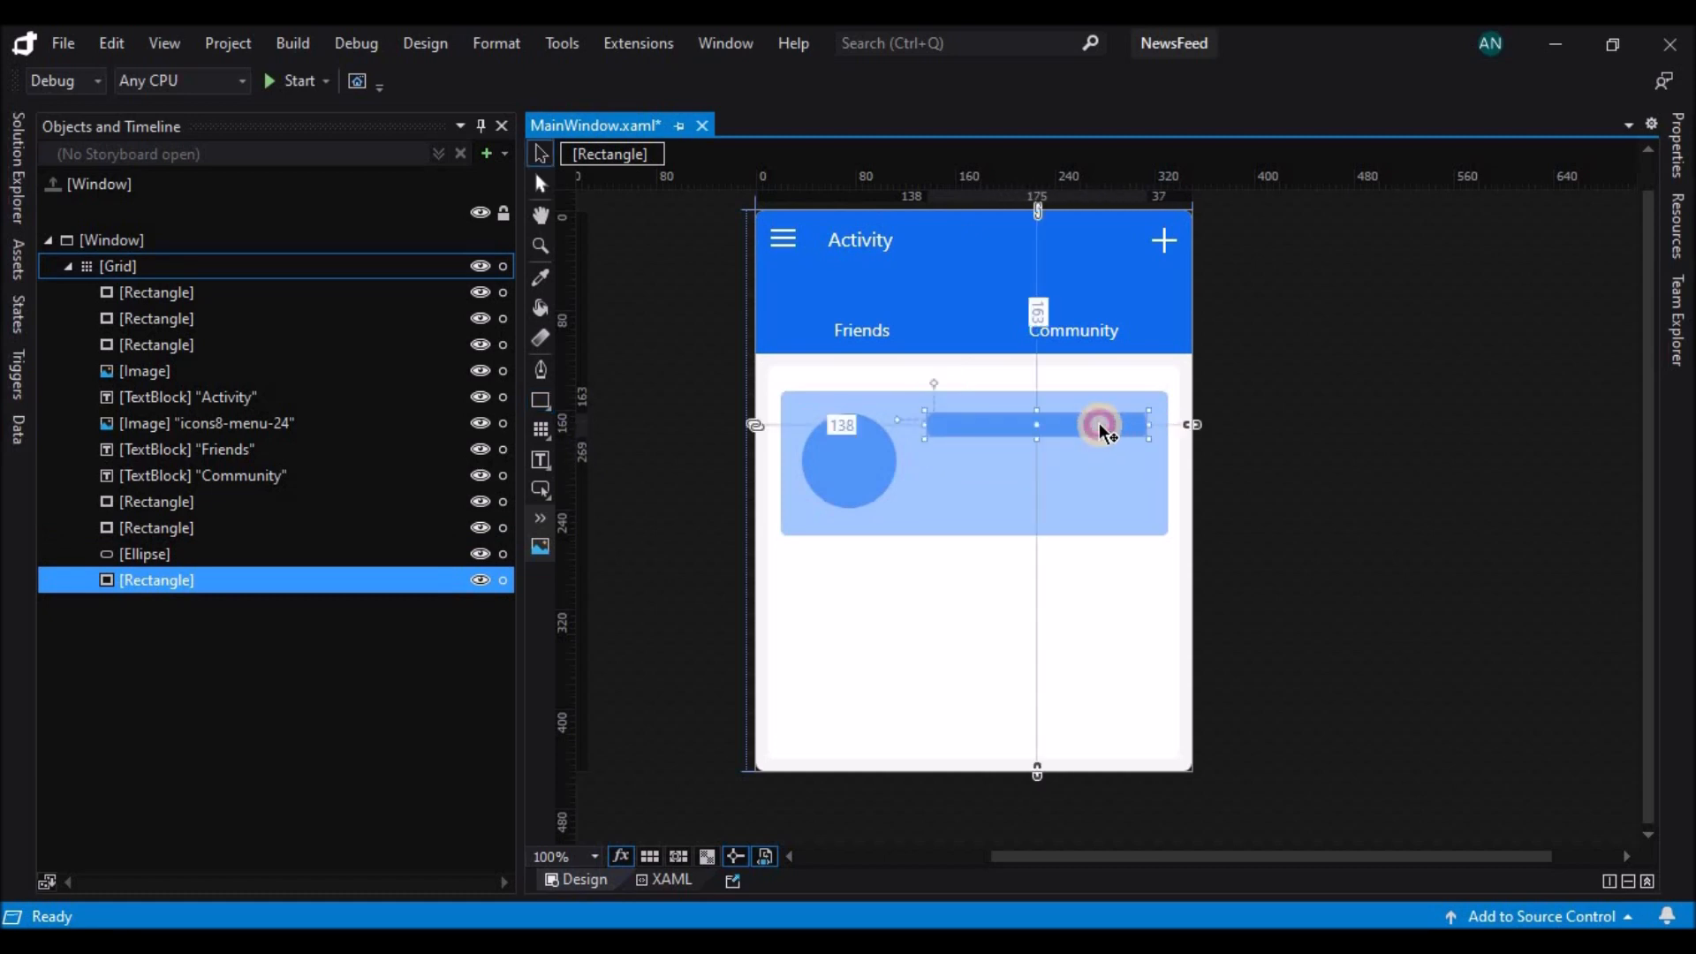
{"action": "left_click_drag", "start_coordinate": [1099, 424], "coordinate": [1093, 476]}
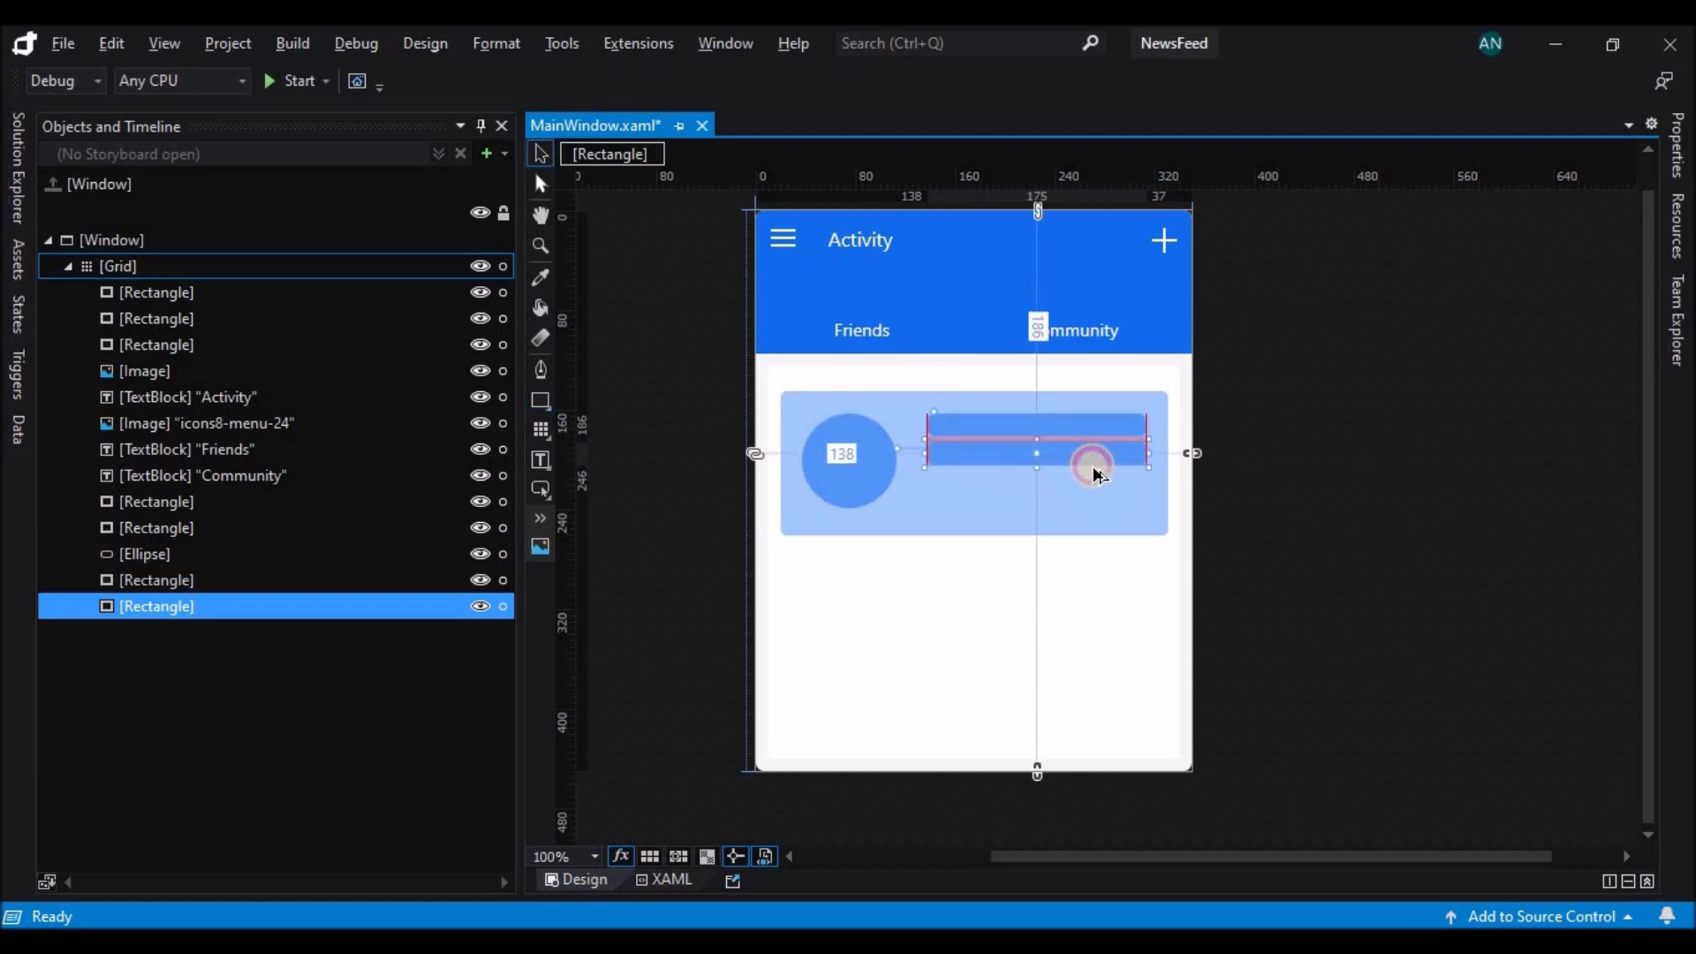
{"action": "left_click_drag", "start_coordinate": [1093, 452], "coordinate": [1093, 481]}
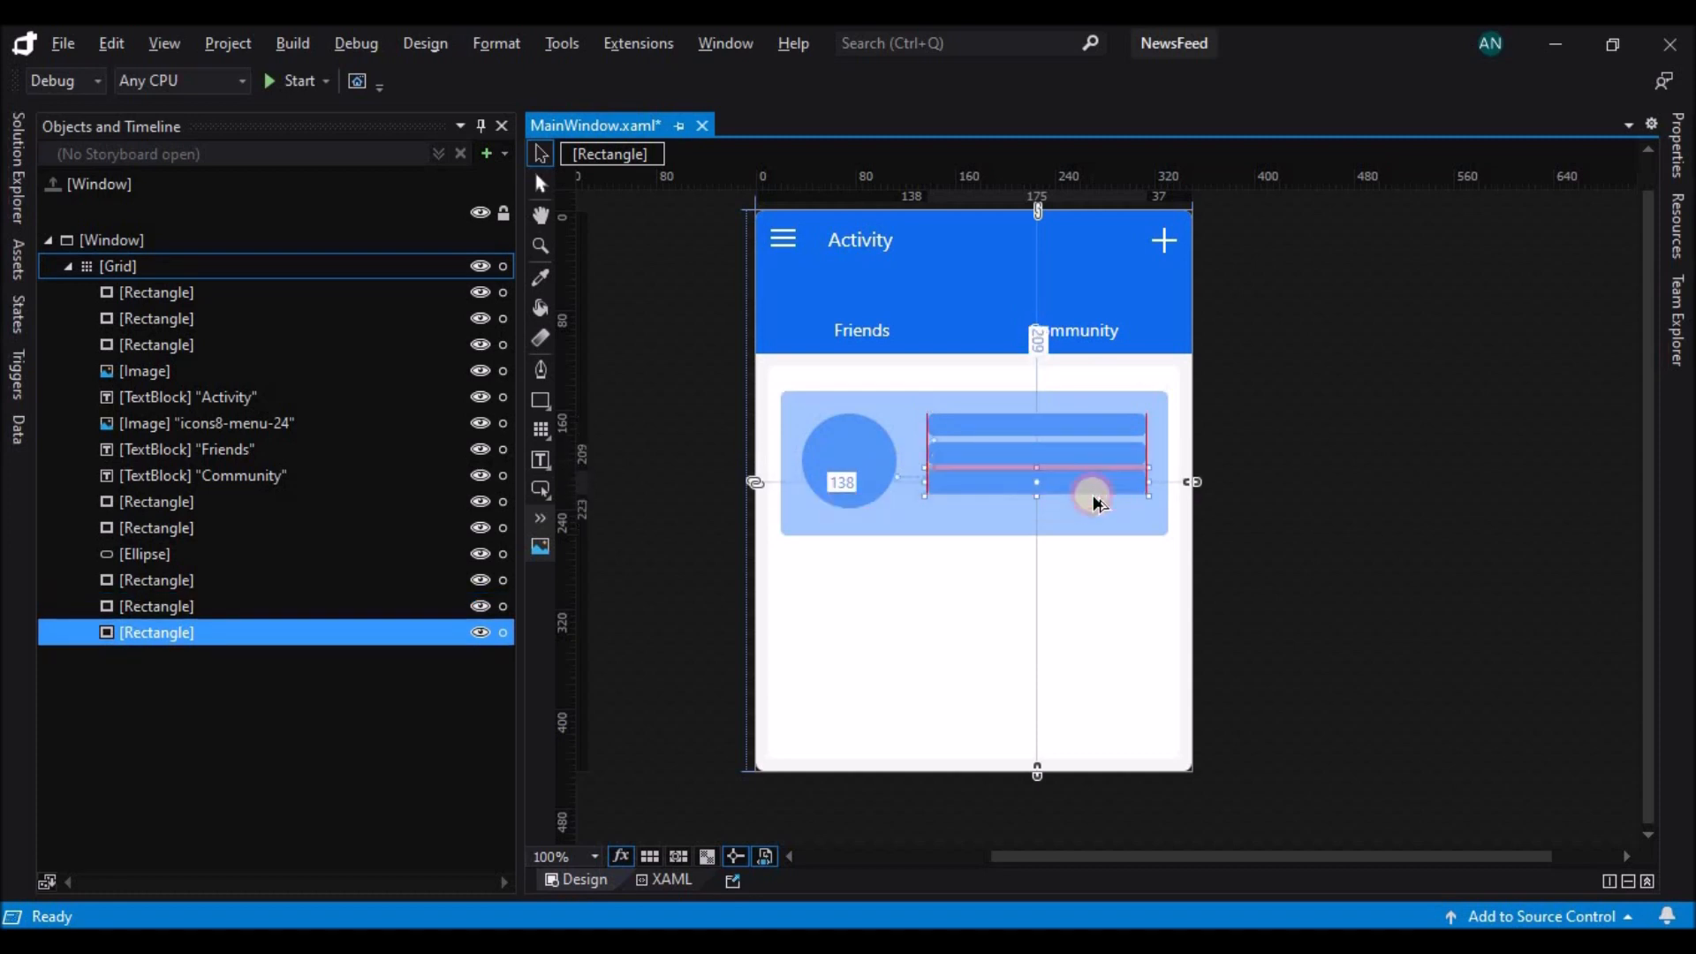
{"action": "left_click_drag", "start_coordinate": [1147, 482], "coordinate": [1093, 495]}
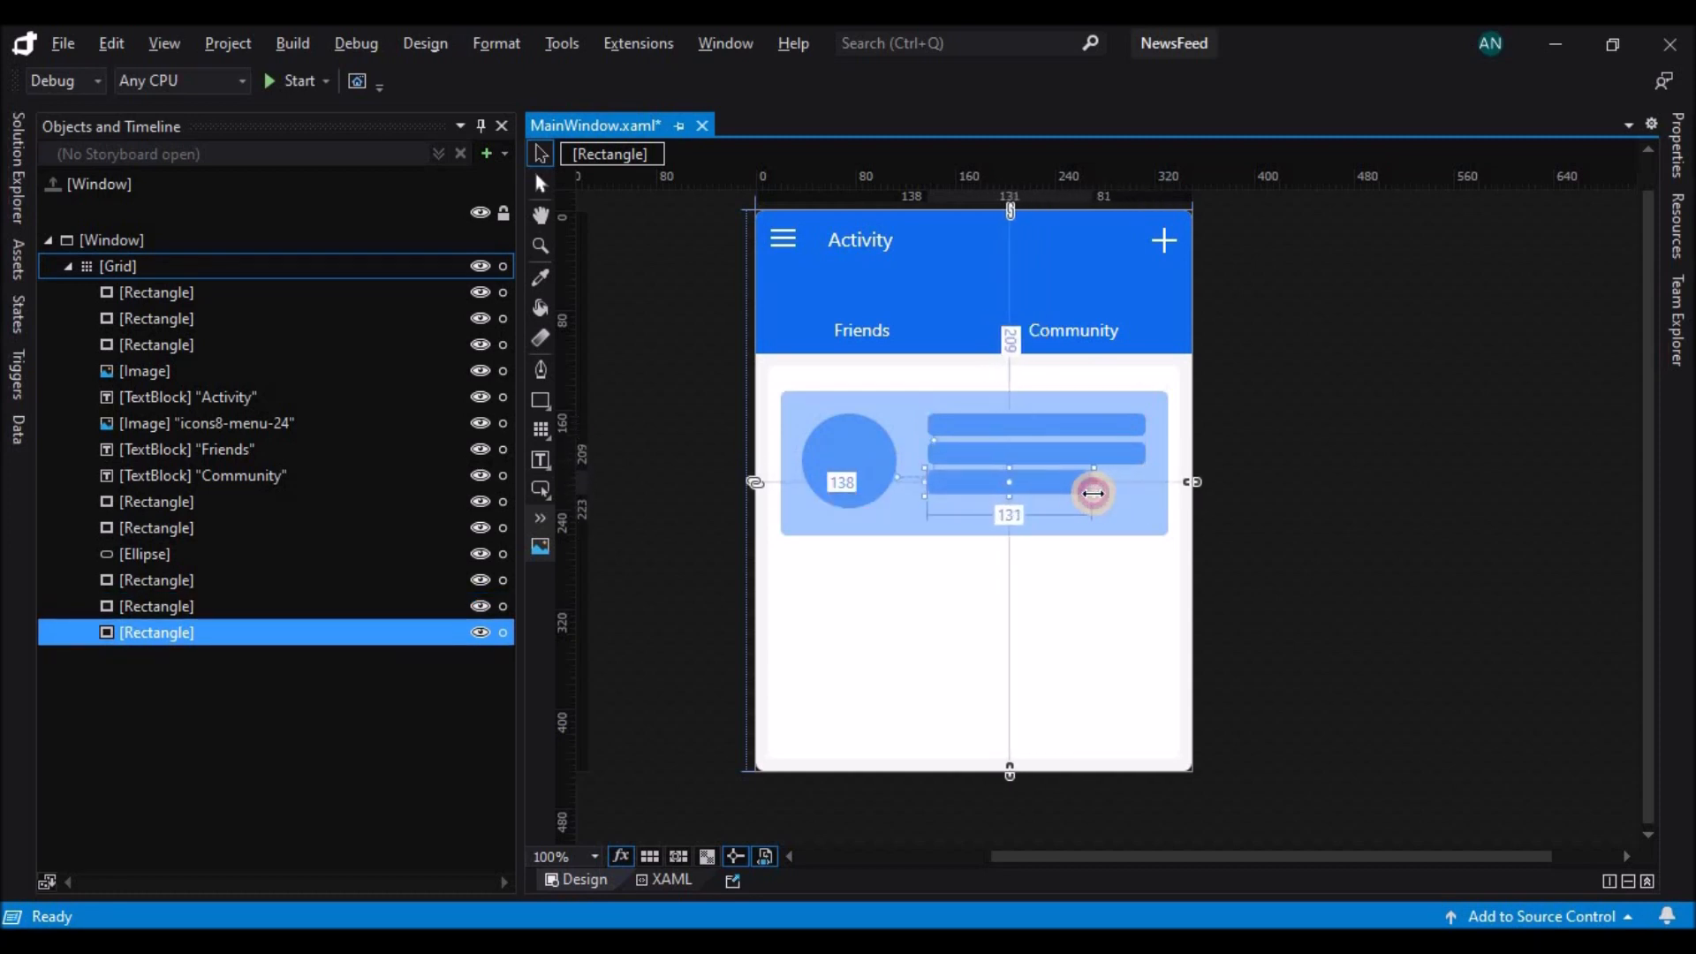
Adjust the middle bar's position and select the card background, circle and bars
{"action": "left_click", "coordinate": [1289, 474]}
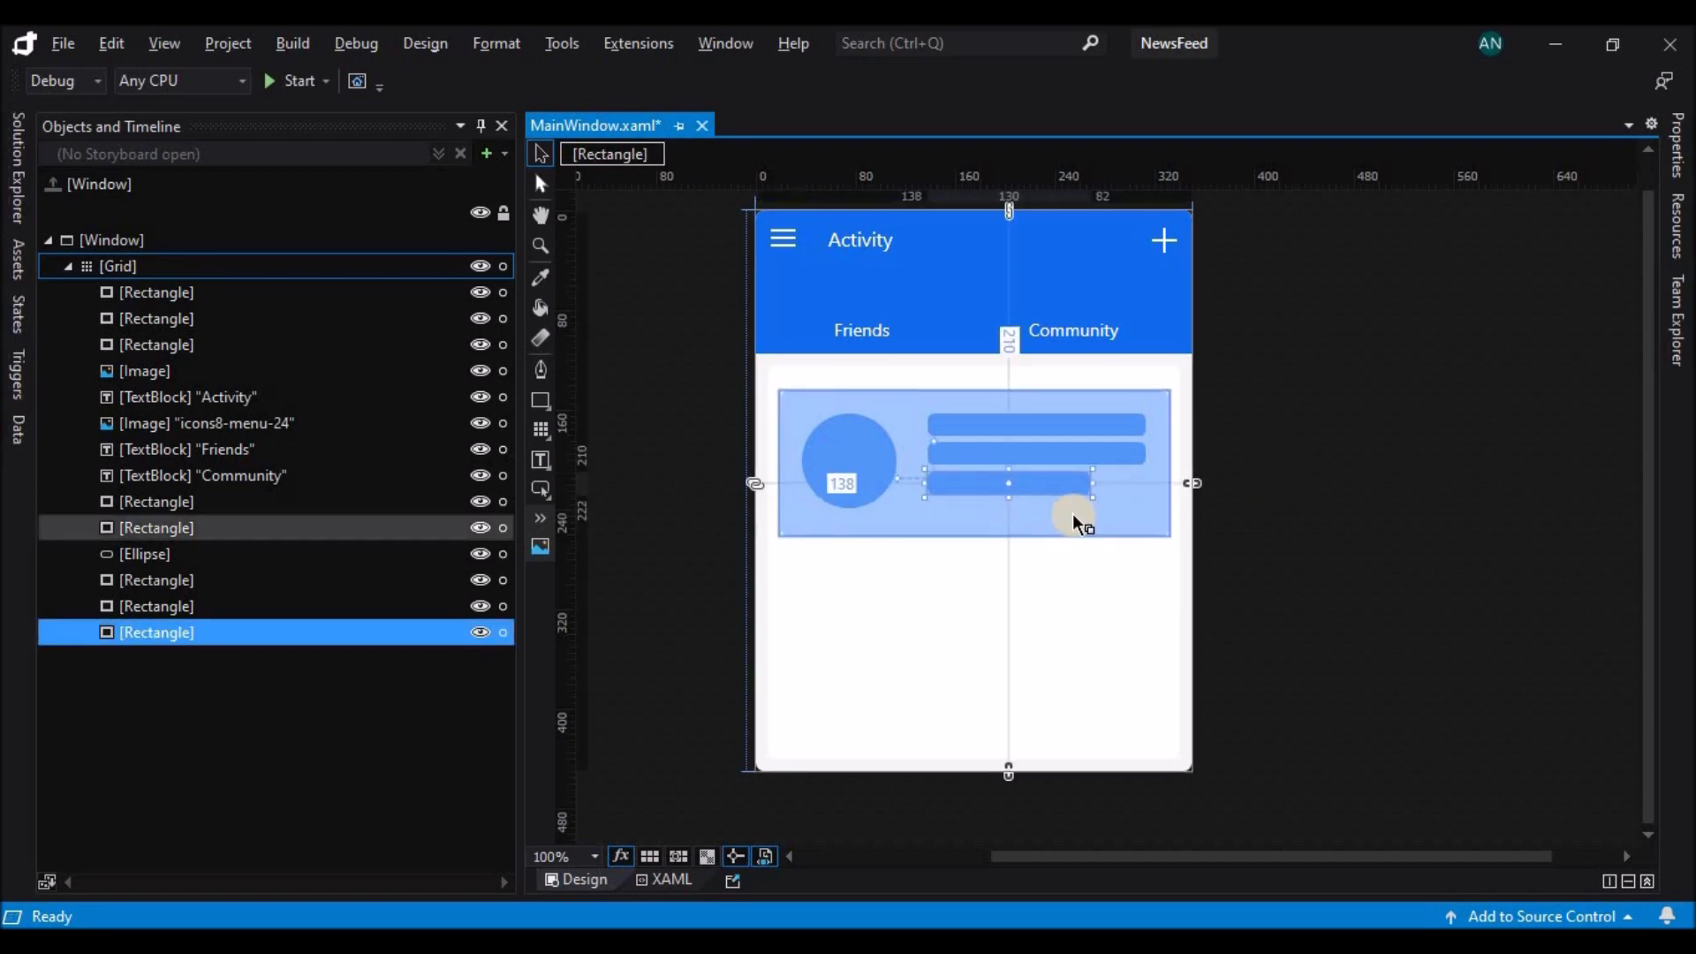
{"action": "left_click", "coordinate": [144, 554]}
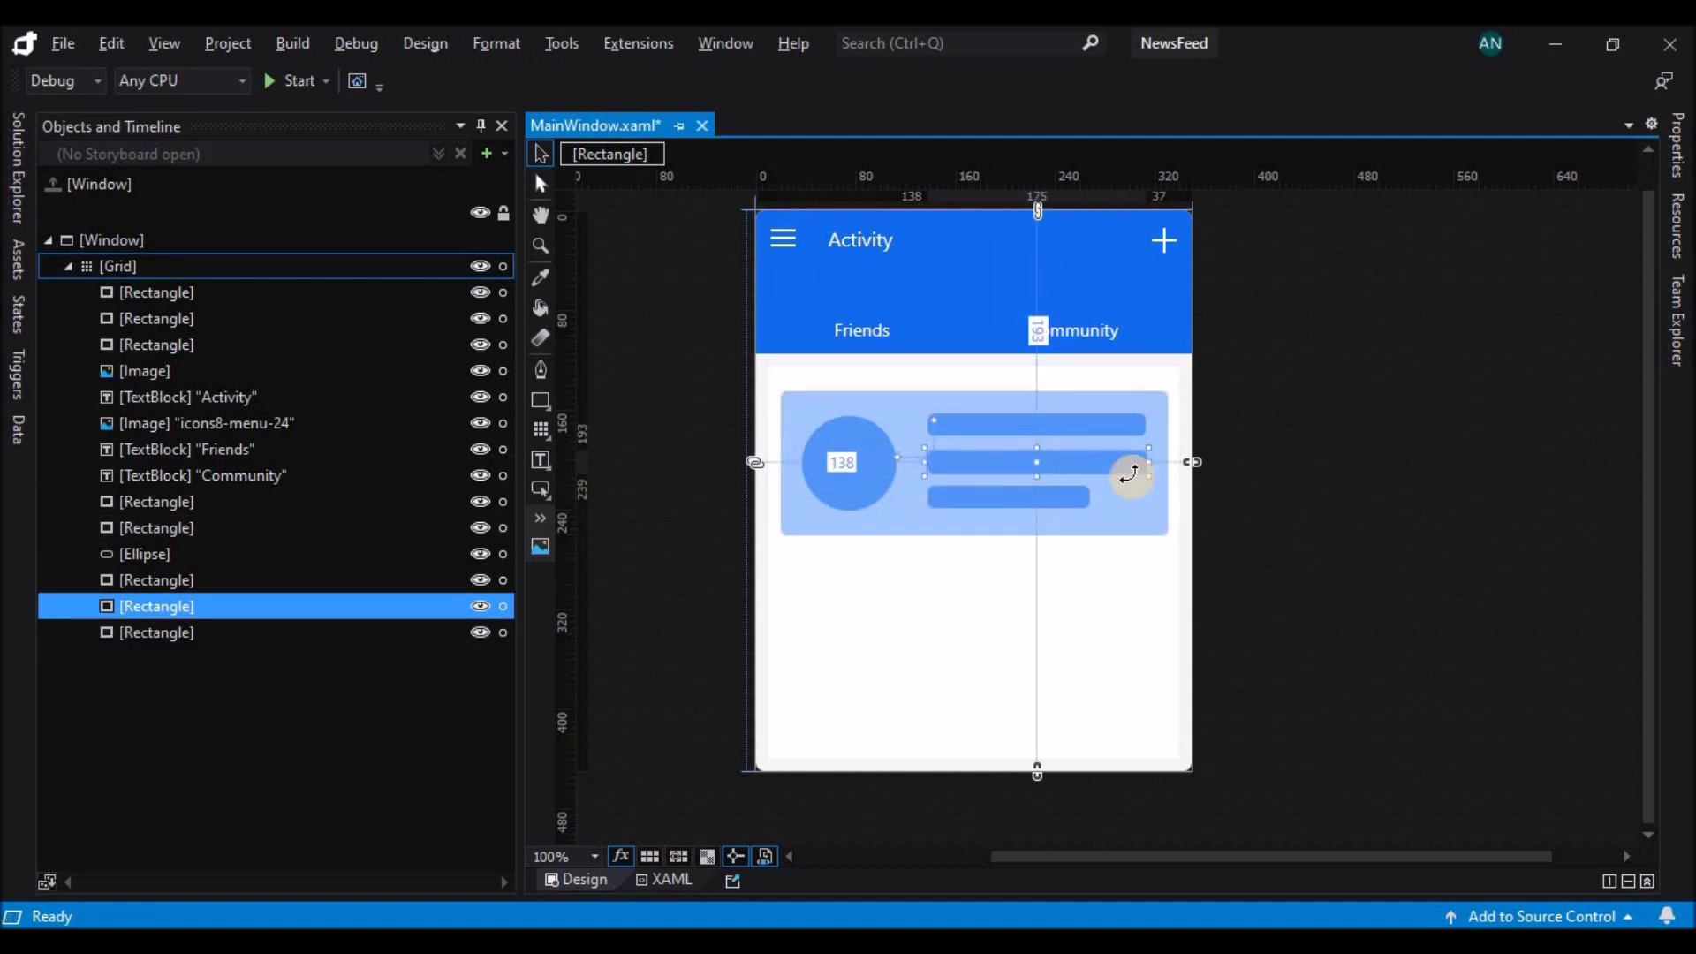
{"action": "left_click", "coordinate": [1366, 538]}
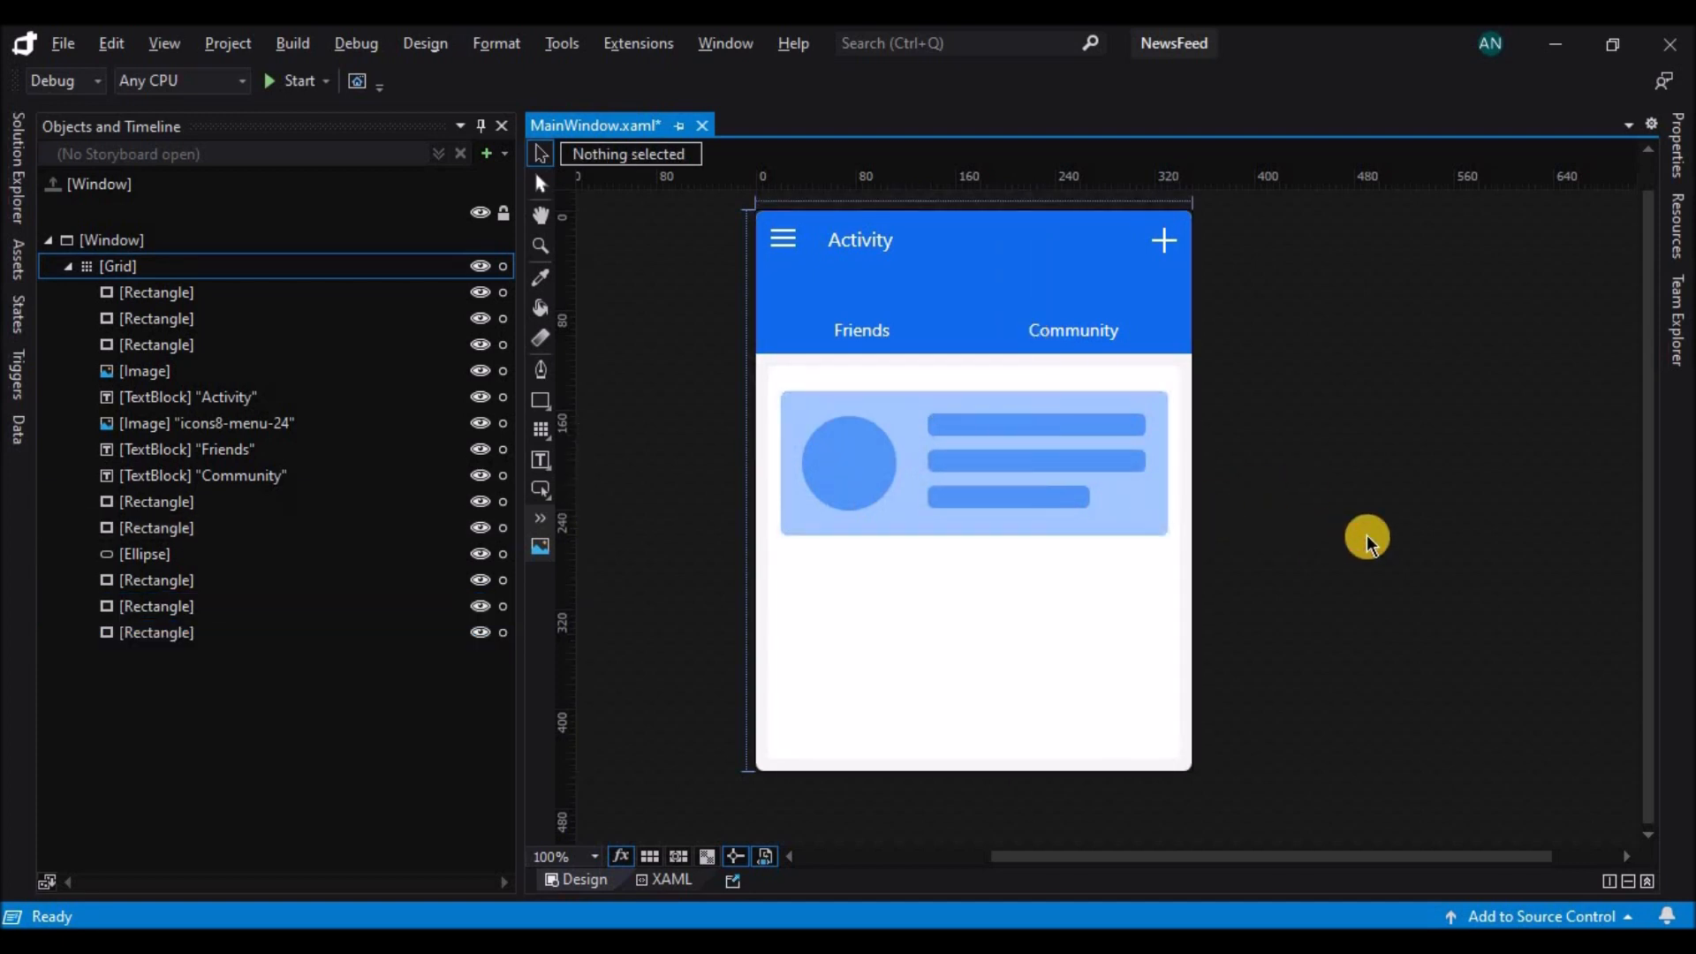
{"action": "left_click", "coordinate": [963, 427]}
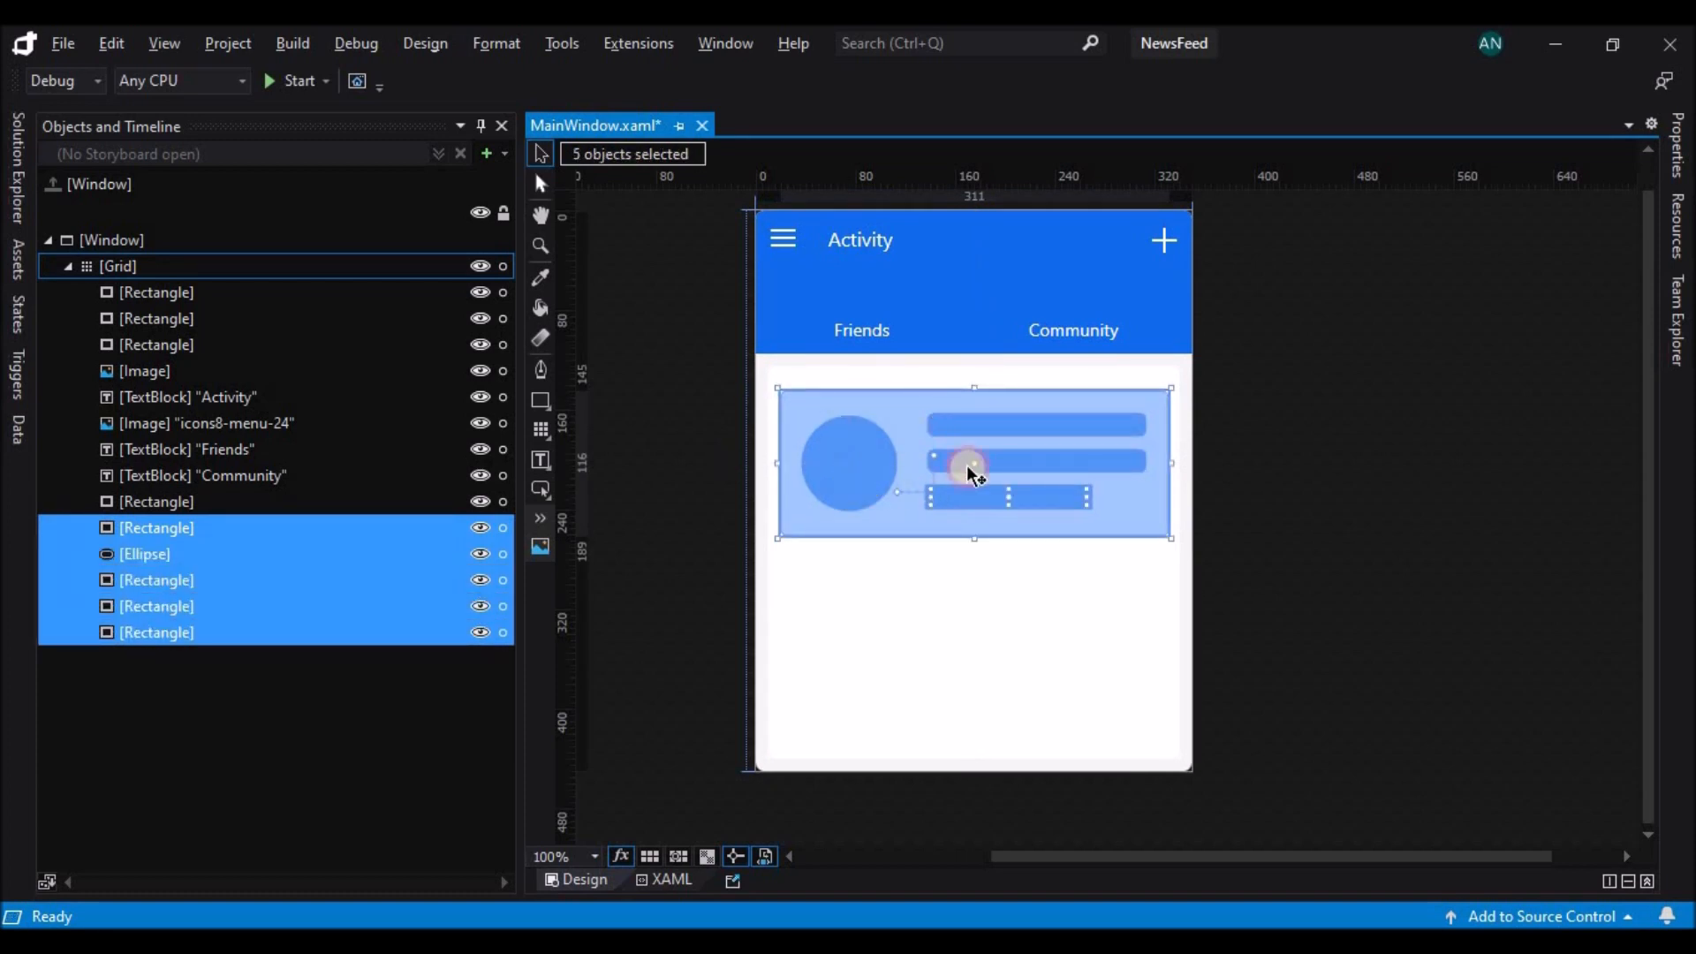
Group the card rectangle, ellipse and bars into a Grid, then duplicate it below the first card
{"action": "left_click", "coordinate": [314, 514]}
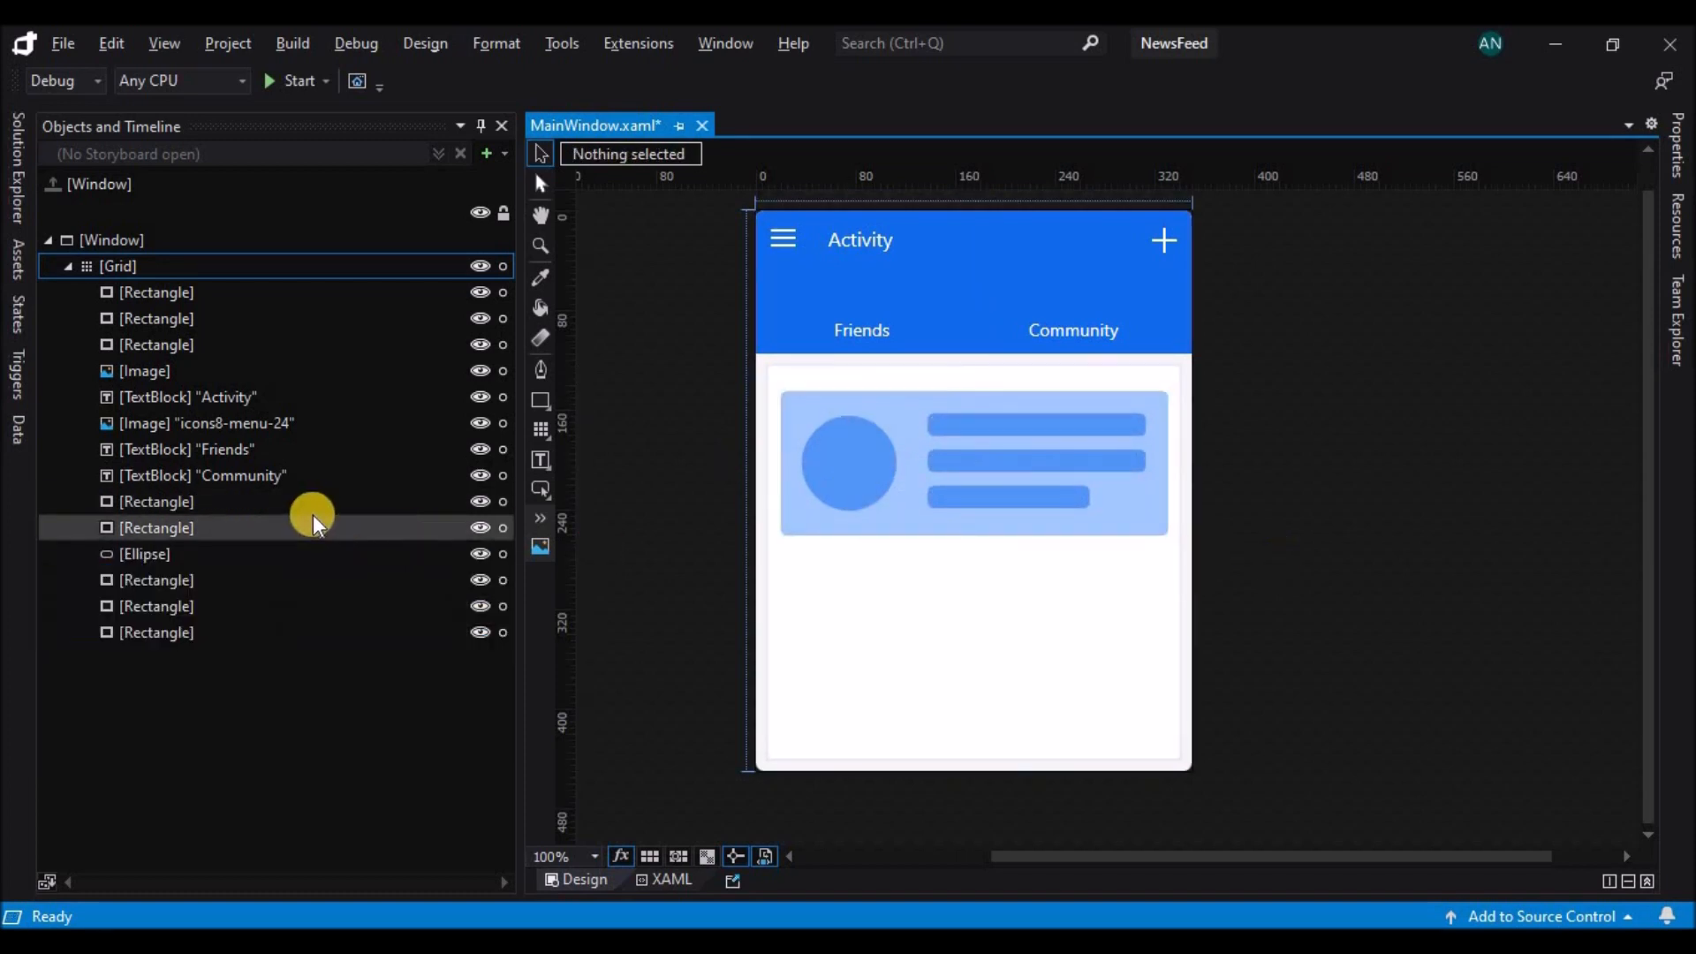
{"action": "left_click", "coordinate": [156, 606]}
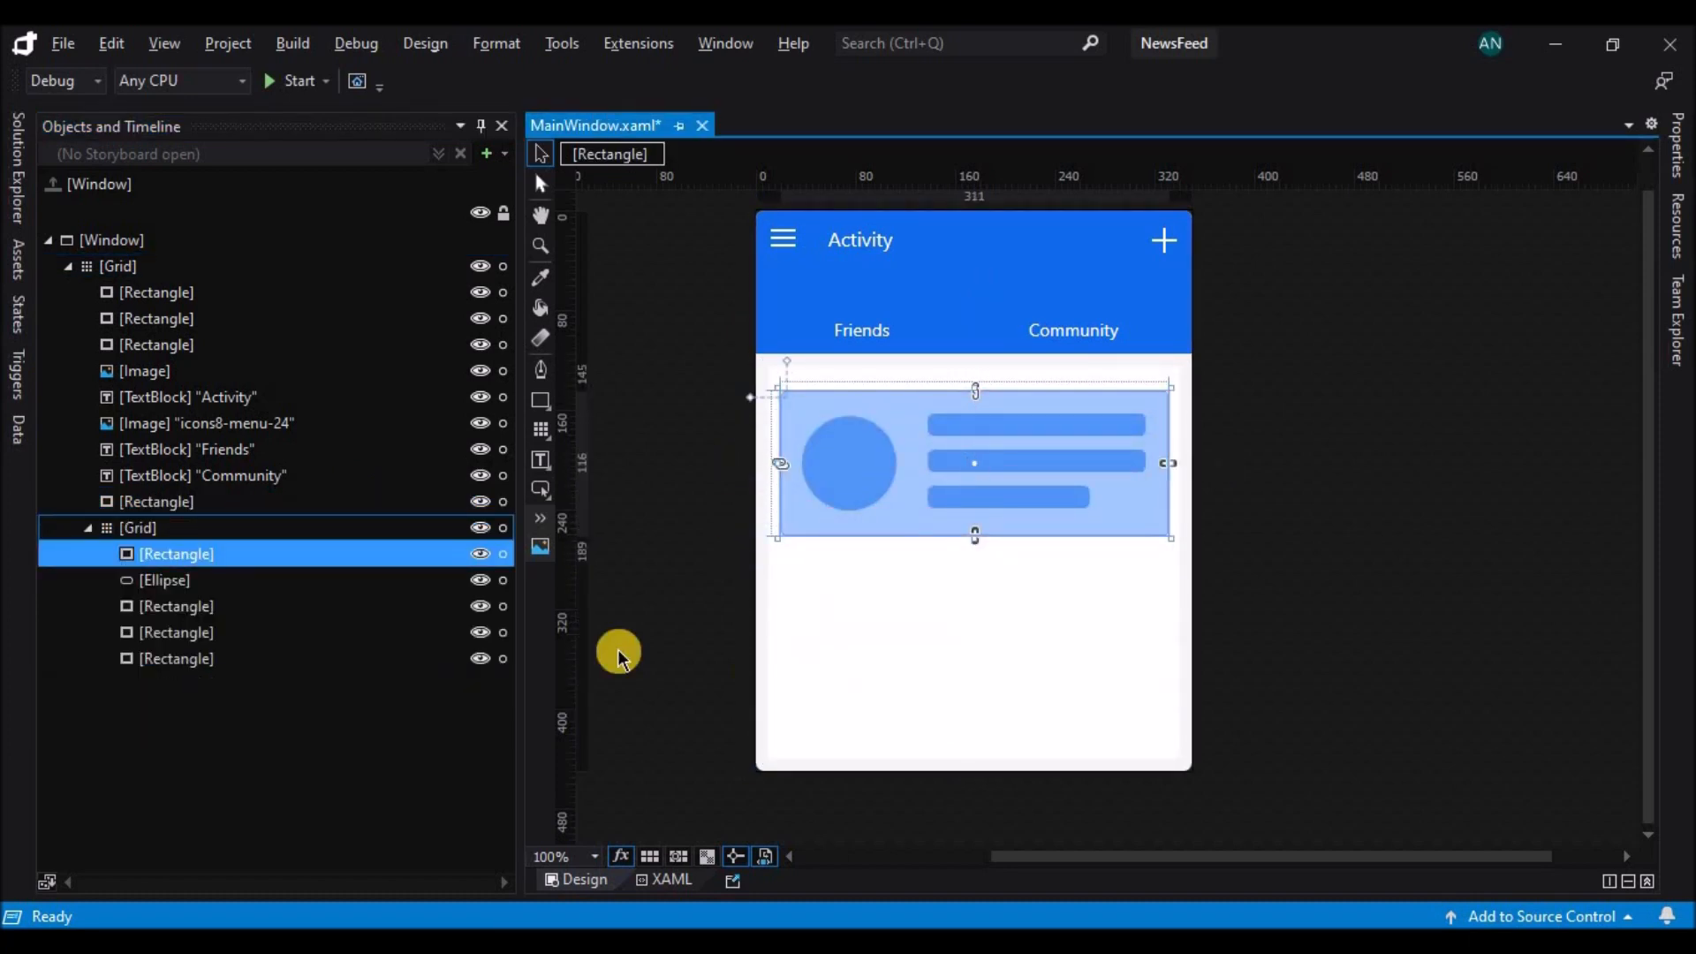
{"action": "right_click", "coordinate": [138, 526]}
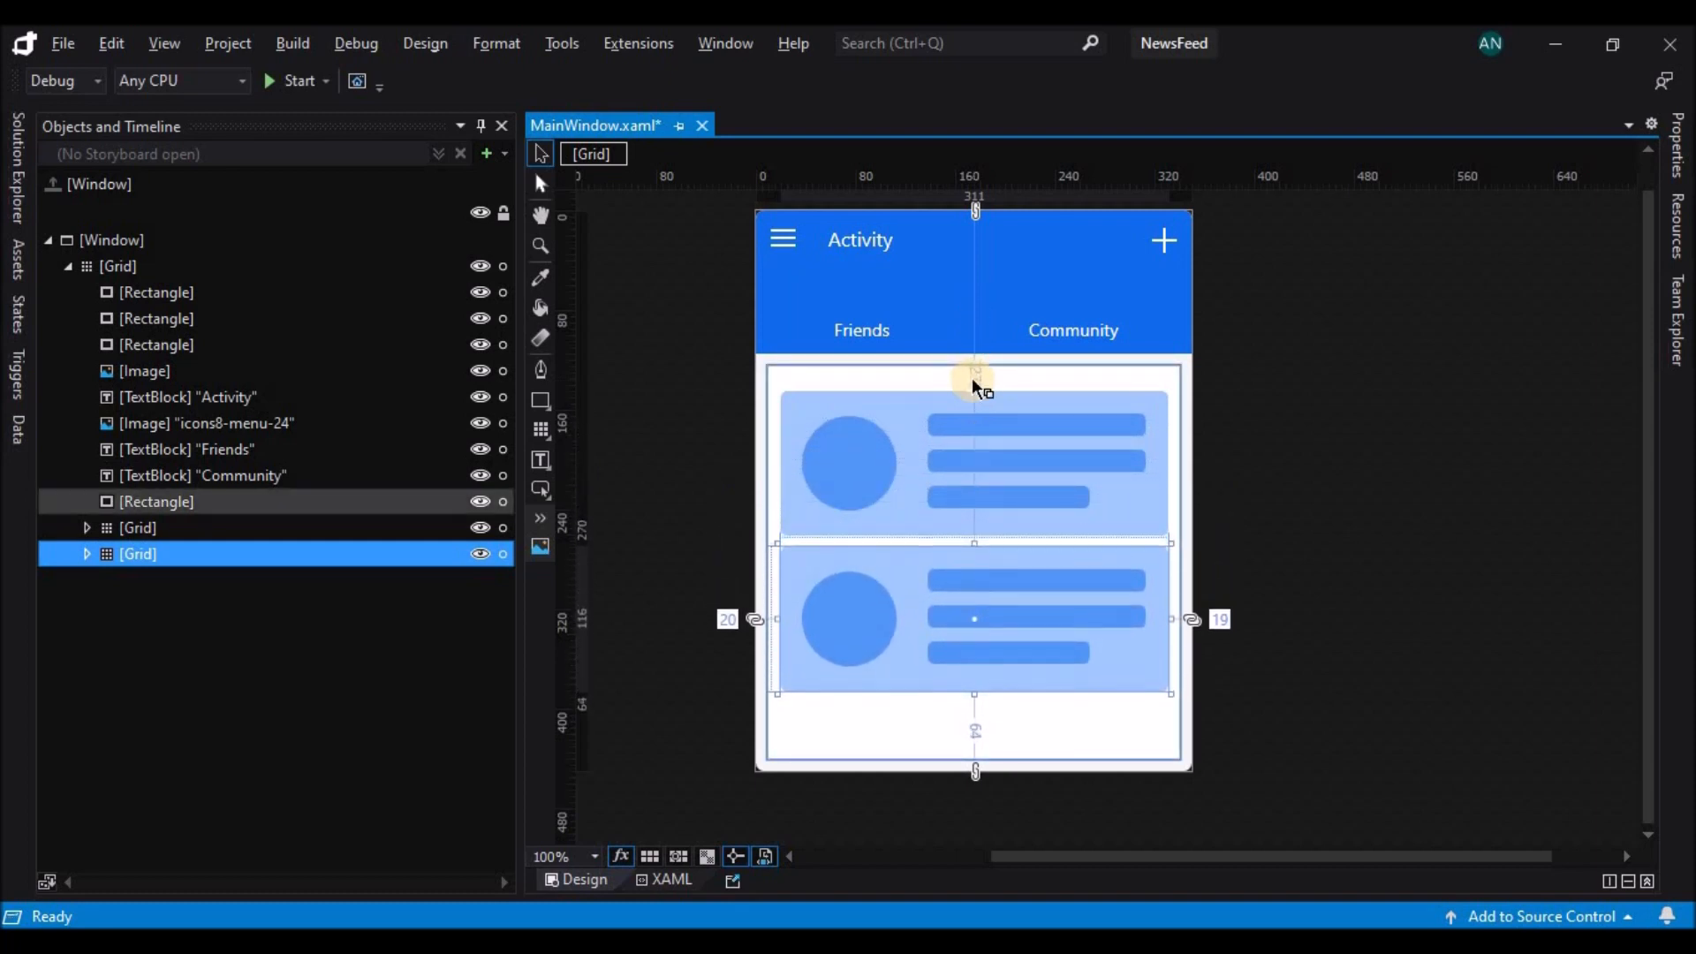
{"action": "left_click", "coordinate": [1309, 529]}
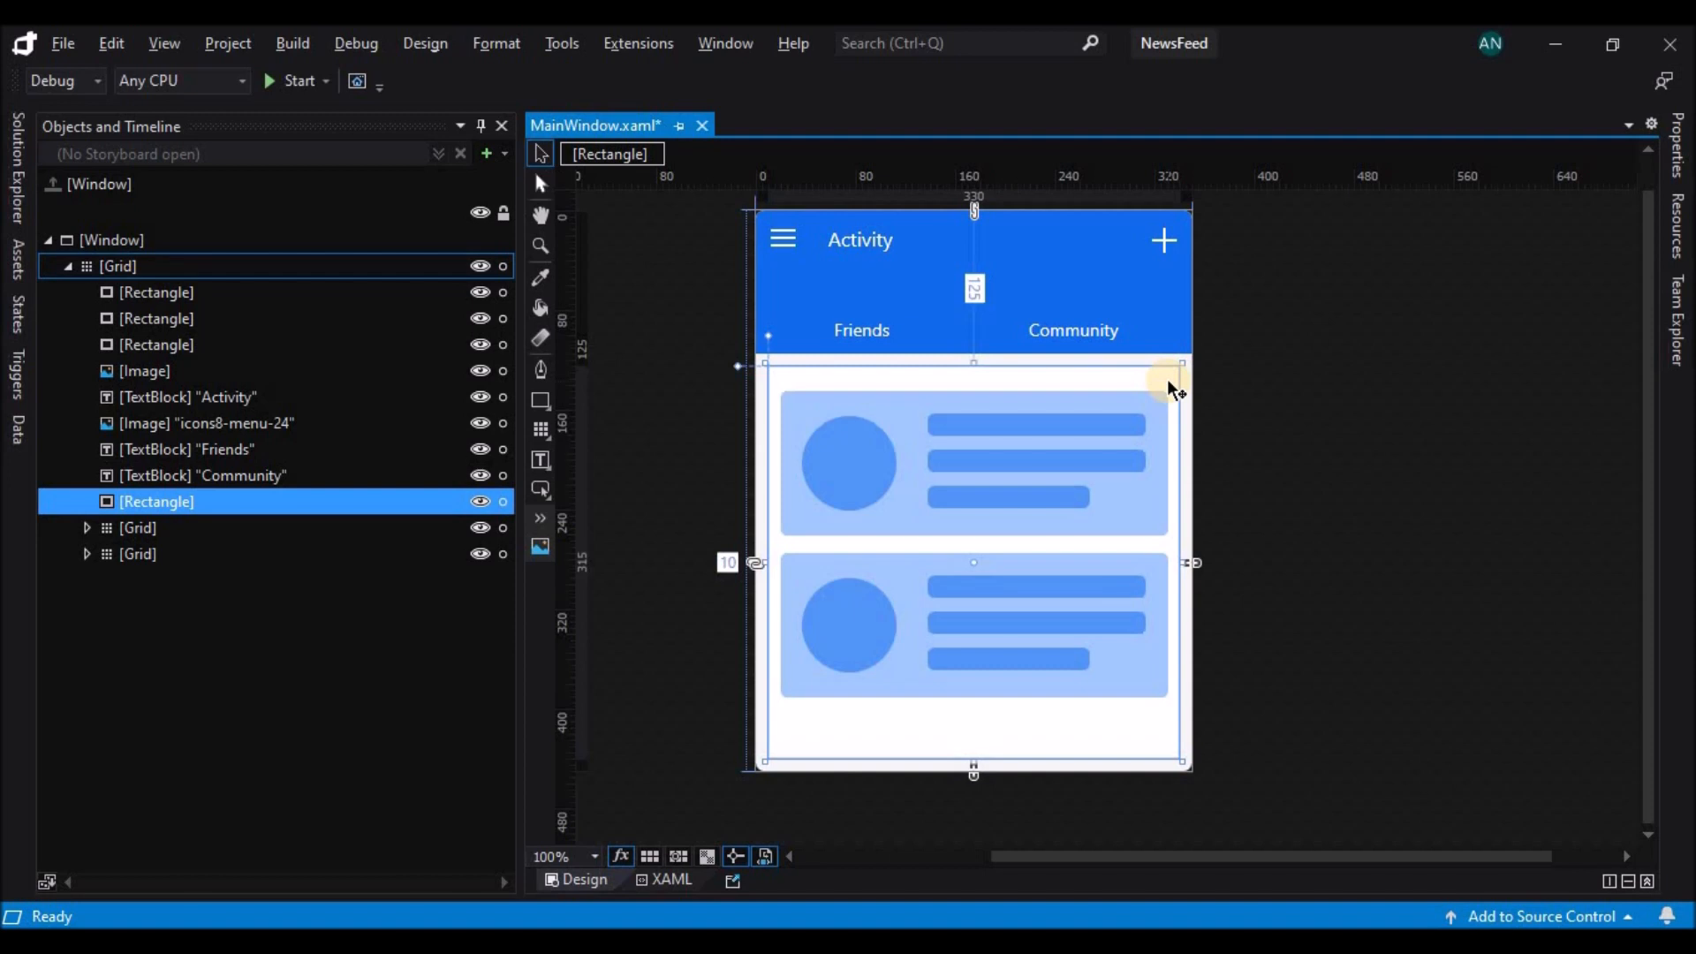
{"action": "left_click", "coordinate": [138, 553]}
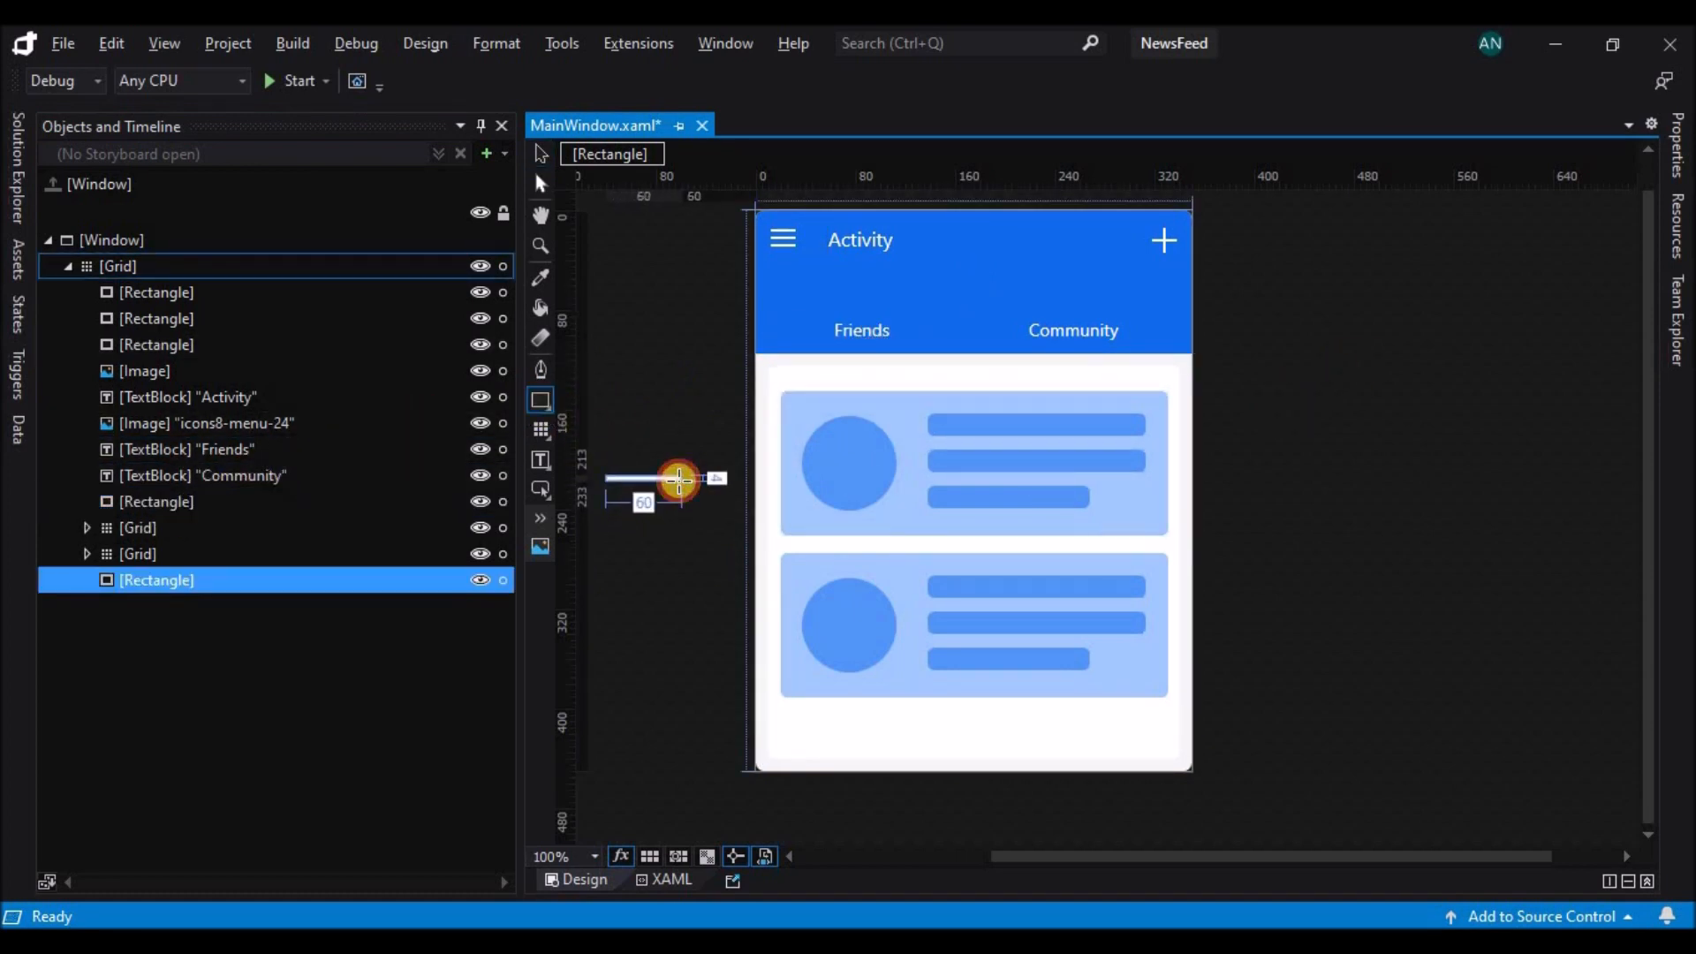
Draw a thin highlighter bar under Friends, group it with the background and cards, and rename the group Block1
{"action": "left_click_drag", "start_coordinate": [676, 478], "coordinate": [697, 408]}
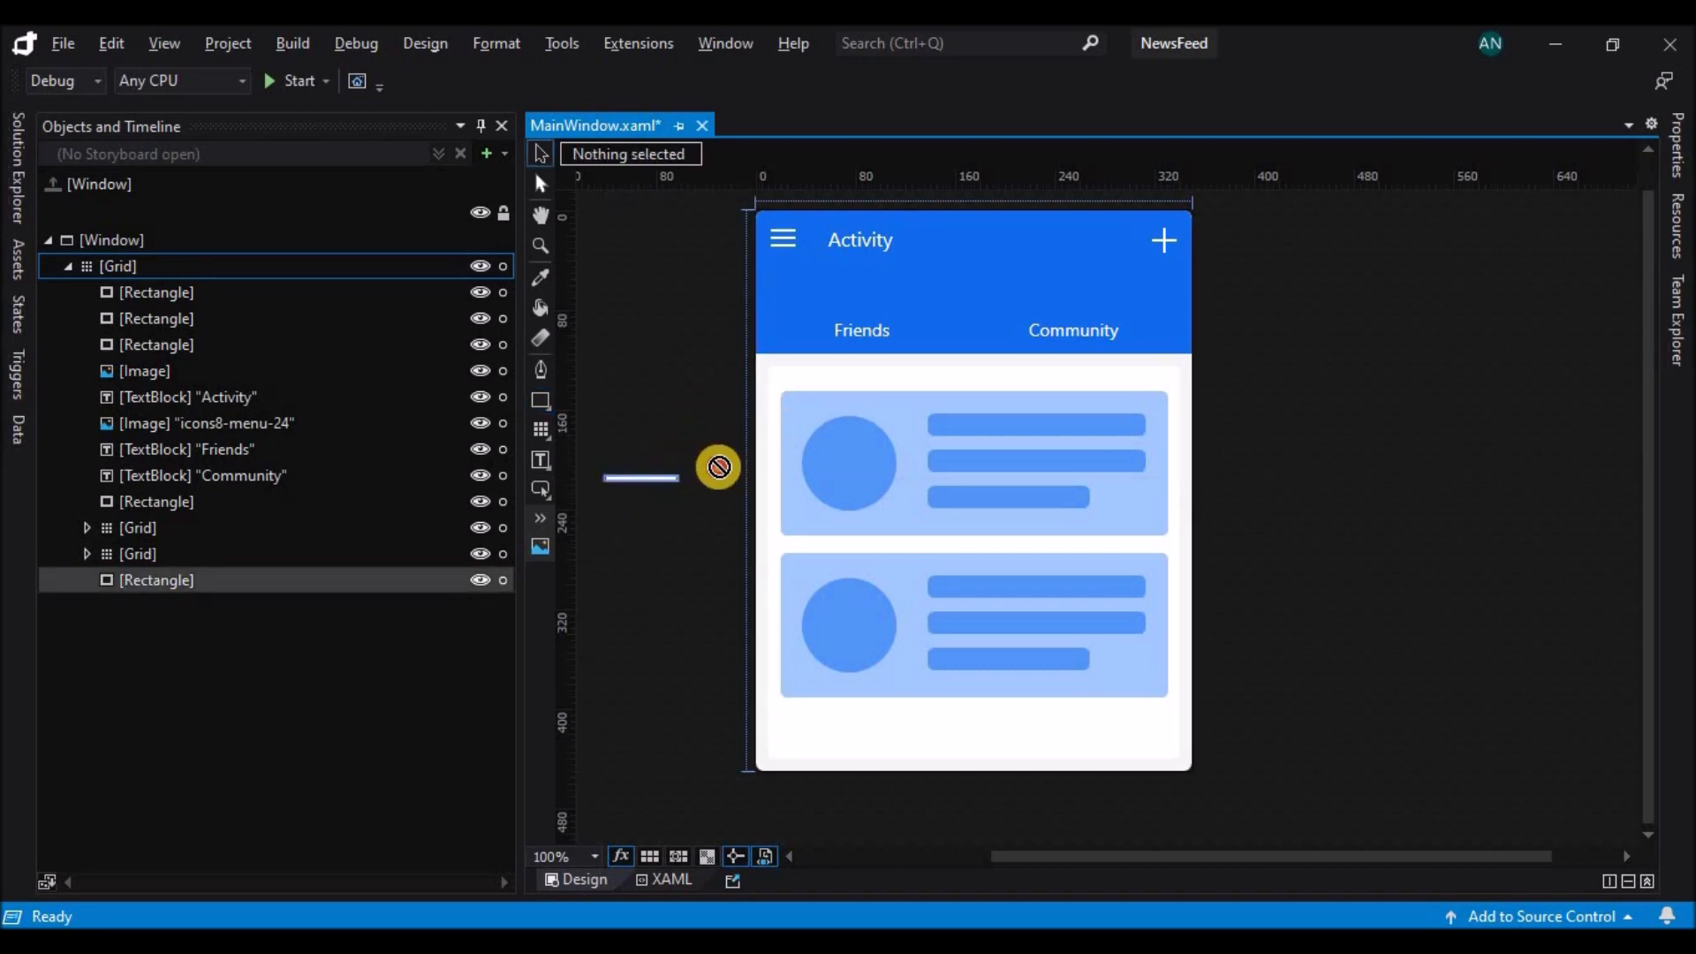
{"action": "left_click", "coordinate": [157, 579]}
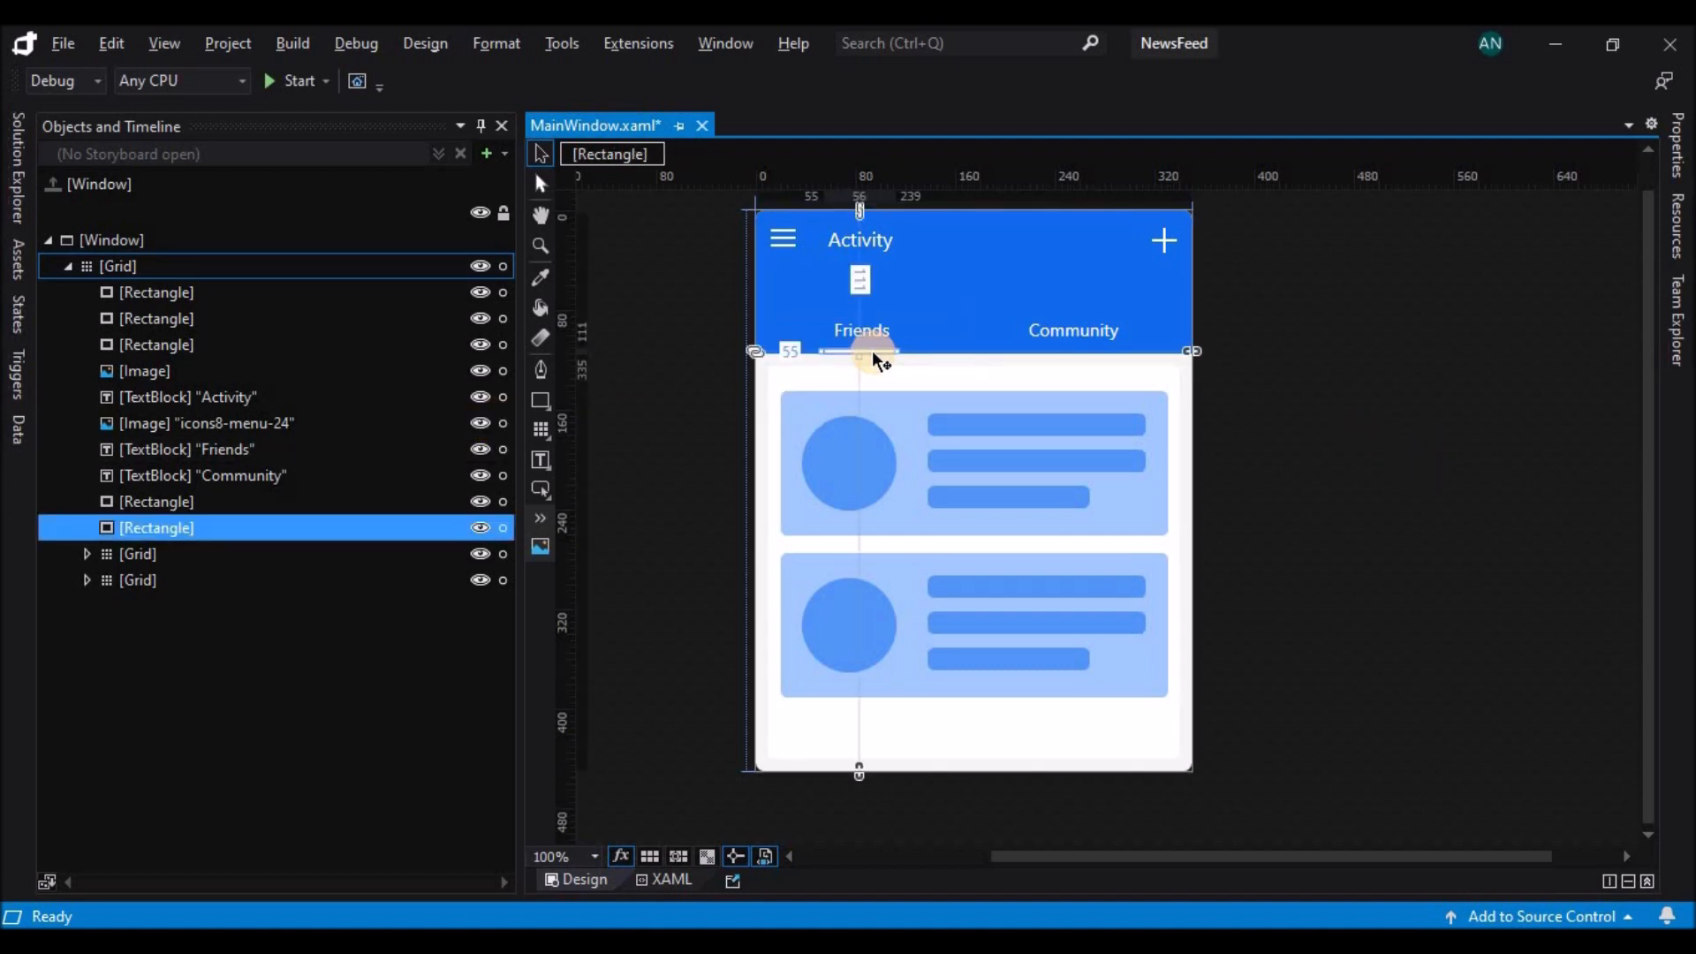
{"action": "left_click", "coordinate": [138, 579]}
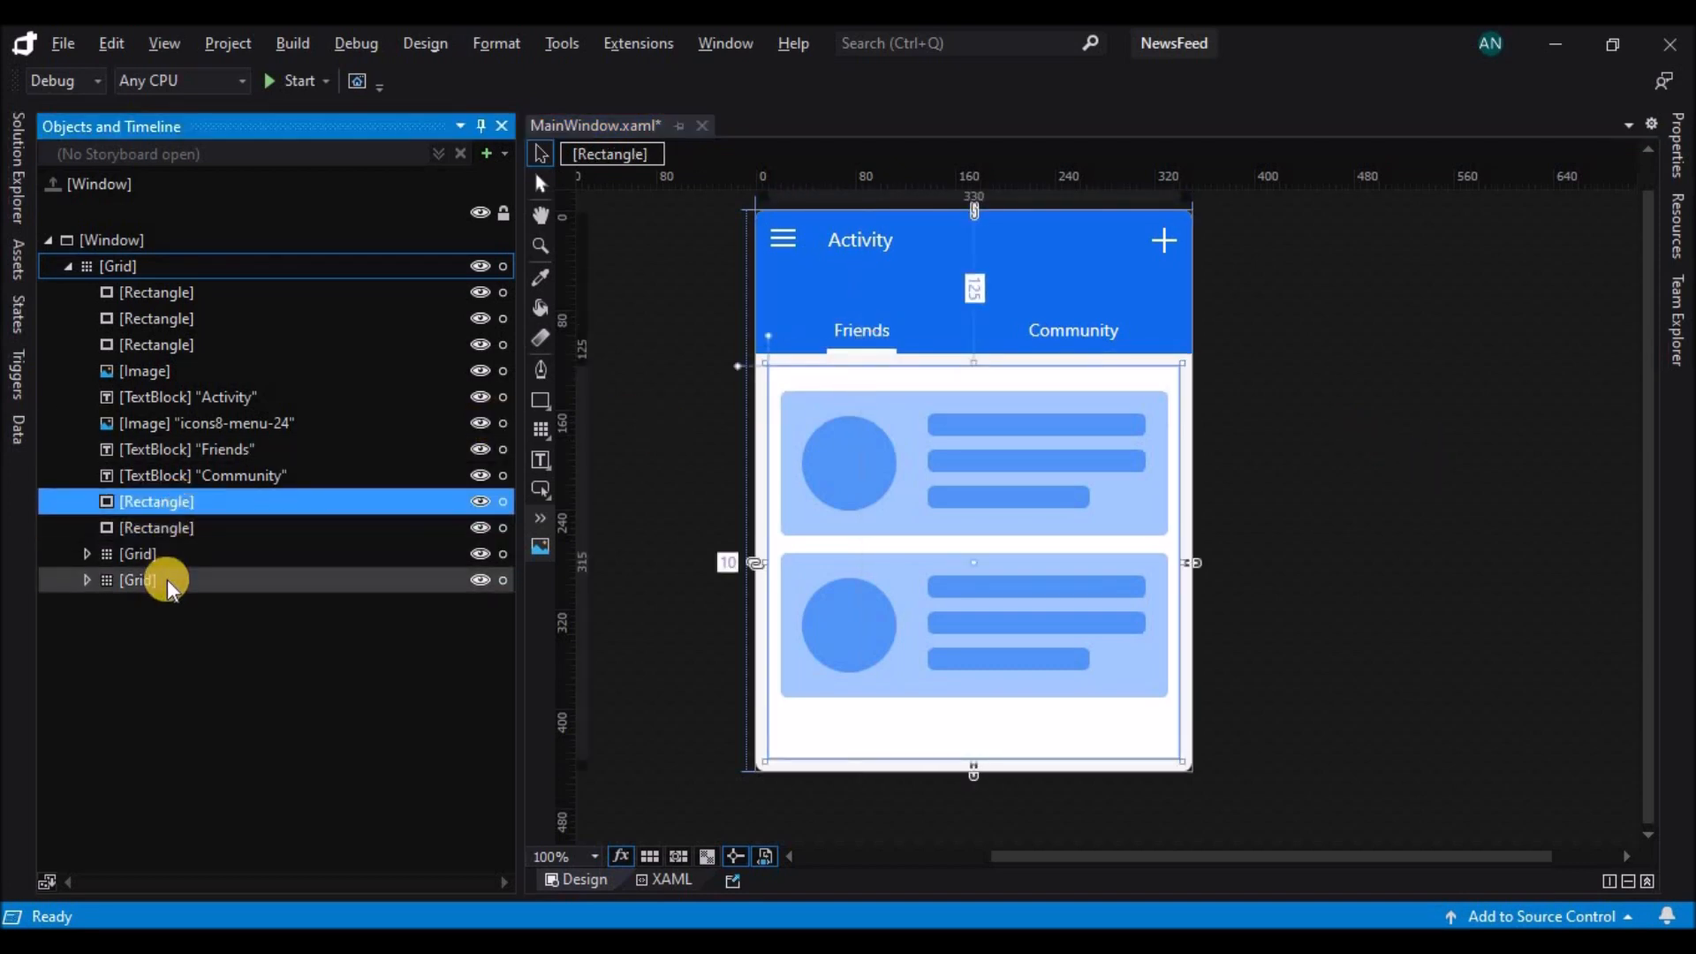
{"action": "right_click", "coordinate": [167, 582]}
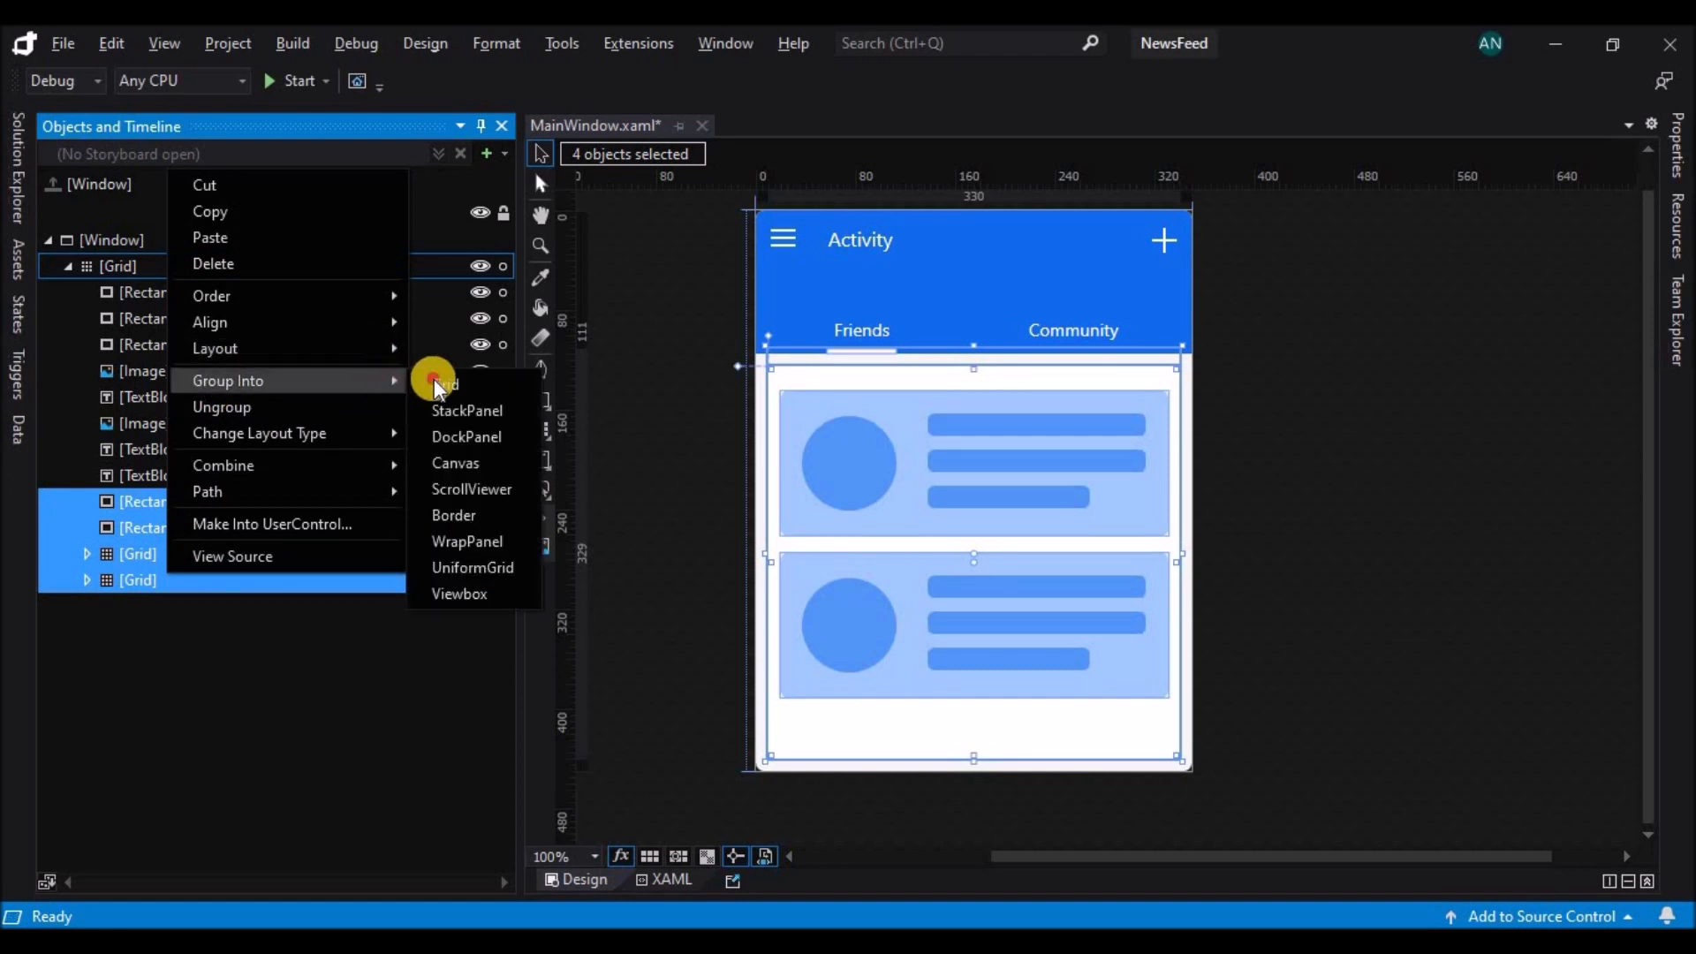
{"action": "left_click", "coordinate": [444, 382]}
{"action": "type", "text": "[Block1]"}
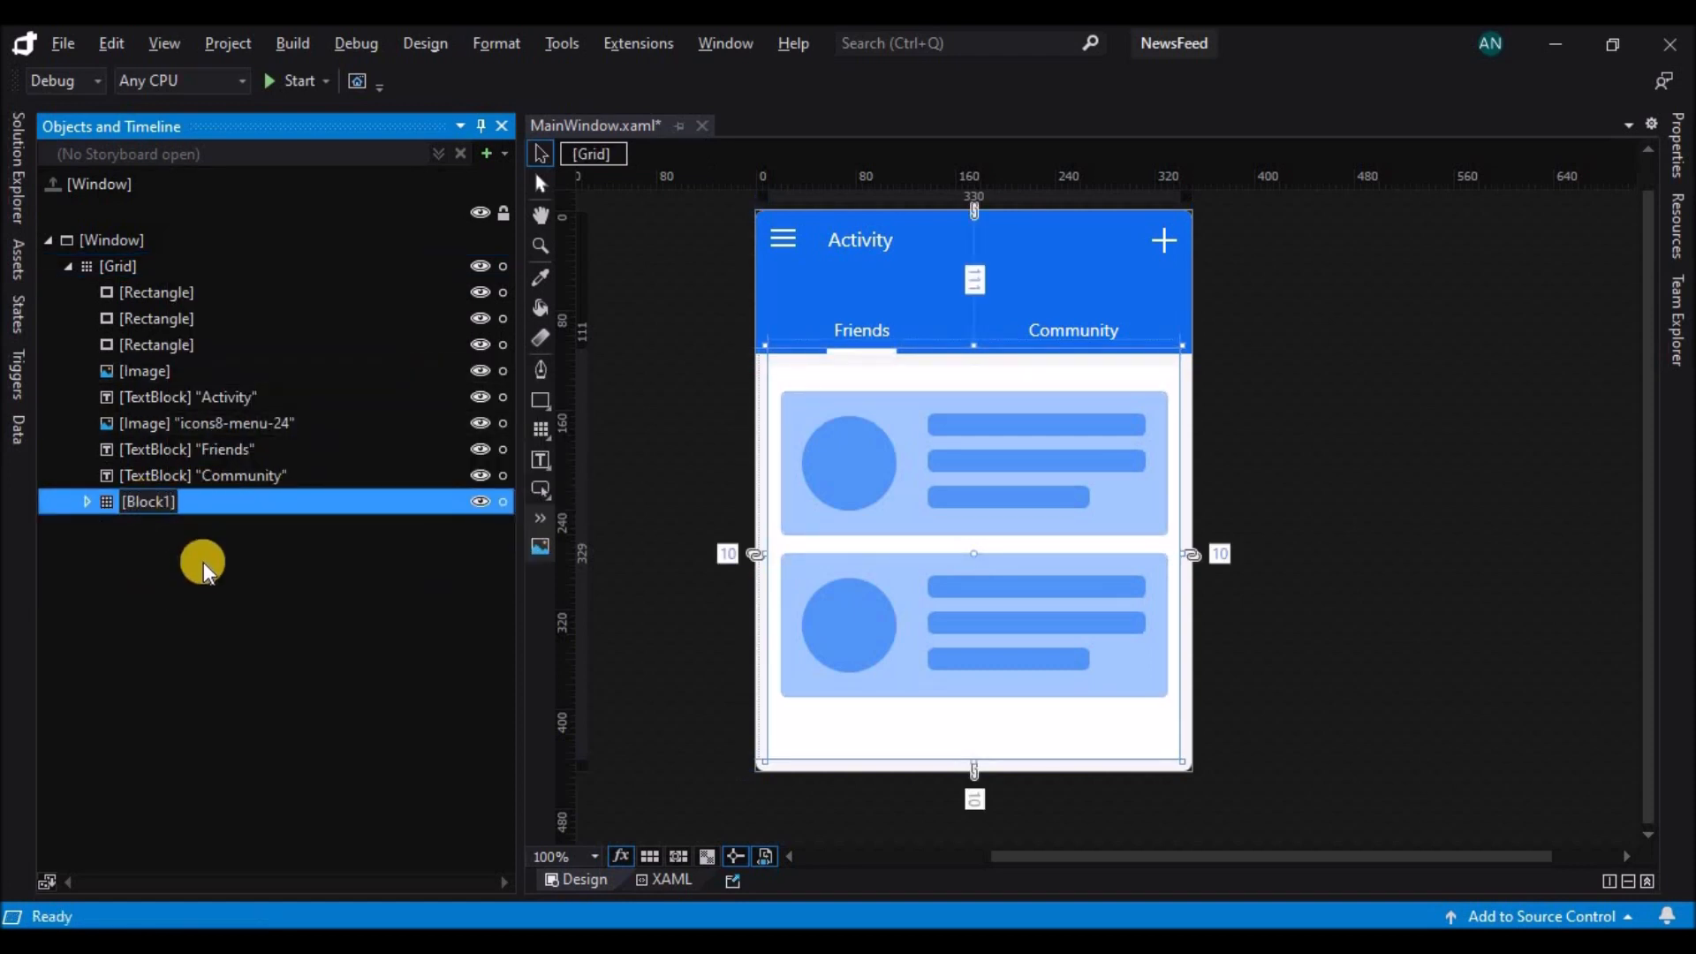
{"action": "double_click", "coordinate": [149, 501]}
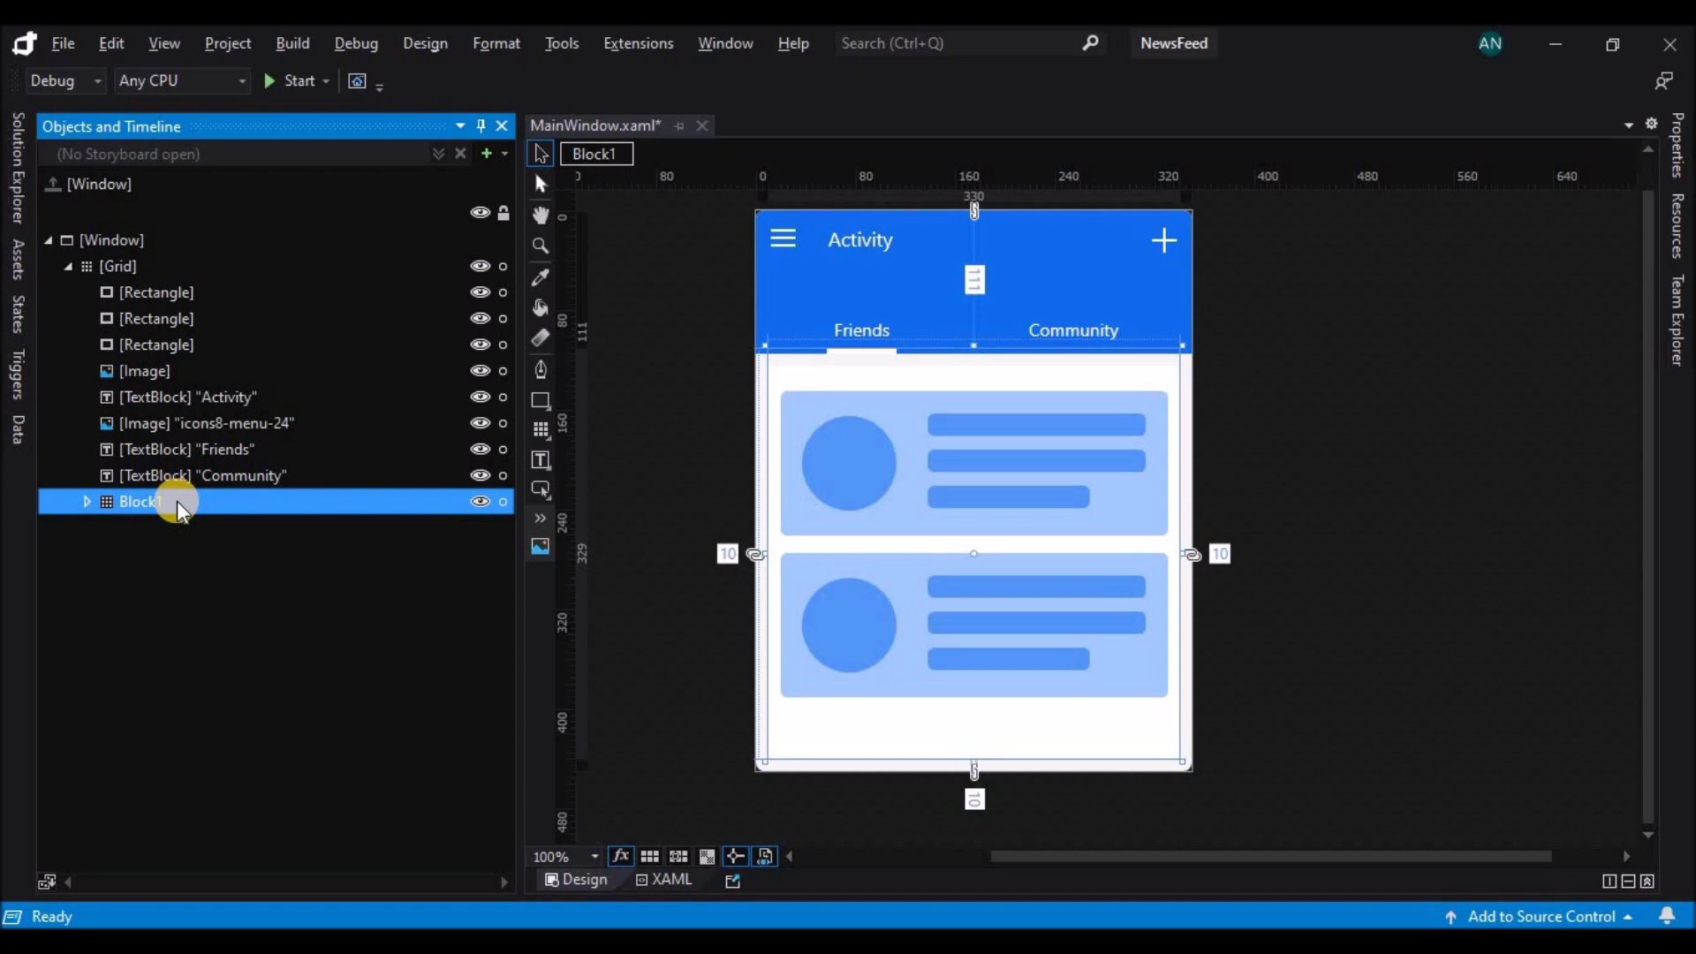
{"action": "mouse_move", "coordinate": [428, 452]}
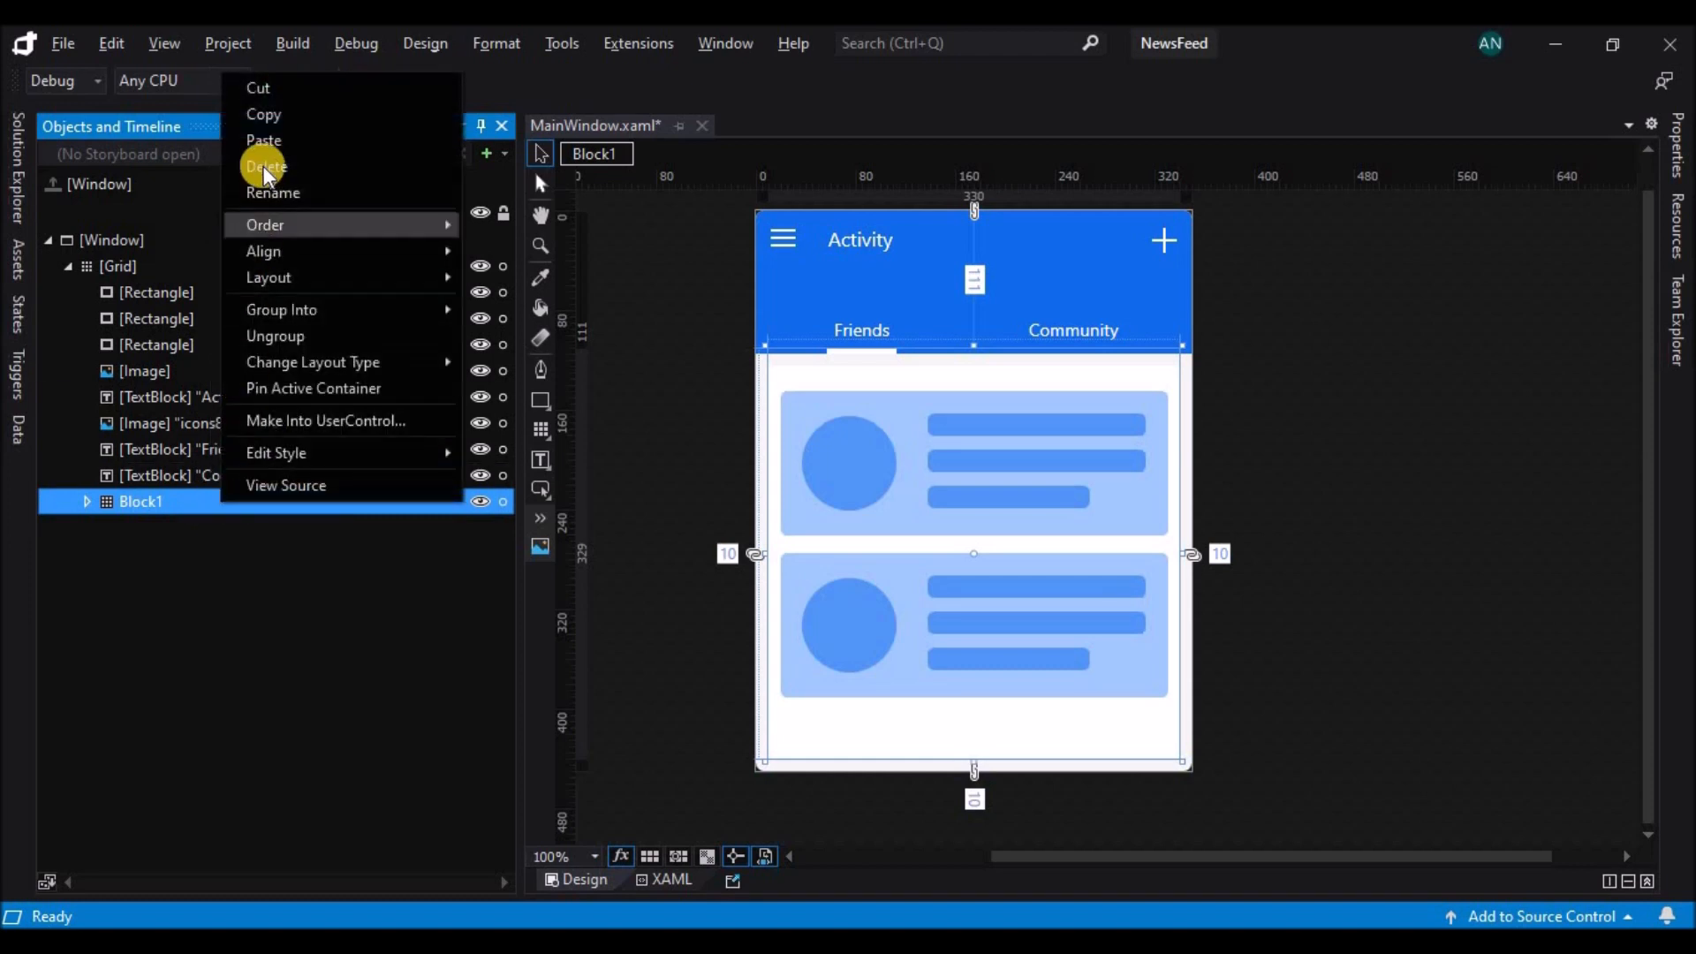
Copy Block1 as Block2 and move Block2's highlighter under Community
{"action": "left_click", "coordinate": [263, 139]}
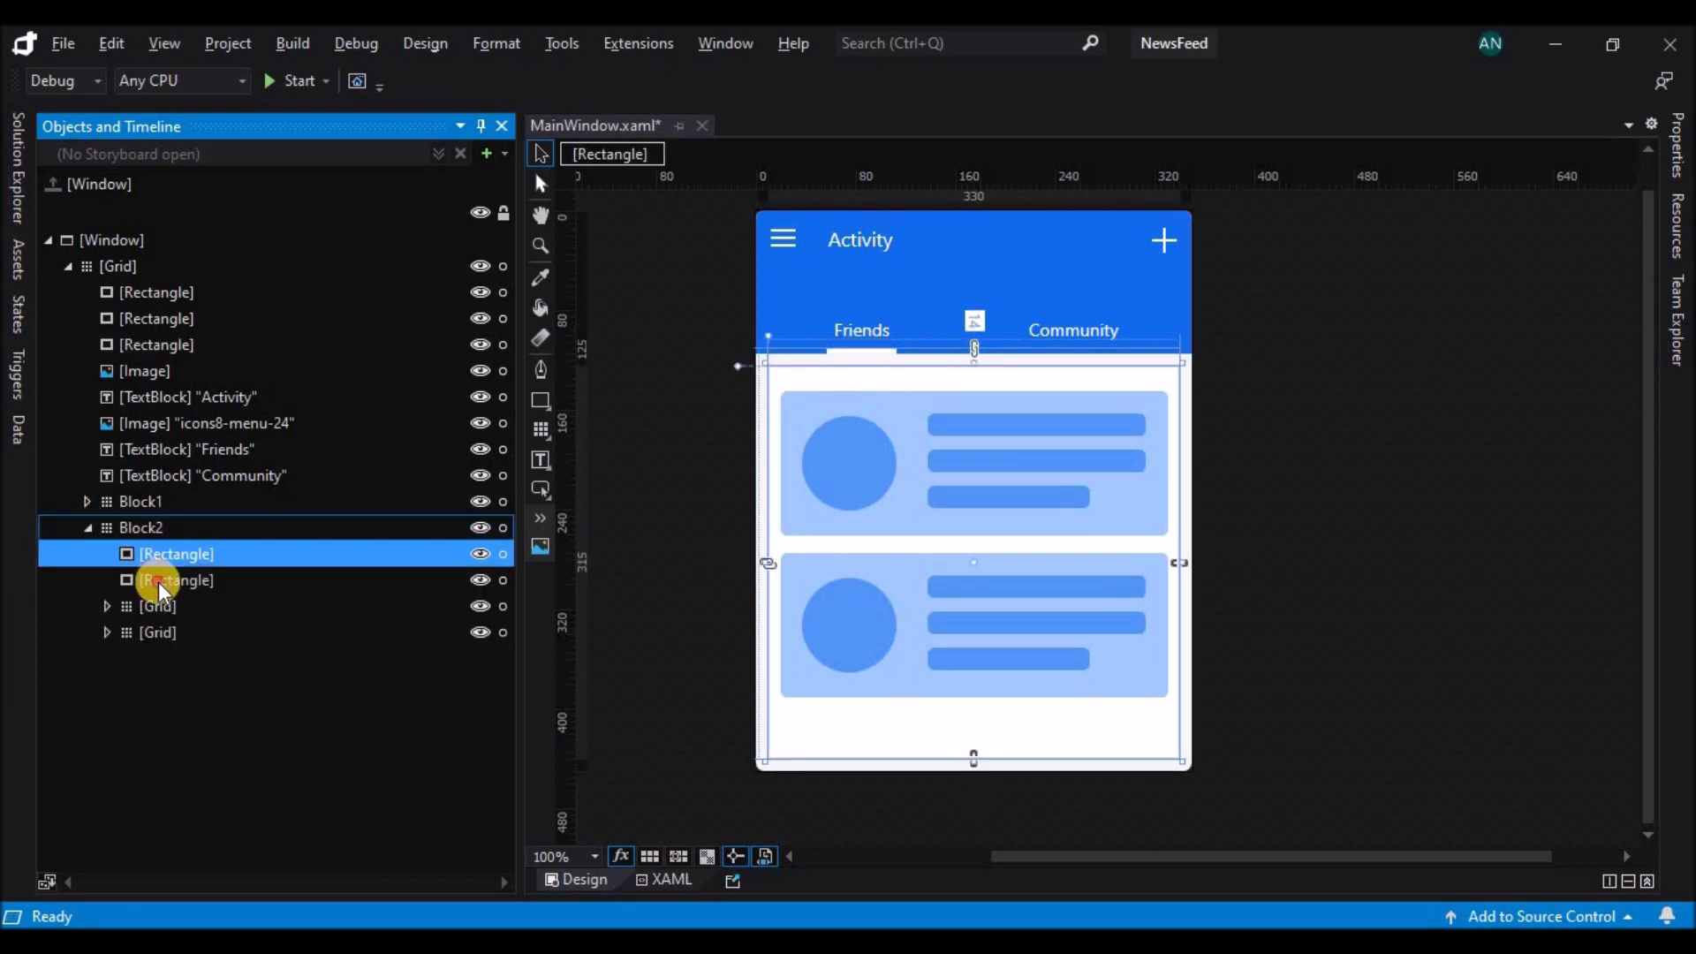
{"action": "left_click", "coordinate": [176, 580]}
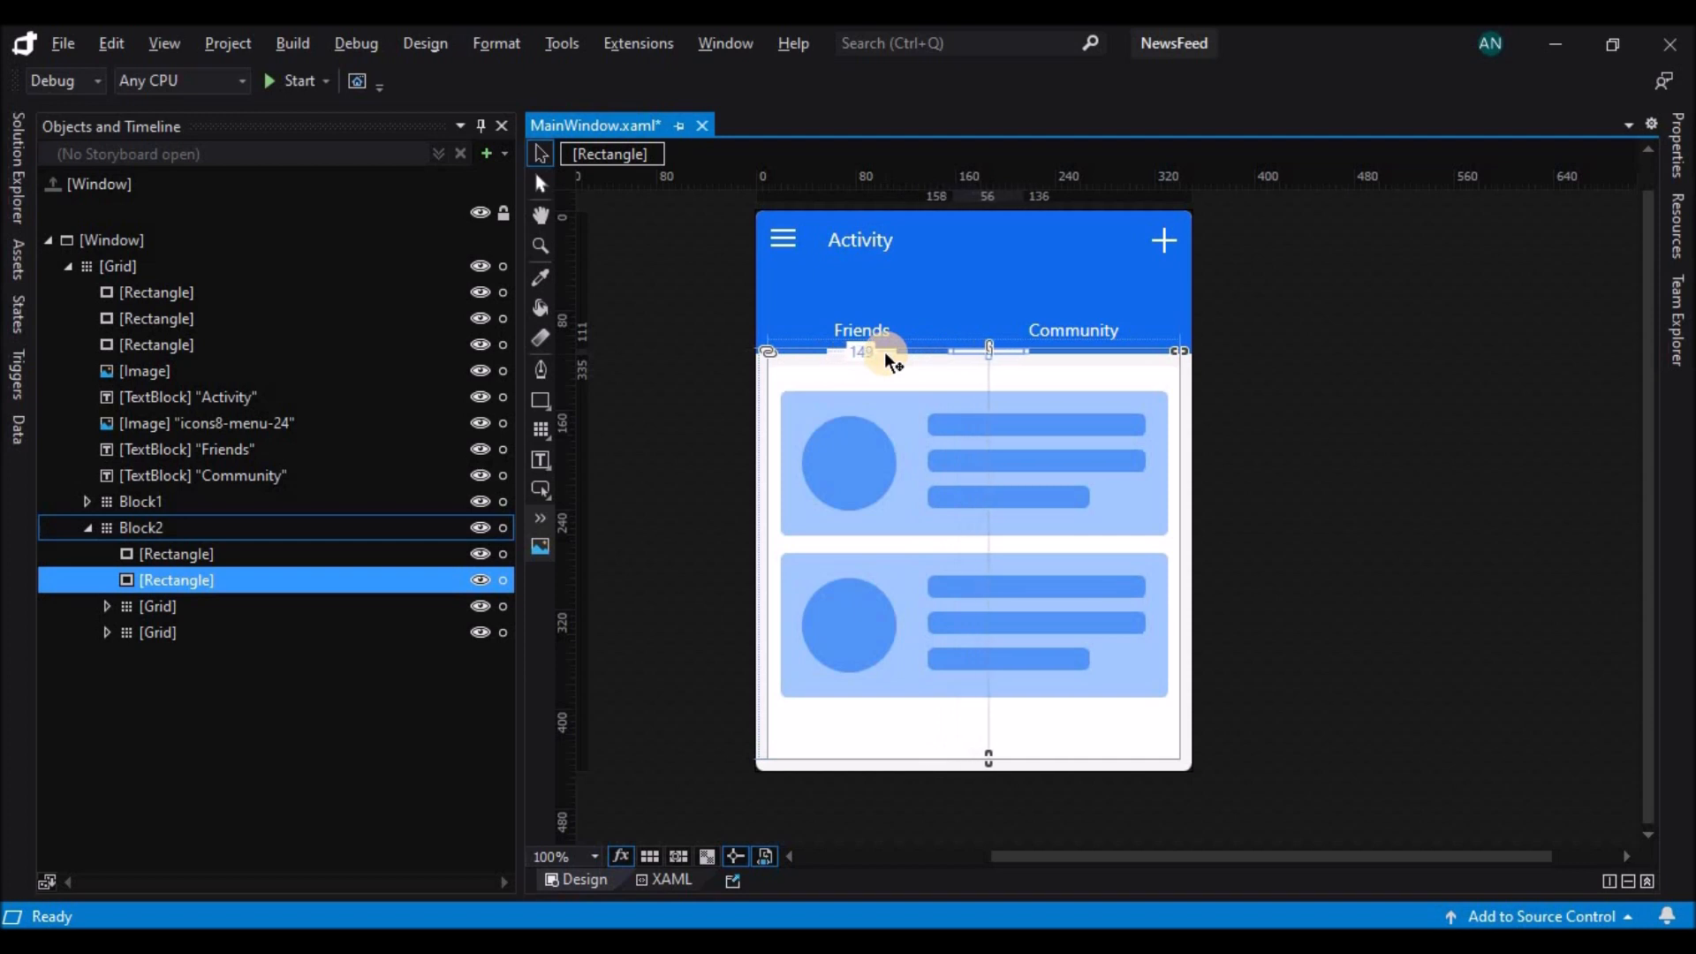
{"action": "left_click_drag", "start_coordinate": [987, 350], "coordinate": [1070, 350]}
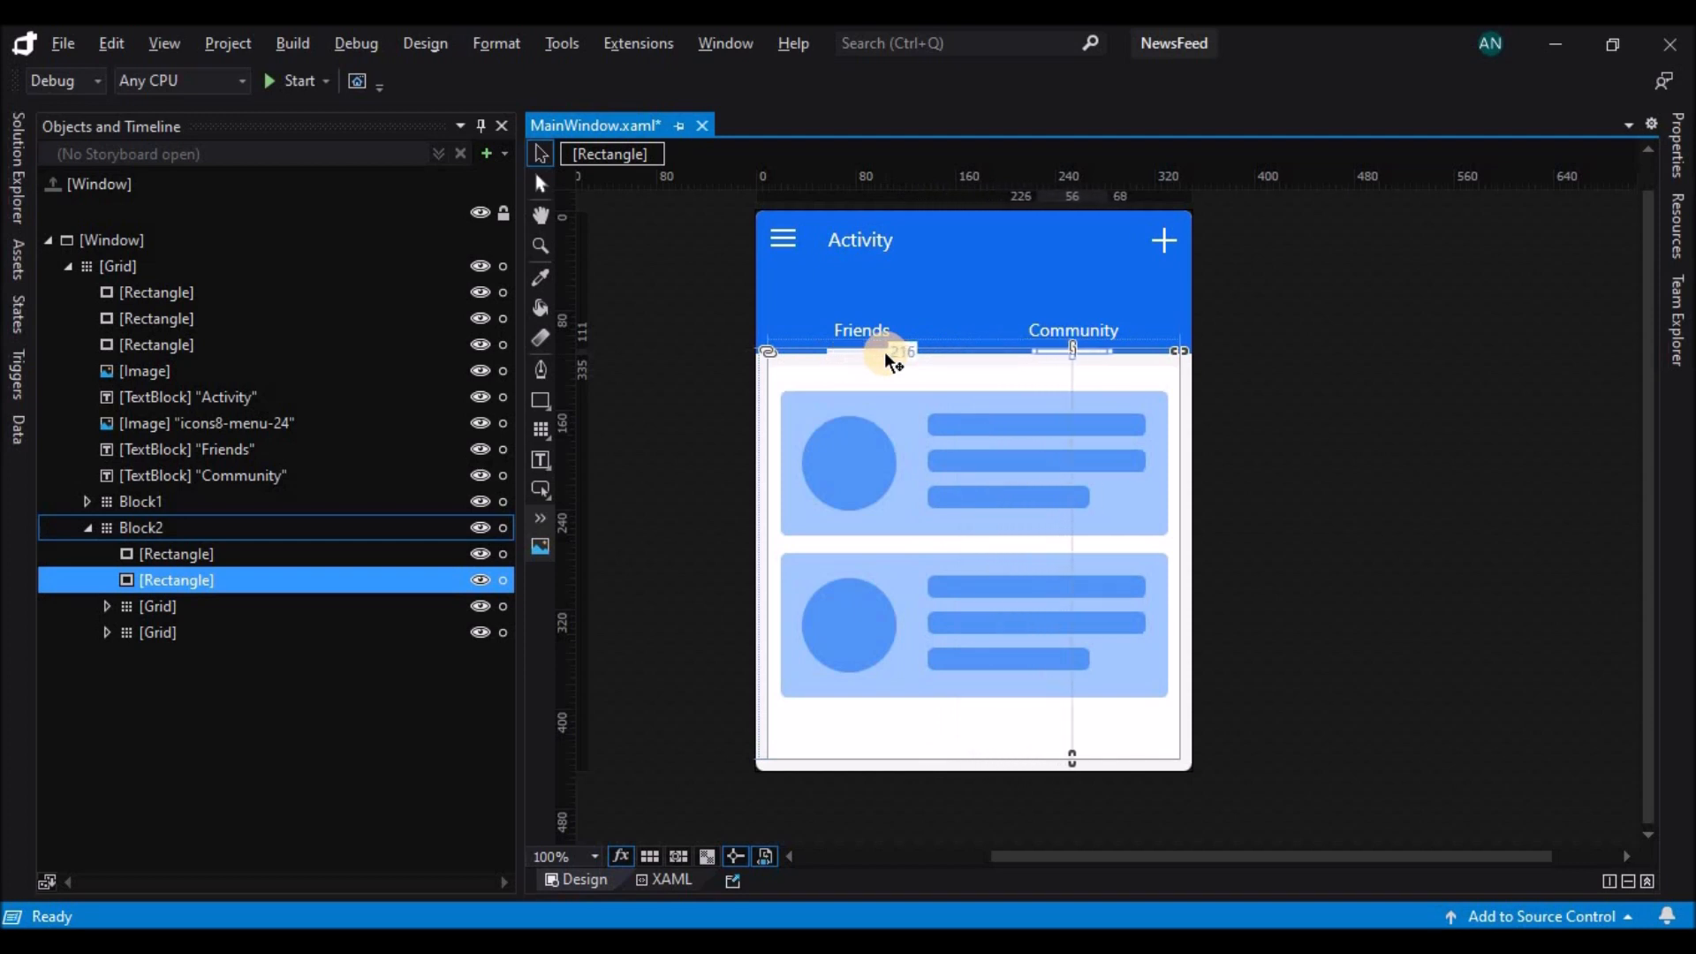
{"action": "left_click", "coordinate": [141, 500]}
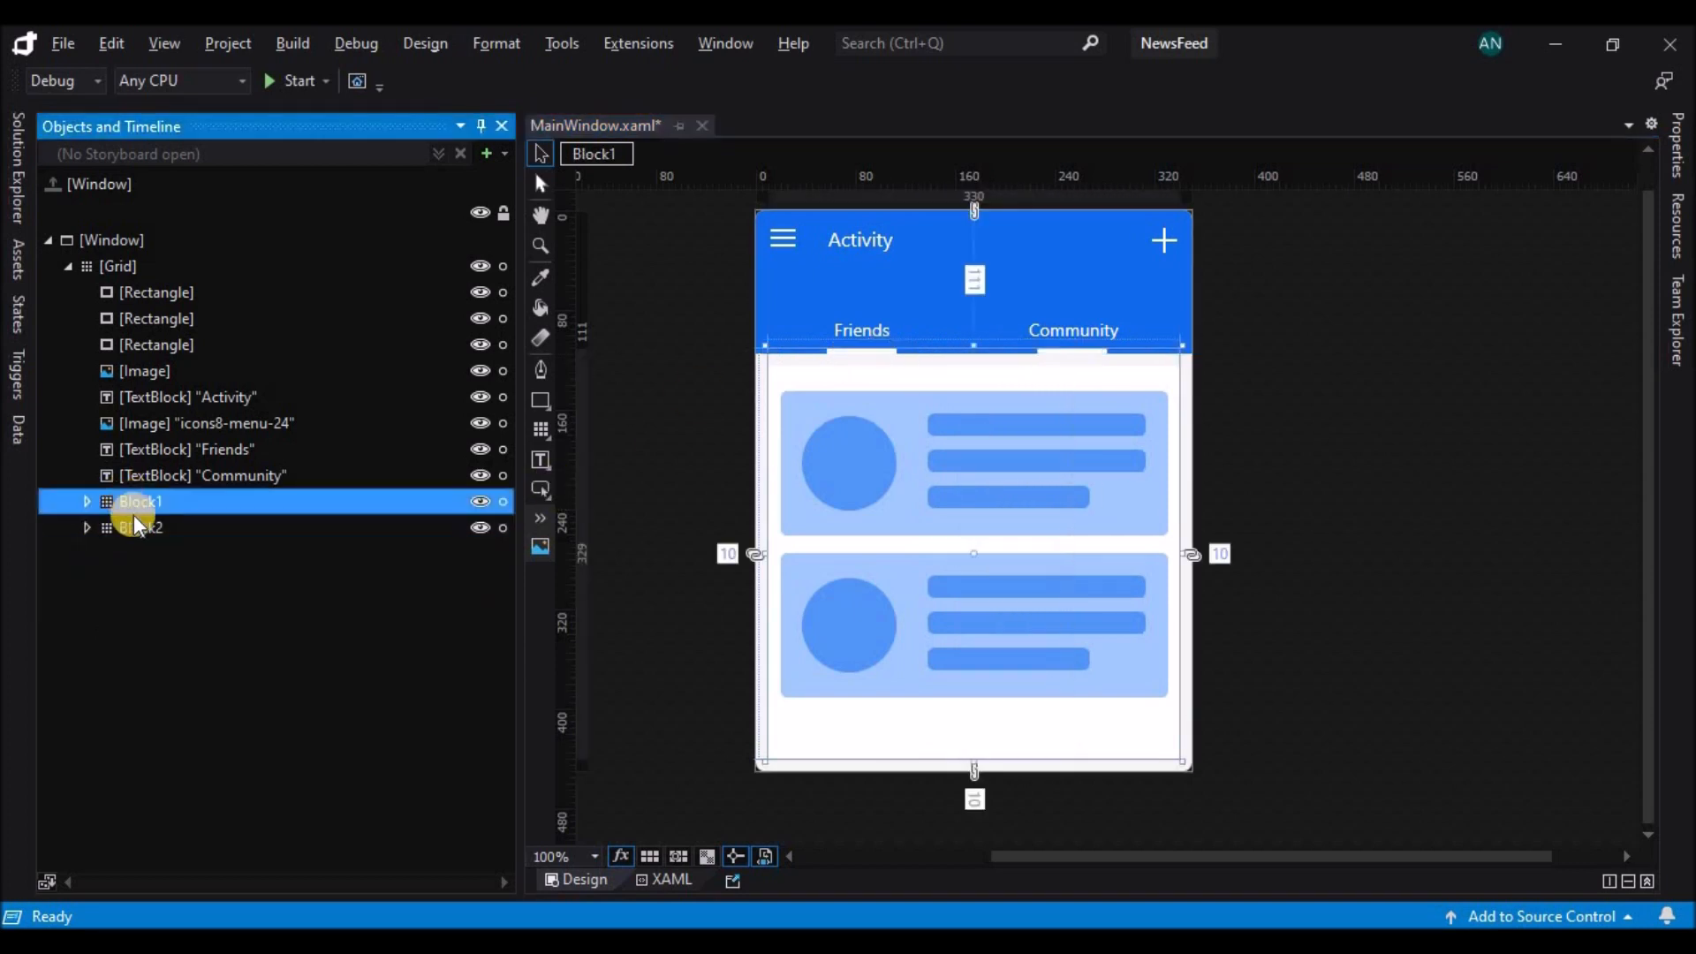
{"action": "left_click", "coordinate": [140, 526]}
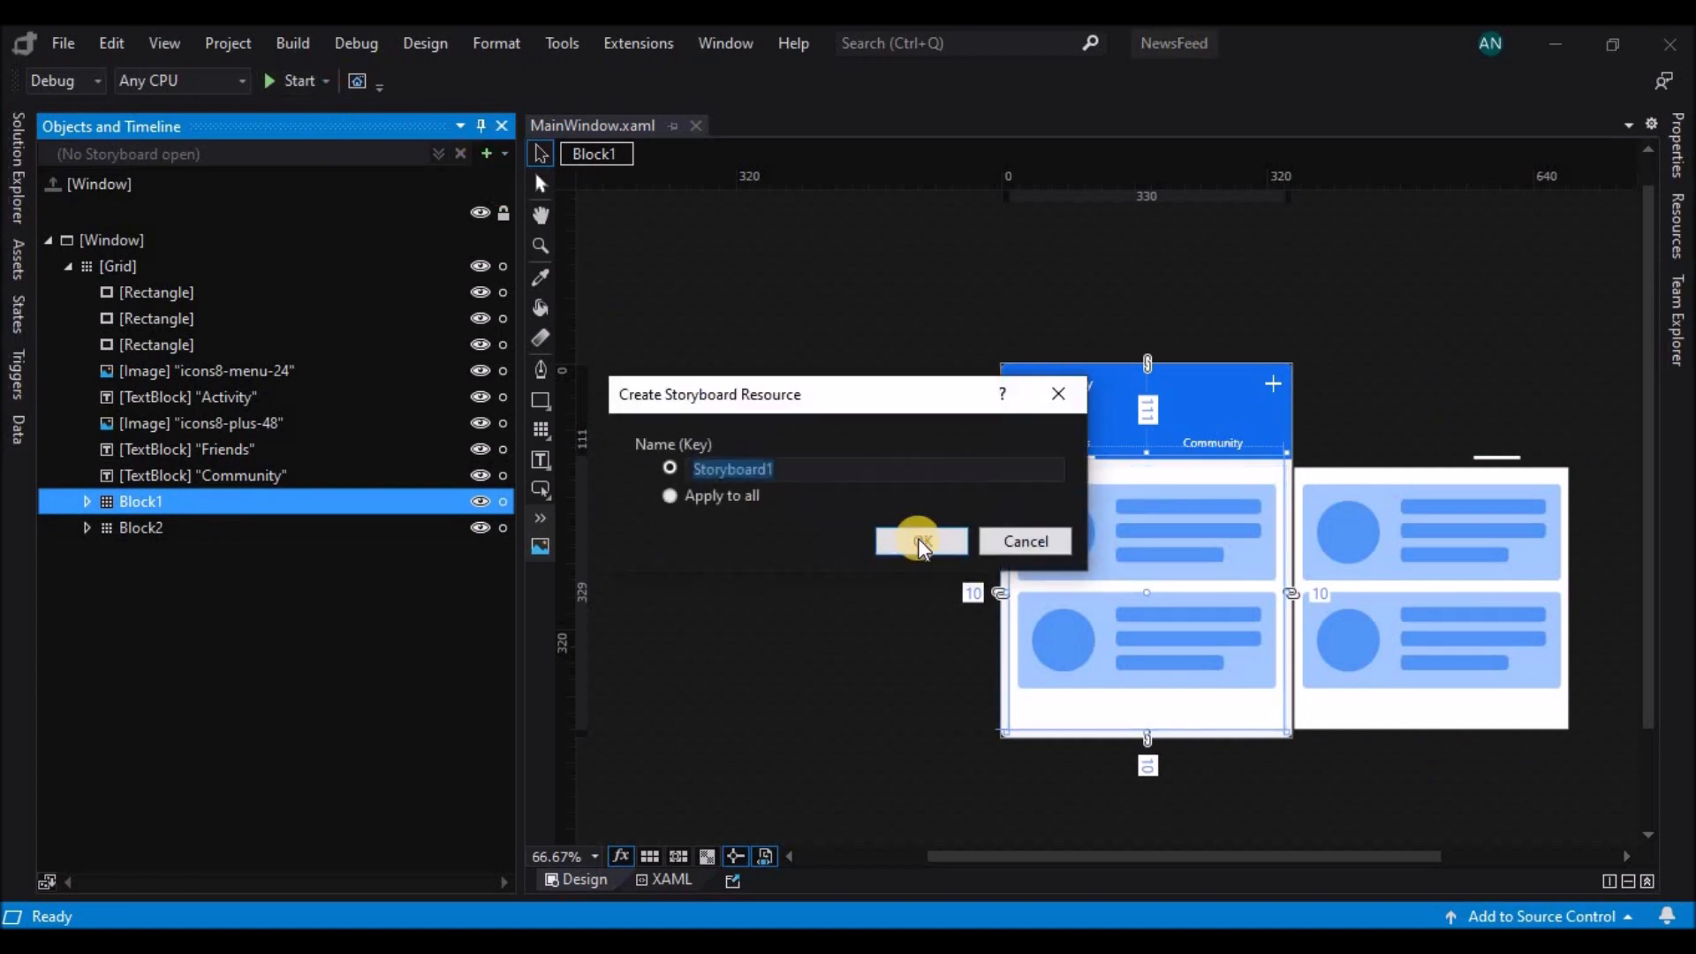
Create Storyboard1, keyframe Block1 and Block2 at 0:00, and slide both blocks left at 0.5 s
{"action": "left_click", "coordinate": [920, 540]}
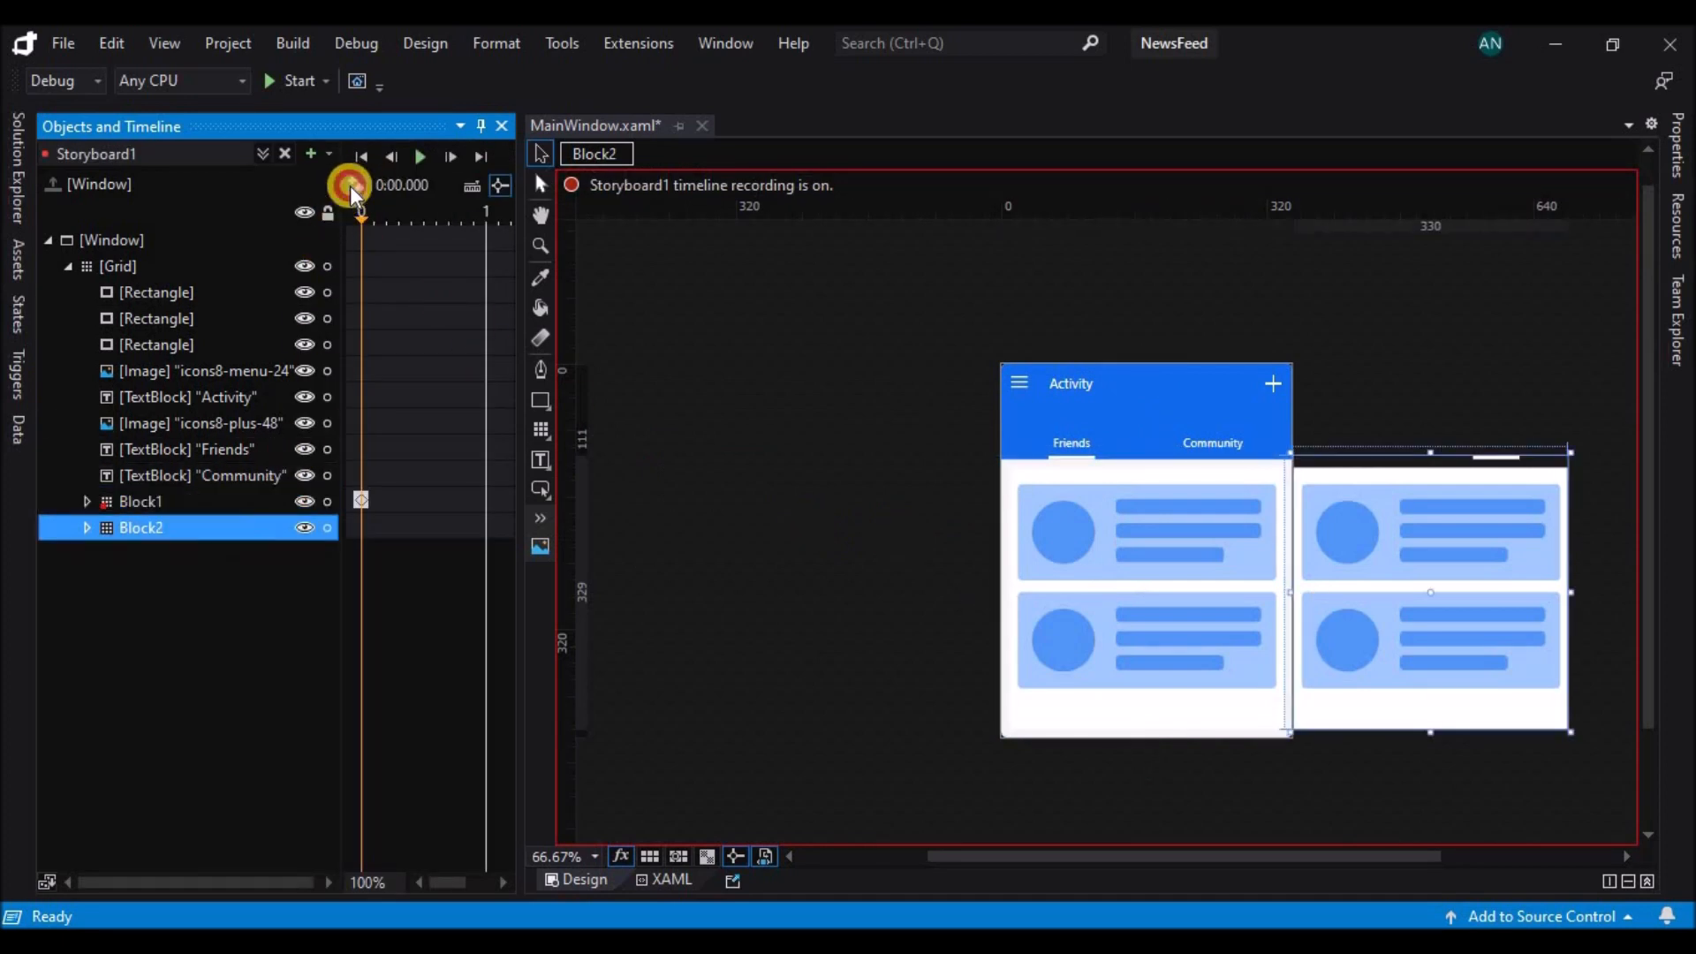
{"action": "left_click", "coordinate": [140, 501]}
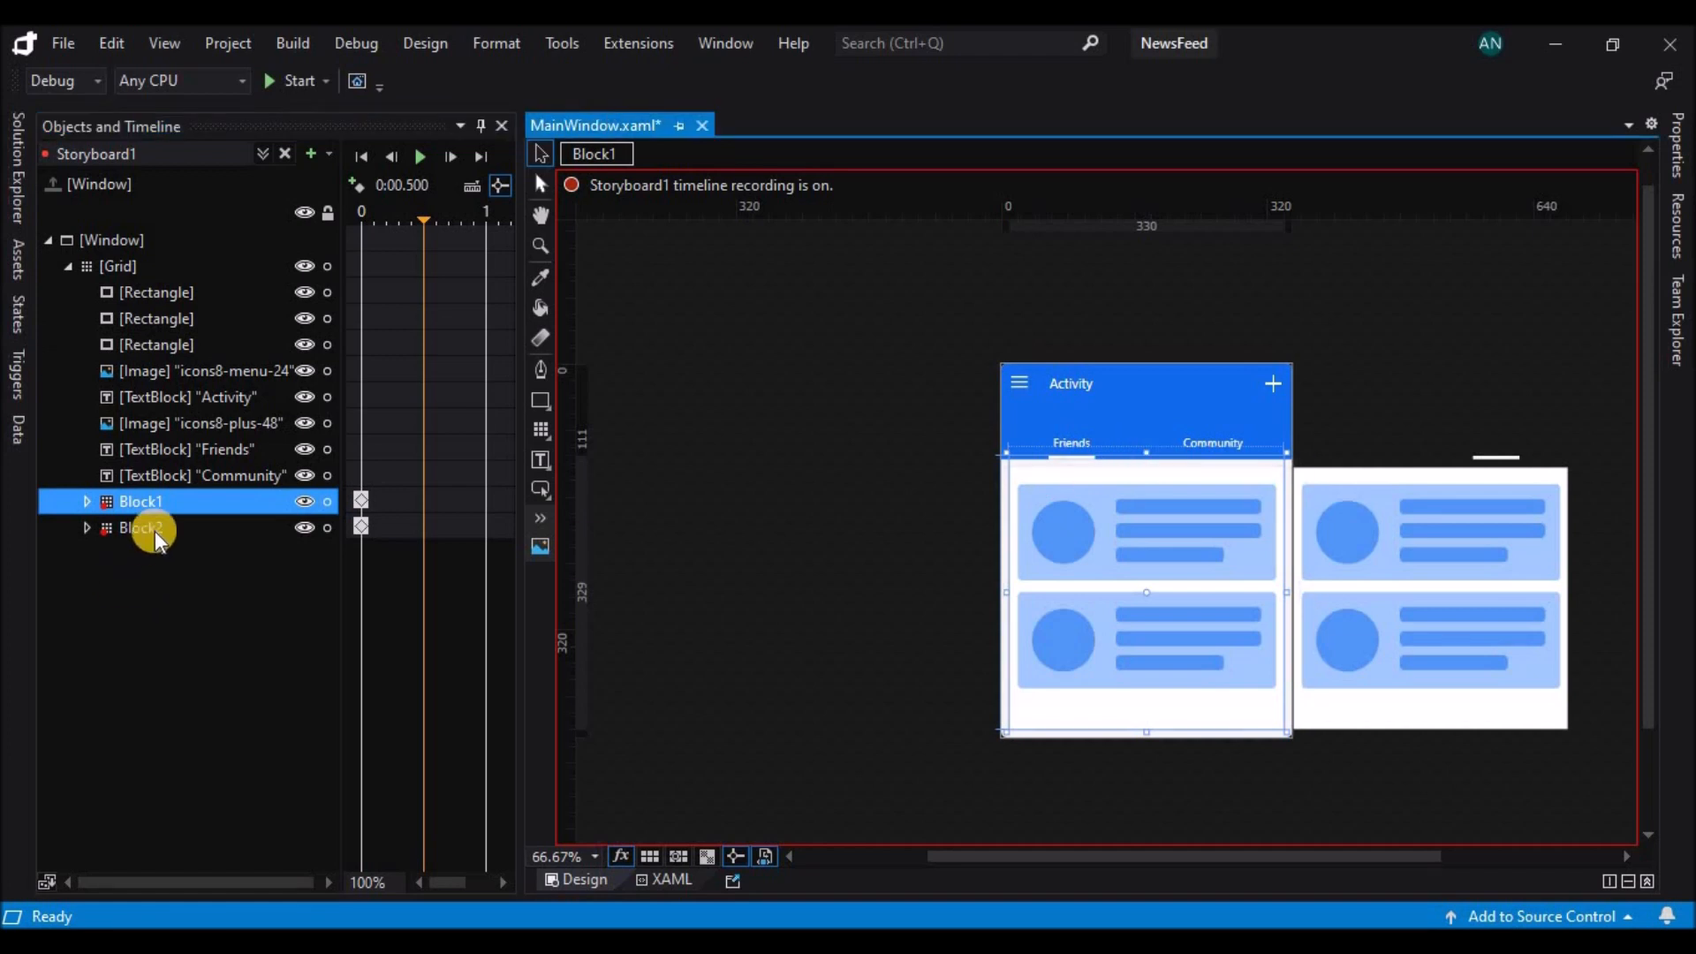
{"action": "left_click", "coordinate": [141, 527]}
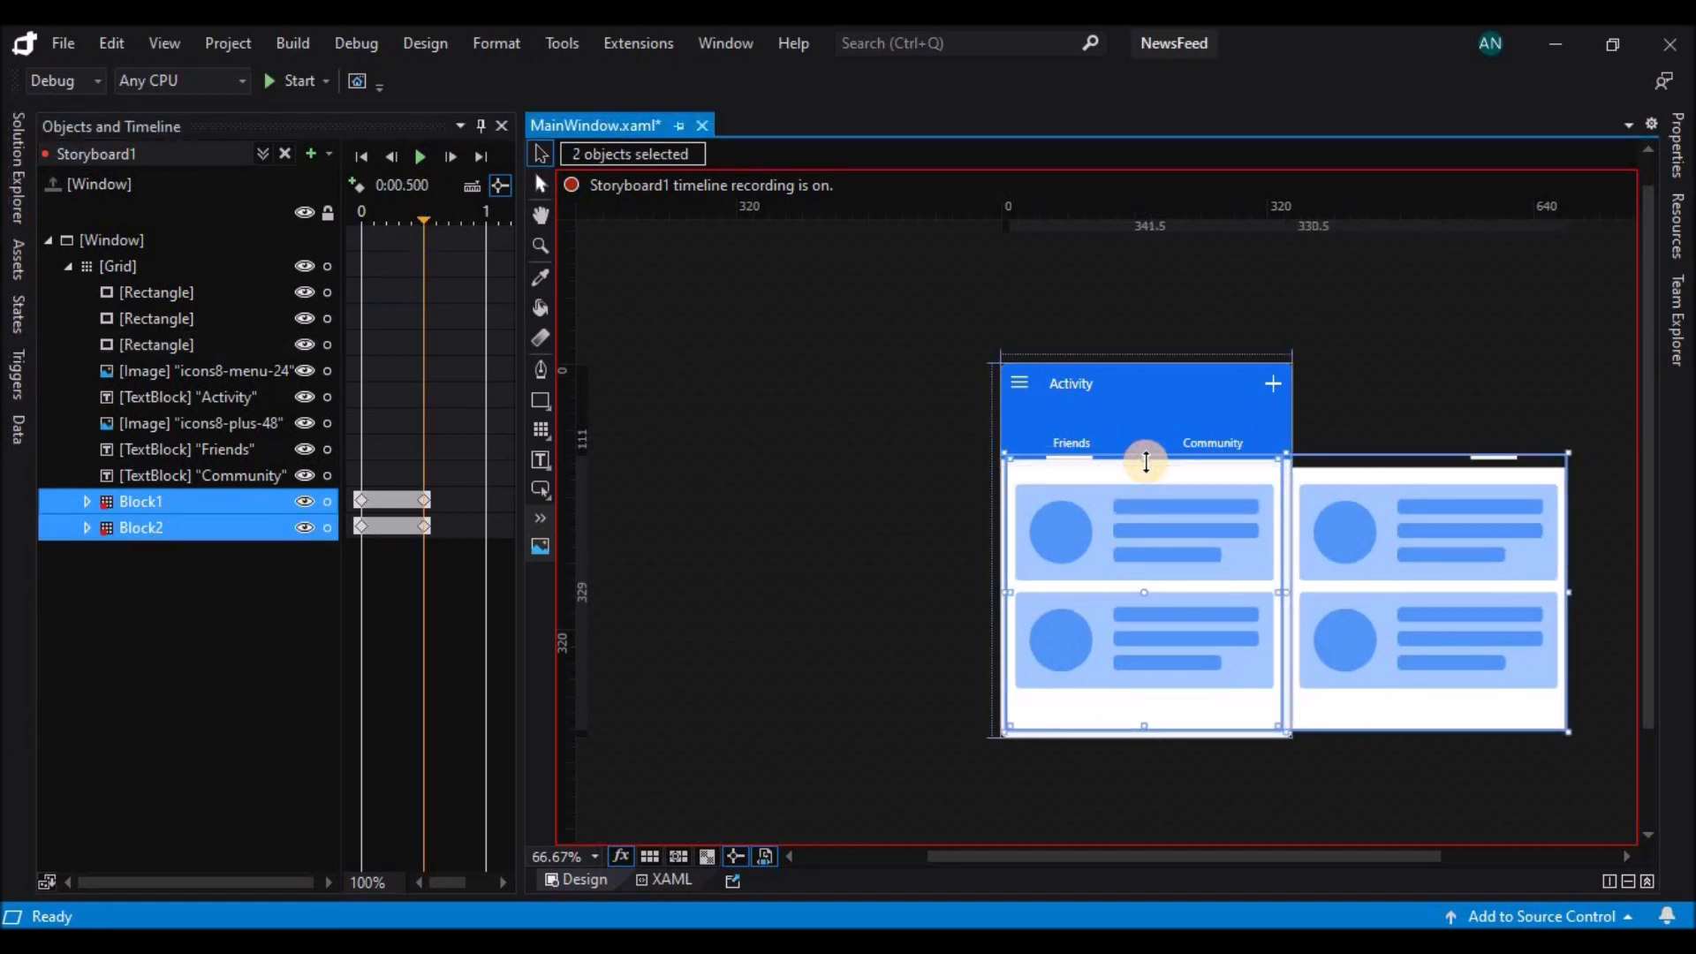
{"action": "left_click_drag", "start_coordinate": [1143, 592], "coordinate": [984, 592]}
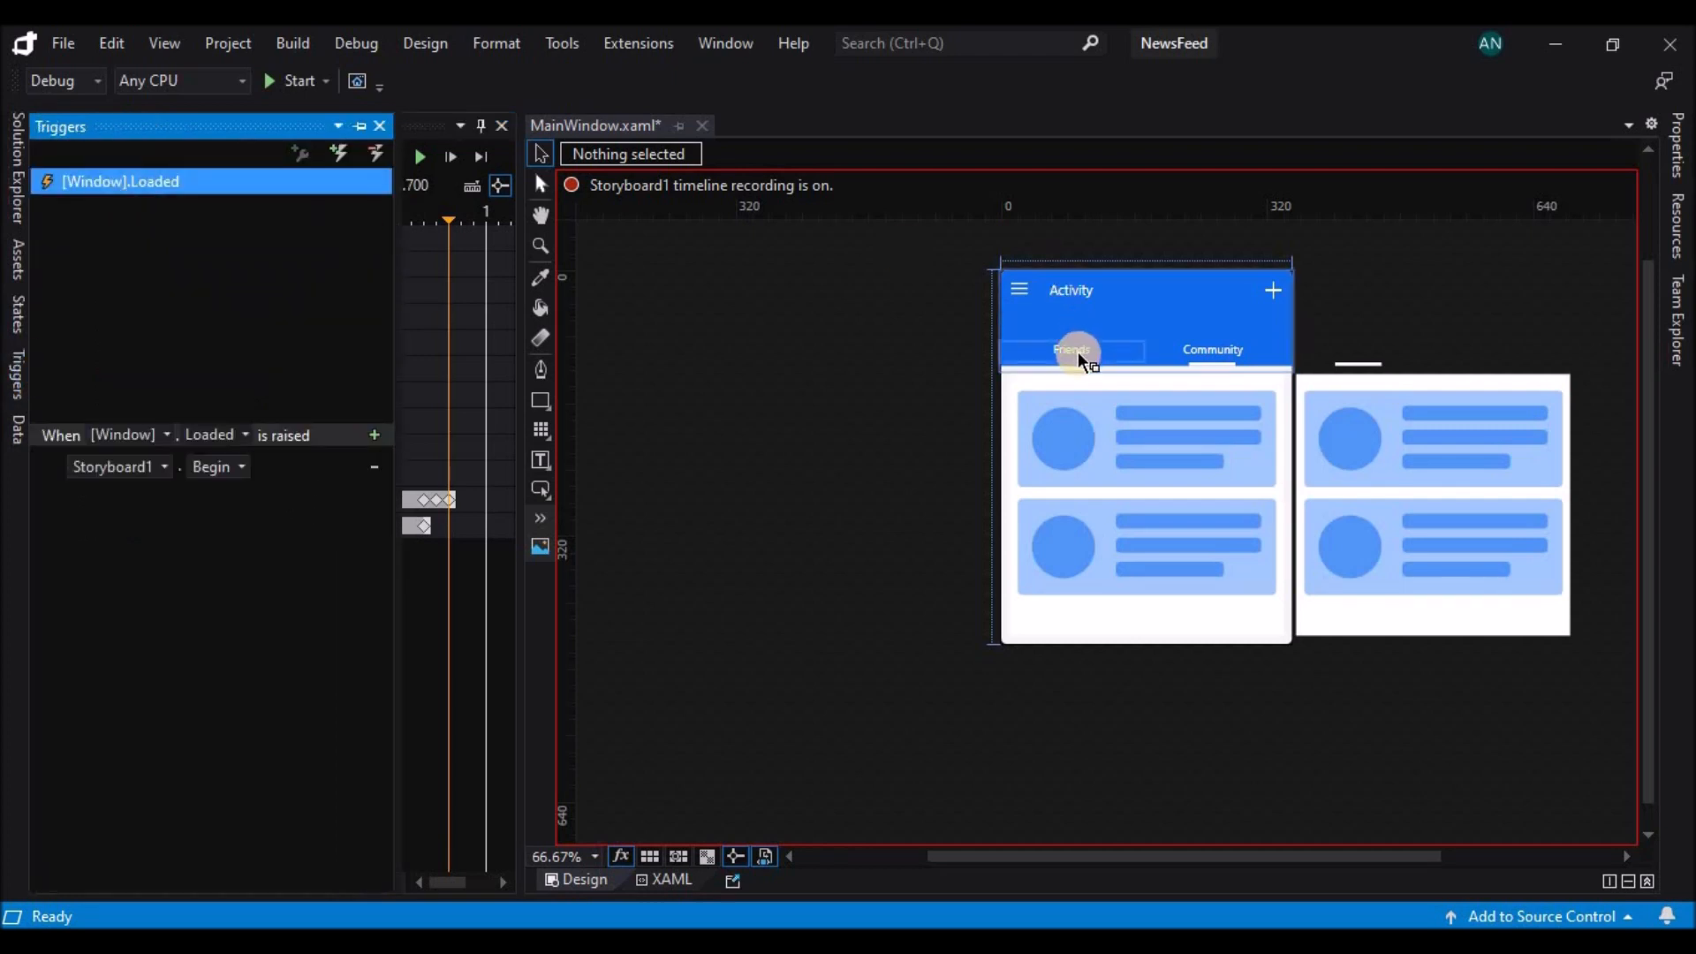
Set Storyboard1's trigger source to the Friends textBlock on MouseDown, then begin creating Storyboard2
{"action": "left_click", "coordinate": [1069, 350]}
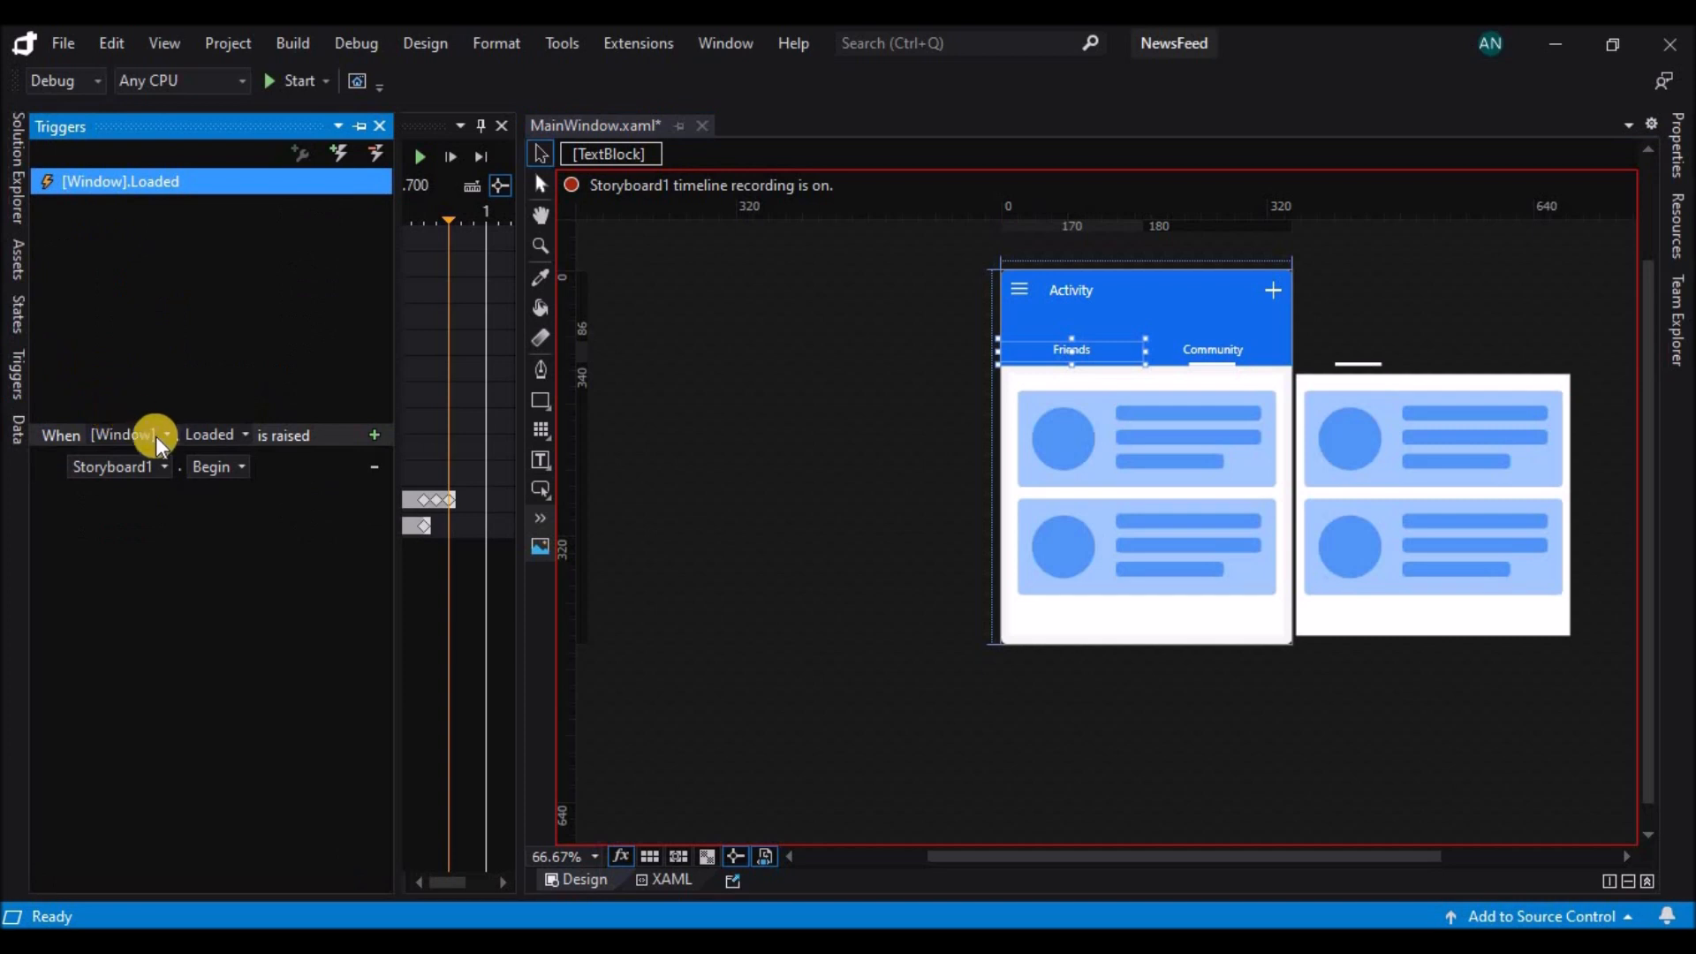
{"action": "left_click", "coordinate": [216, 435]}
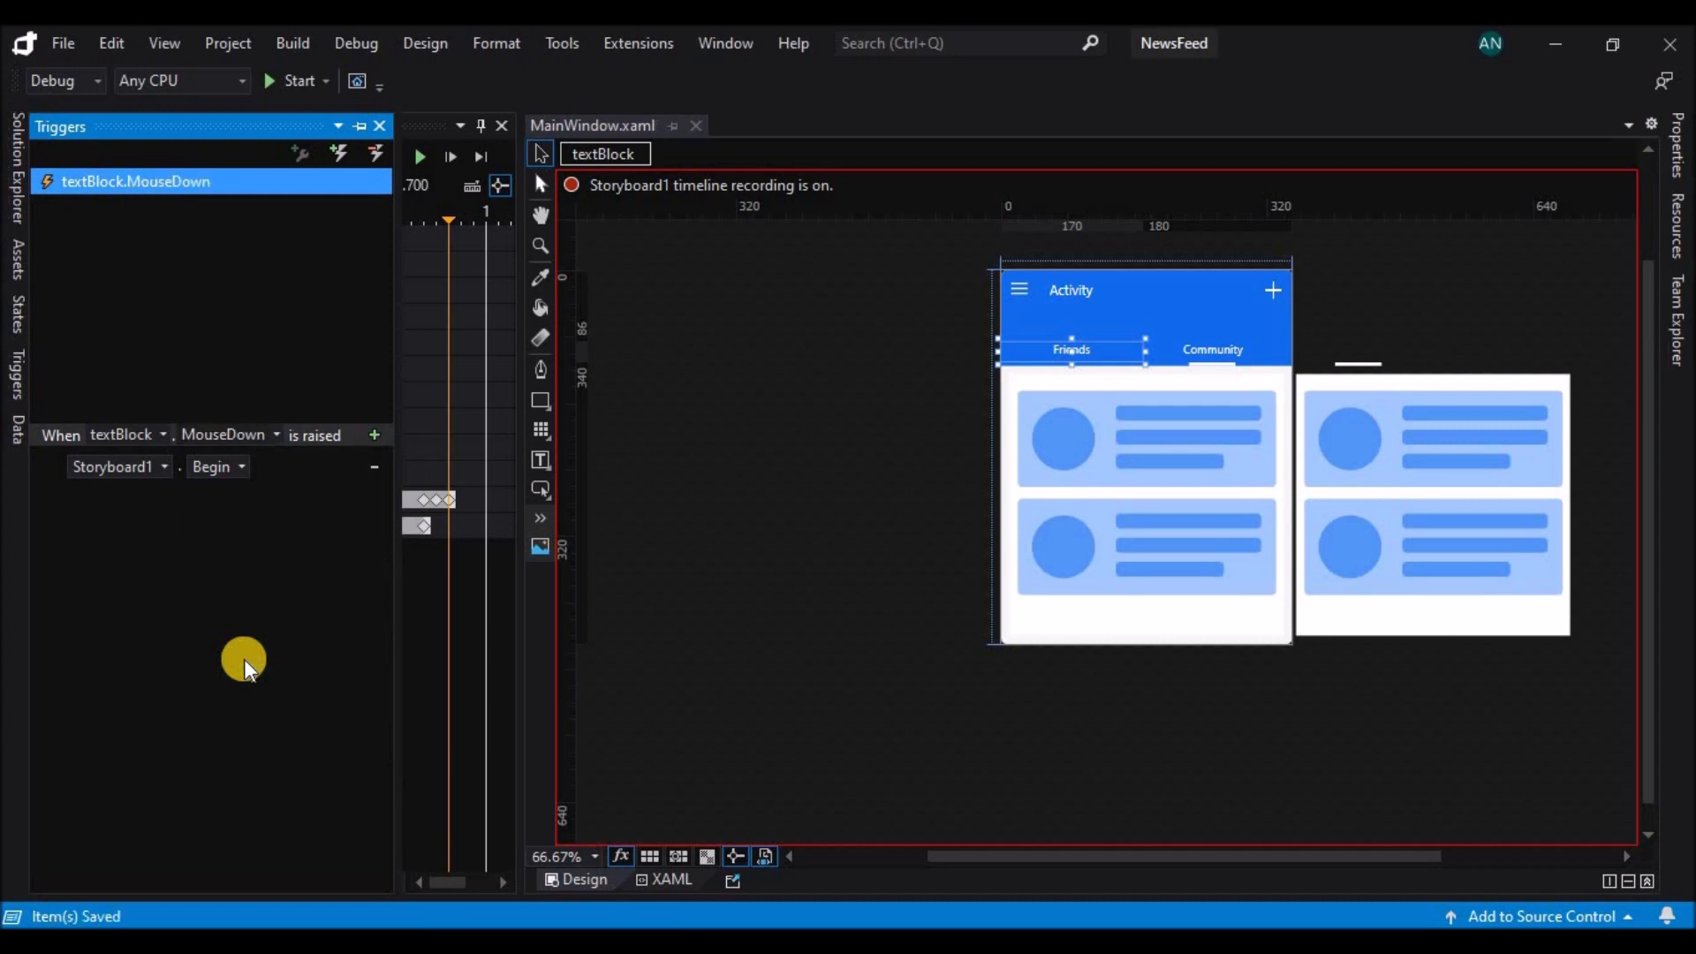
{"action": "left_click", "coordinate": [671, 878]}
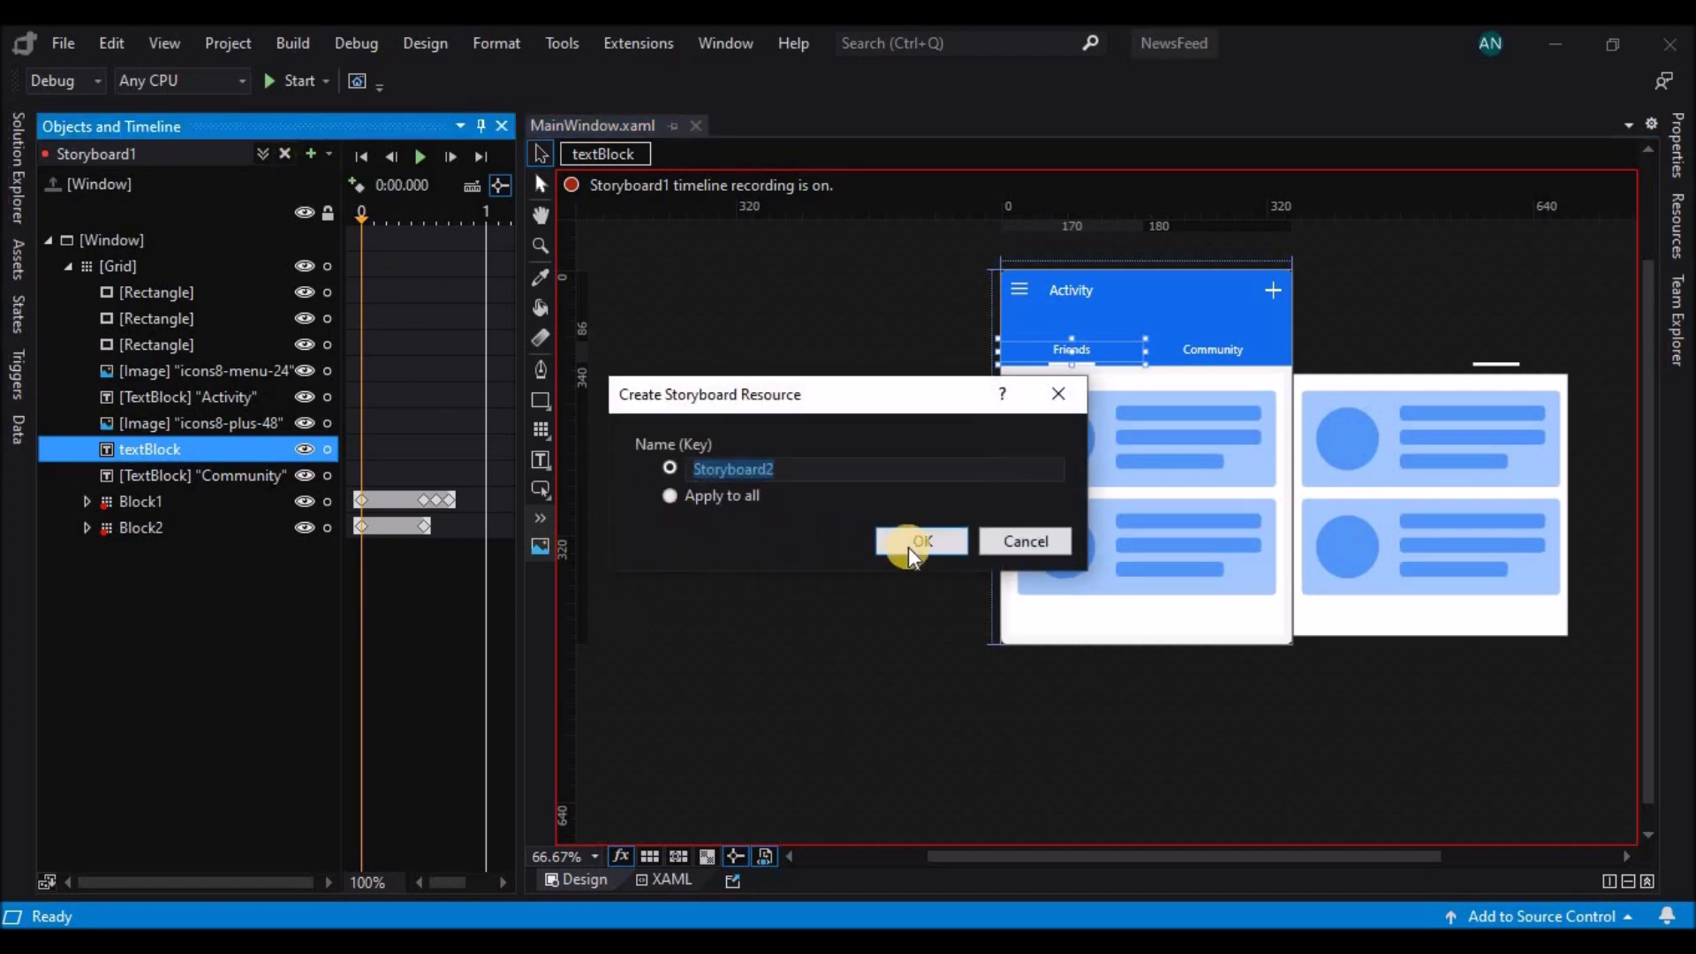
Confirm Storyboard2, keyframe Block1 and Block2 at 0:00, and drag both blocks into place by 0.6 s
{"action": "left_click", "coordinate": [920, 540]}
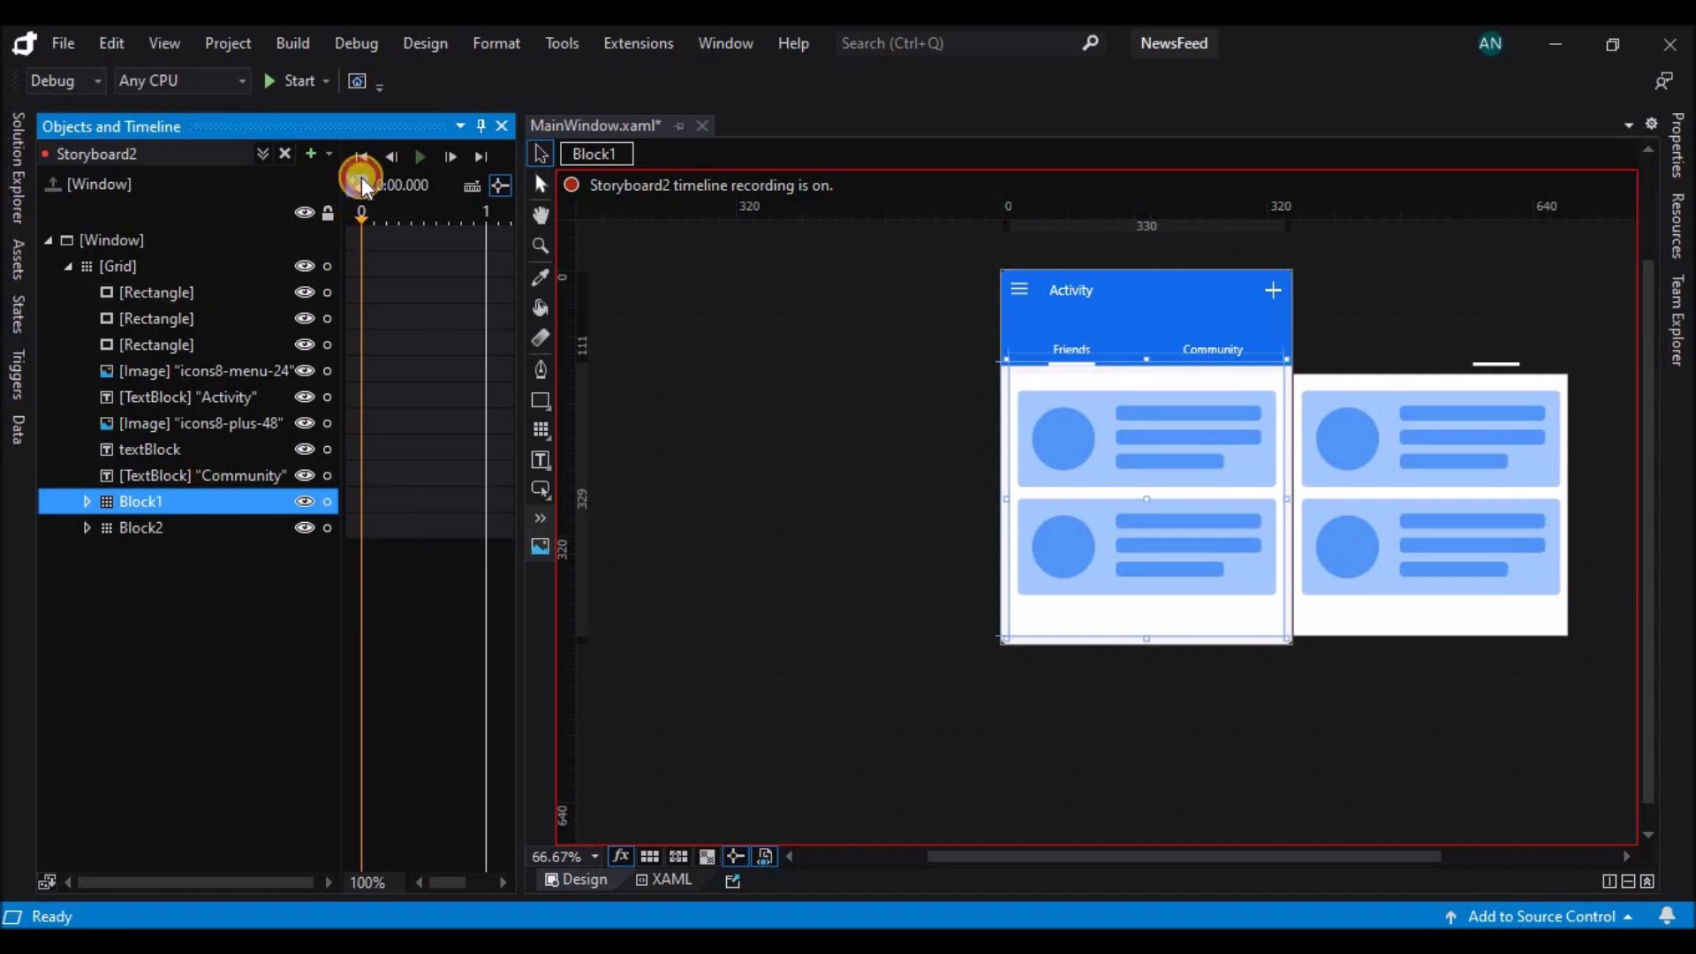
{"action": "left_click", "coordinate": [140, 526]}
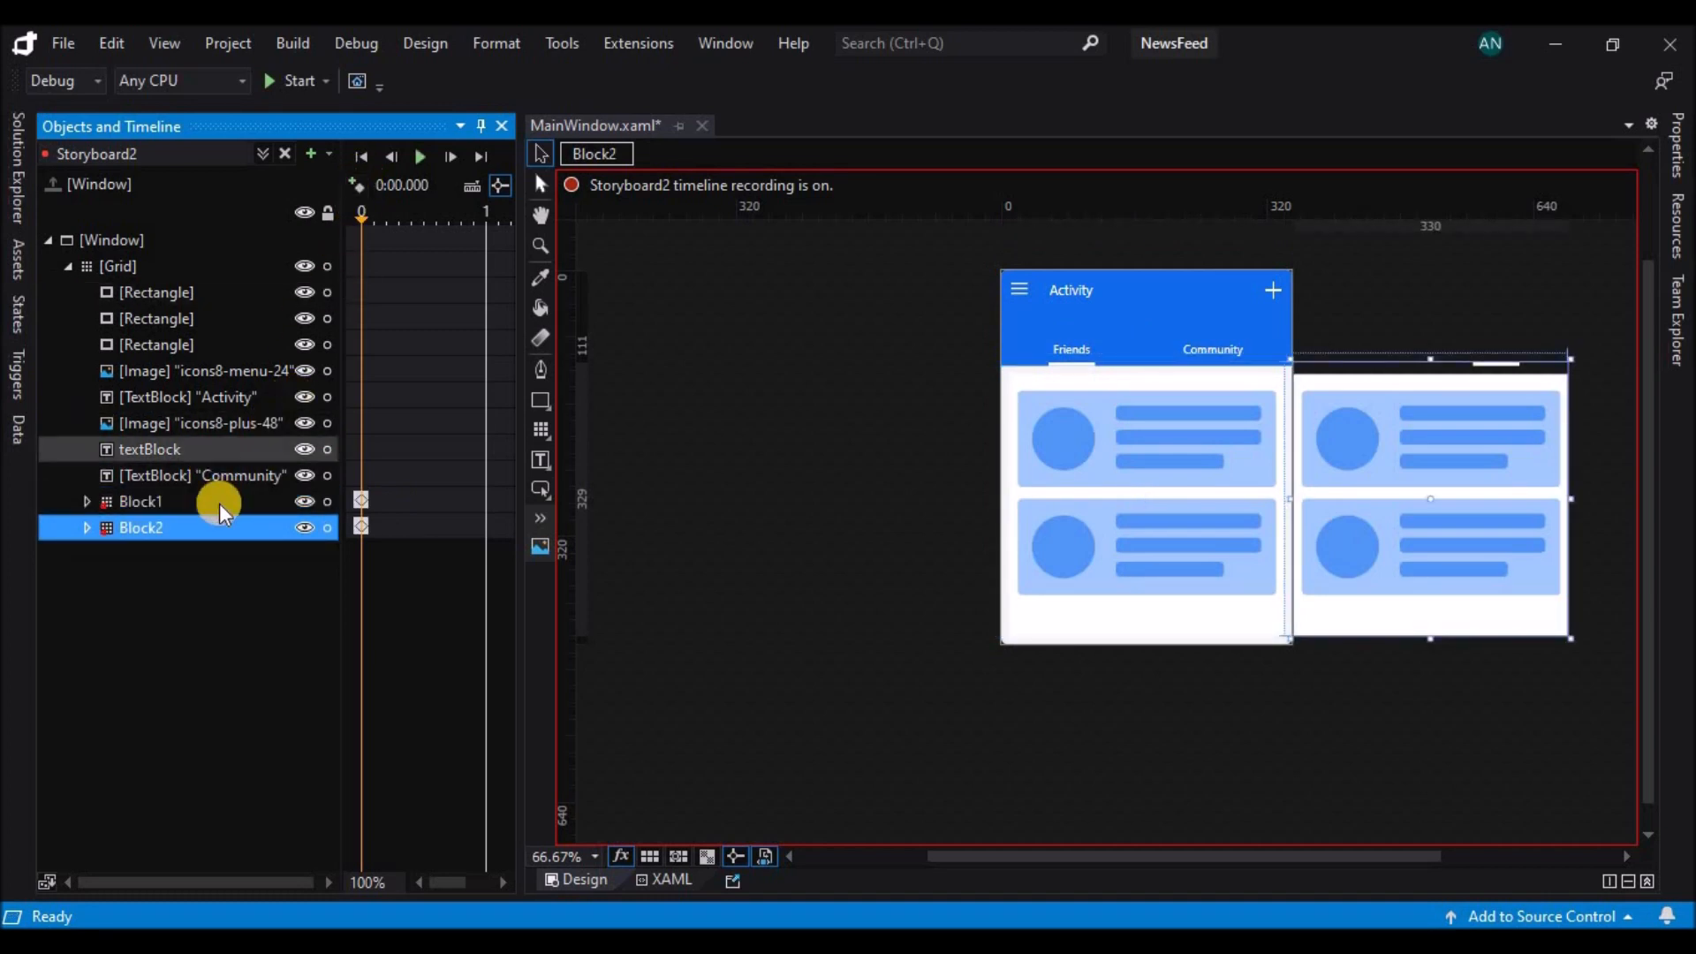
{"action": "left_click", "coordinate": [139, 500]}
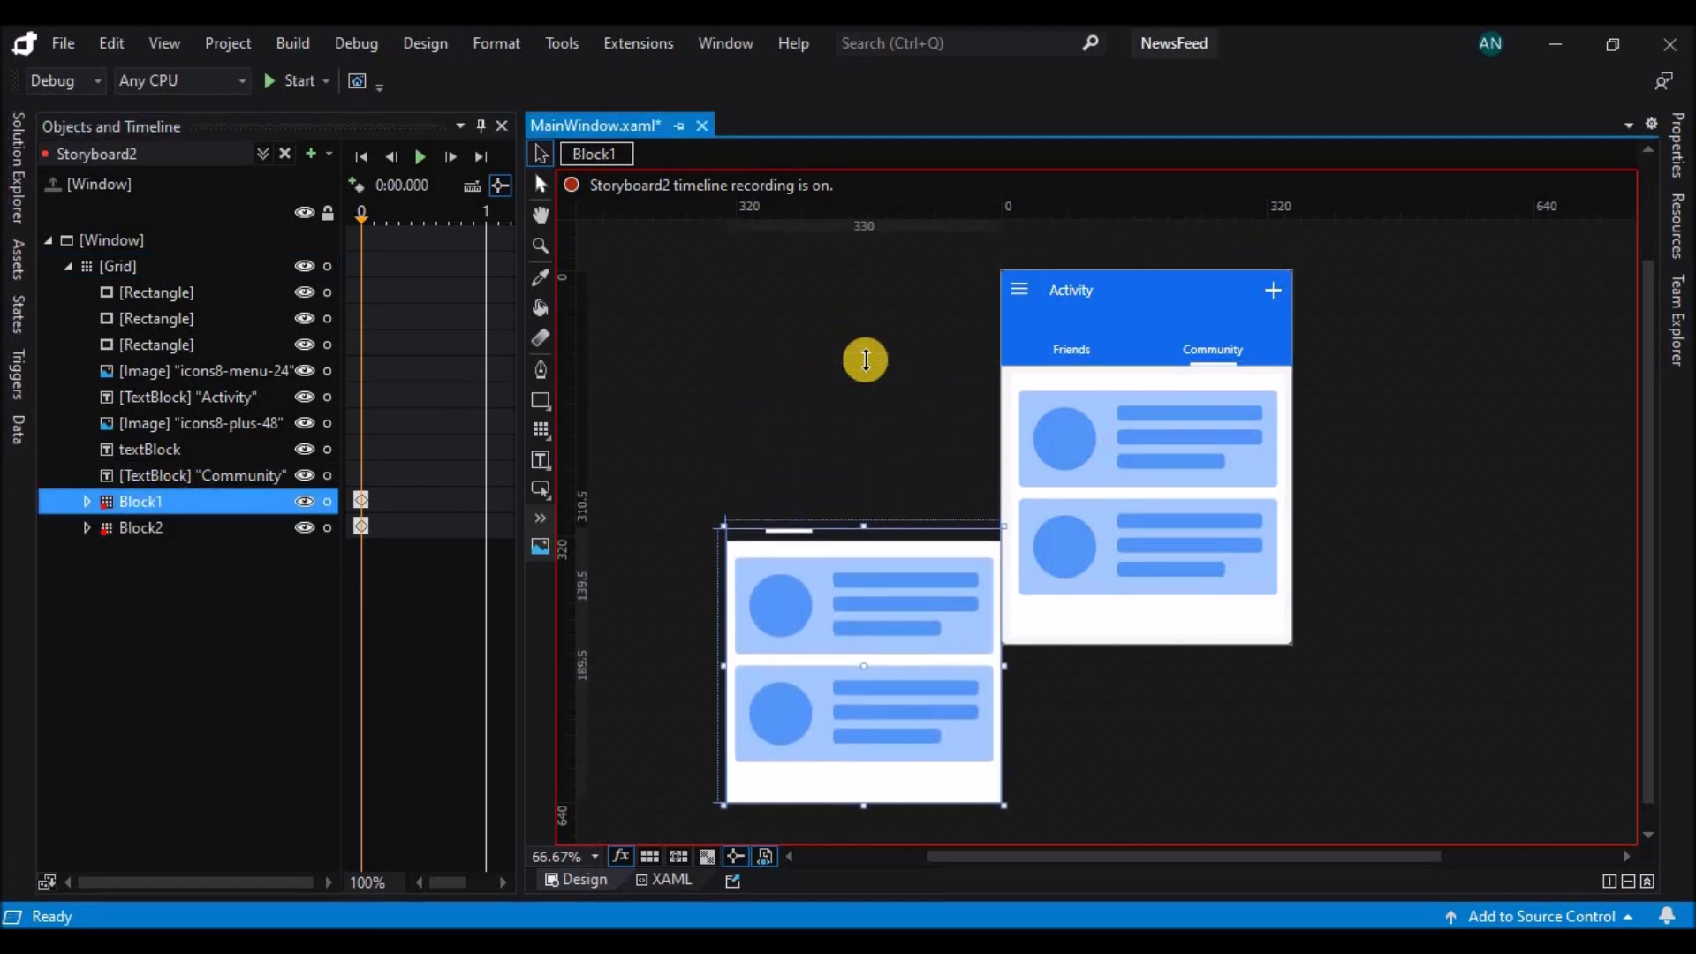
{"action": "left_click_drag", "start_coordinate": [863, 665], "coordinate": [989, 676]}
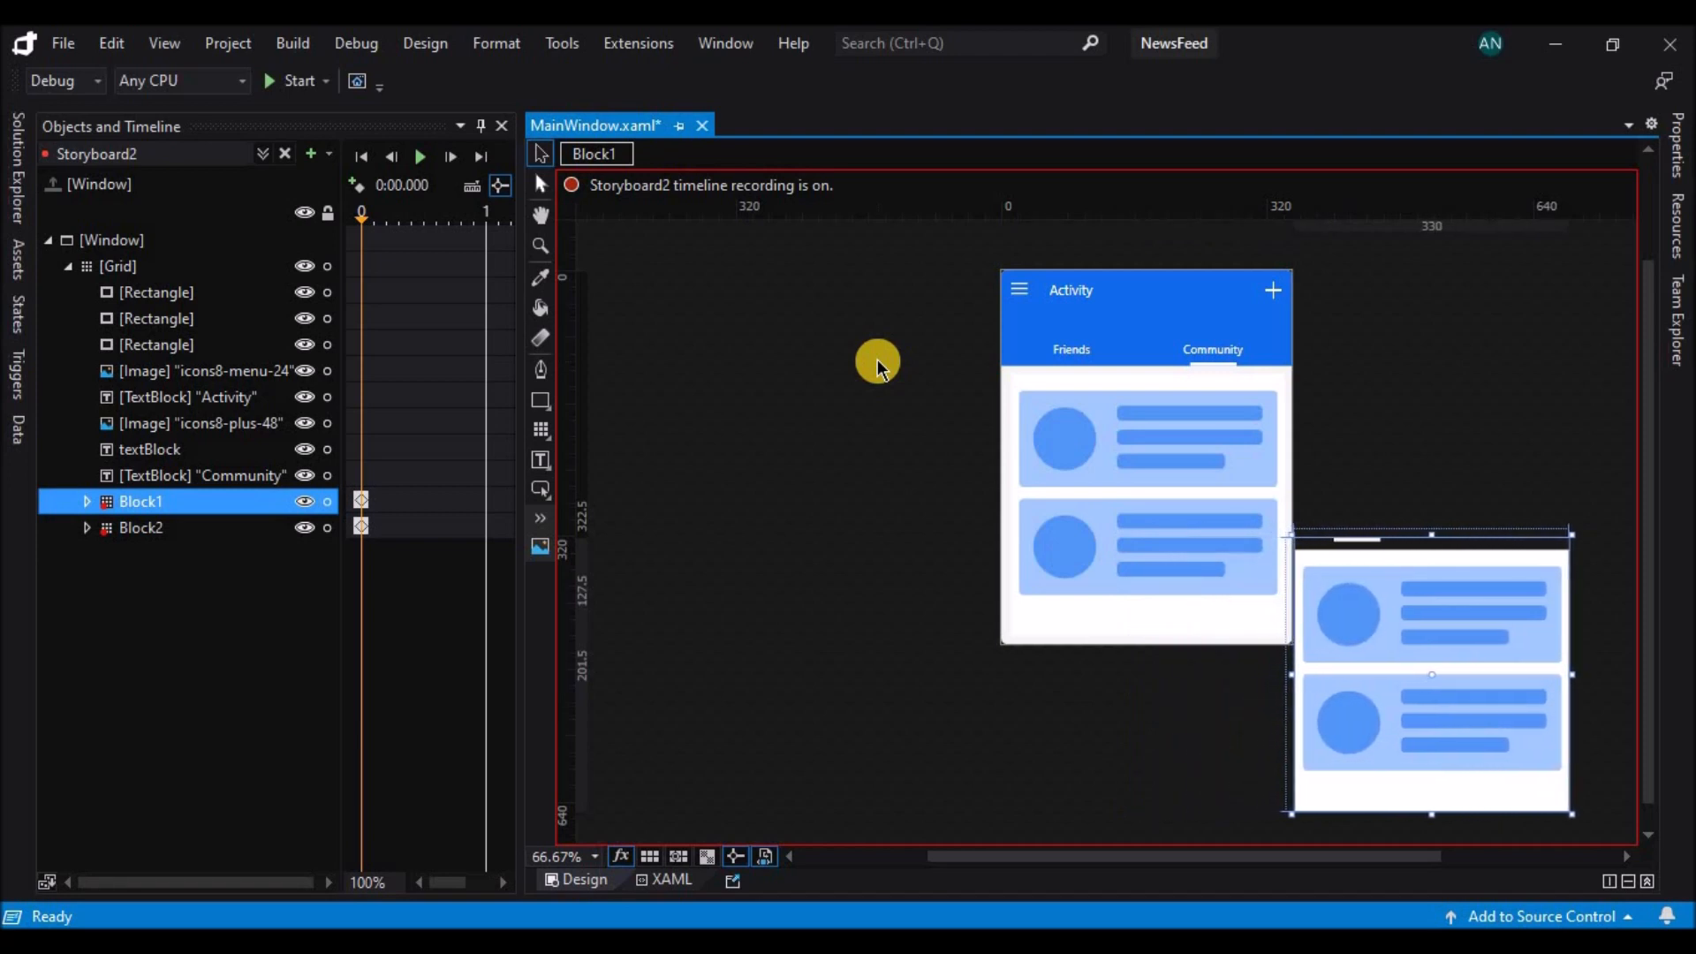
{"action": "left_click_drag", "start_coordinate": [1430, 676], "coordinate": [1430, 570]}
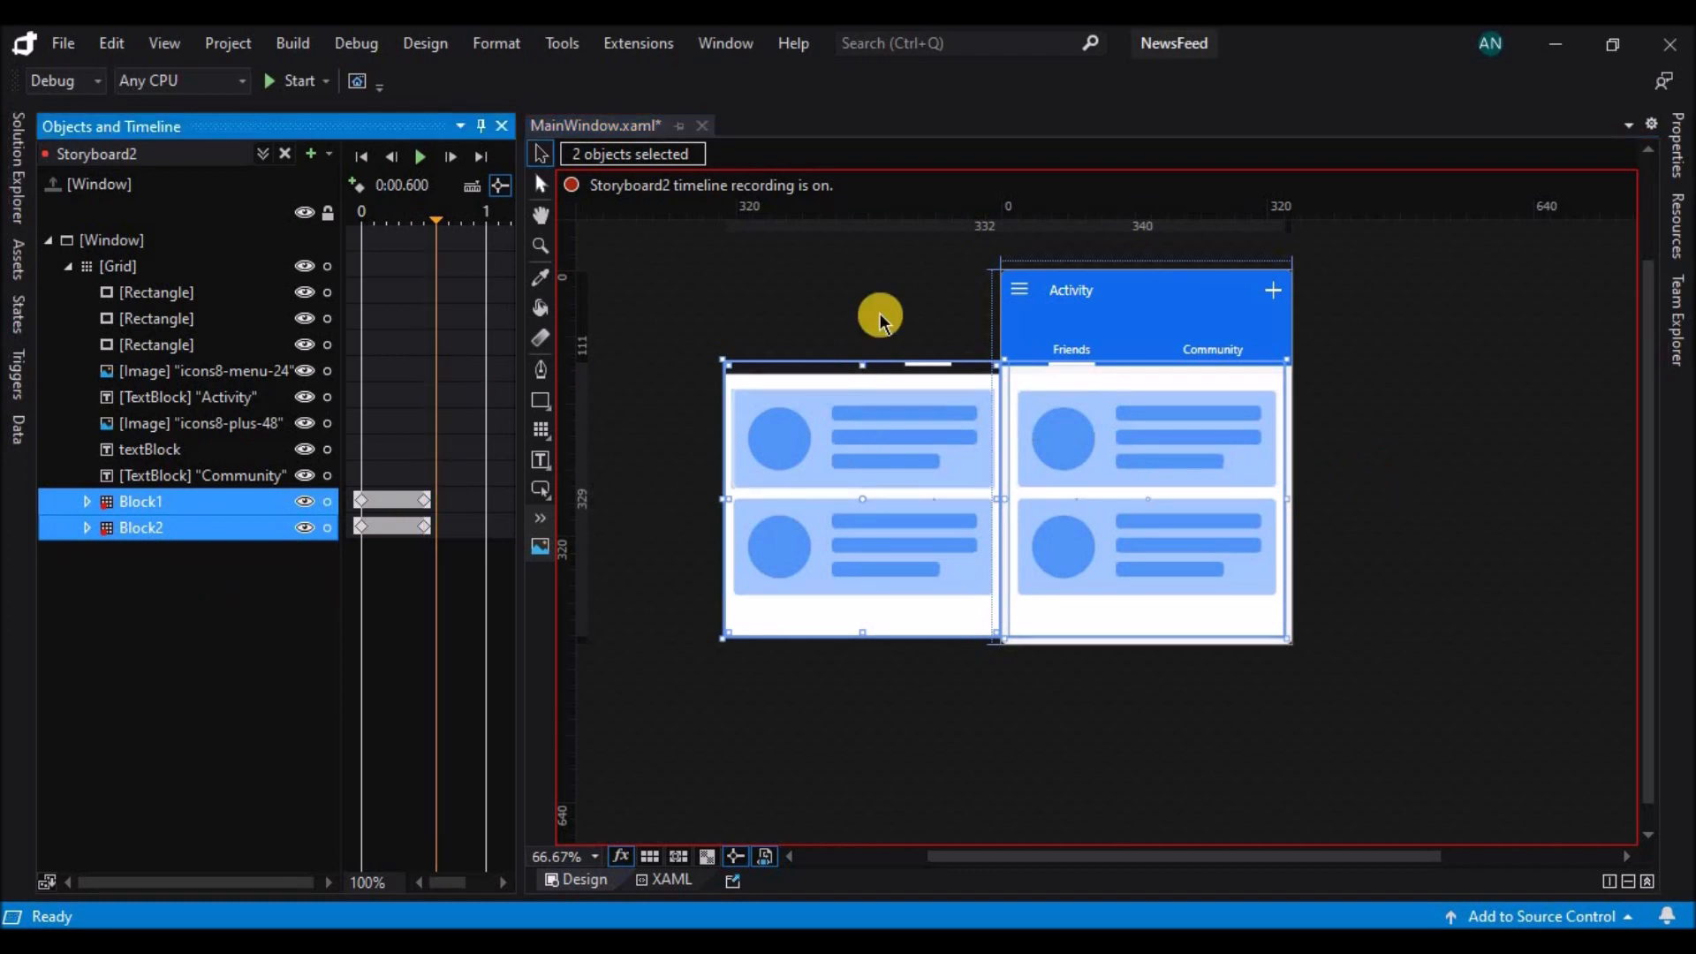
{"action": "left_click", "coordinate": [862, 360]}
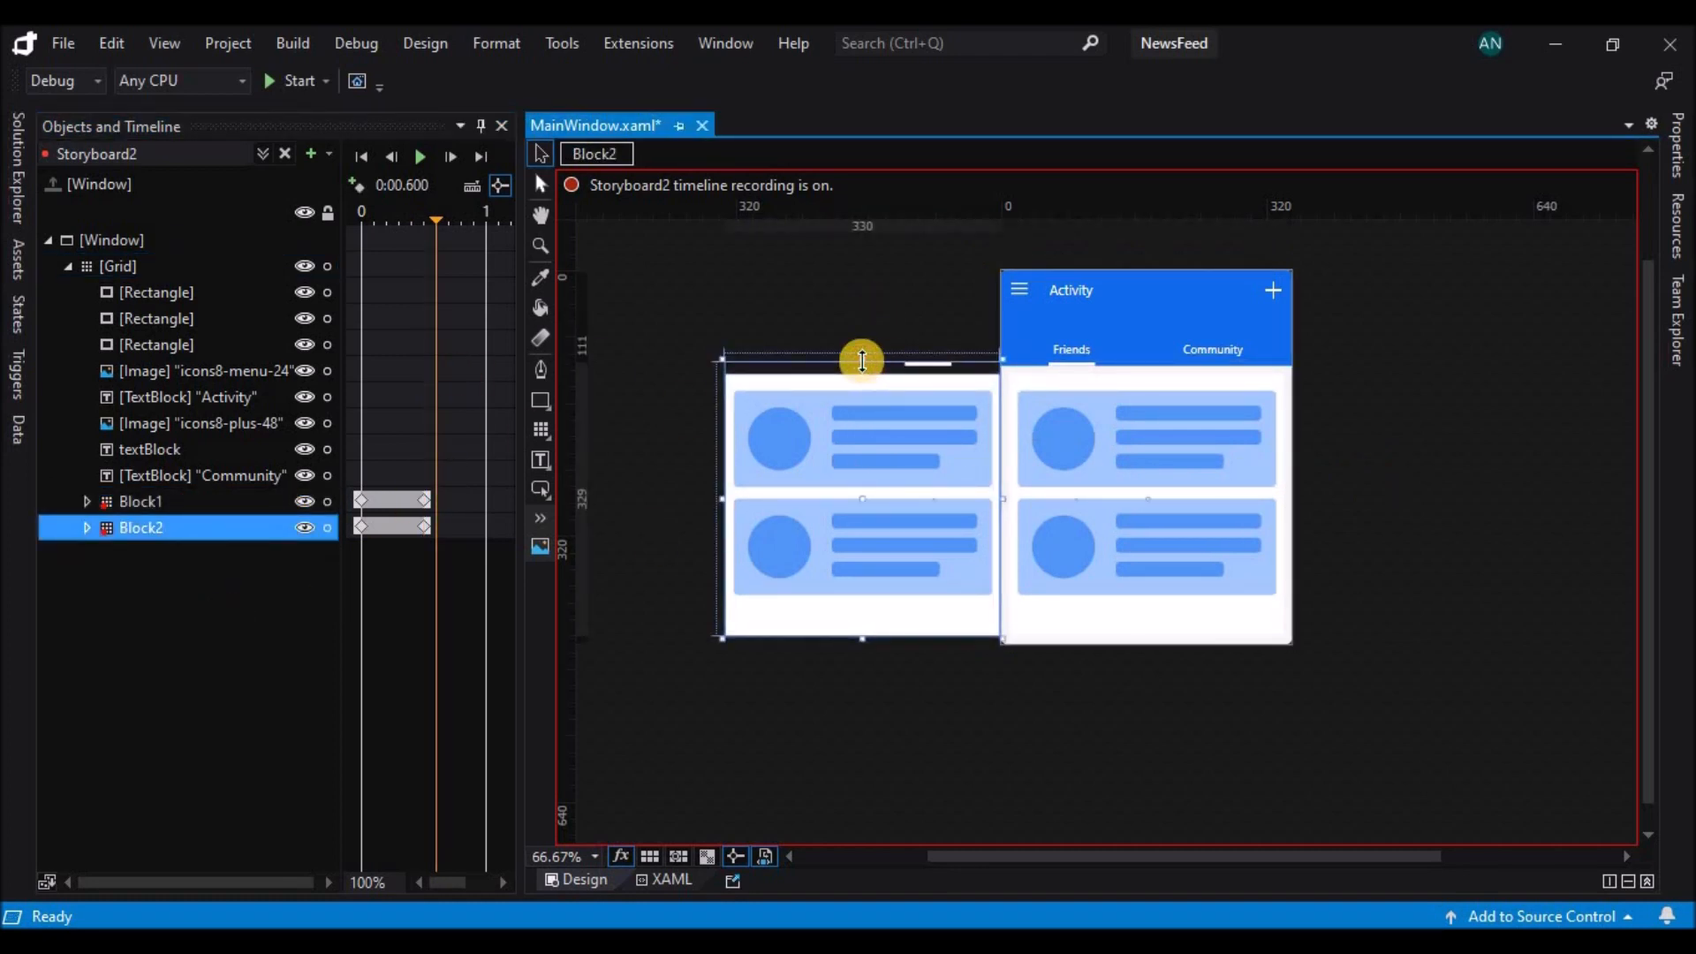
Move the playhead to 0.7 s and set Block2's Visibility to Visible
{"action": "left_click_drag", "start_coordinate": [862, 360], "coordinate": [862, 581]}
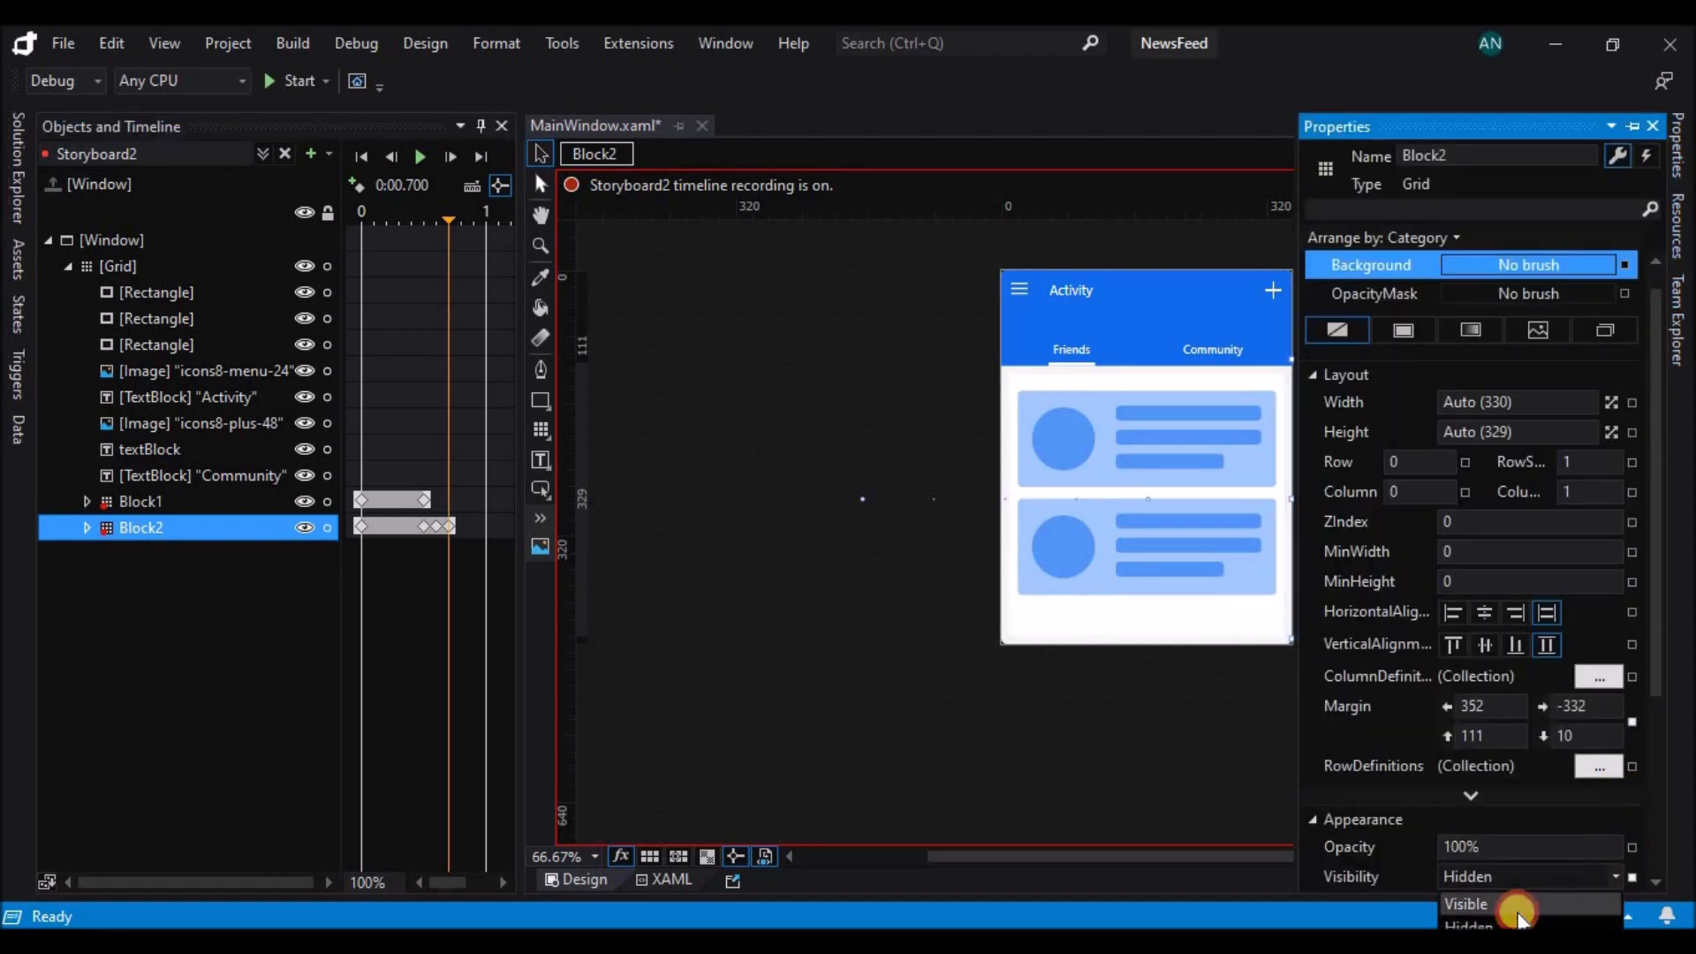
{"action": "left_click", "coordinate": [1465, 903]}
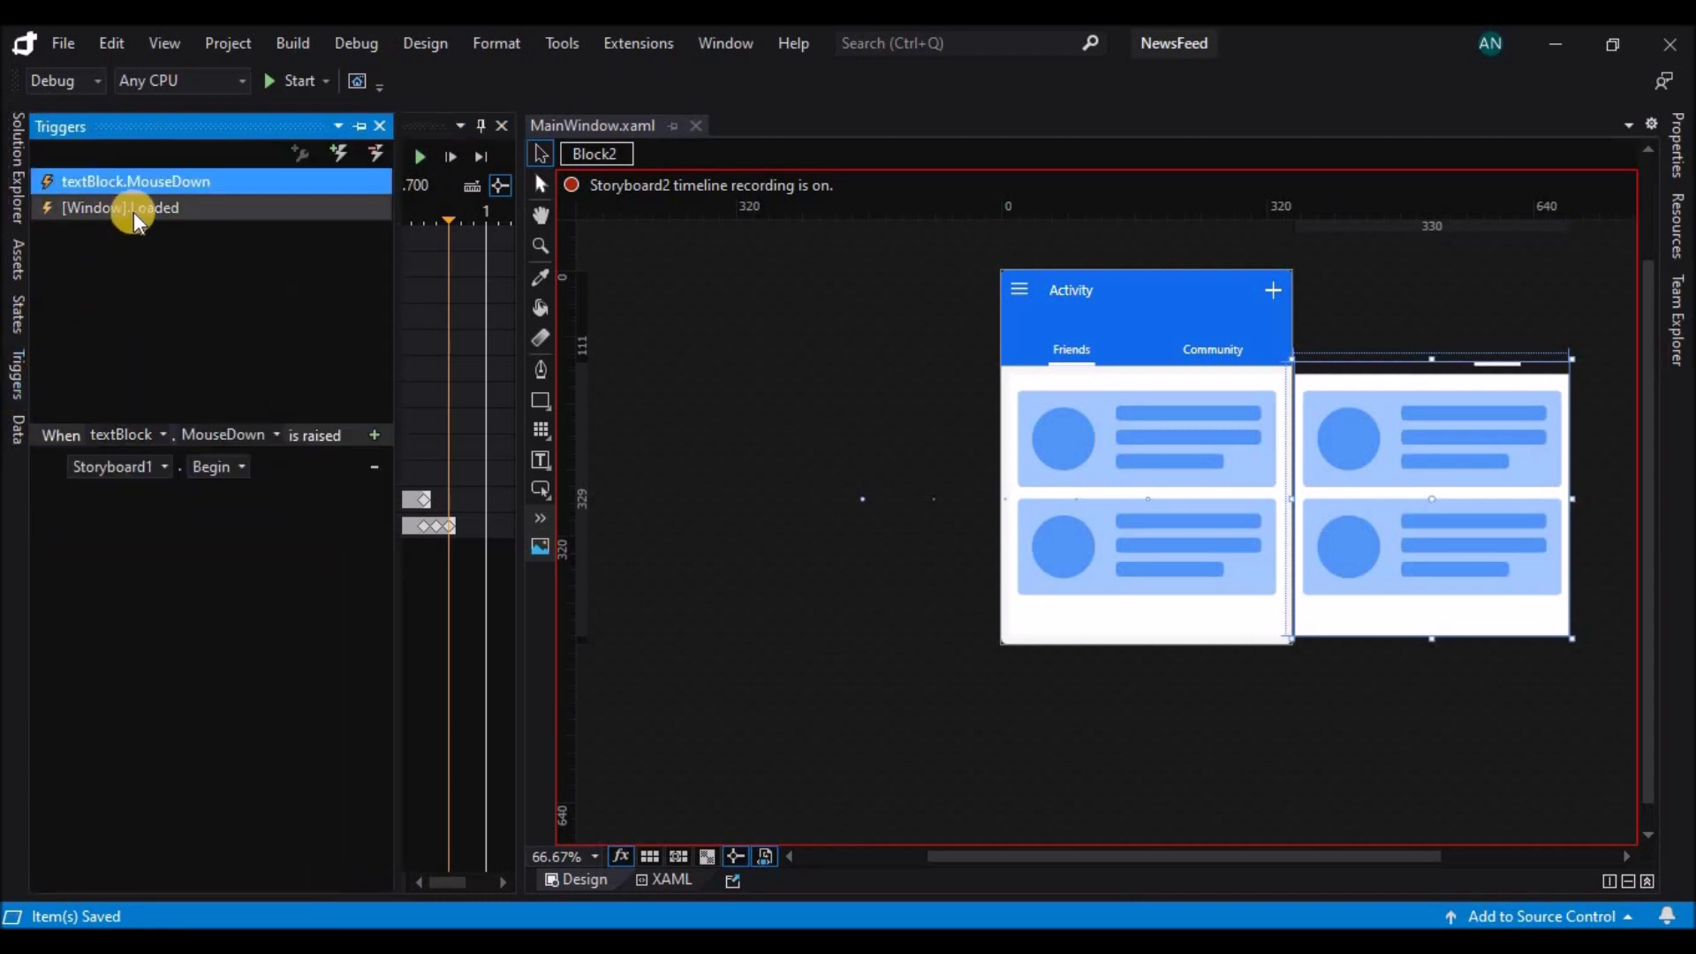
Add a textBlock1 MouseDown trigger beginning Storyboard2, then build and run NewsFeed
{"action": "left_click", "coordinate": [120, 206]}
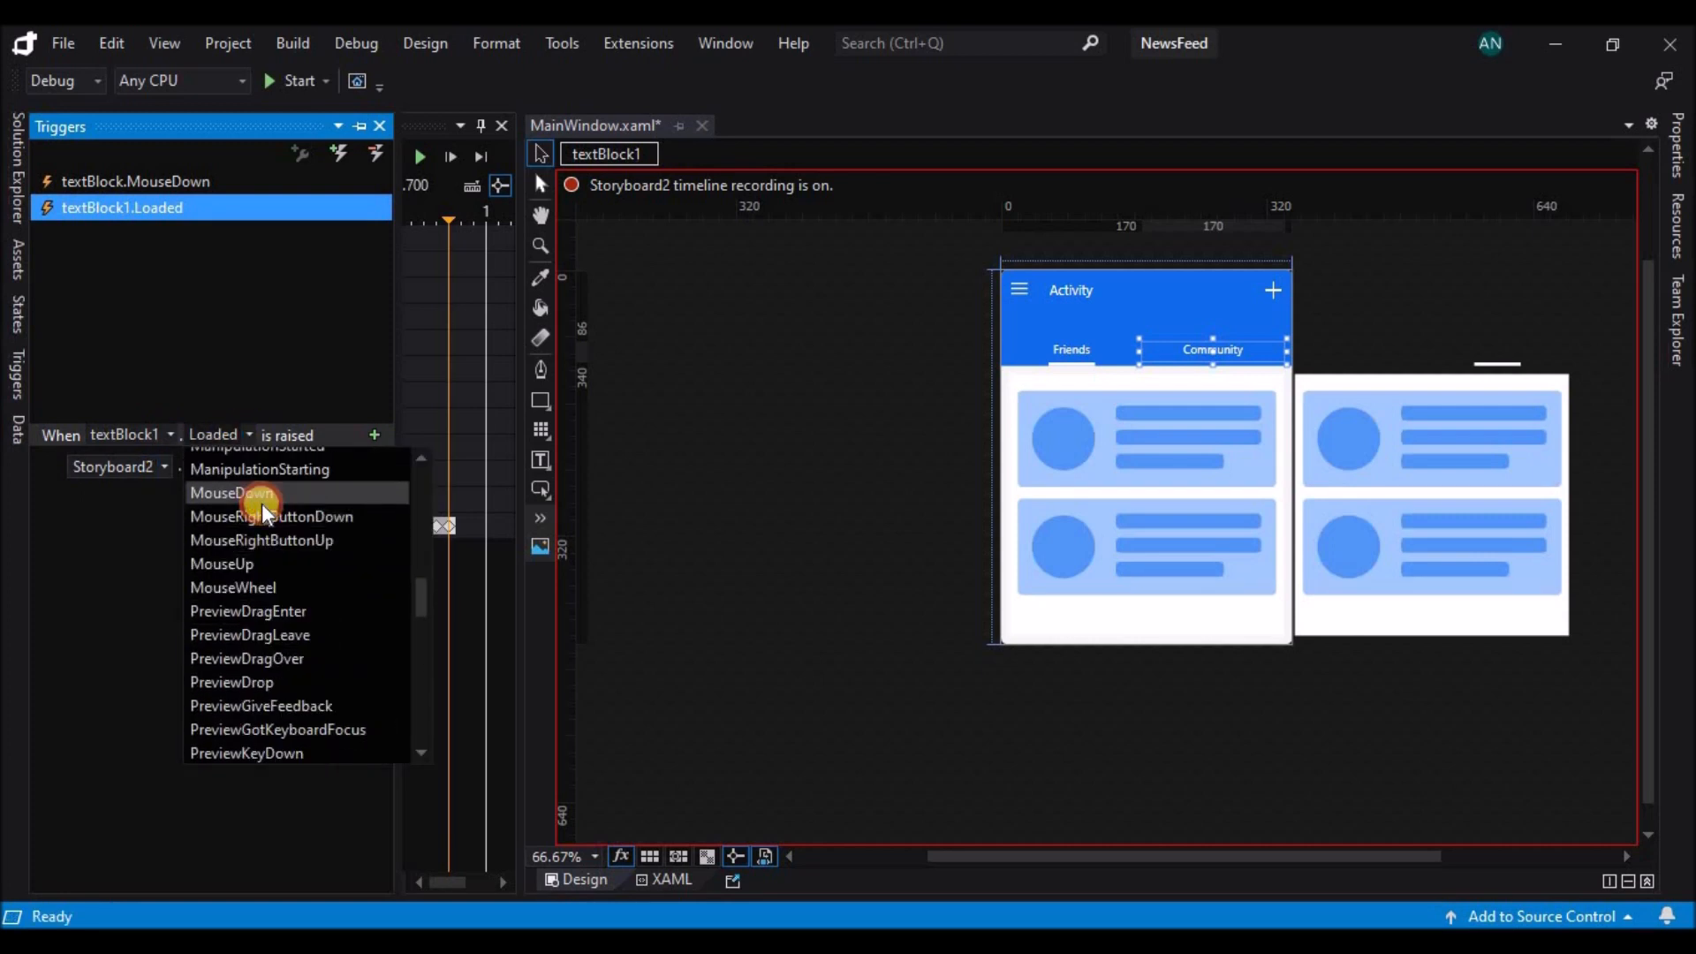
{"action": "left_click", "coordinate": [230, 493]}
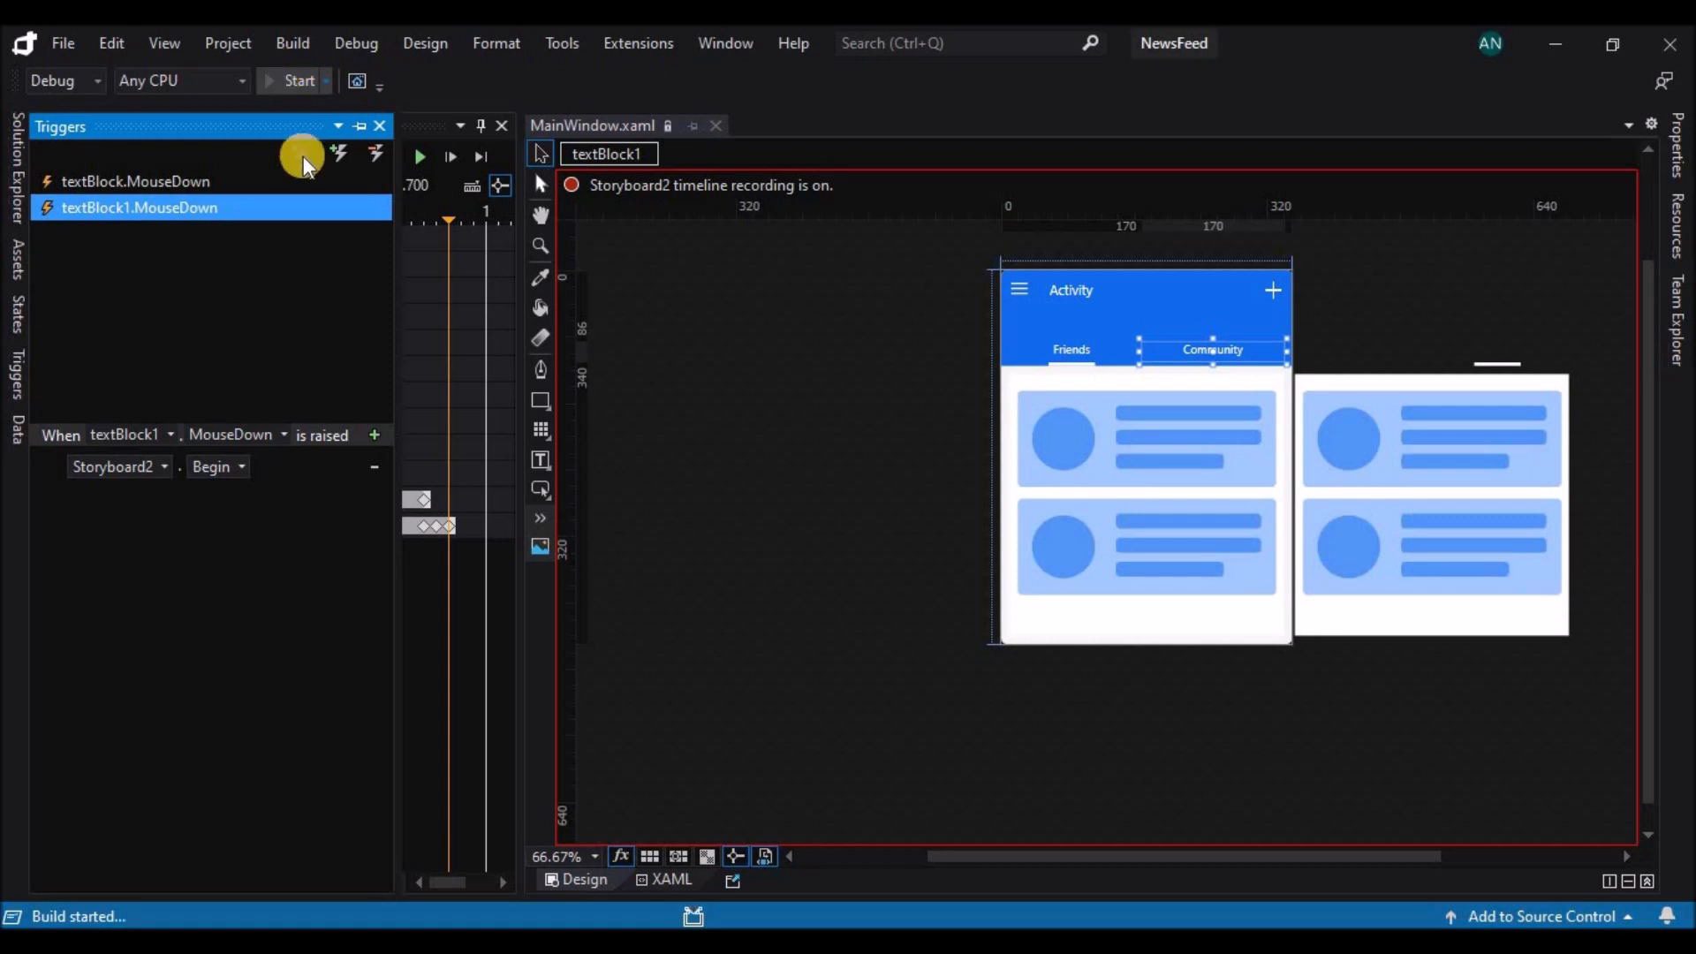
{"action": "left_click", "coordinate": [293, 80]}
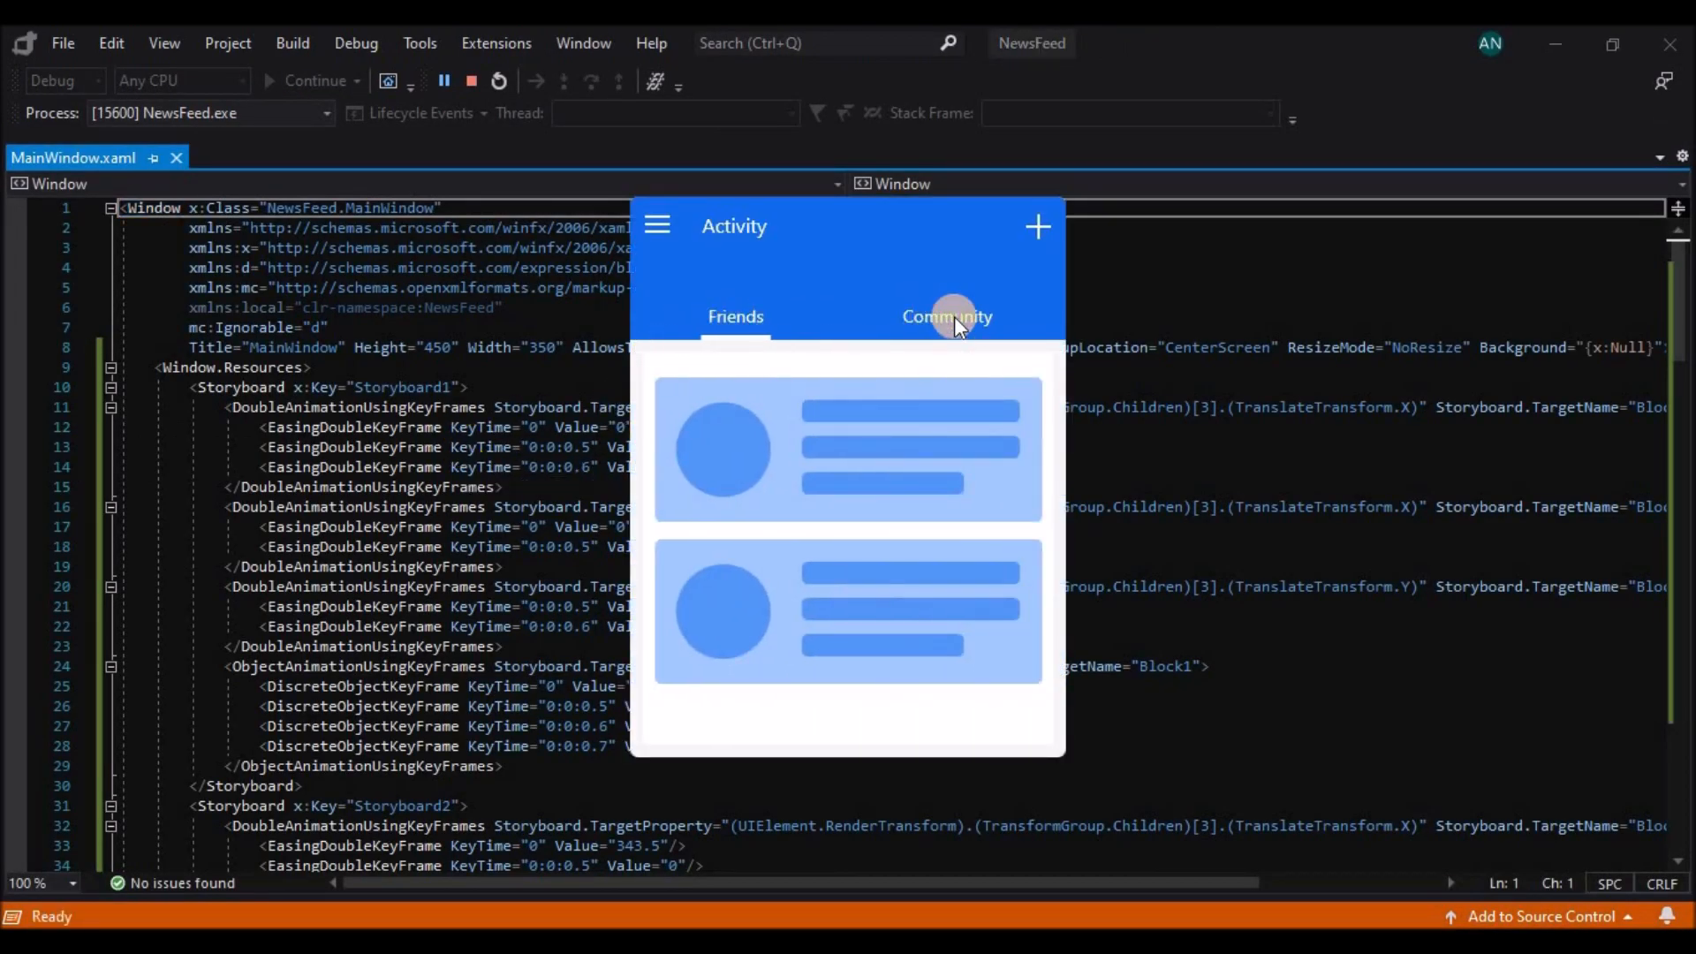
Click Community in the running app, then click Friends to test switching back
{"action": "left_click", "coordinate": [734, 316]}
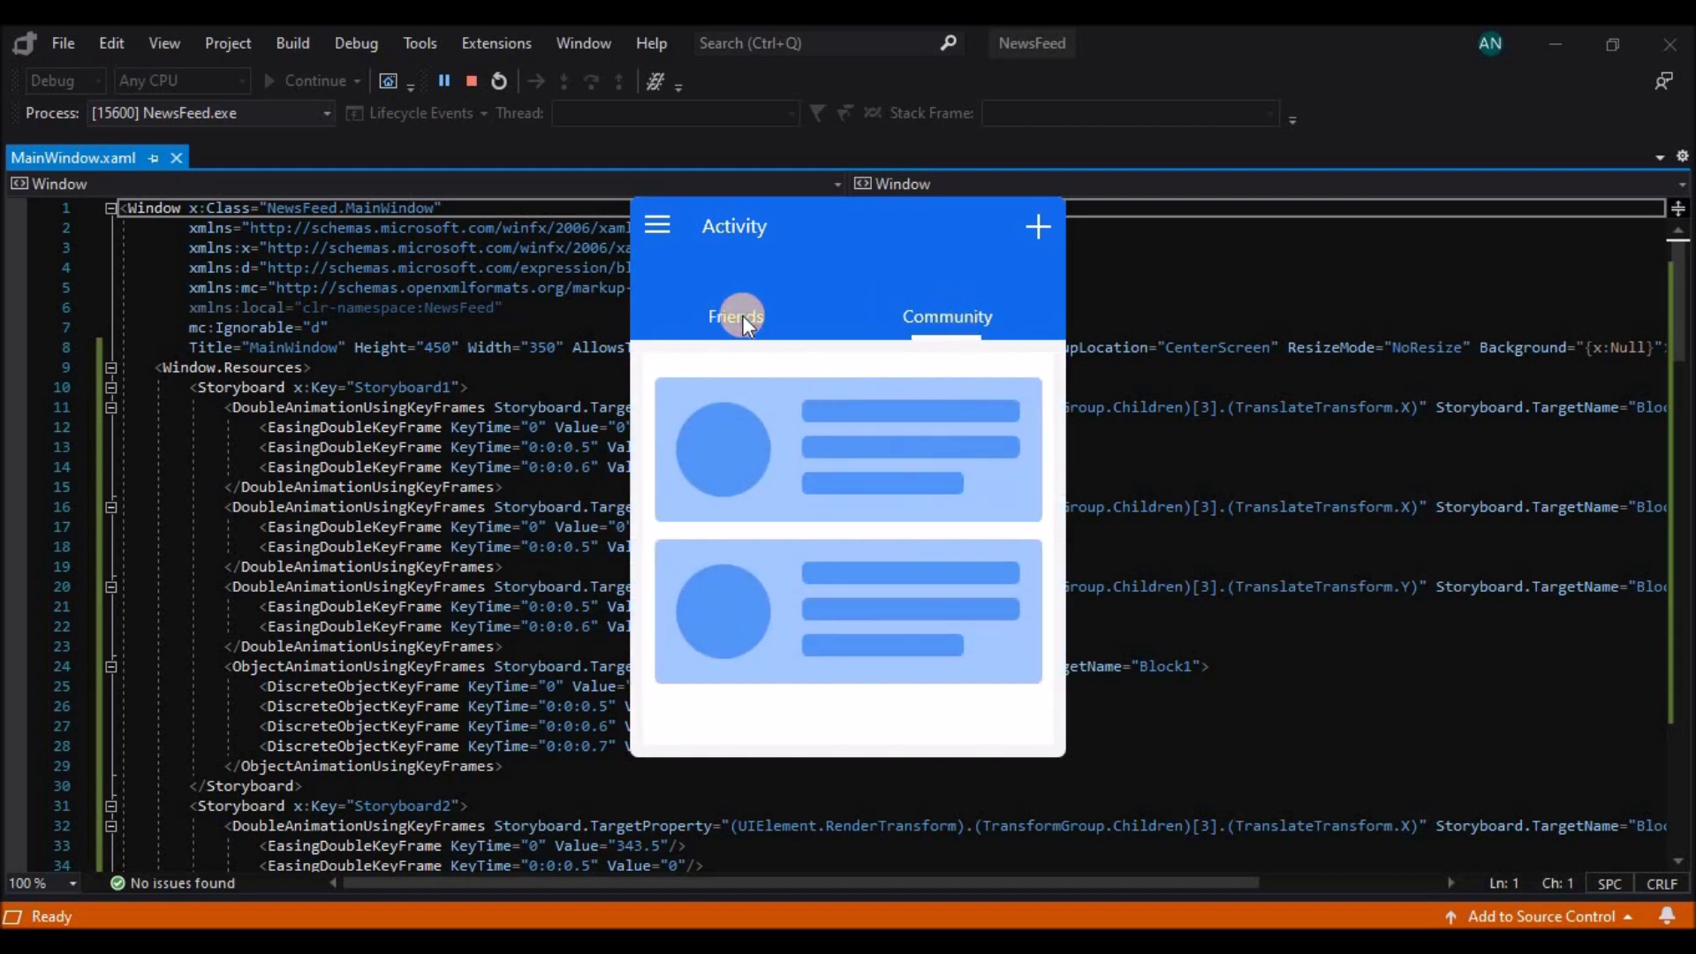
{"action": "mouse_move", "coordinate": [738, 316]}
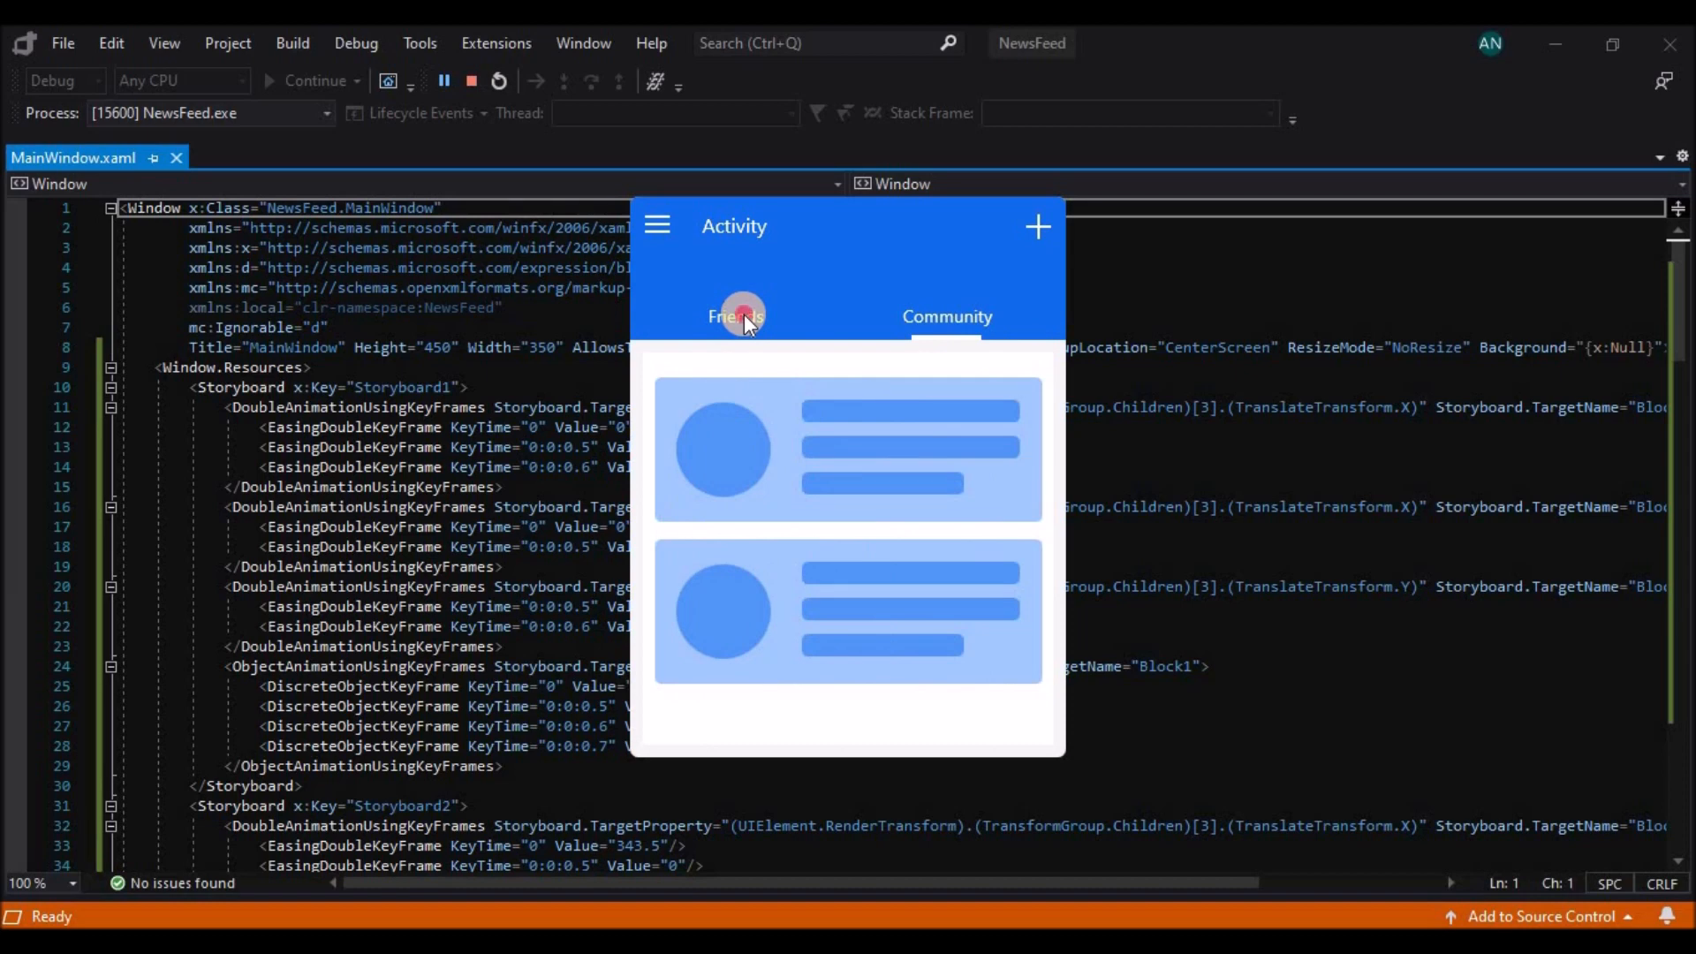
{"action": "left_click", "coordinate": [471, 82]}
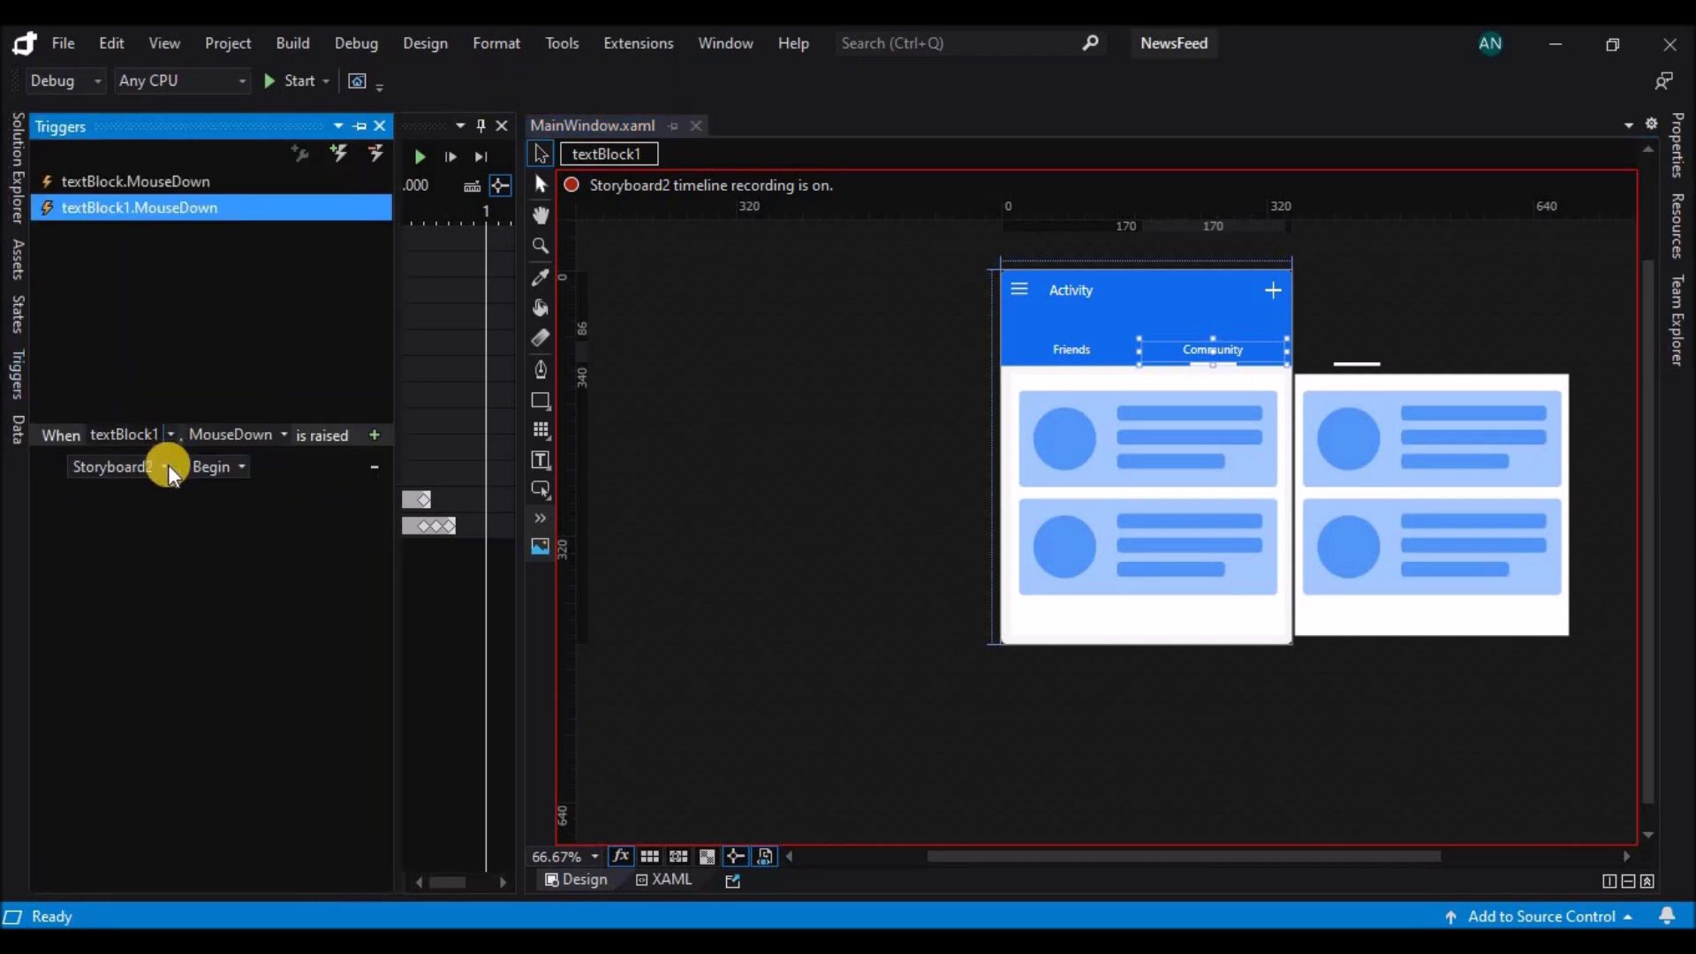
Inspect the textBlock1.MouseDown and textBlock.MouseDown triggers' storyboard actions
{"action": "left_click", "coordinate": [135, 180]}
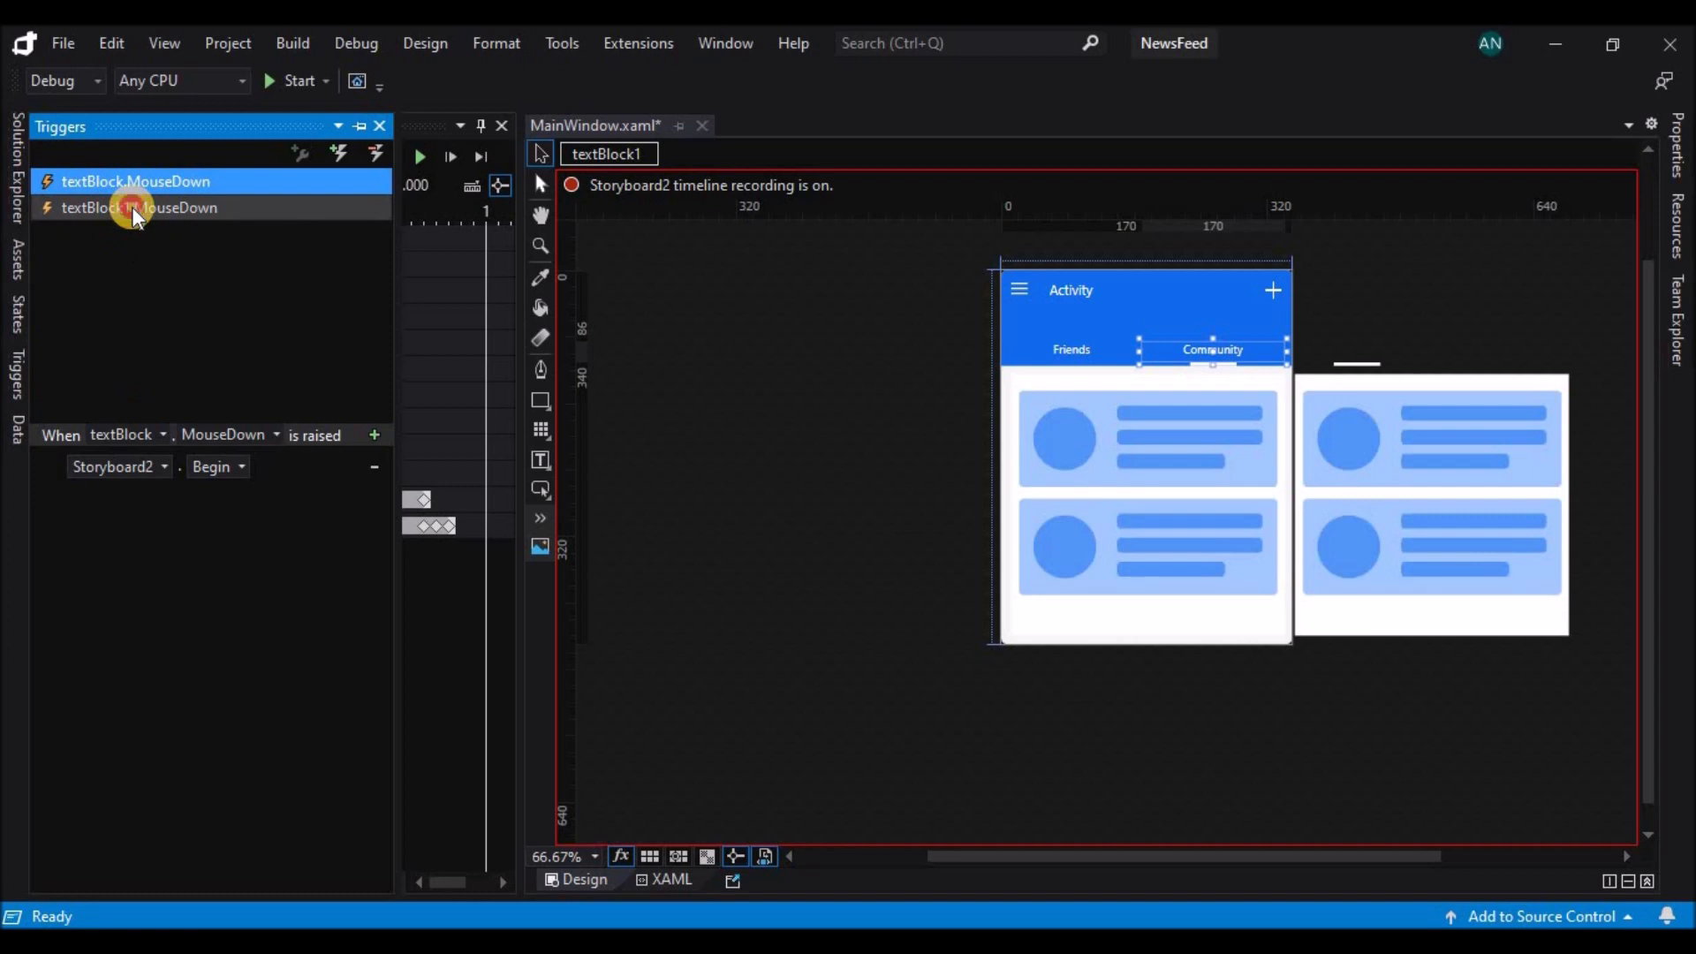
{"action": "left_click", "coordinate": [139, 206]}
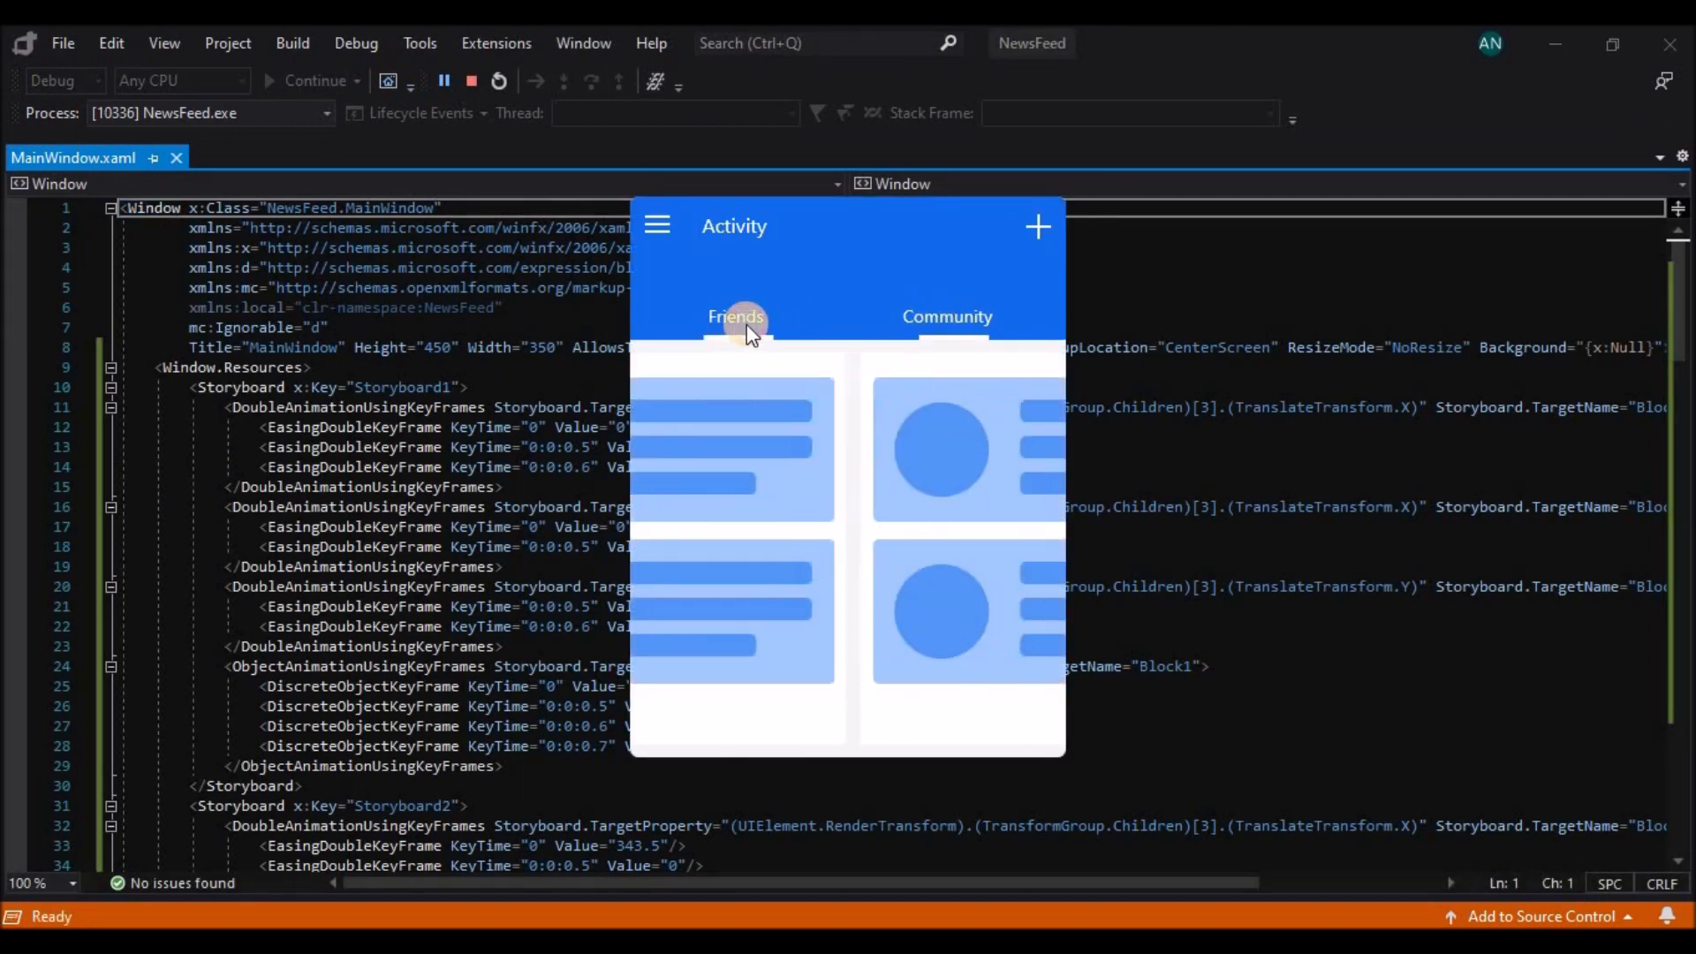
Click Friends, Community, then Friends again to watch the blocks slide and highlighter follow
{"action": "left_click", "coordinate": [946, 317]}
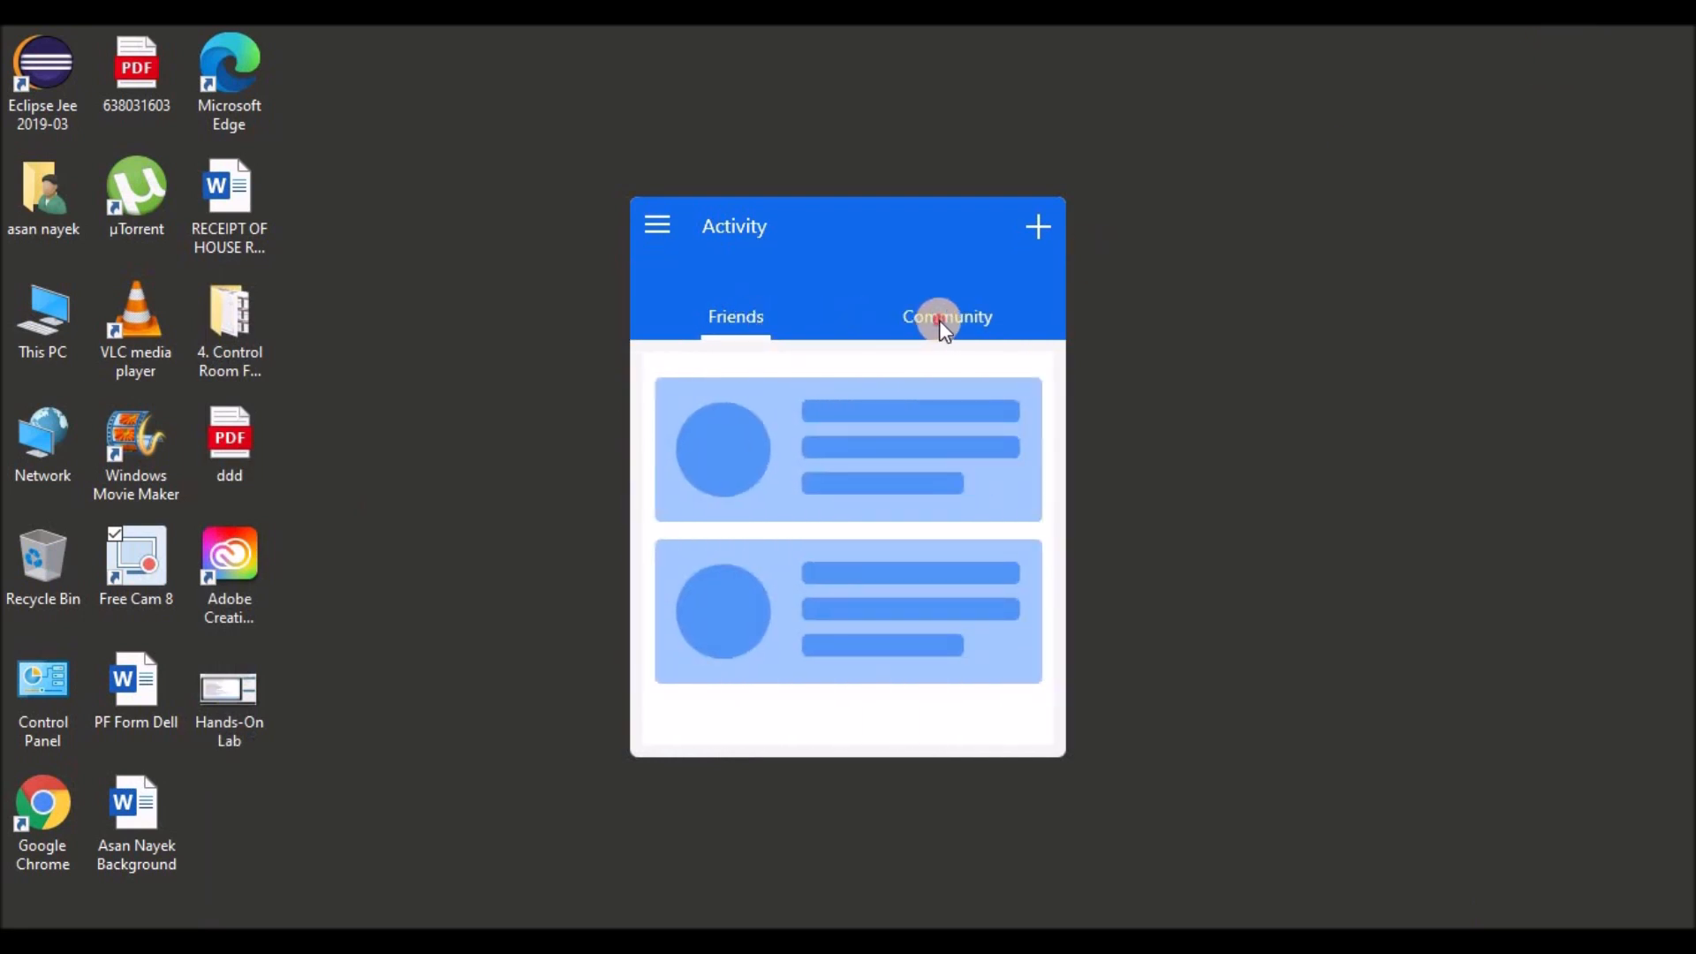
{"action": "left_click", "coordinate": [736, 316]}
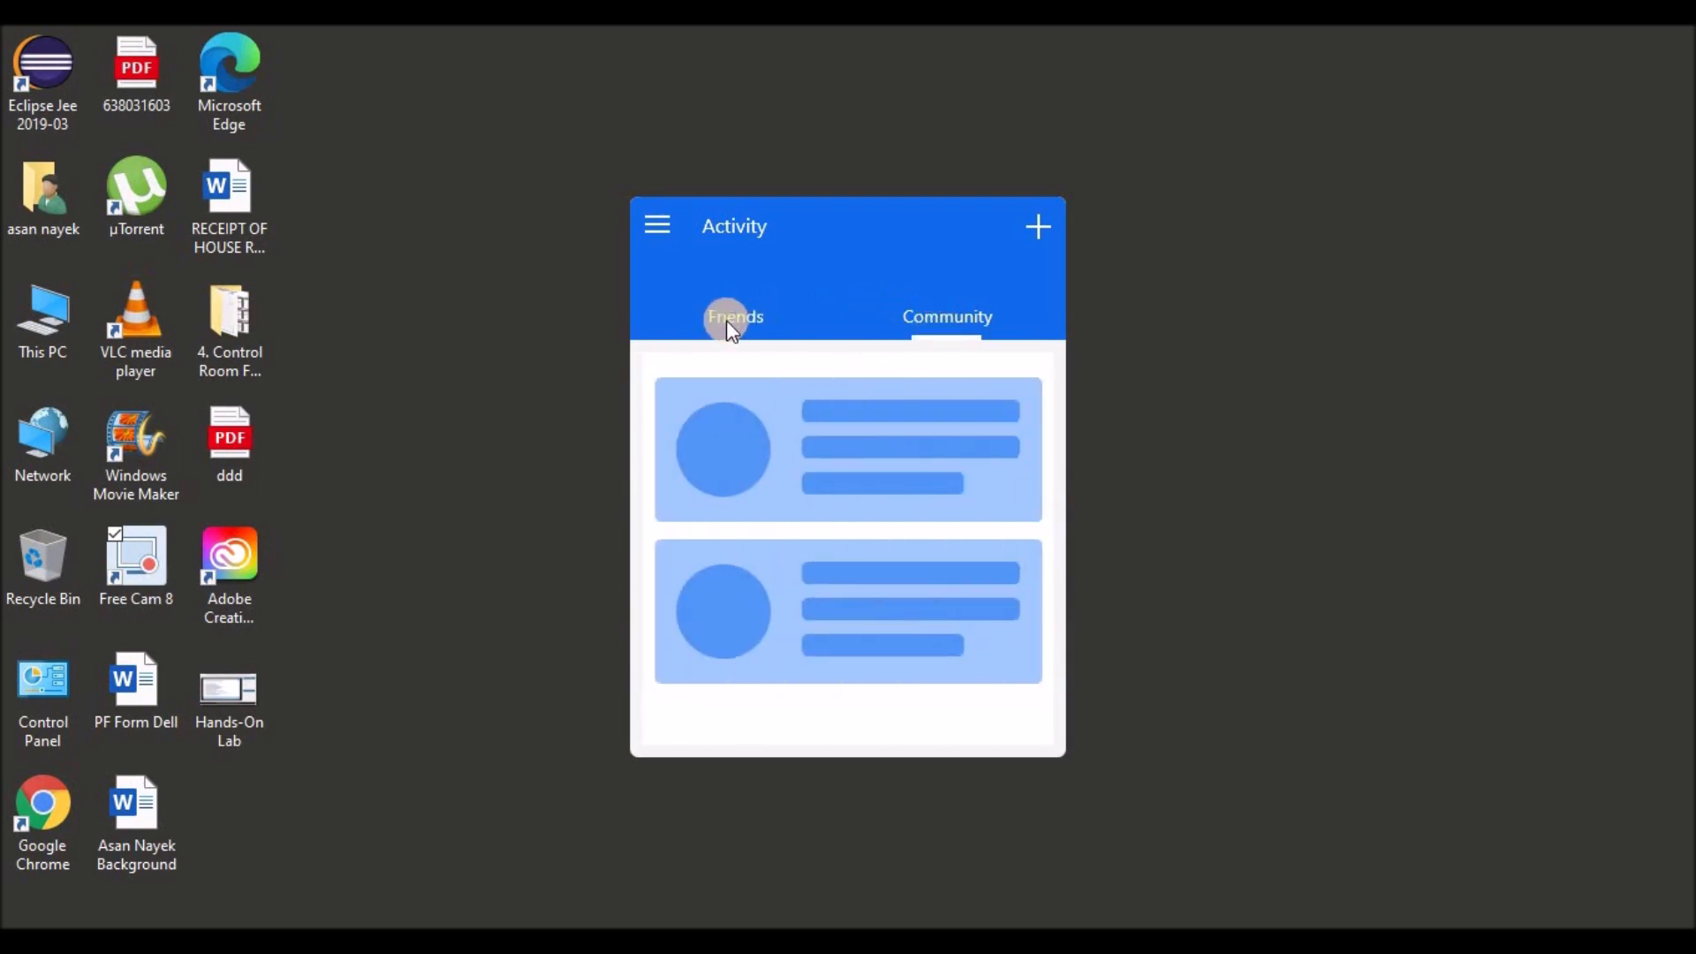
{"action": "left_click", "coordinate": [733, 317]}
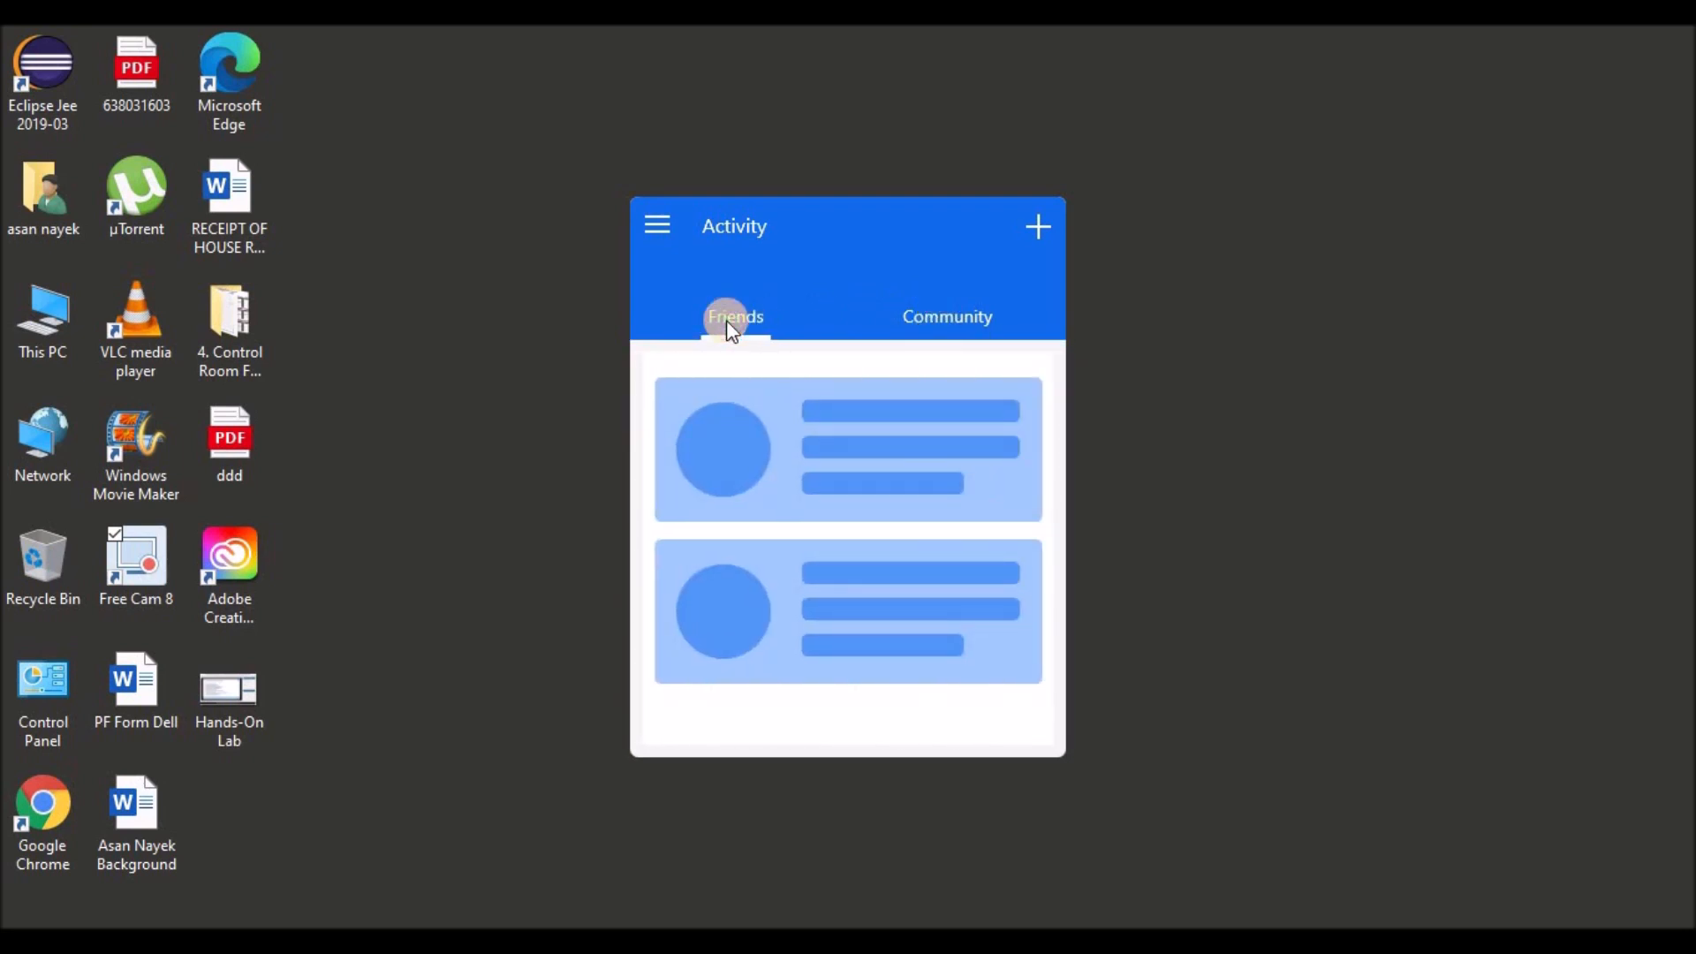